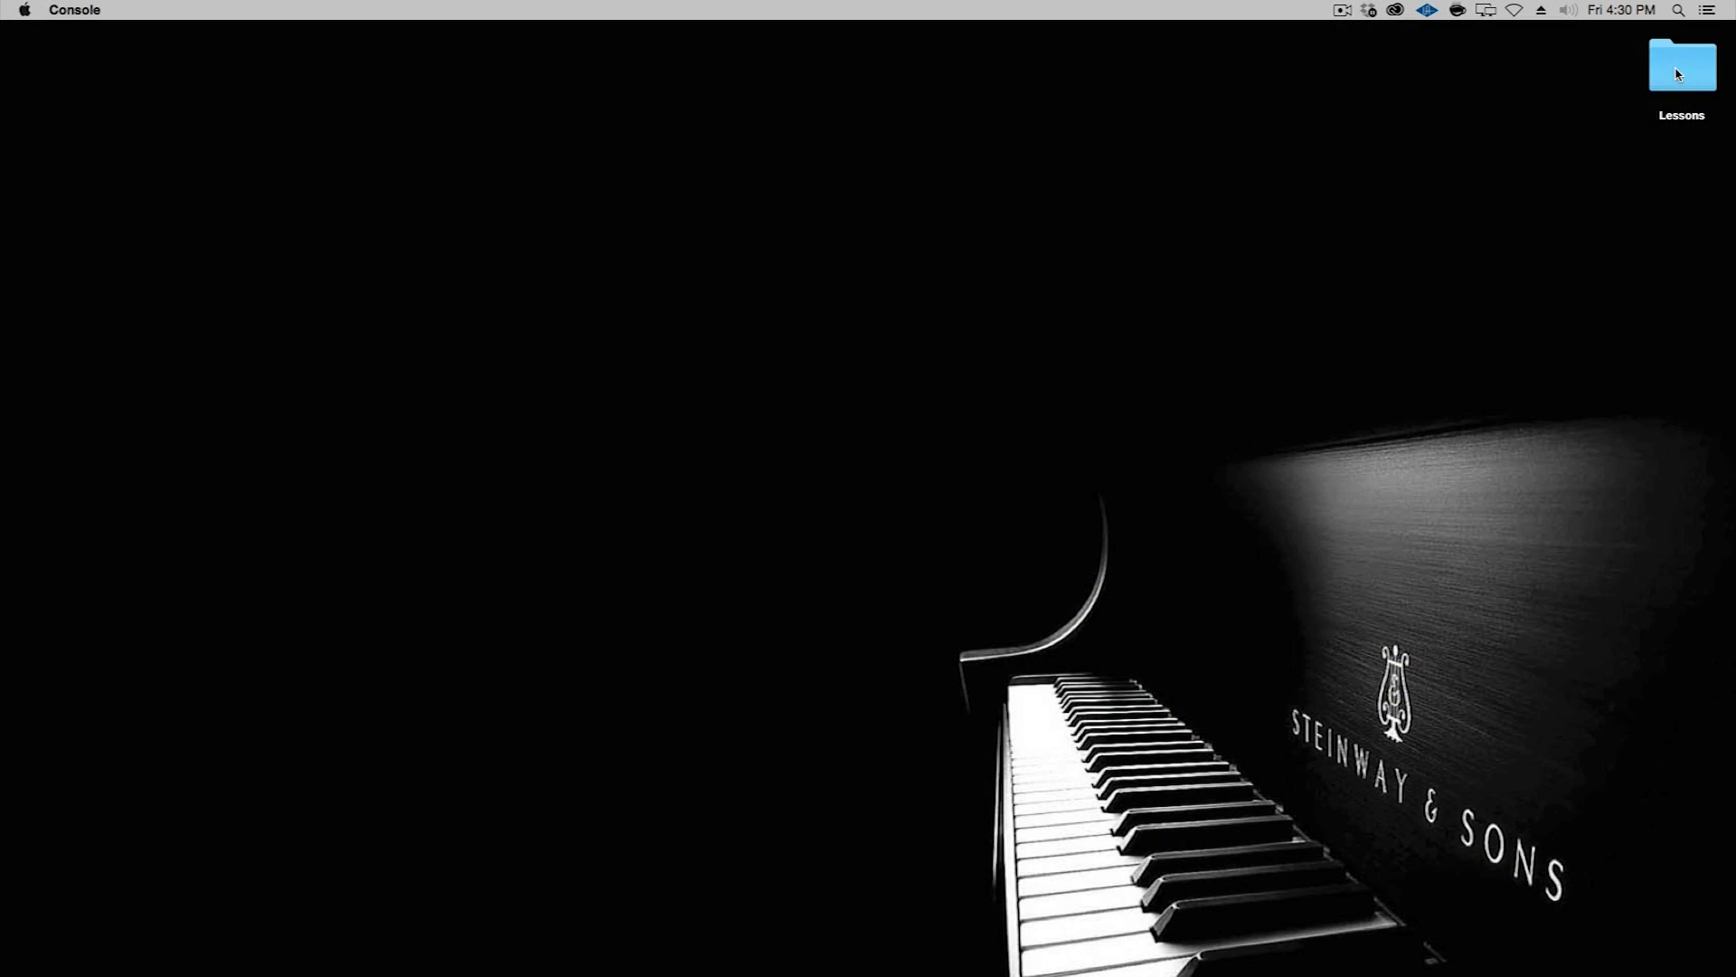
- Open Landscape Water.jpg from Lessons and switch to a simpler workspace layout
double_click(1681, 66)
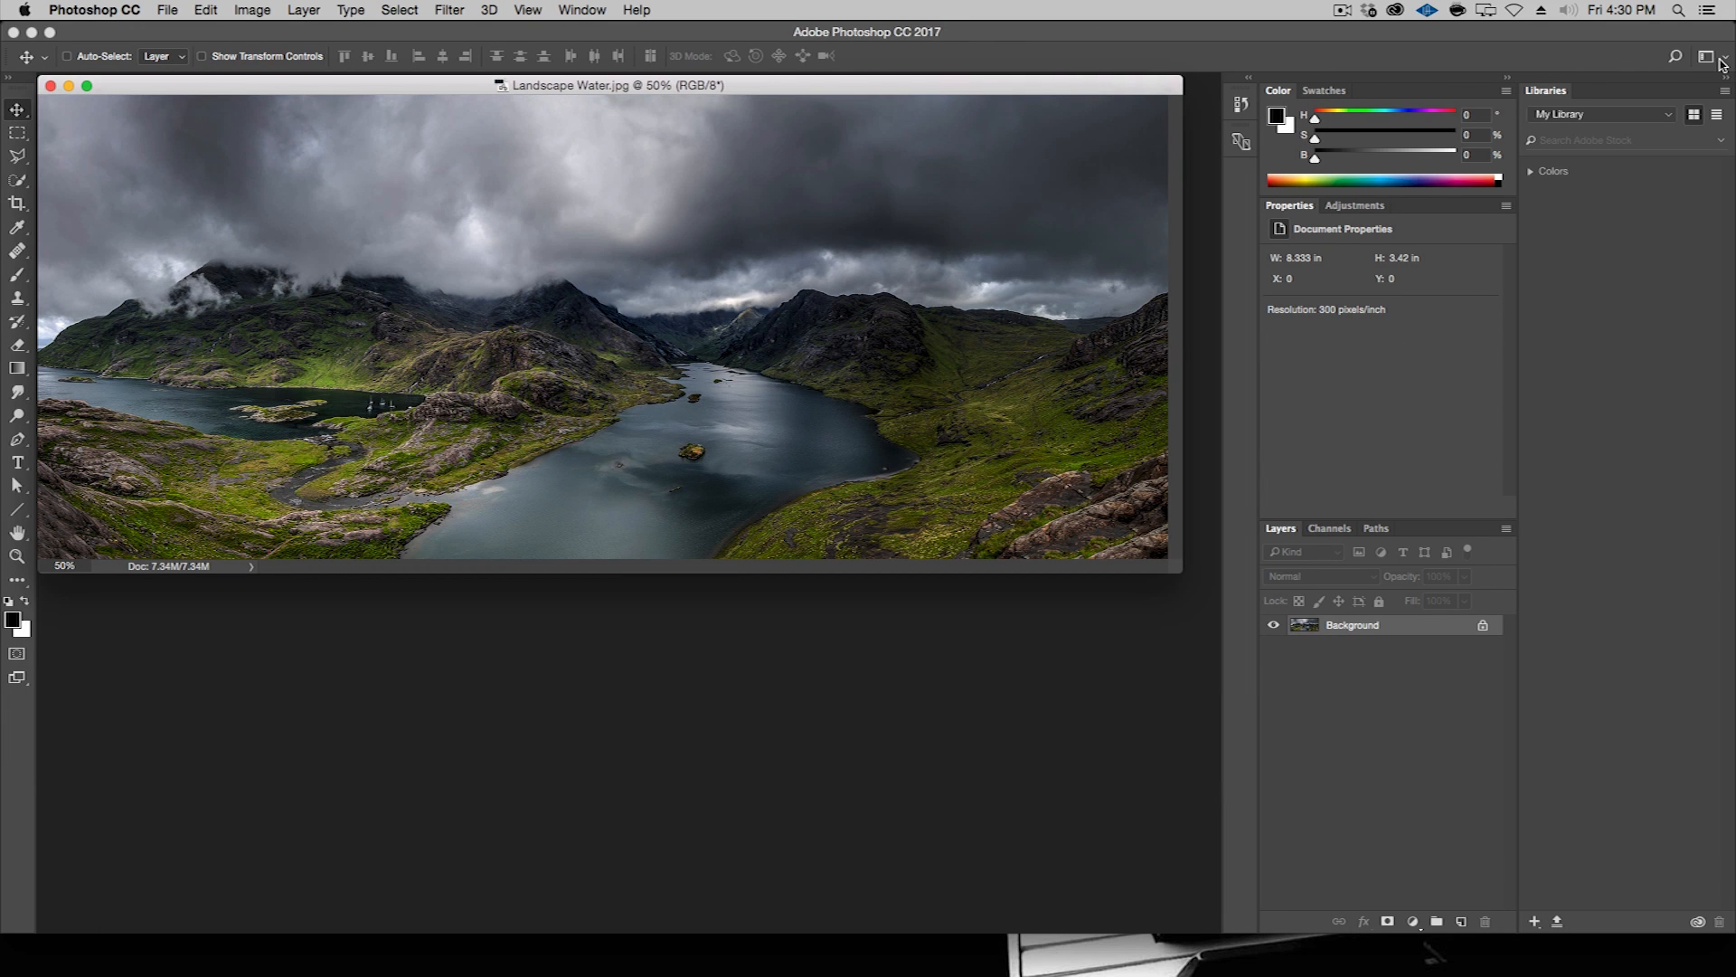
click(1718, 56)
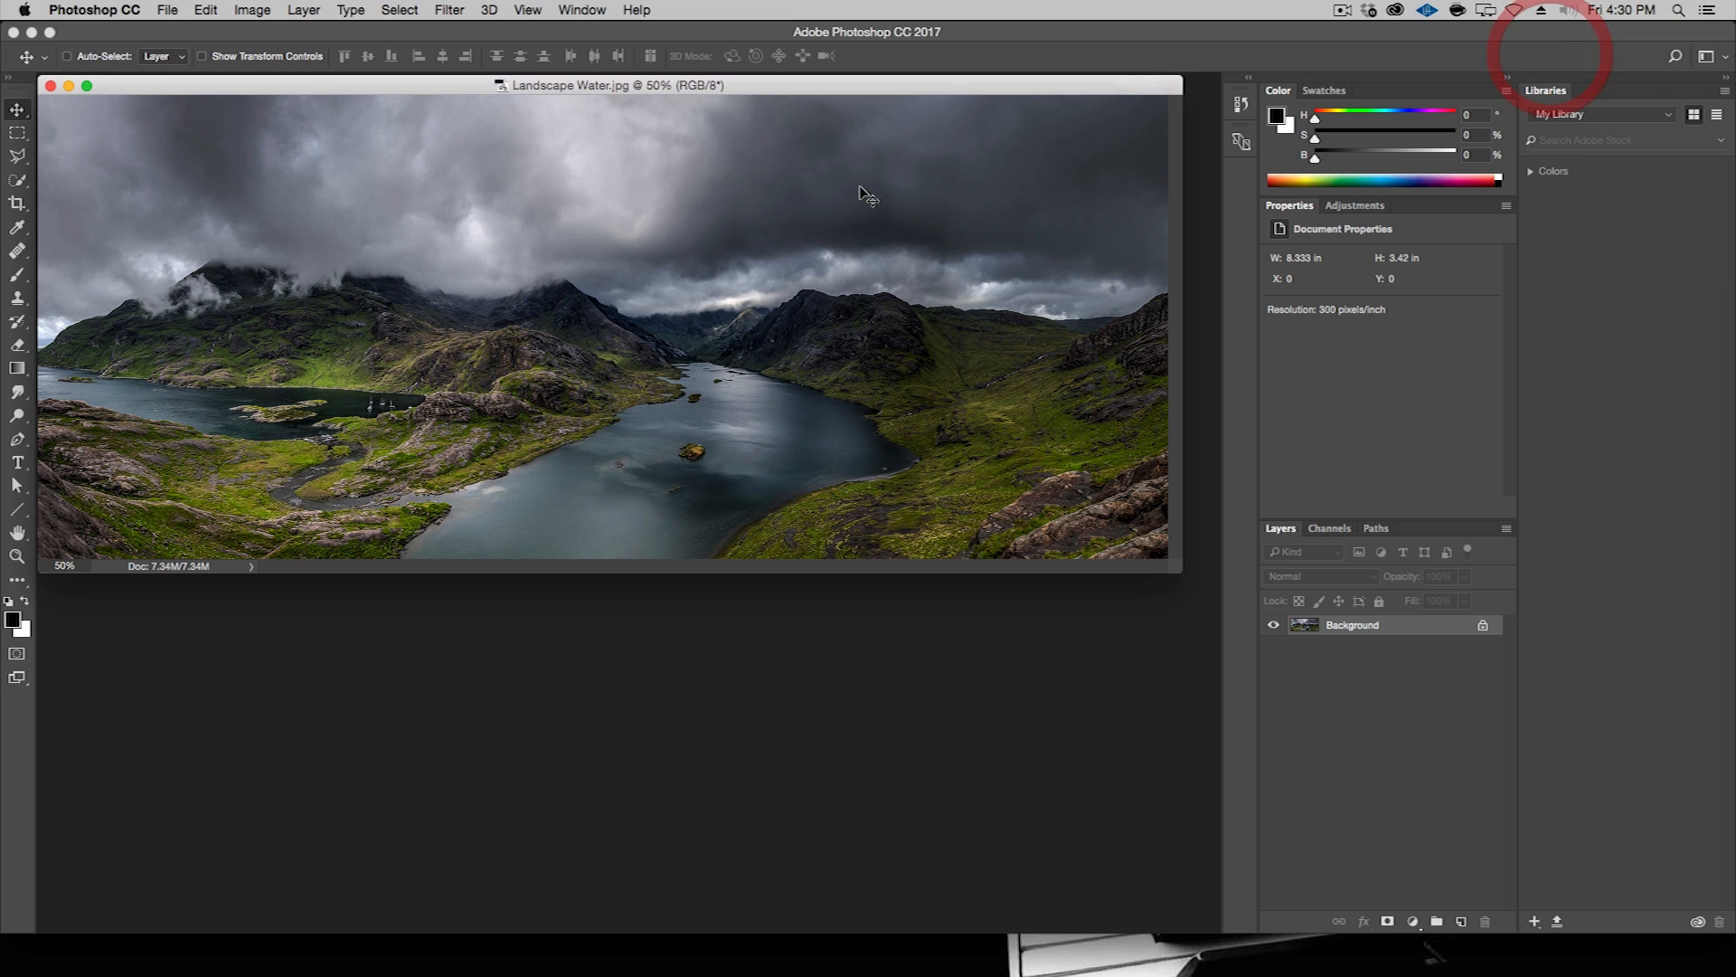
click(1723, 94)
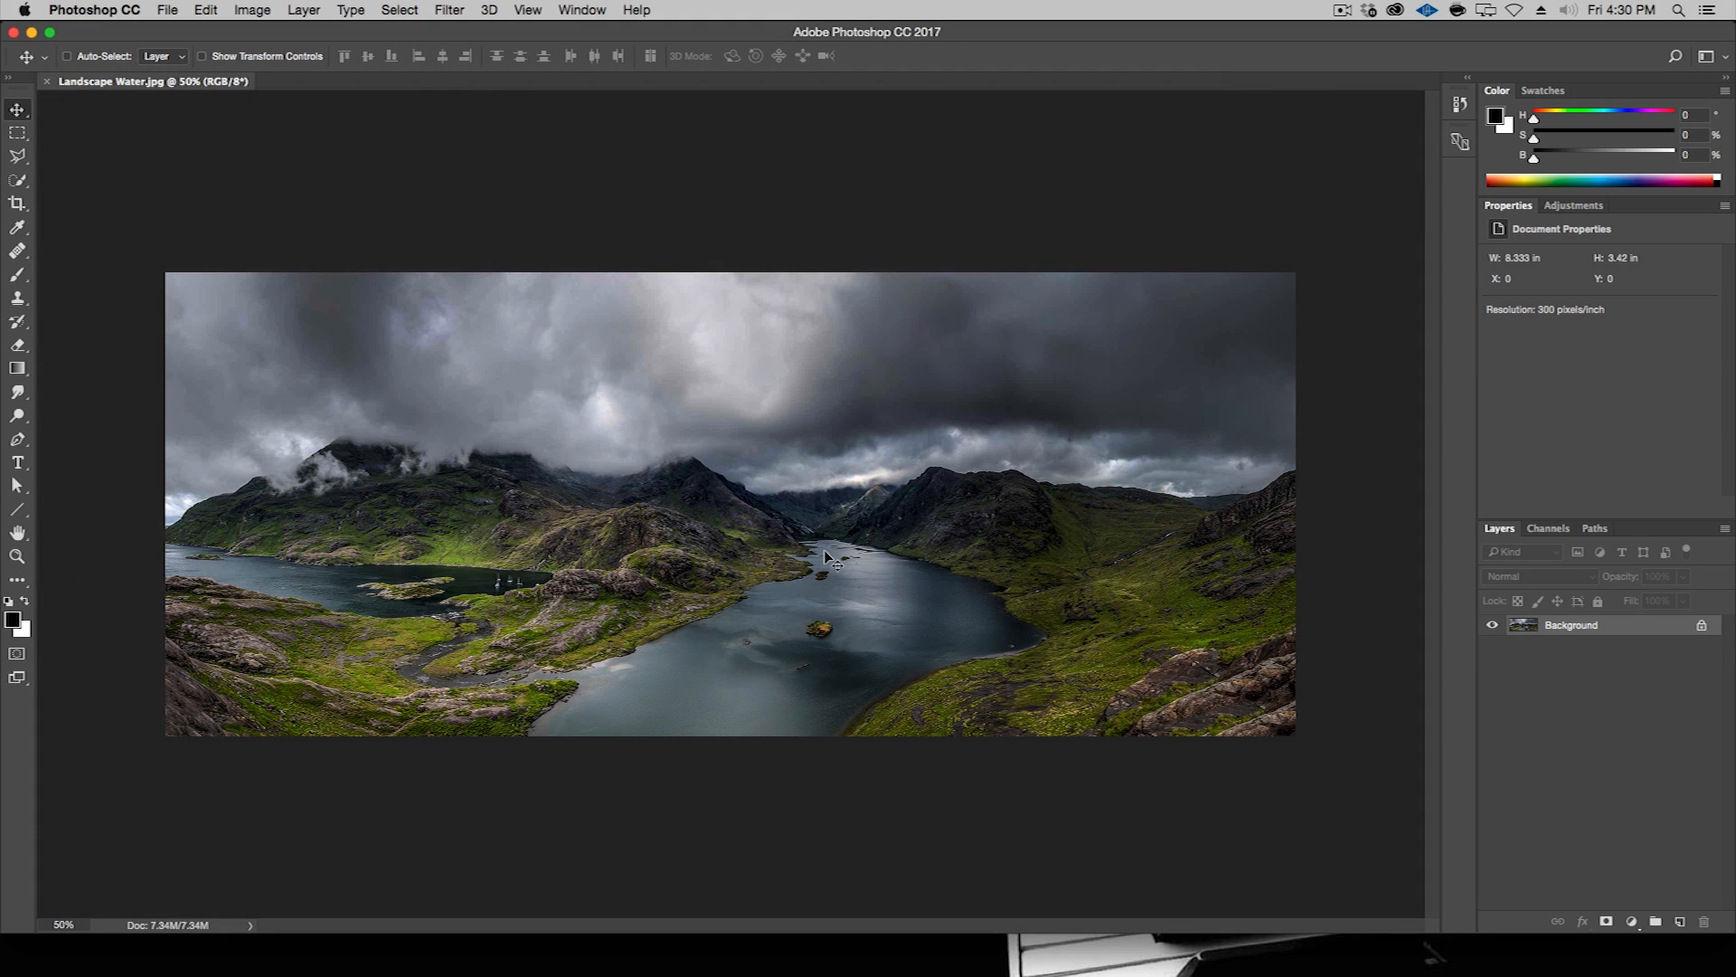
mouse_move(778, 637)
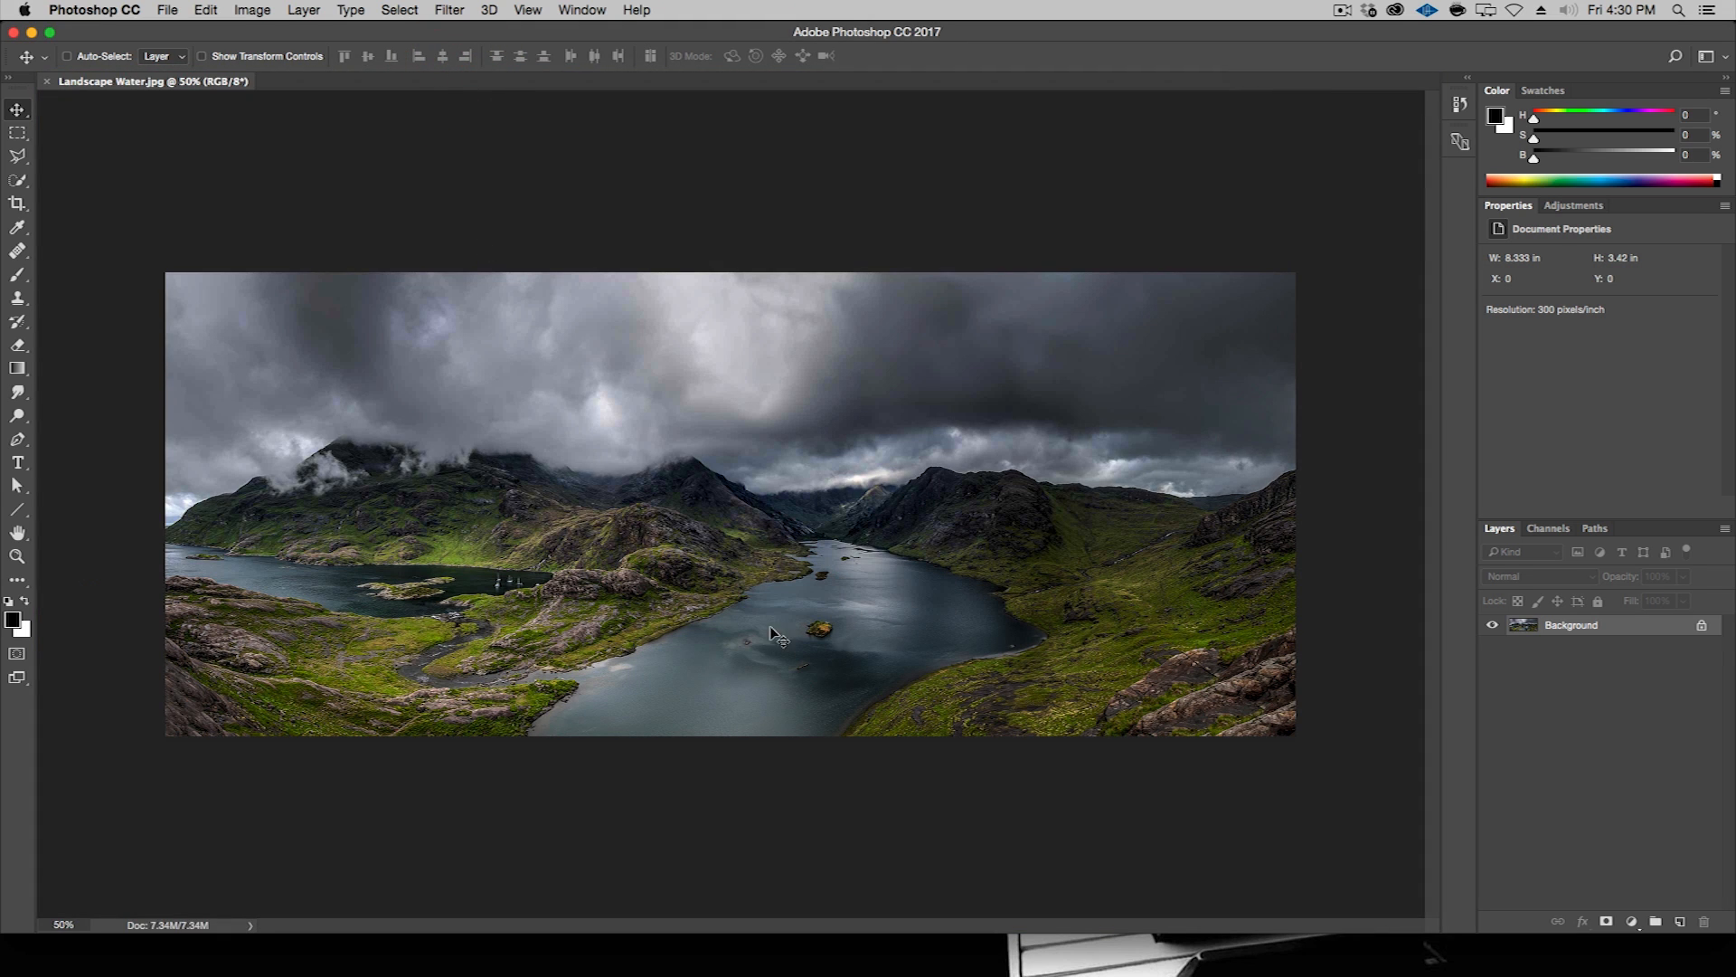
mouse_move(617, 700)
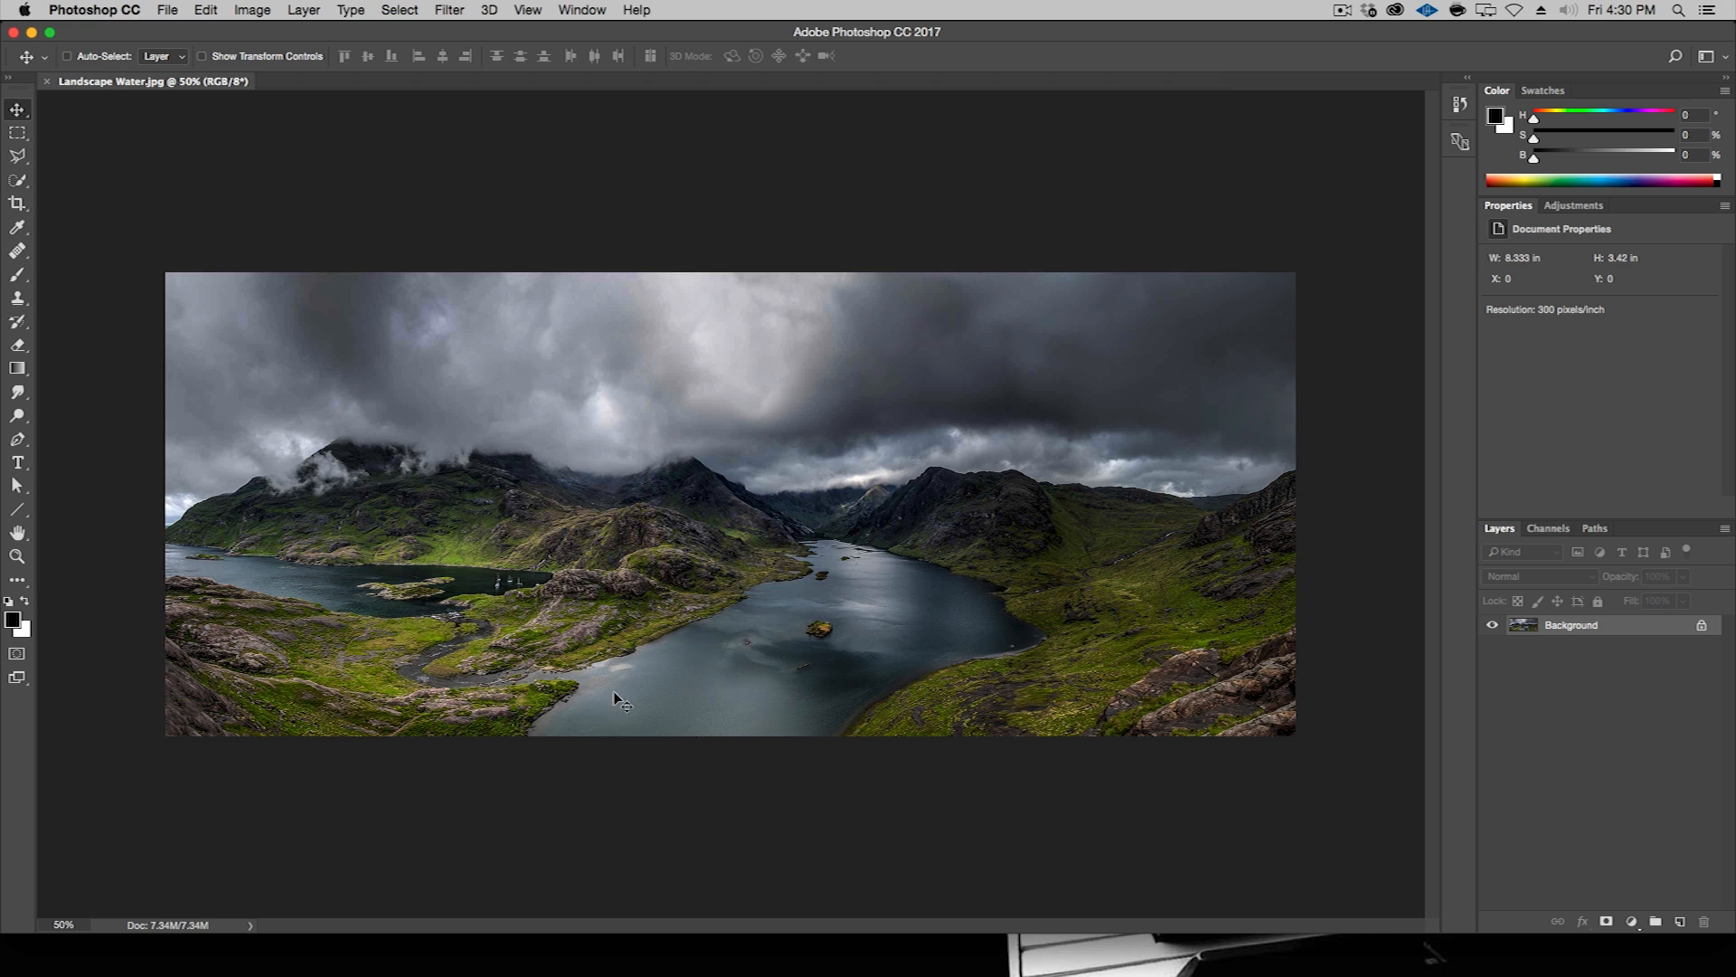
mouse_move(1134, 376)
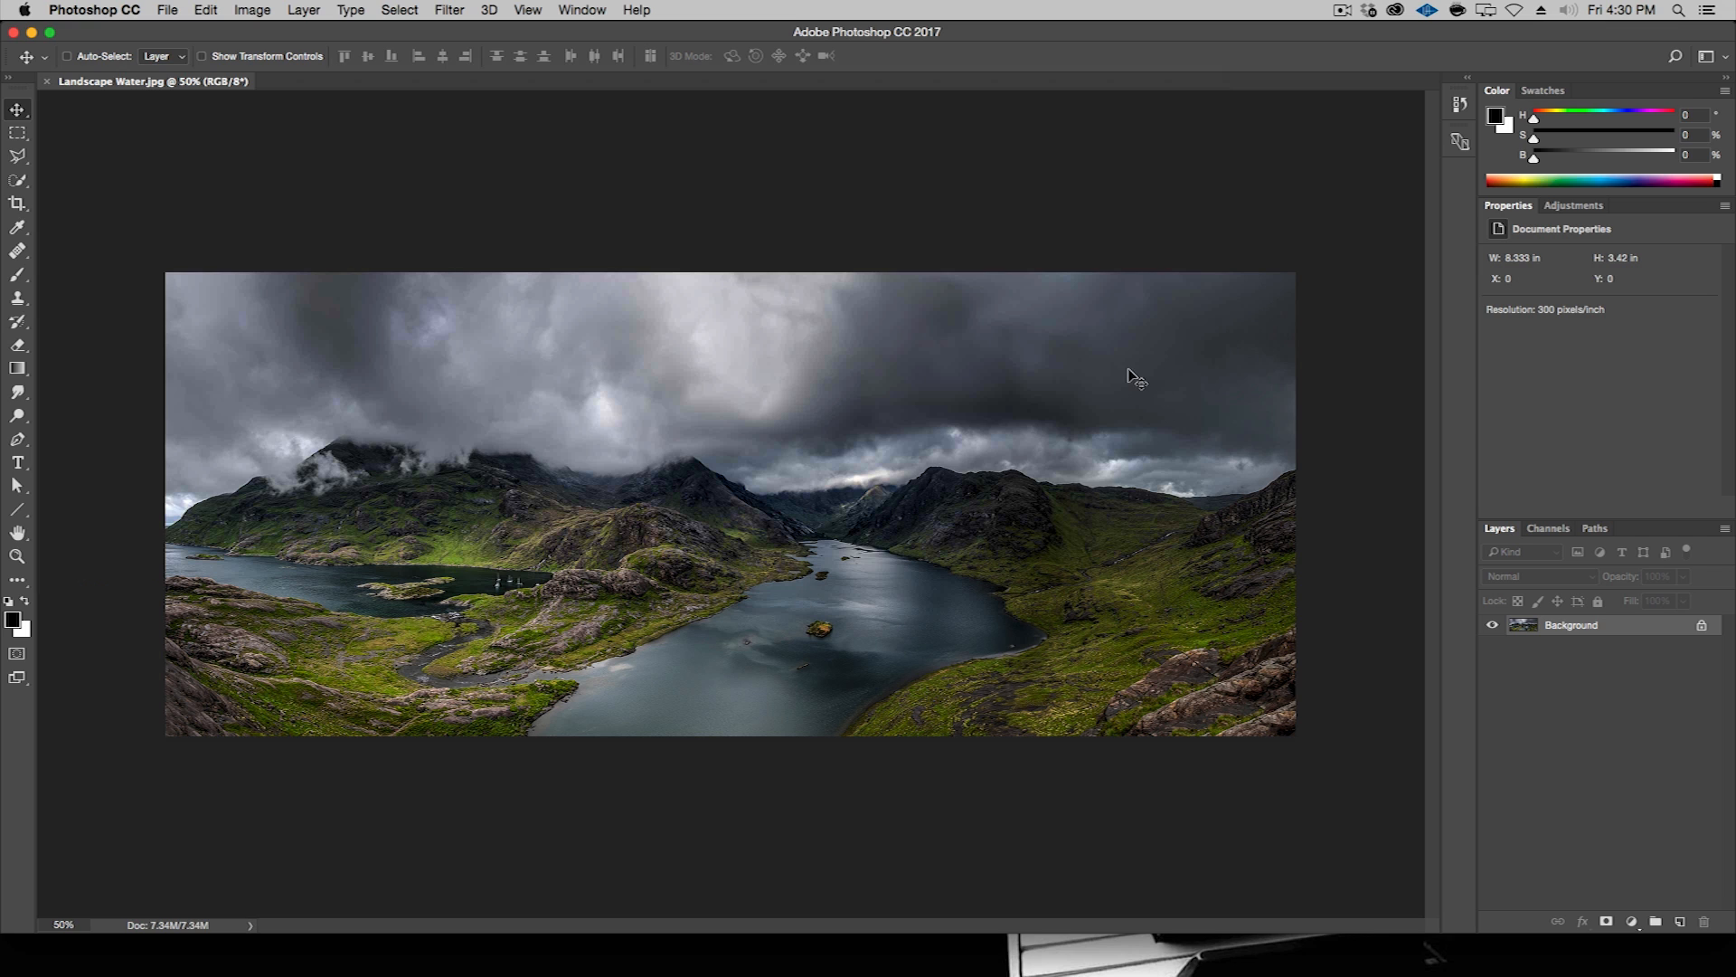
mouse_move(963, 365)
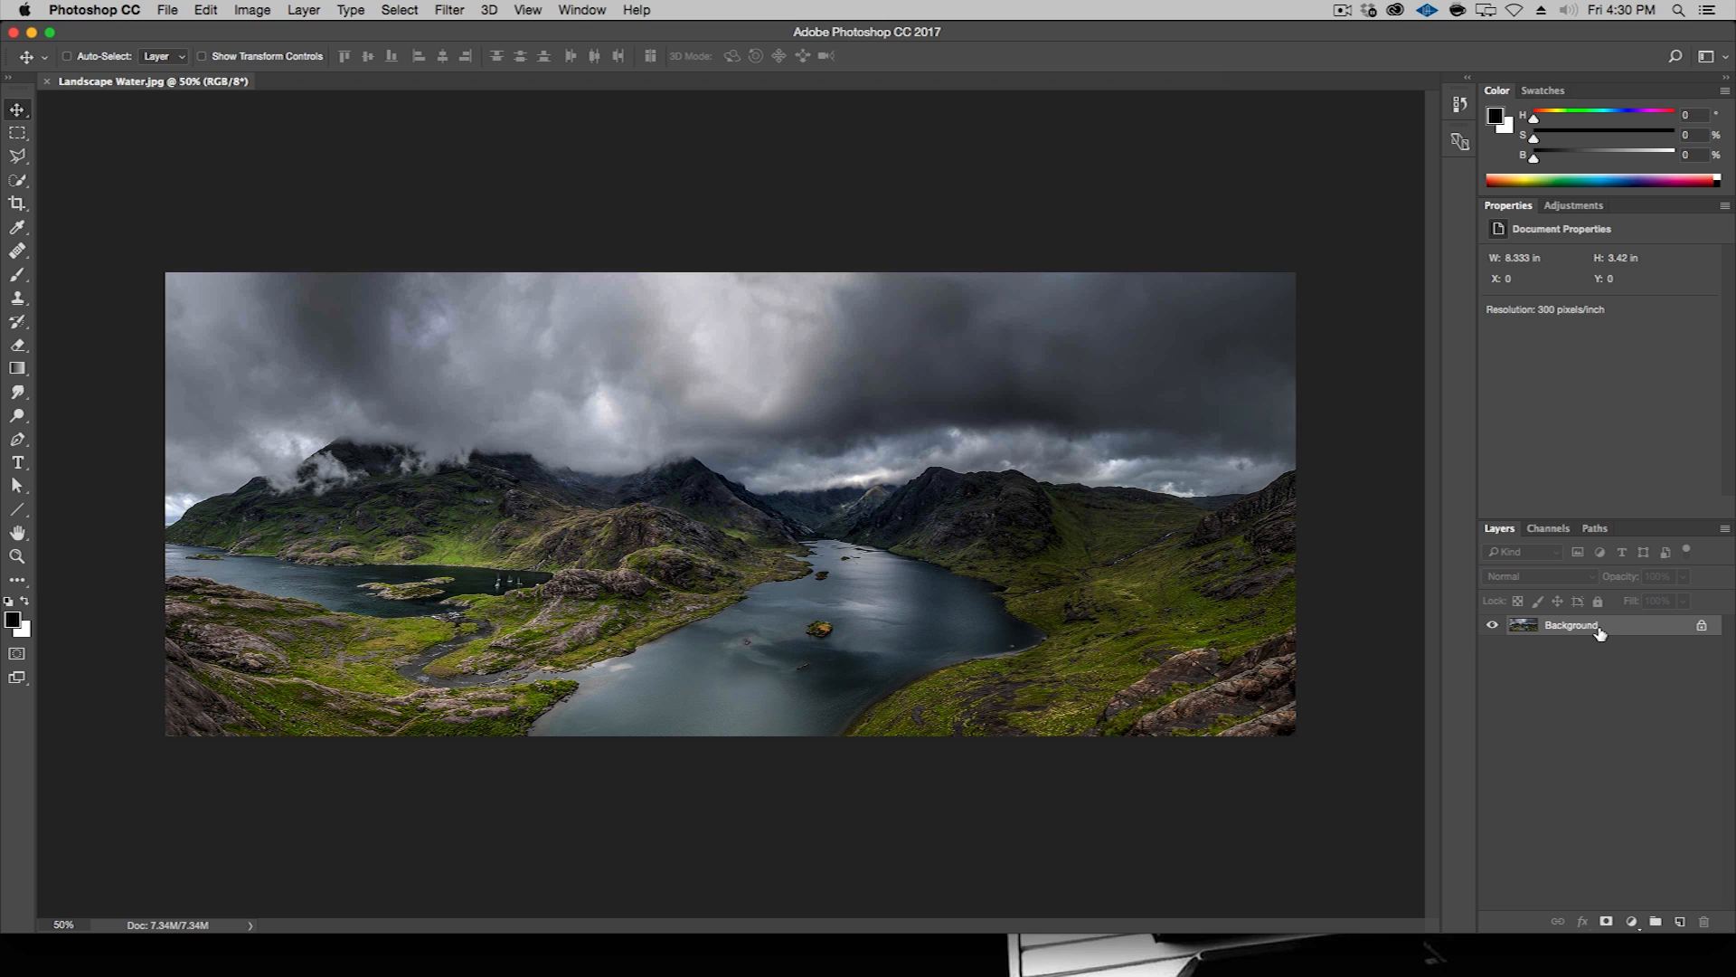
mouse_move(1598, 629)
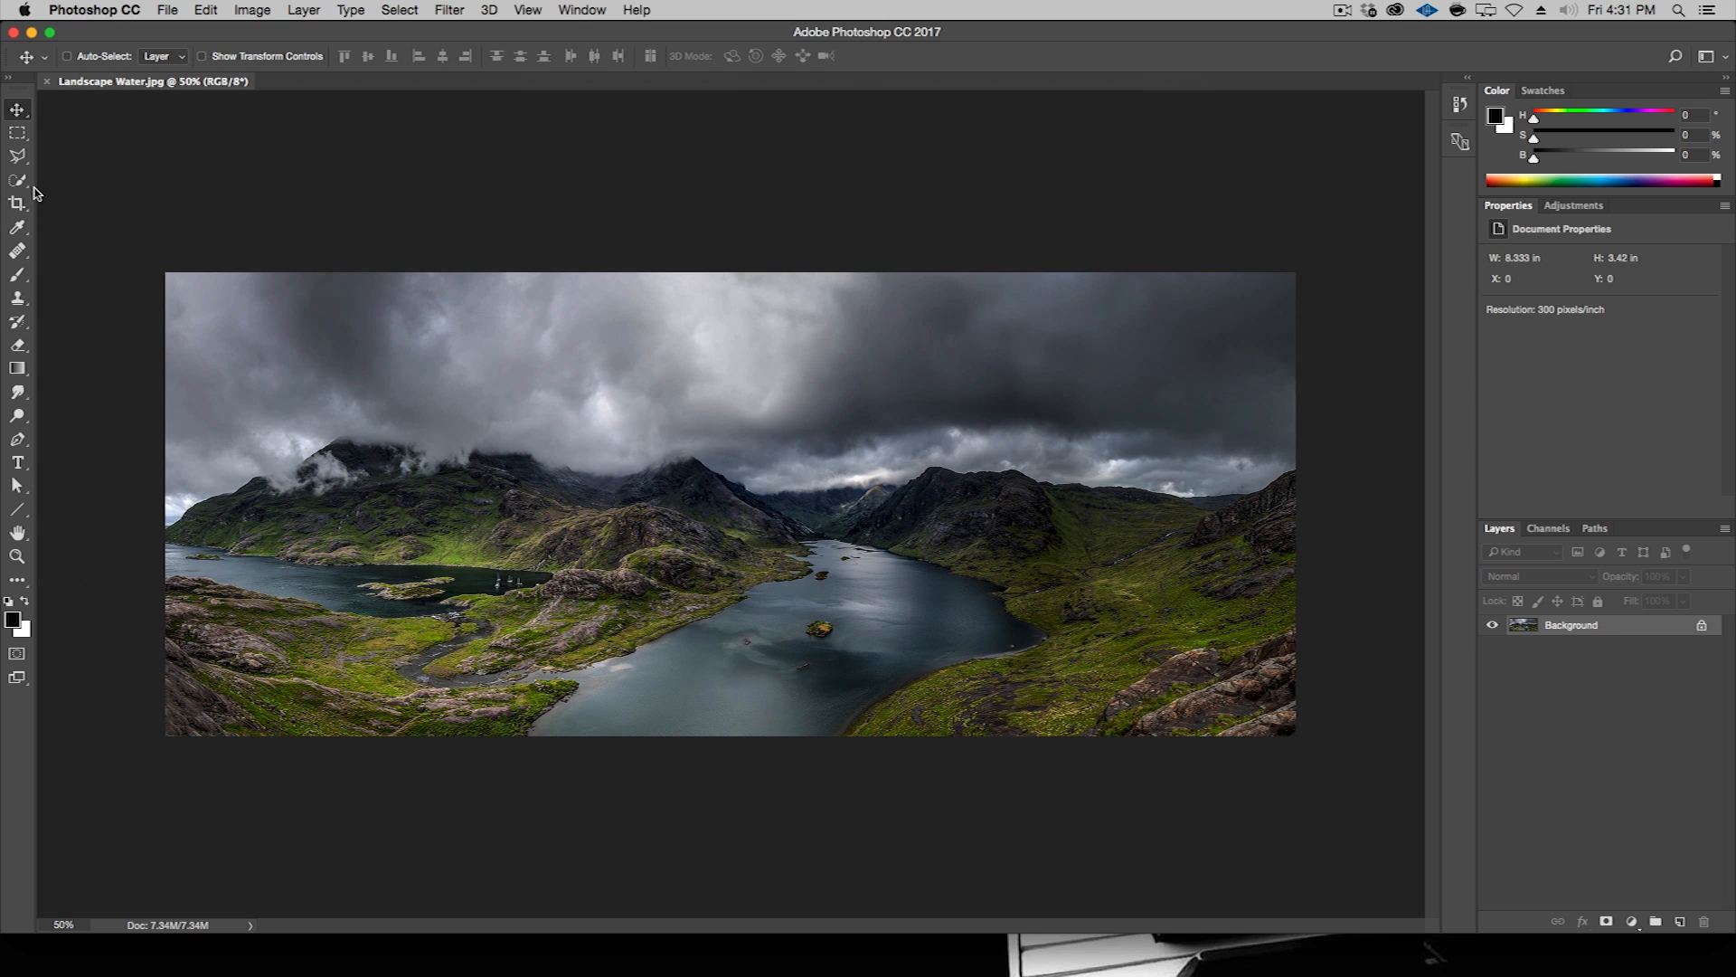
mouse_move(851, 532)
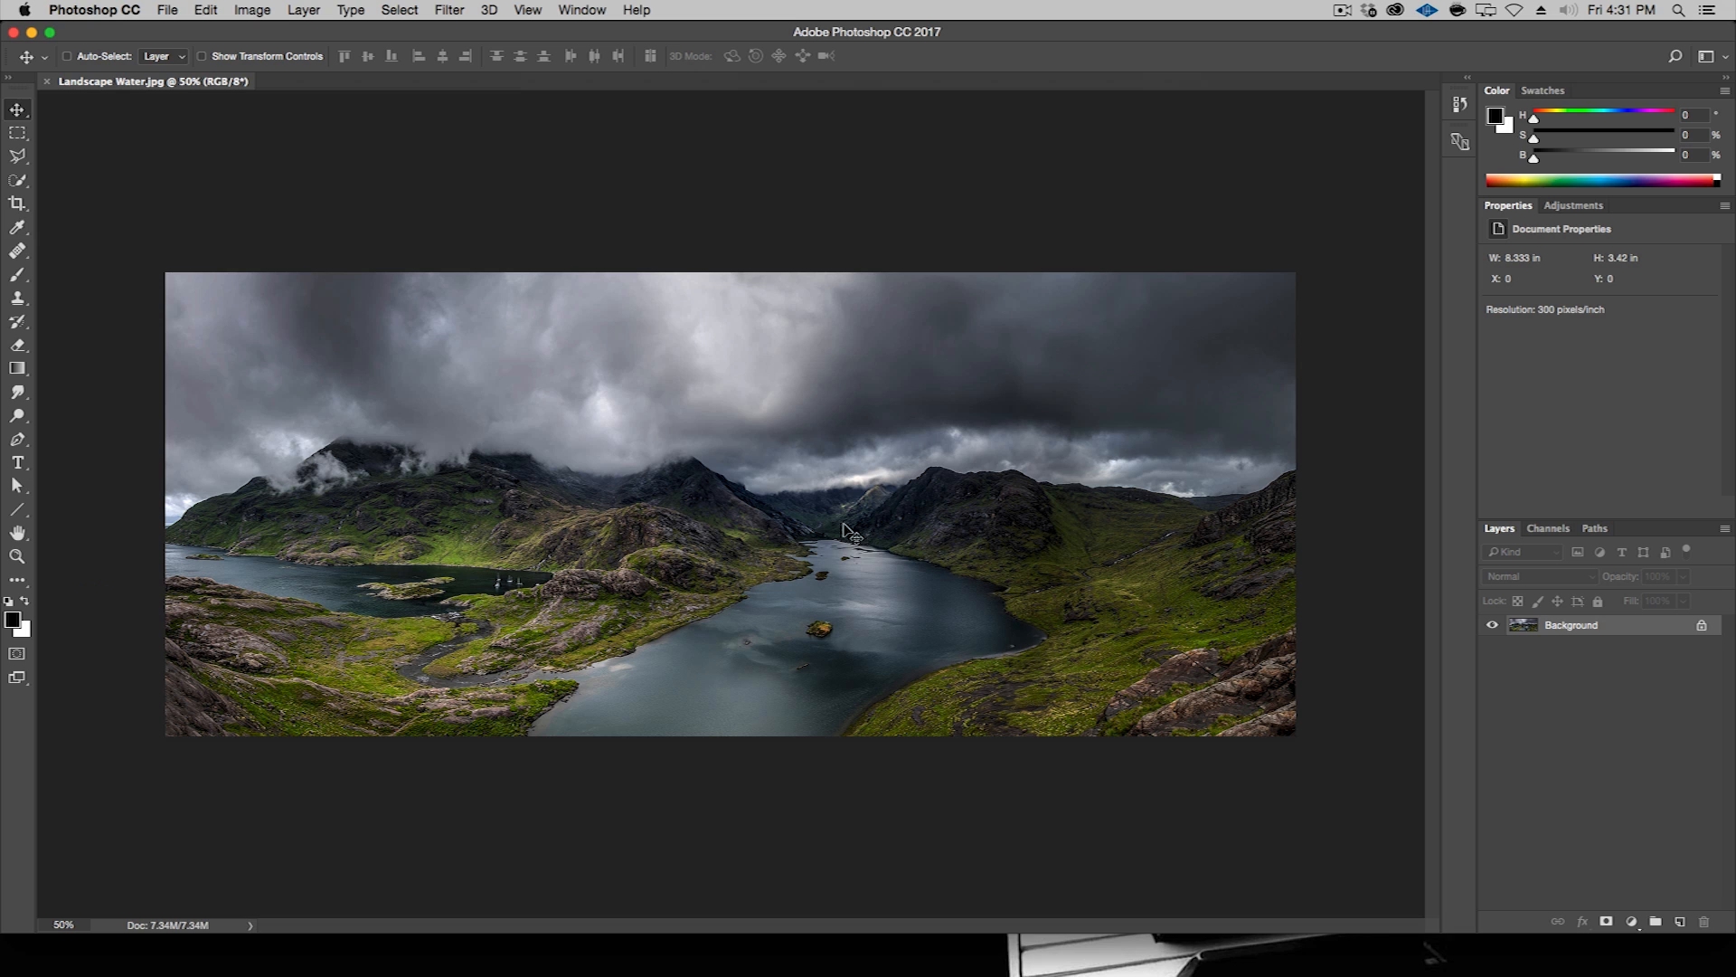
mouse_move(847, 548)
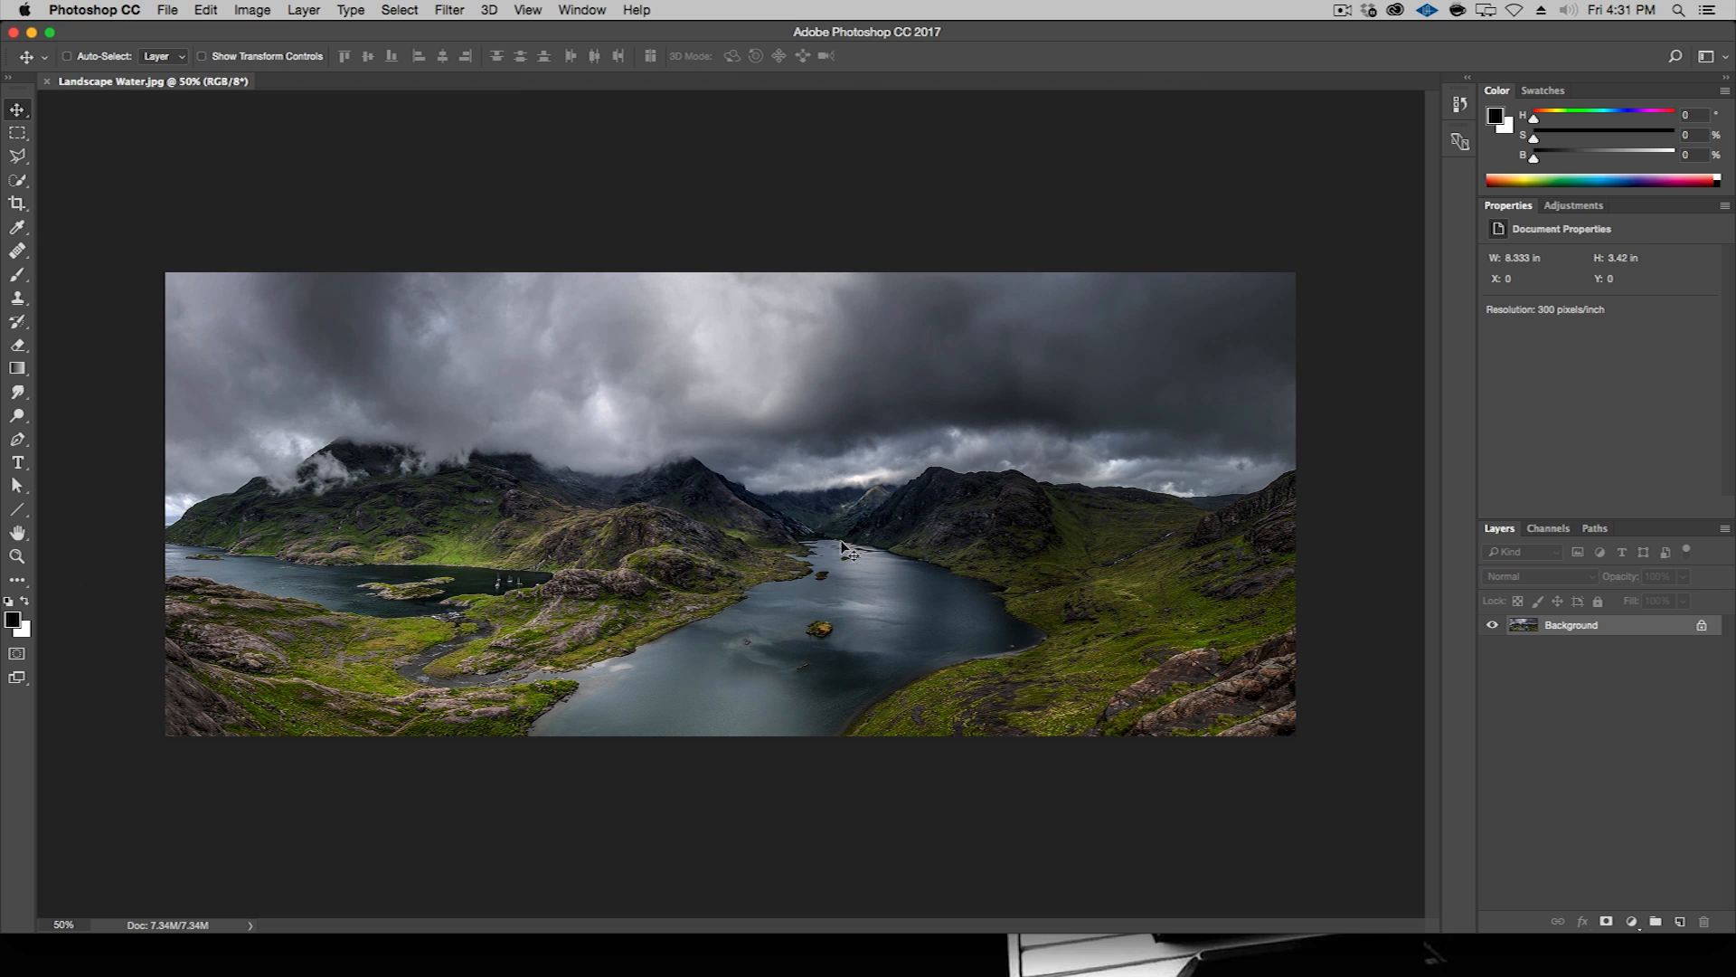
mouse_move(582, 672)
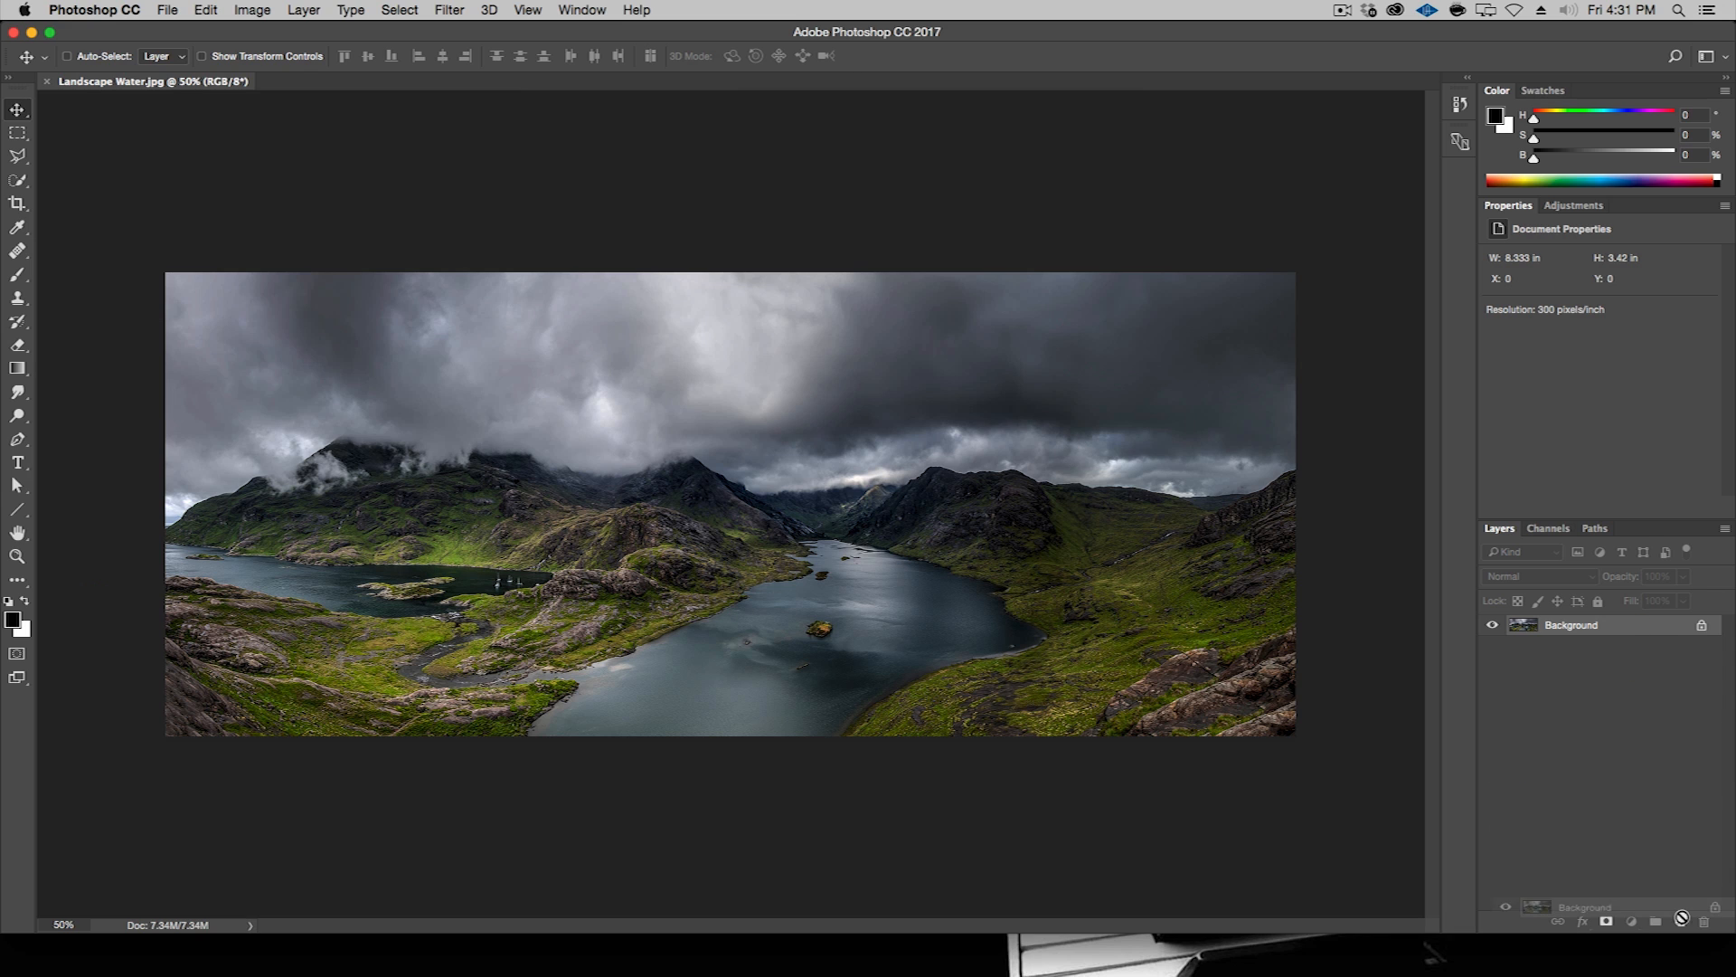
- Duplicate Background, flip the copy vertically, nudge it down, and hide it
click(1682, 920)
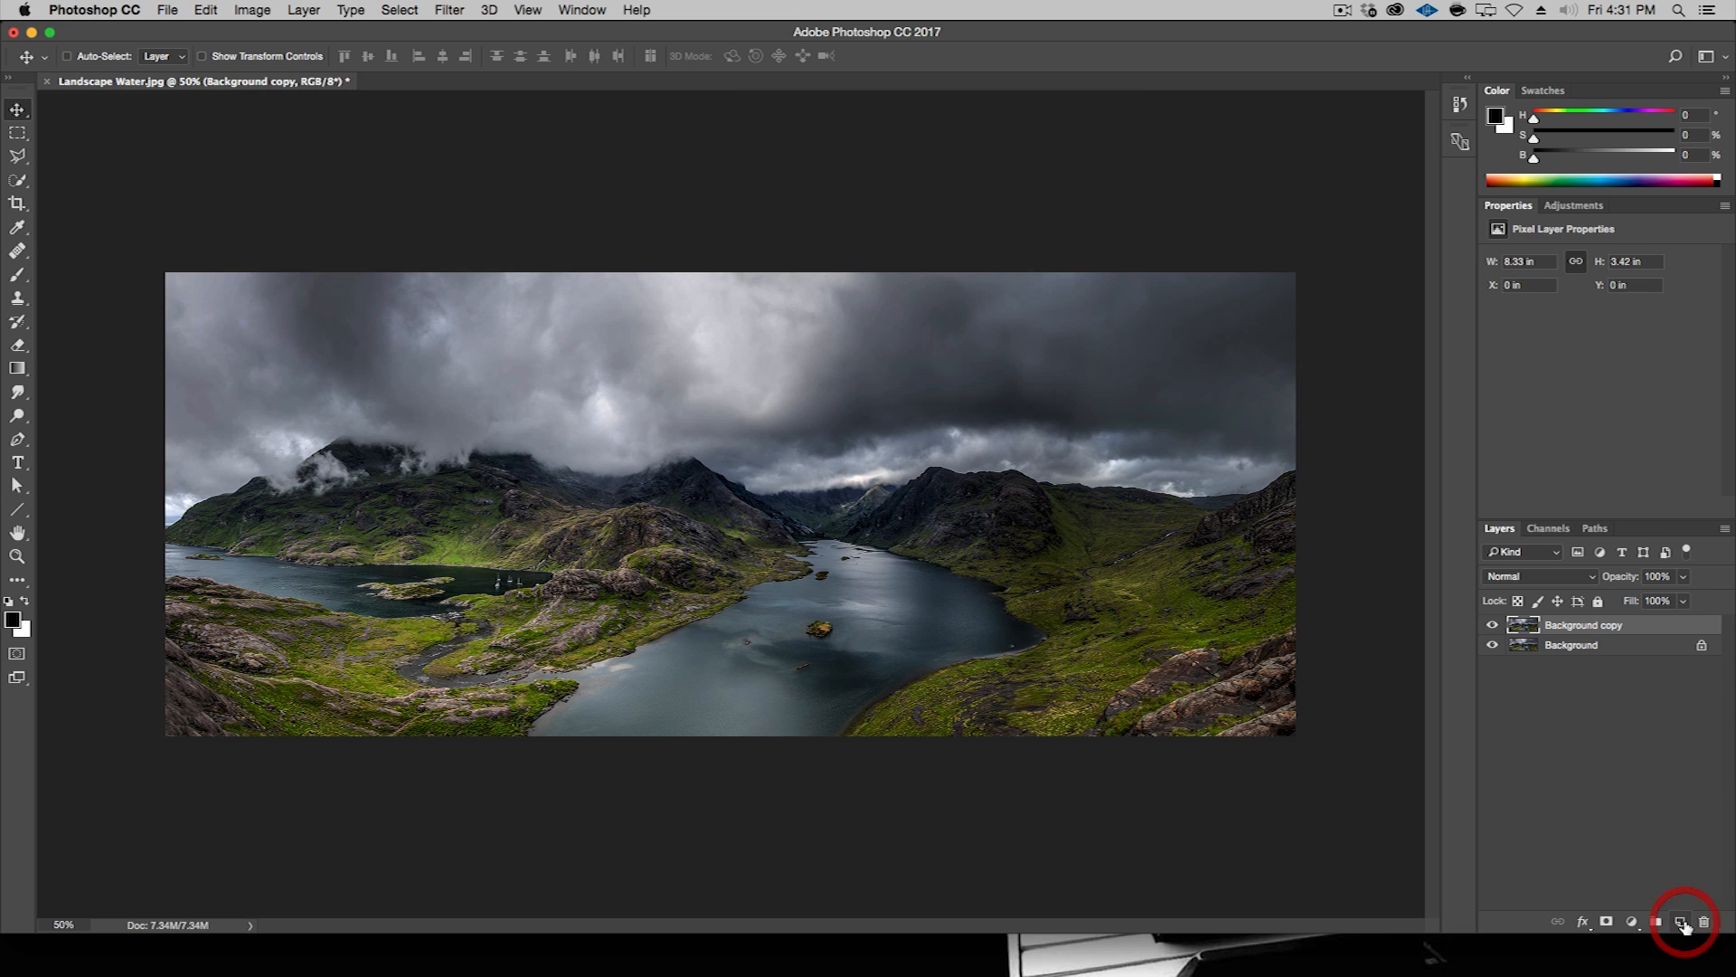
click(1682, 921)
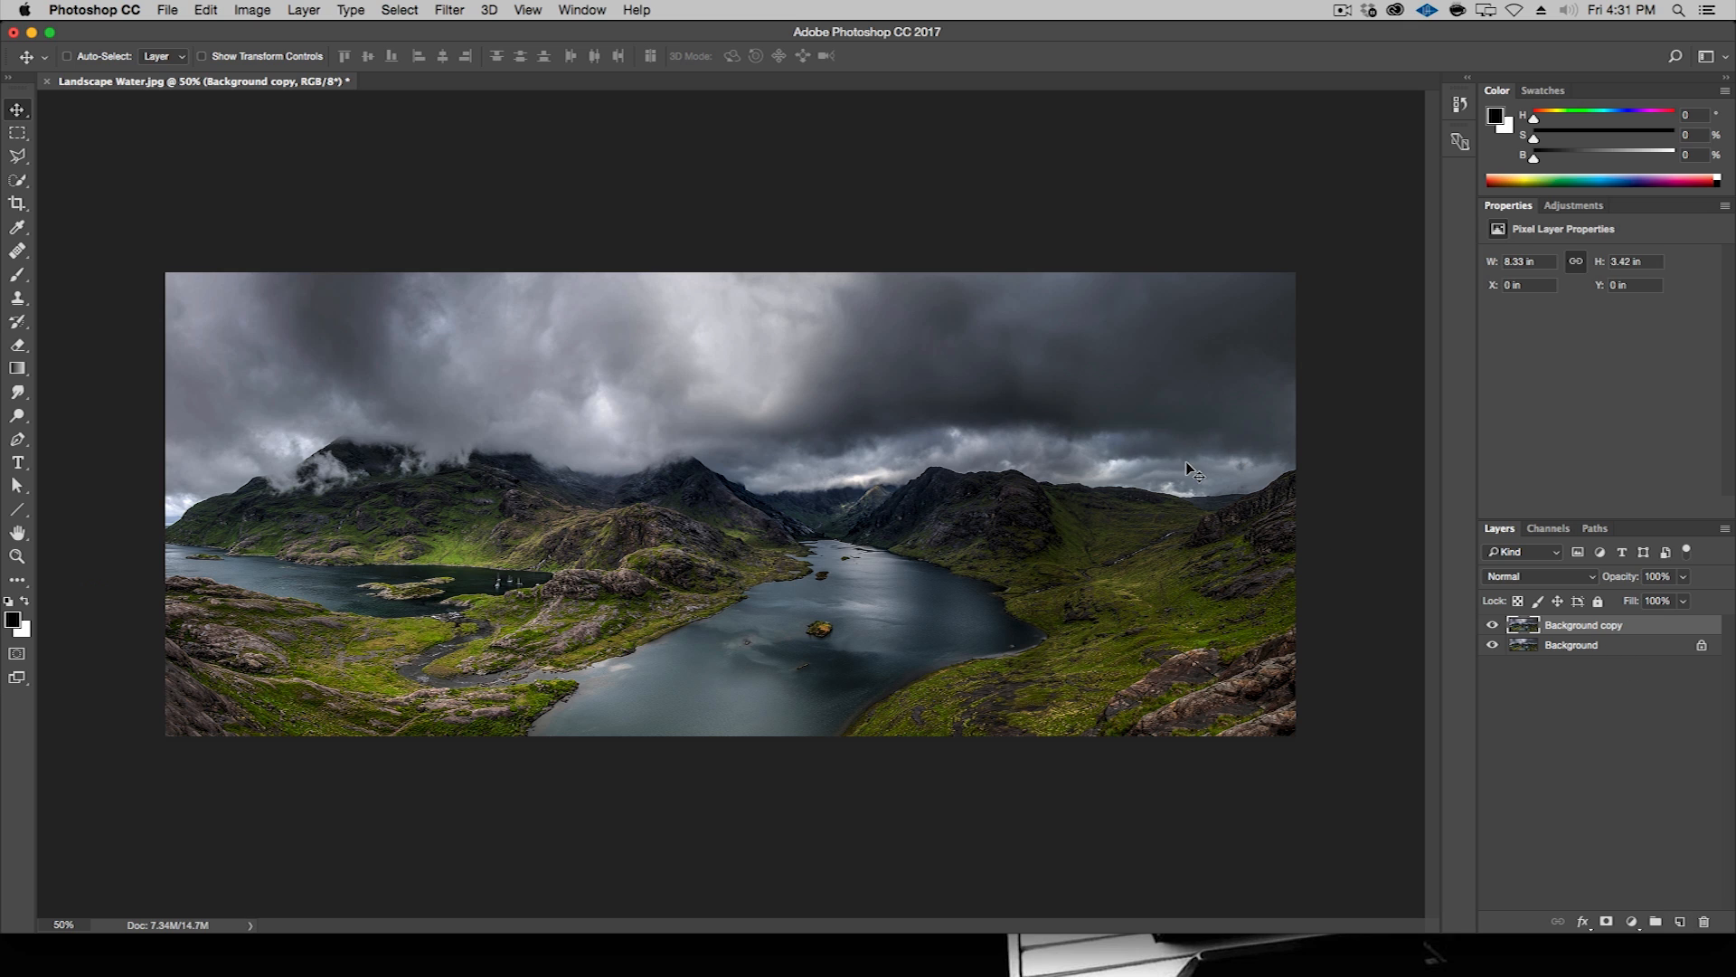
mouse_move(1011, 415)
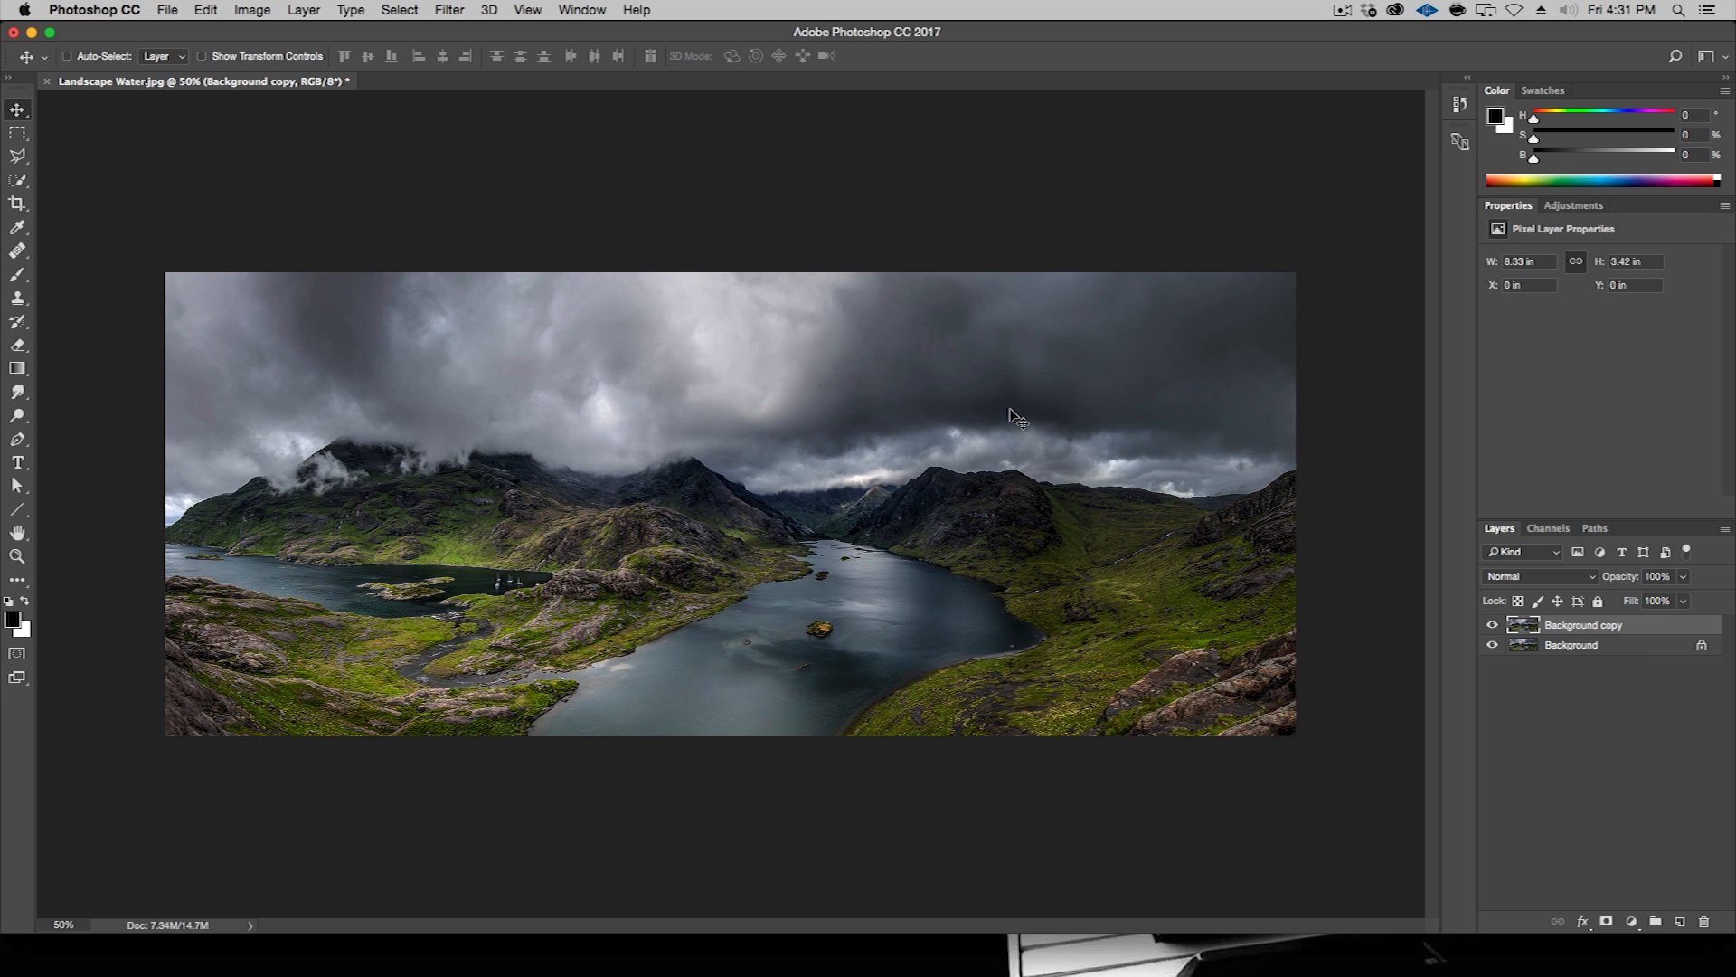
mouse_move(229, 114)
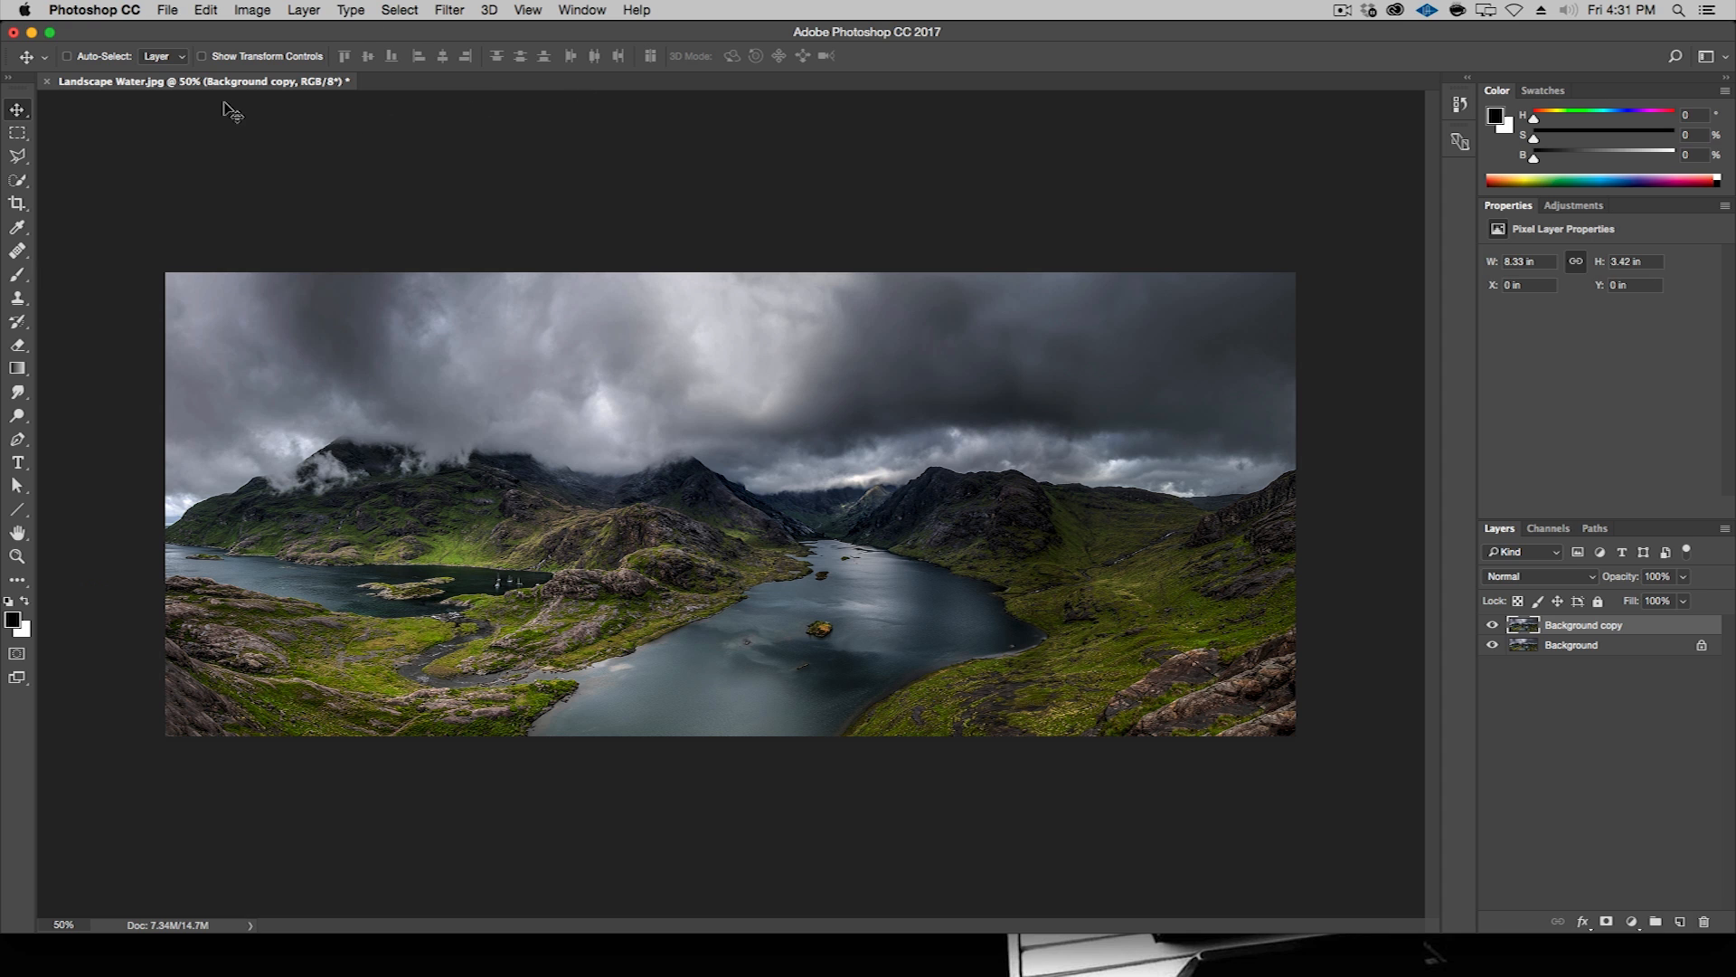
click(204, 10)
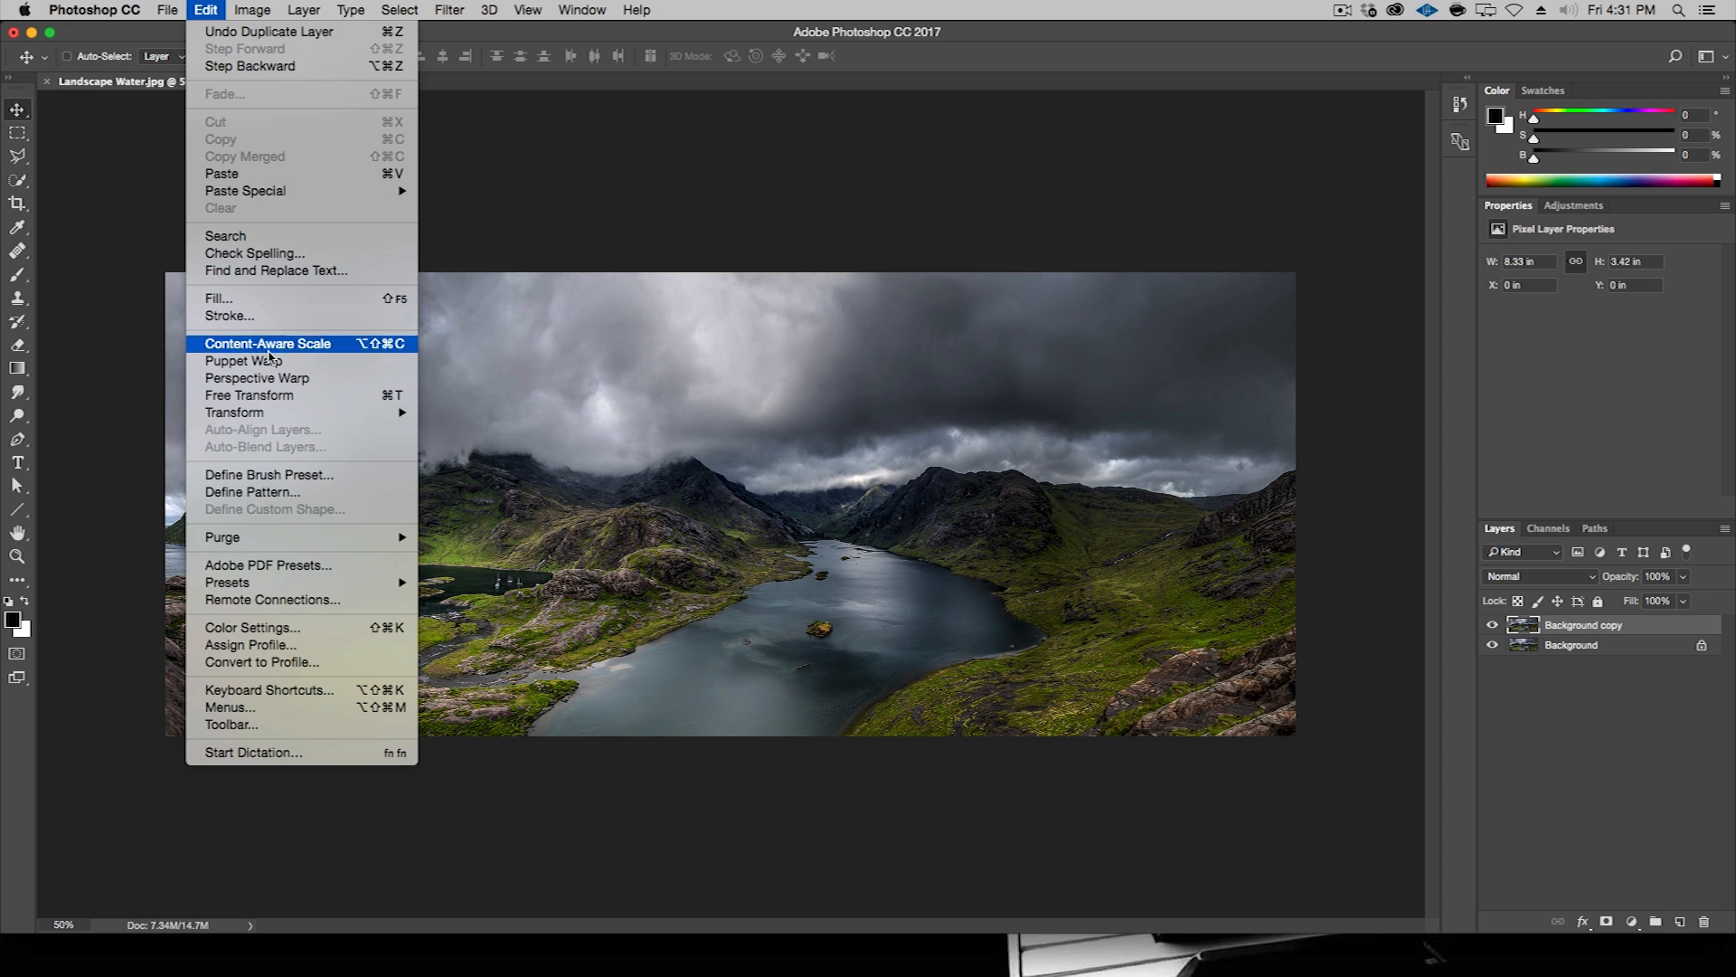
click(268, 344)
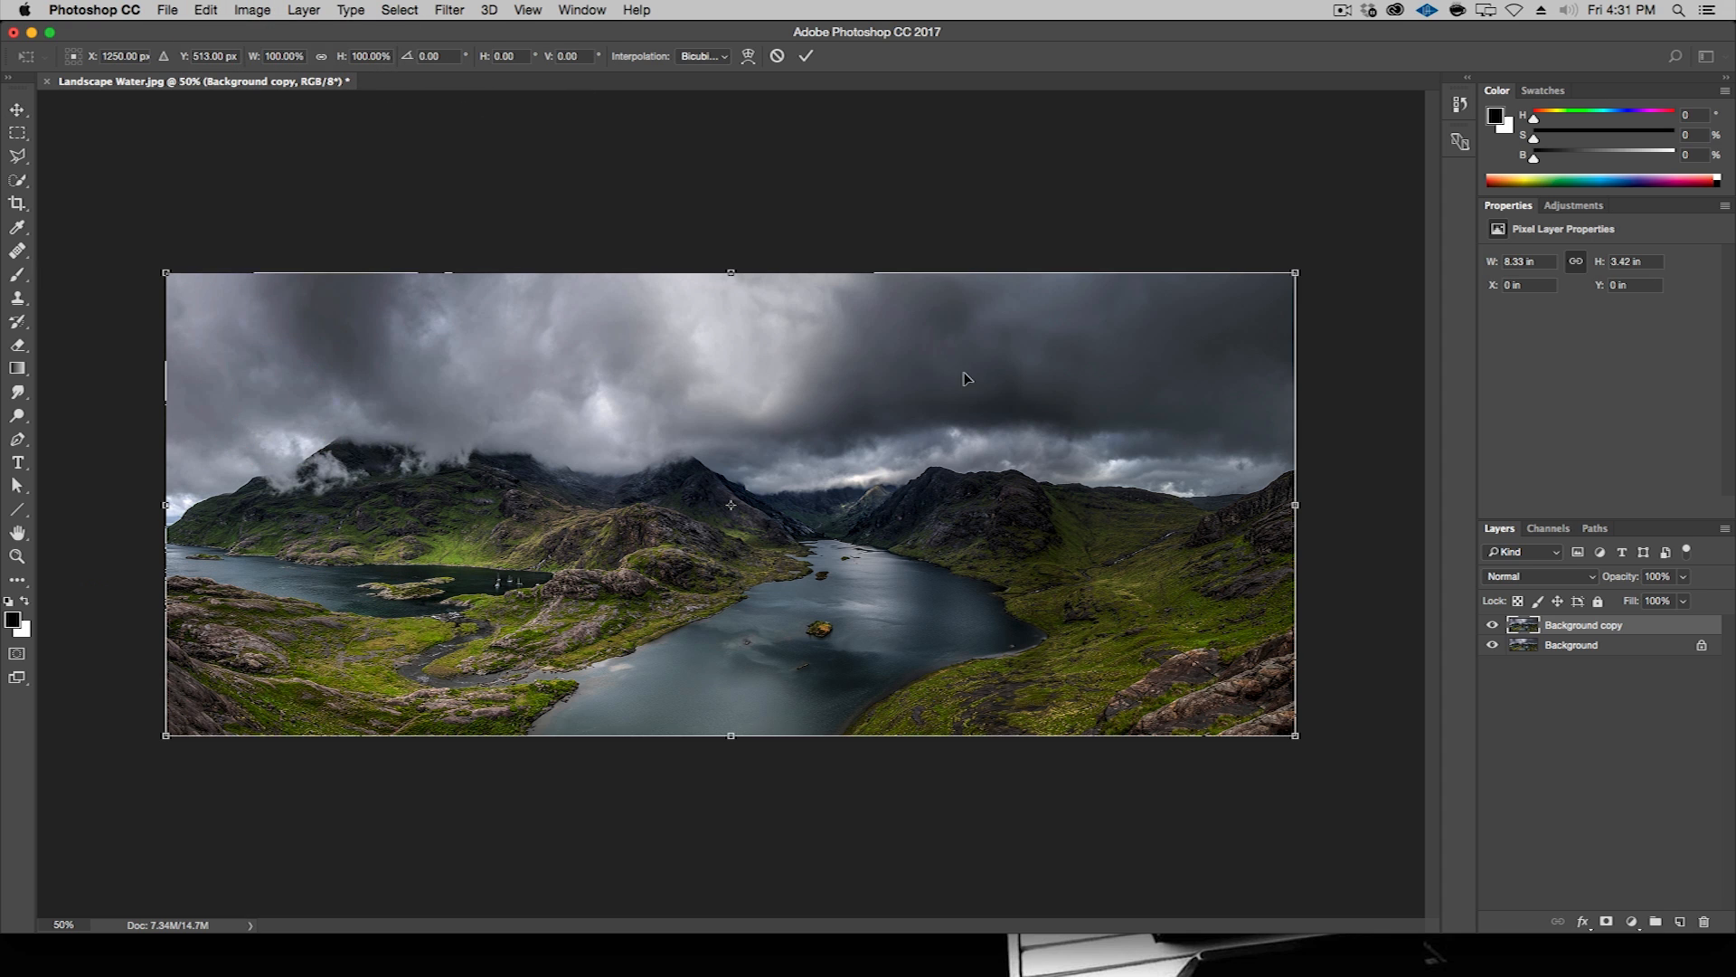
mouse_move(913, 382)
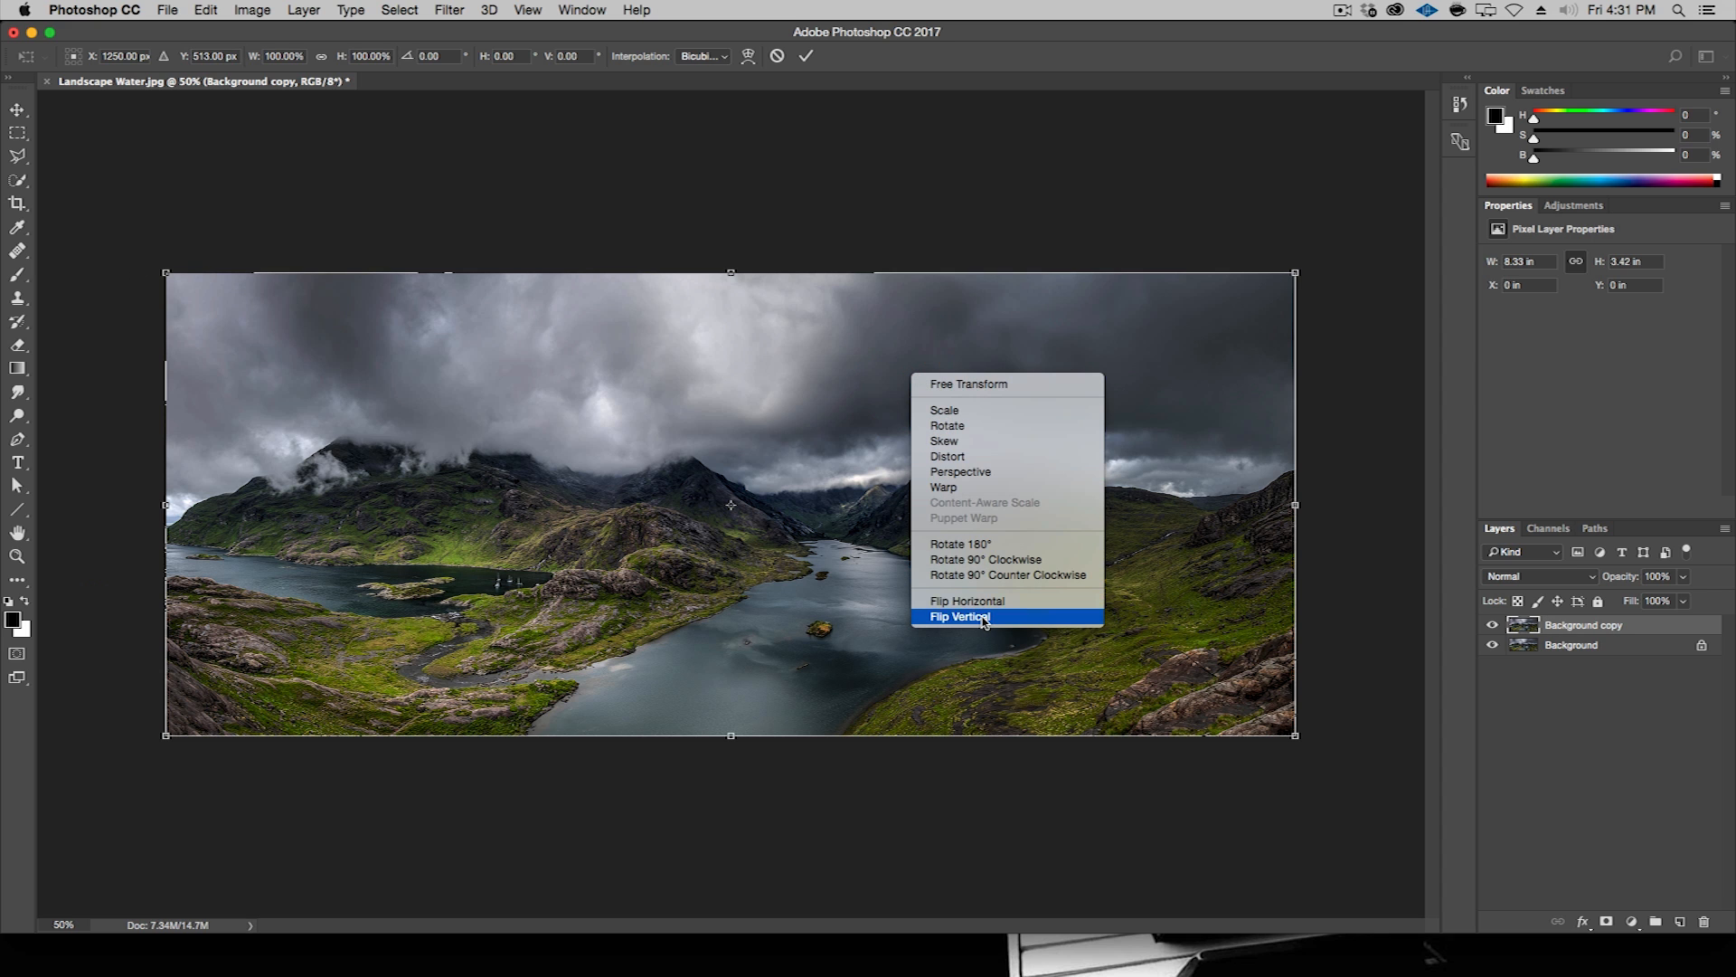
click(961, 616)
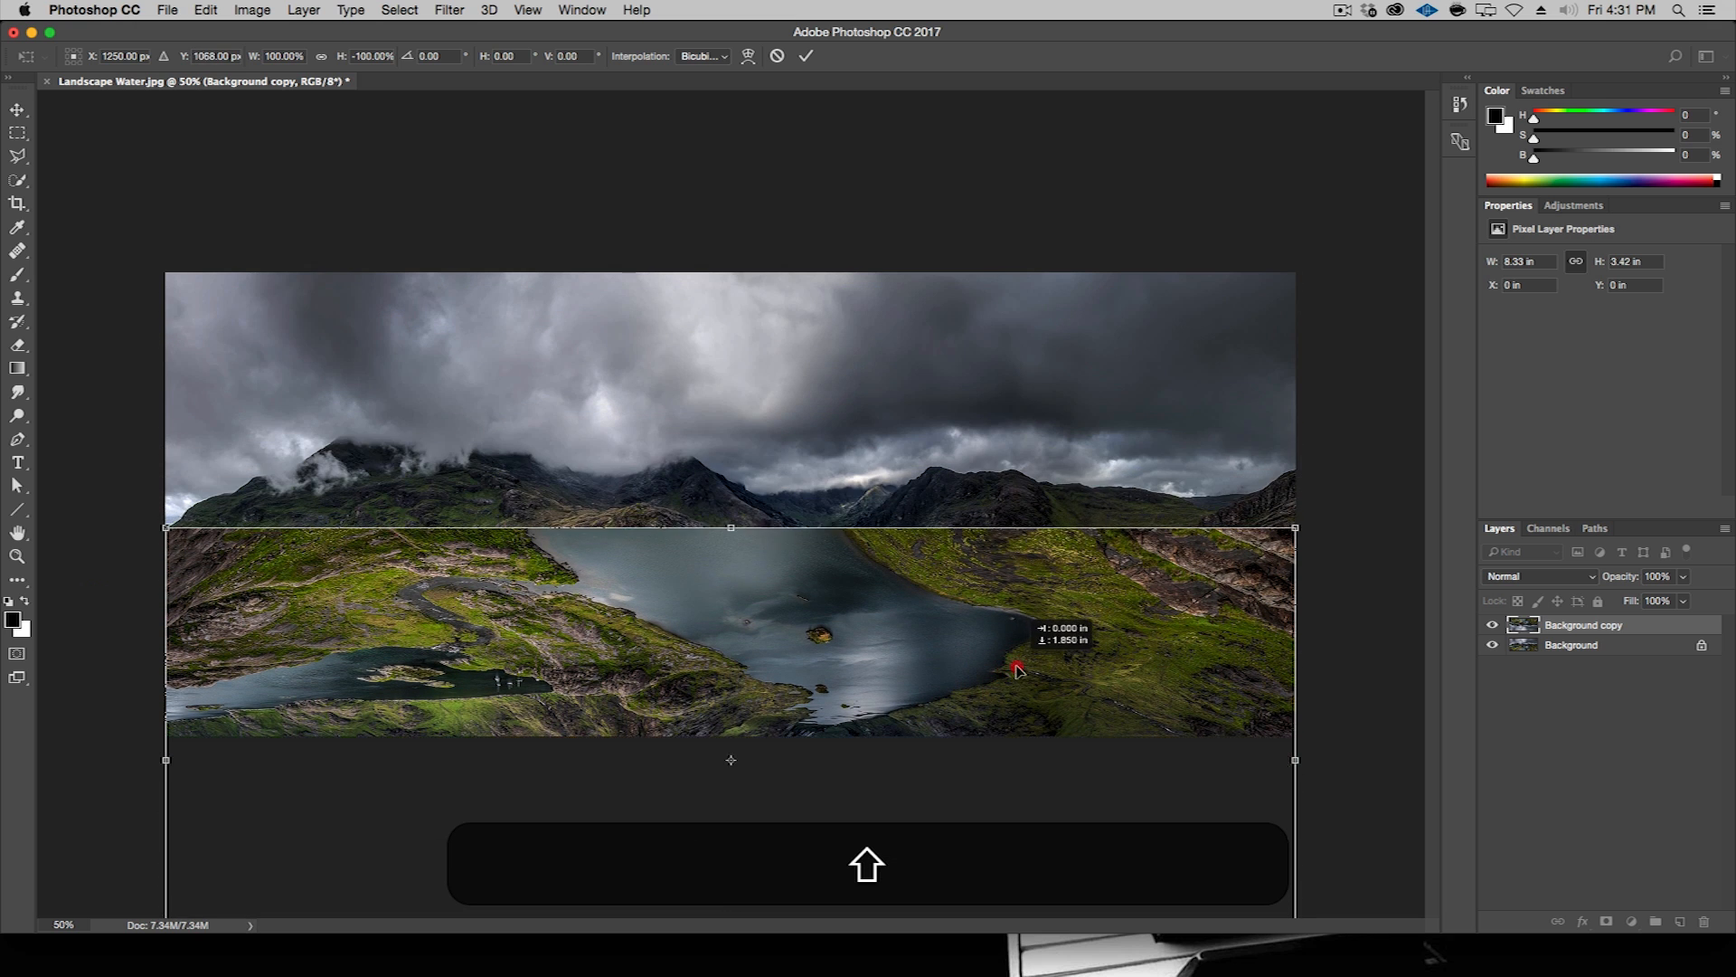
drag(1015, 671, 1038, 646)
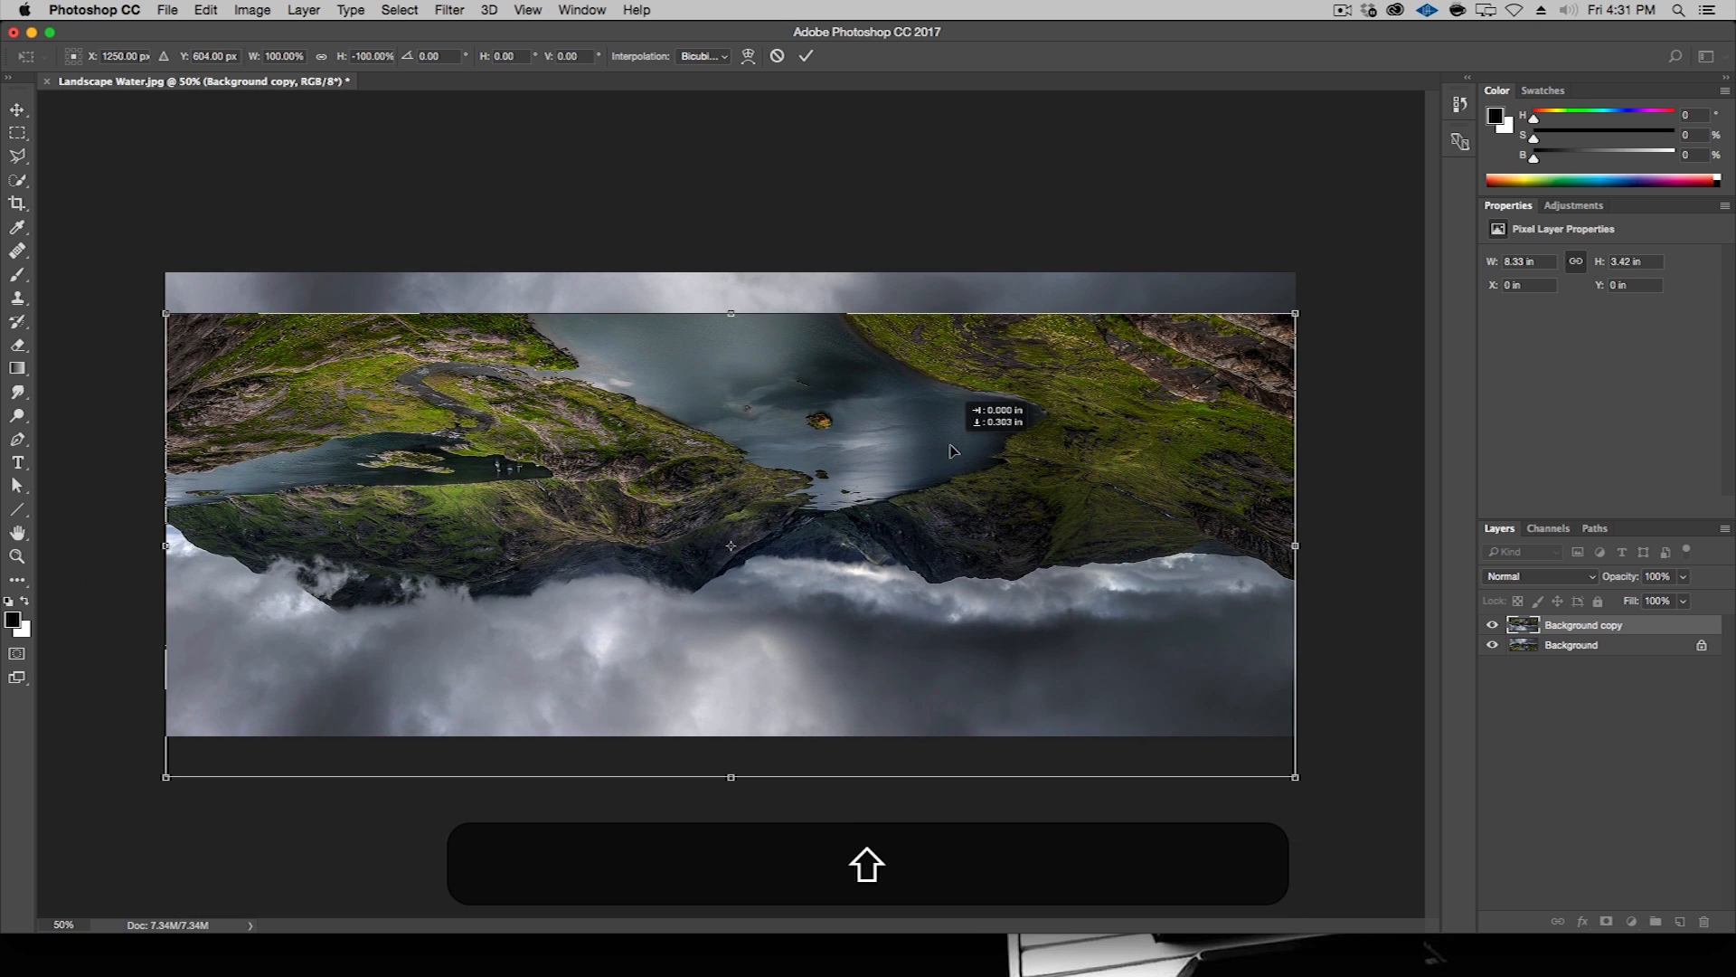
key(Return)
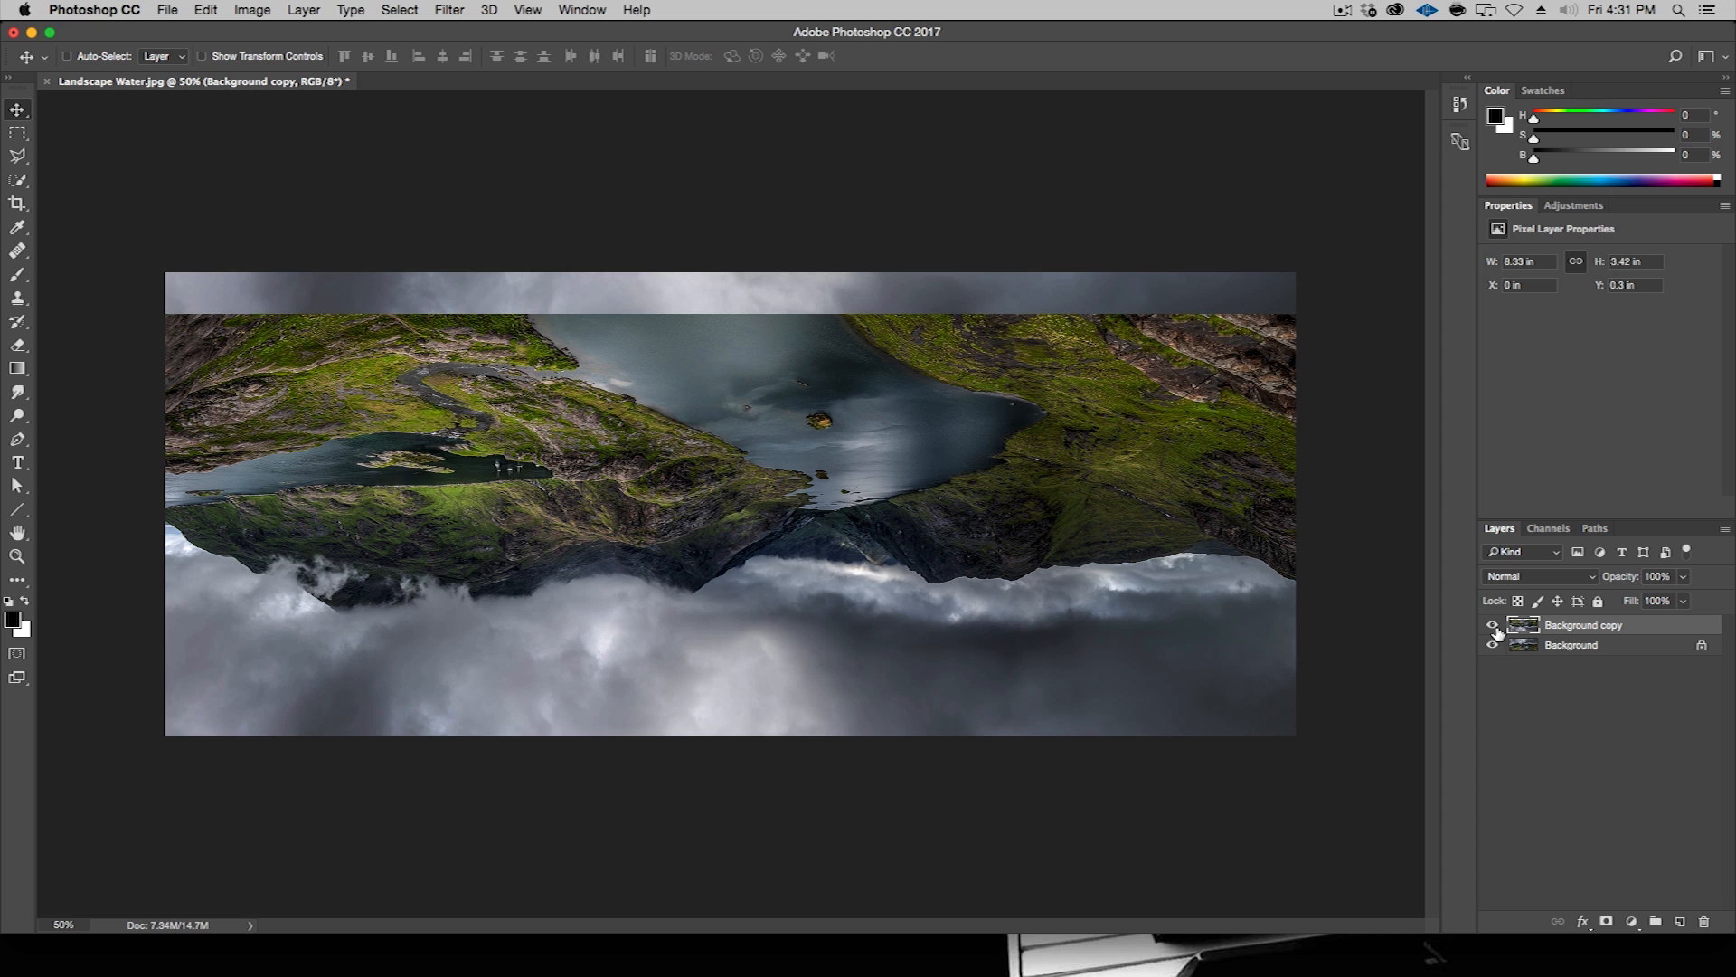
click(1495, 629)
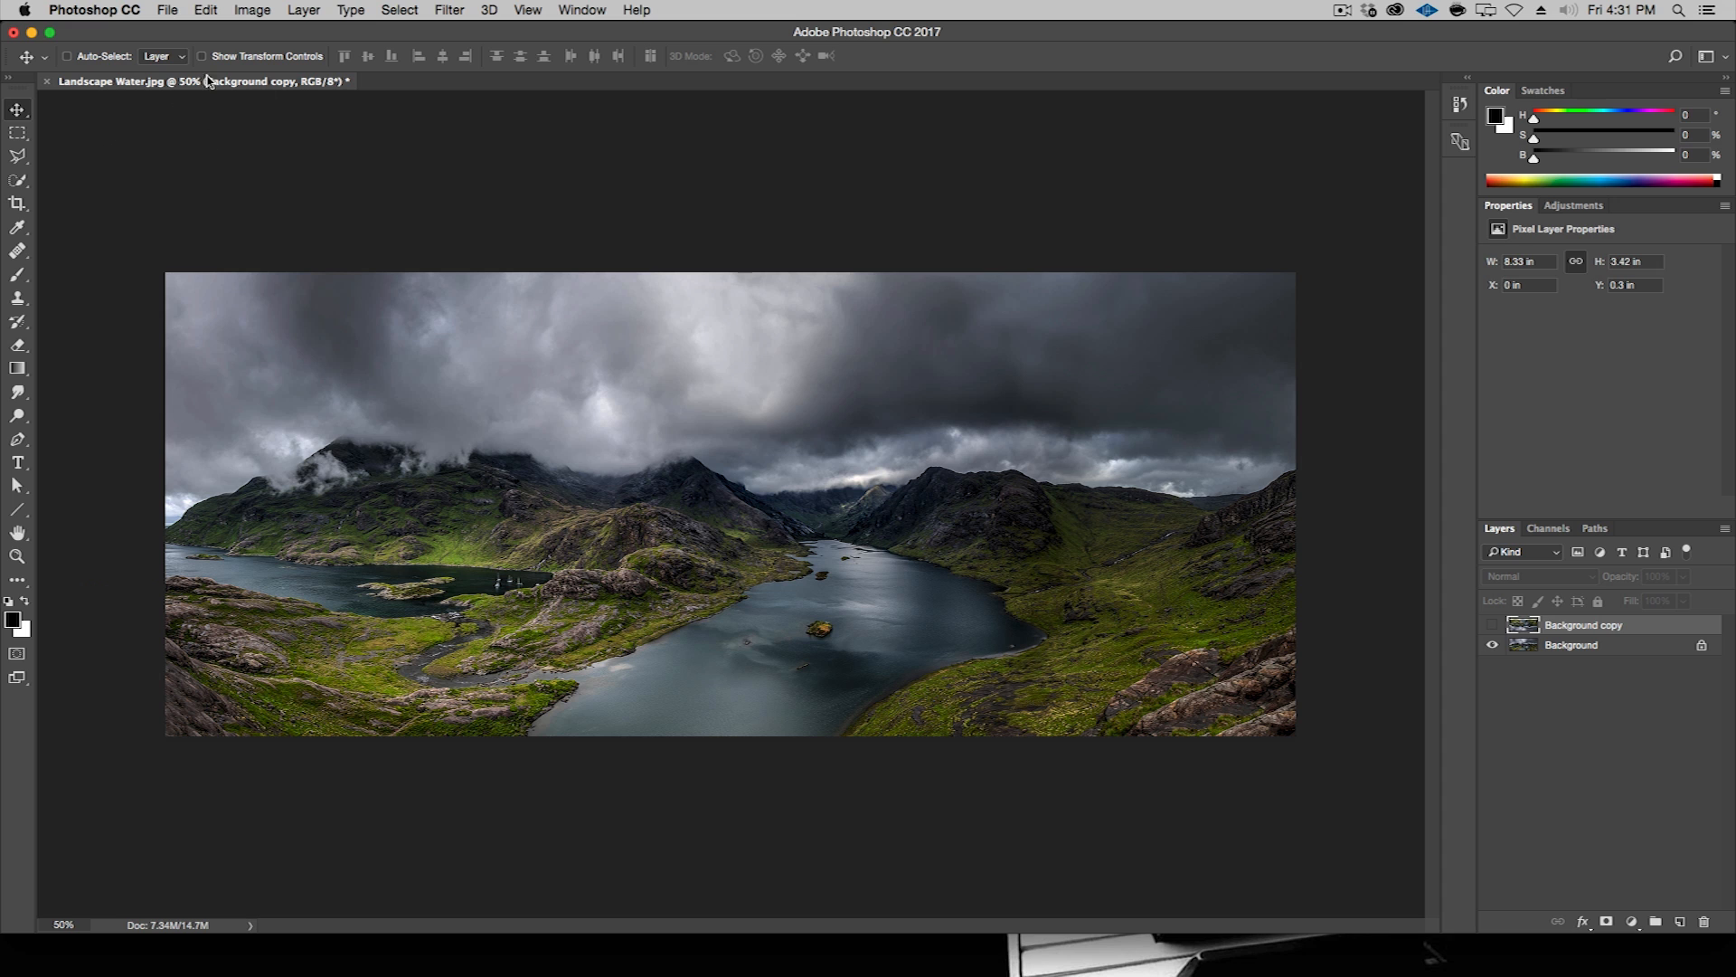
- Turn on rulers and place a vertical guide near 2.8 inches
click(527, 10)
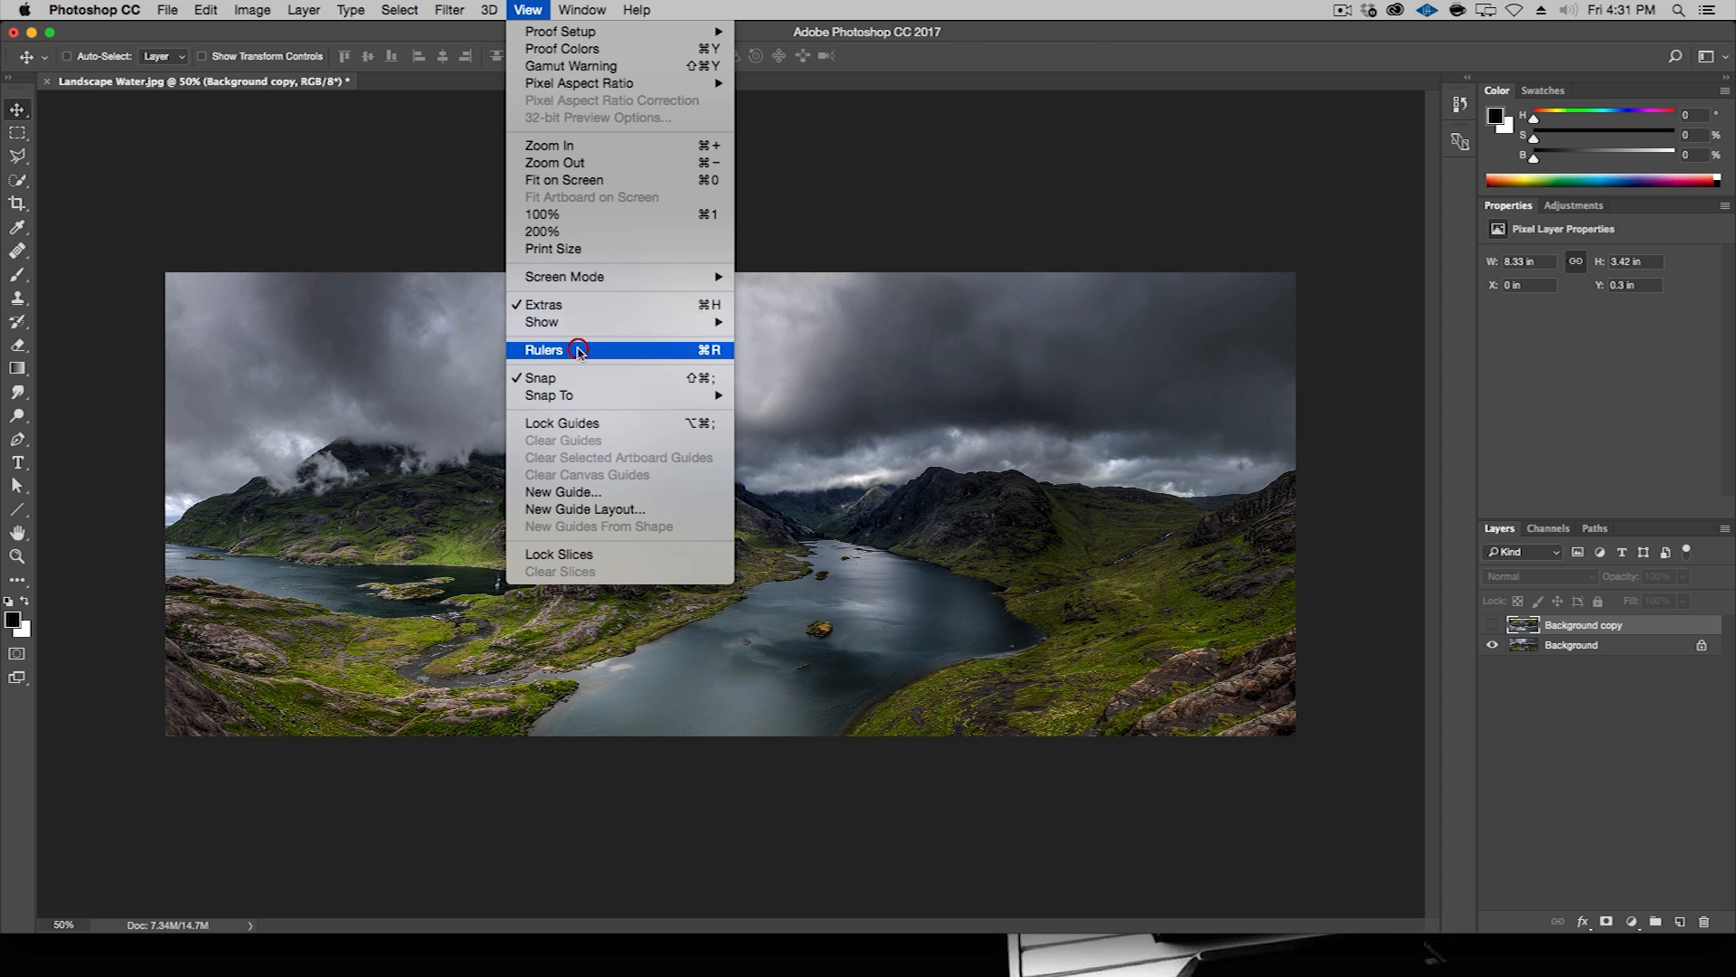
click(544, 350)
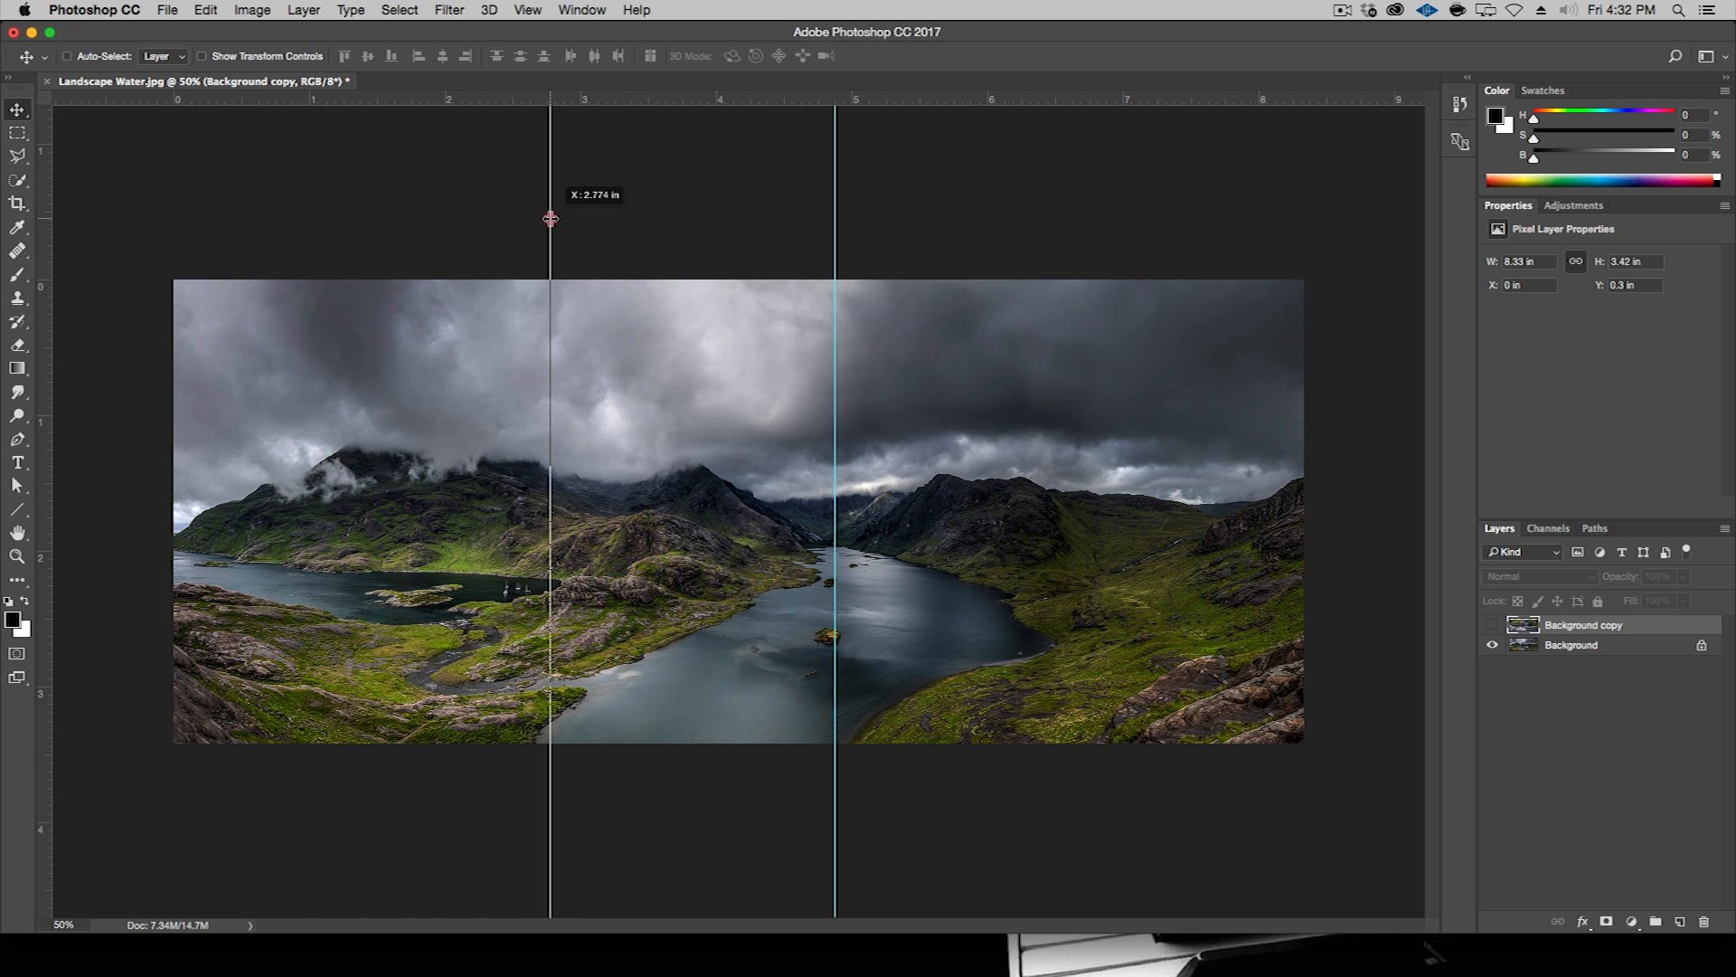
drag(551, 218, 557, 221)
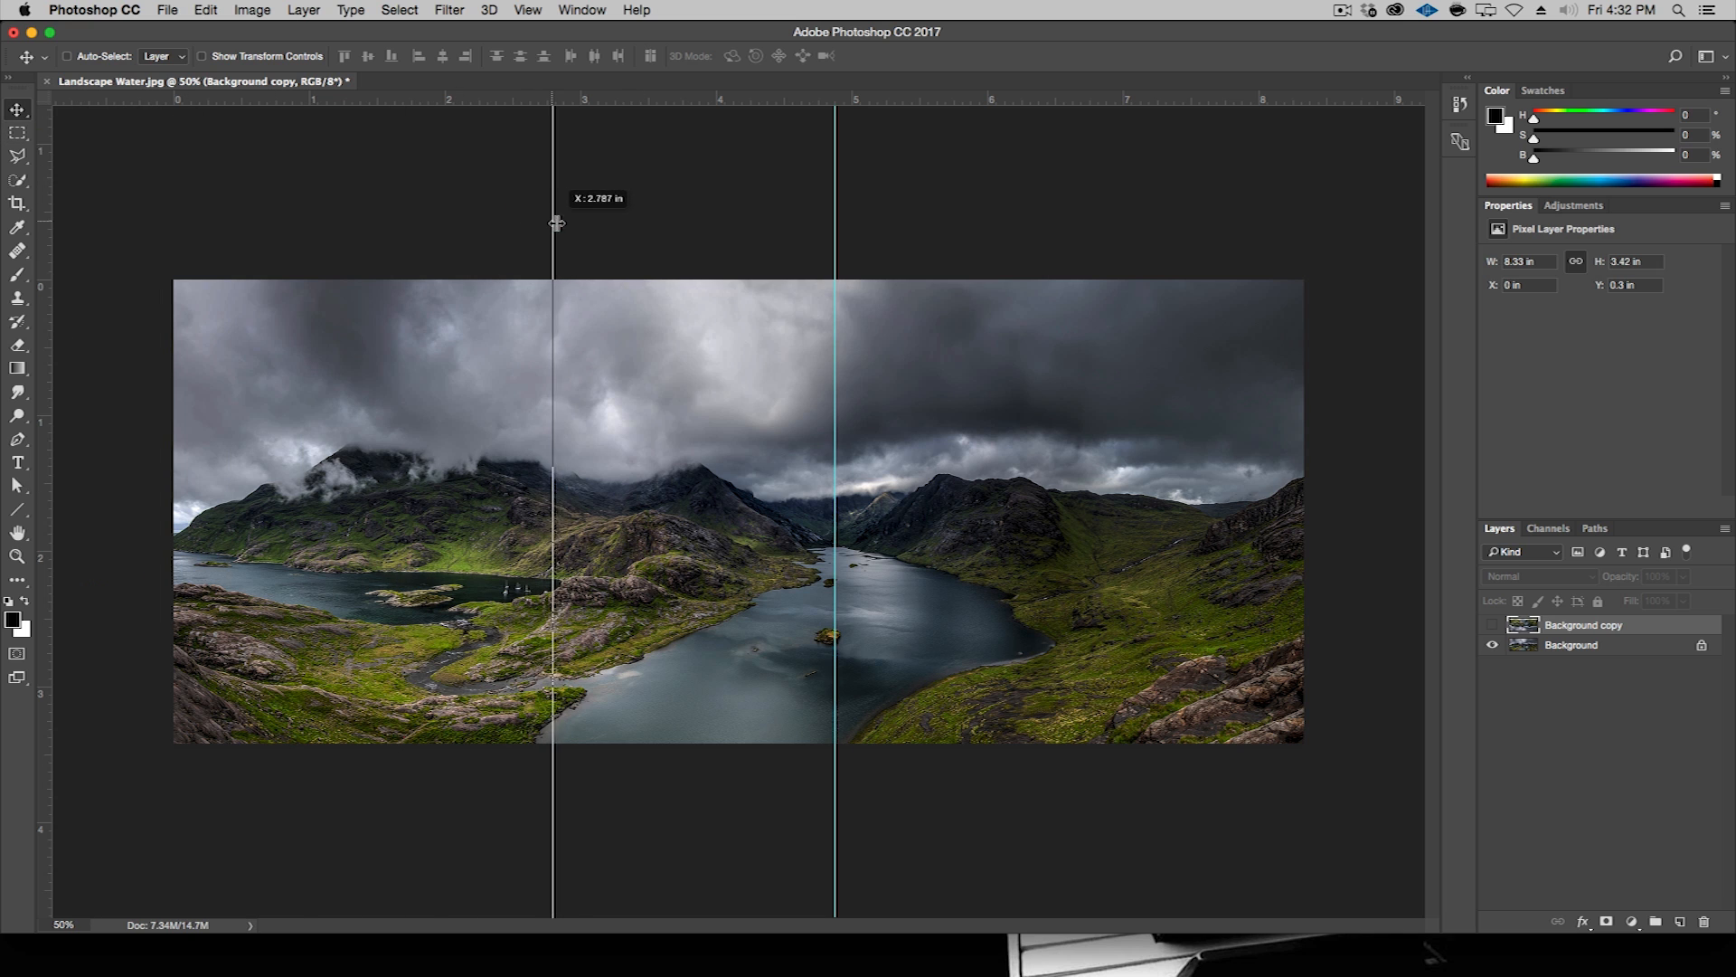
drag(554, 222, 558, 222)
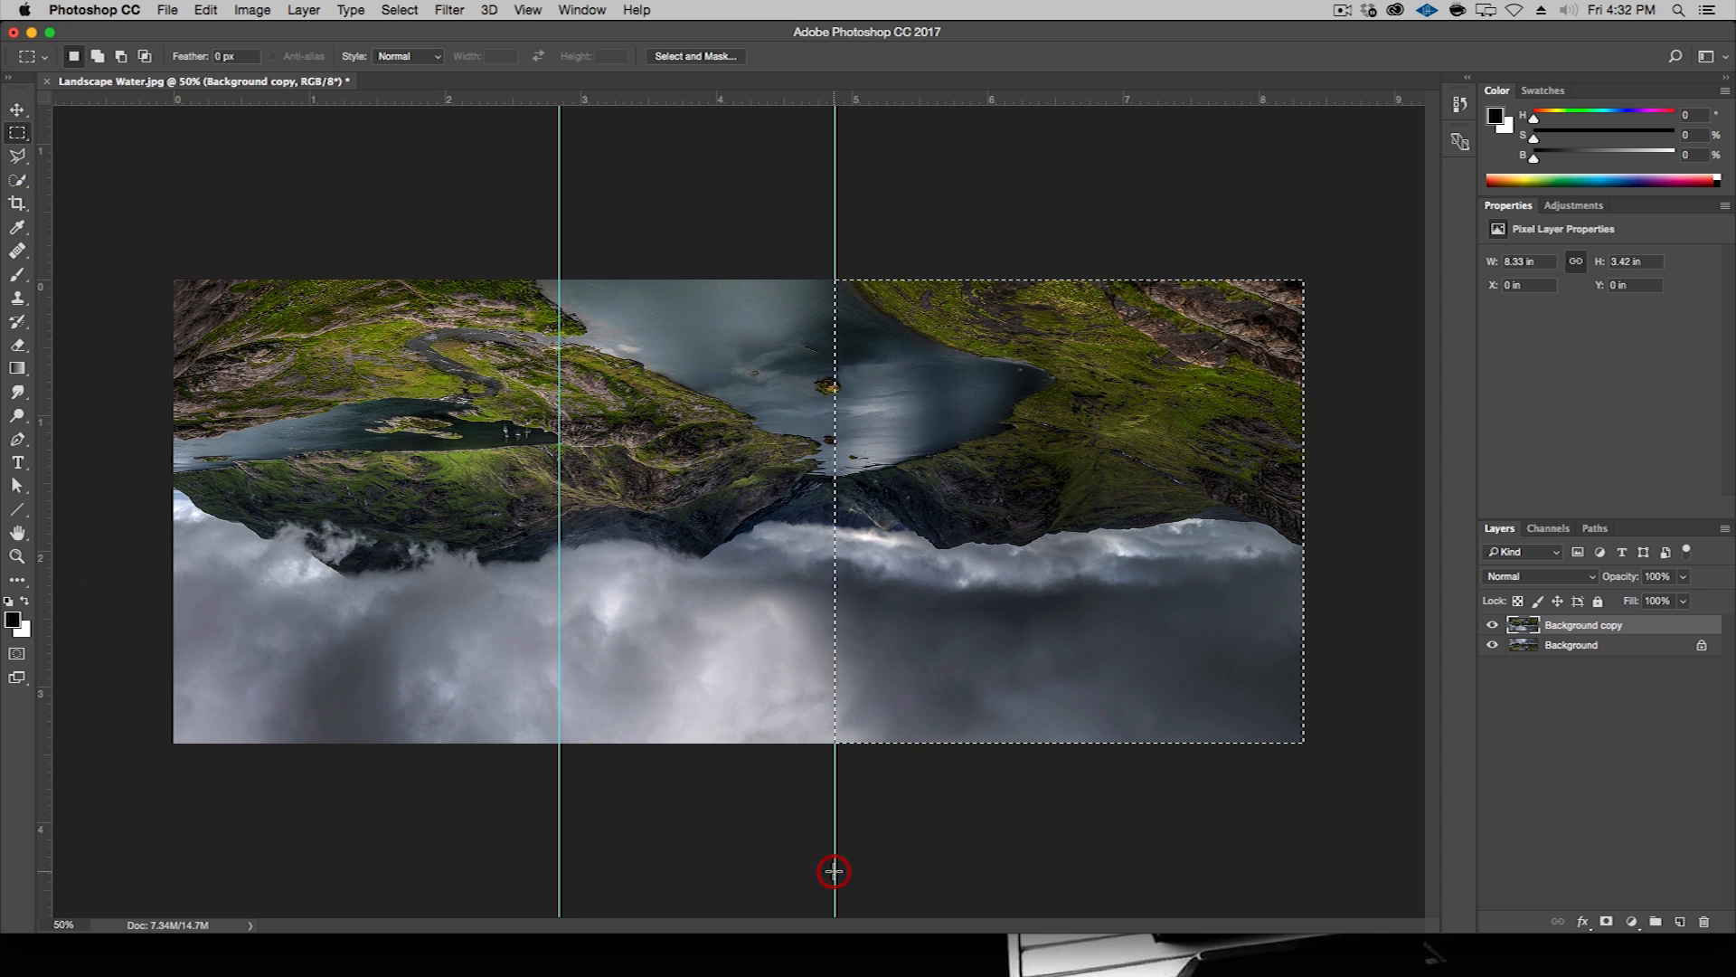
mouse_move(1637, 845)
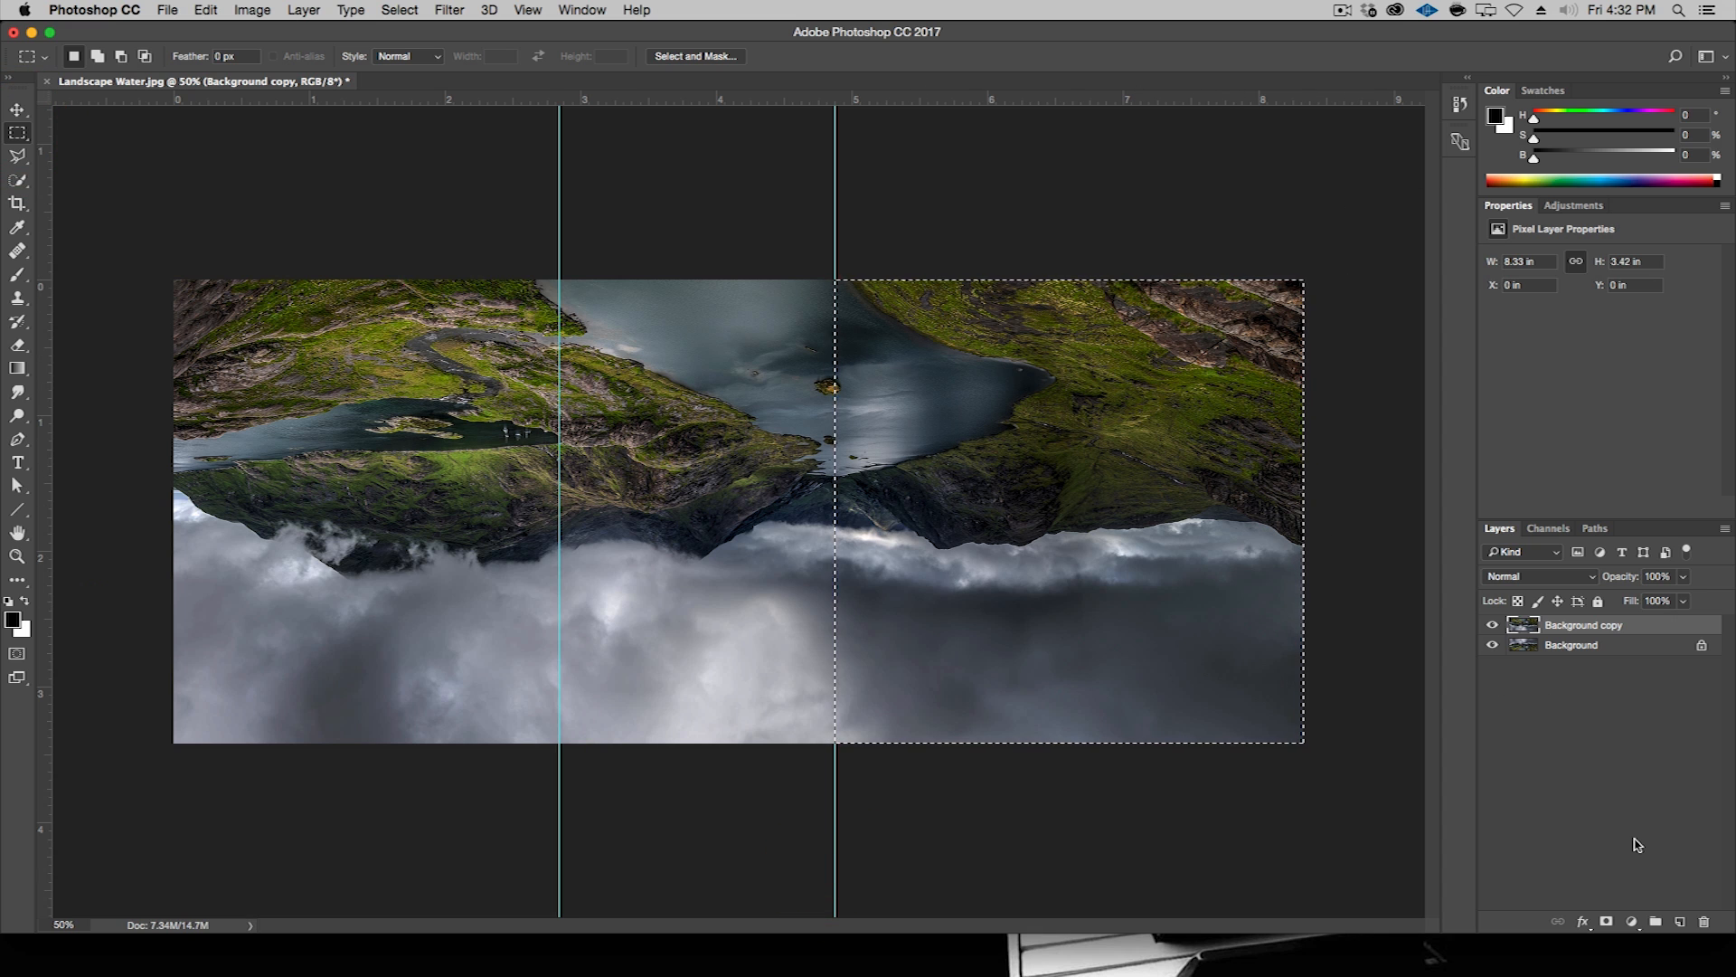
- Cut the right strip to Layer 1, then marquee and cut the left strip
click(304, 10)
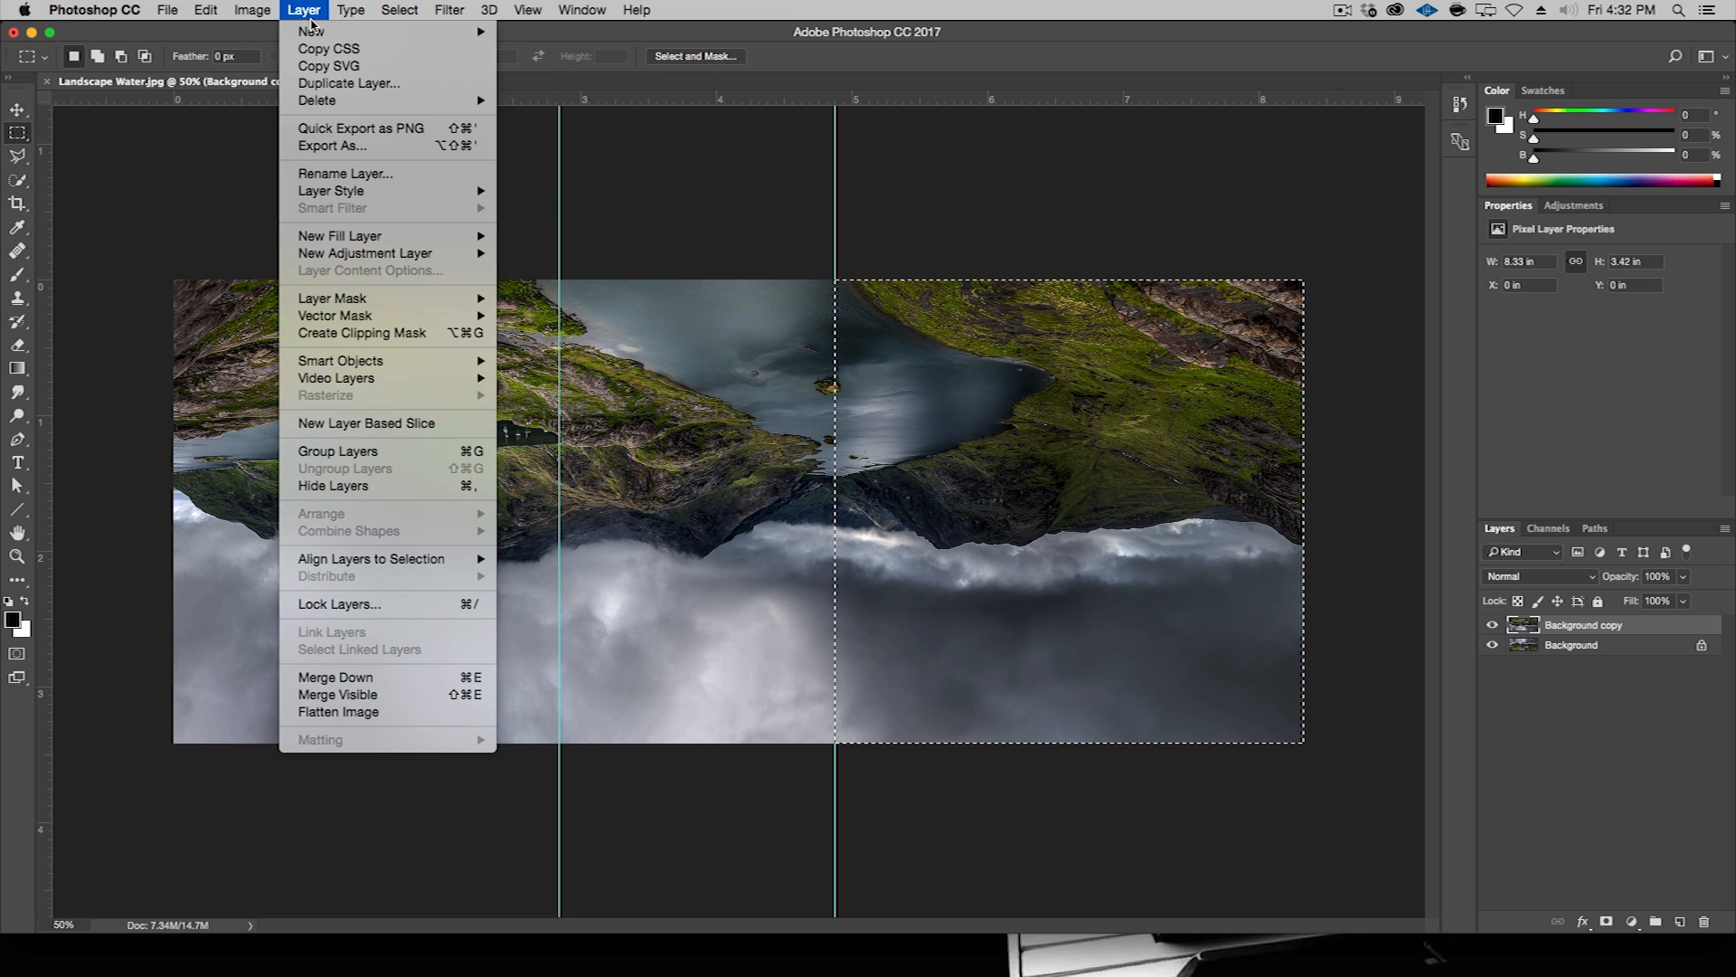
mouse_move(312, 31)
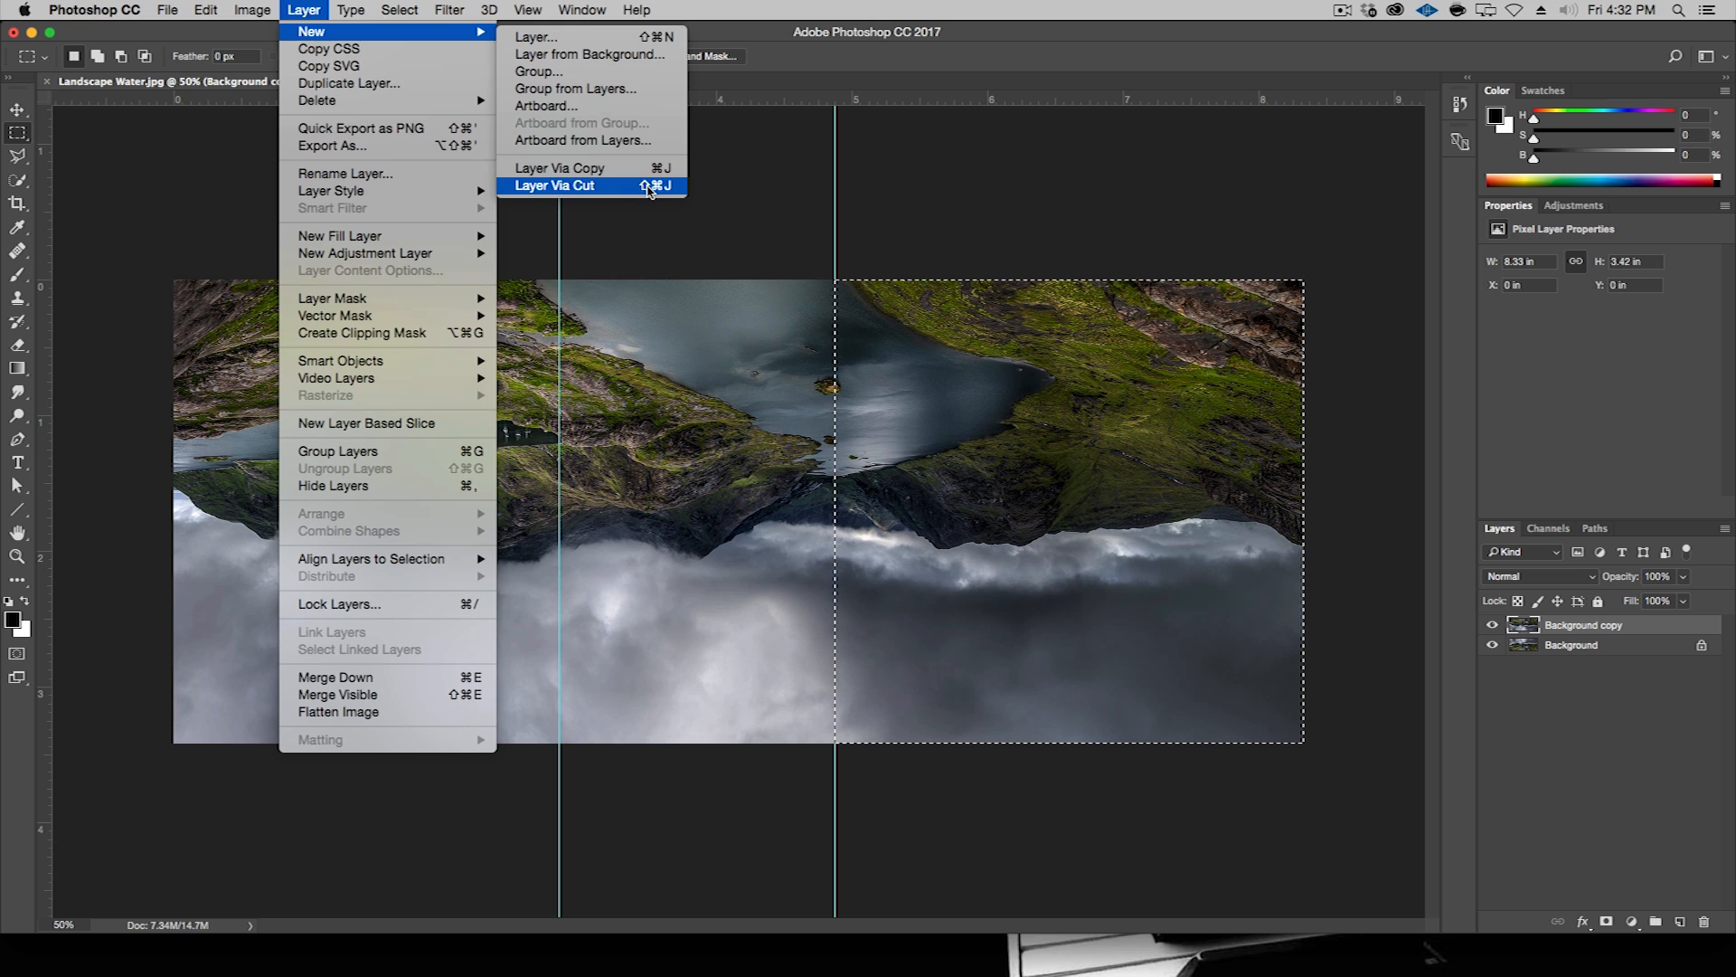
mouse_move(635, 193)
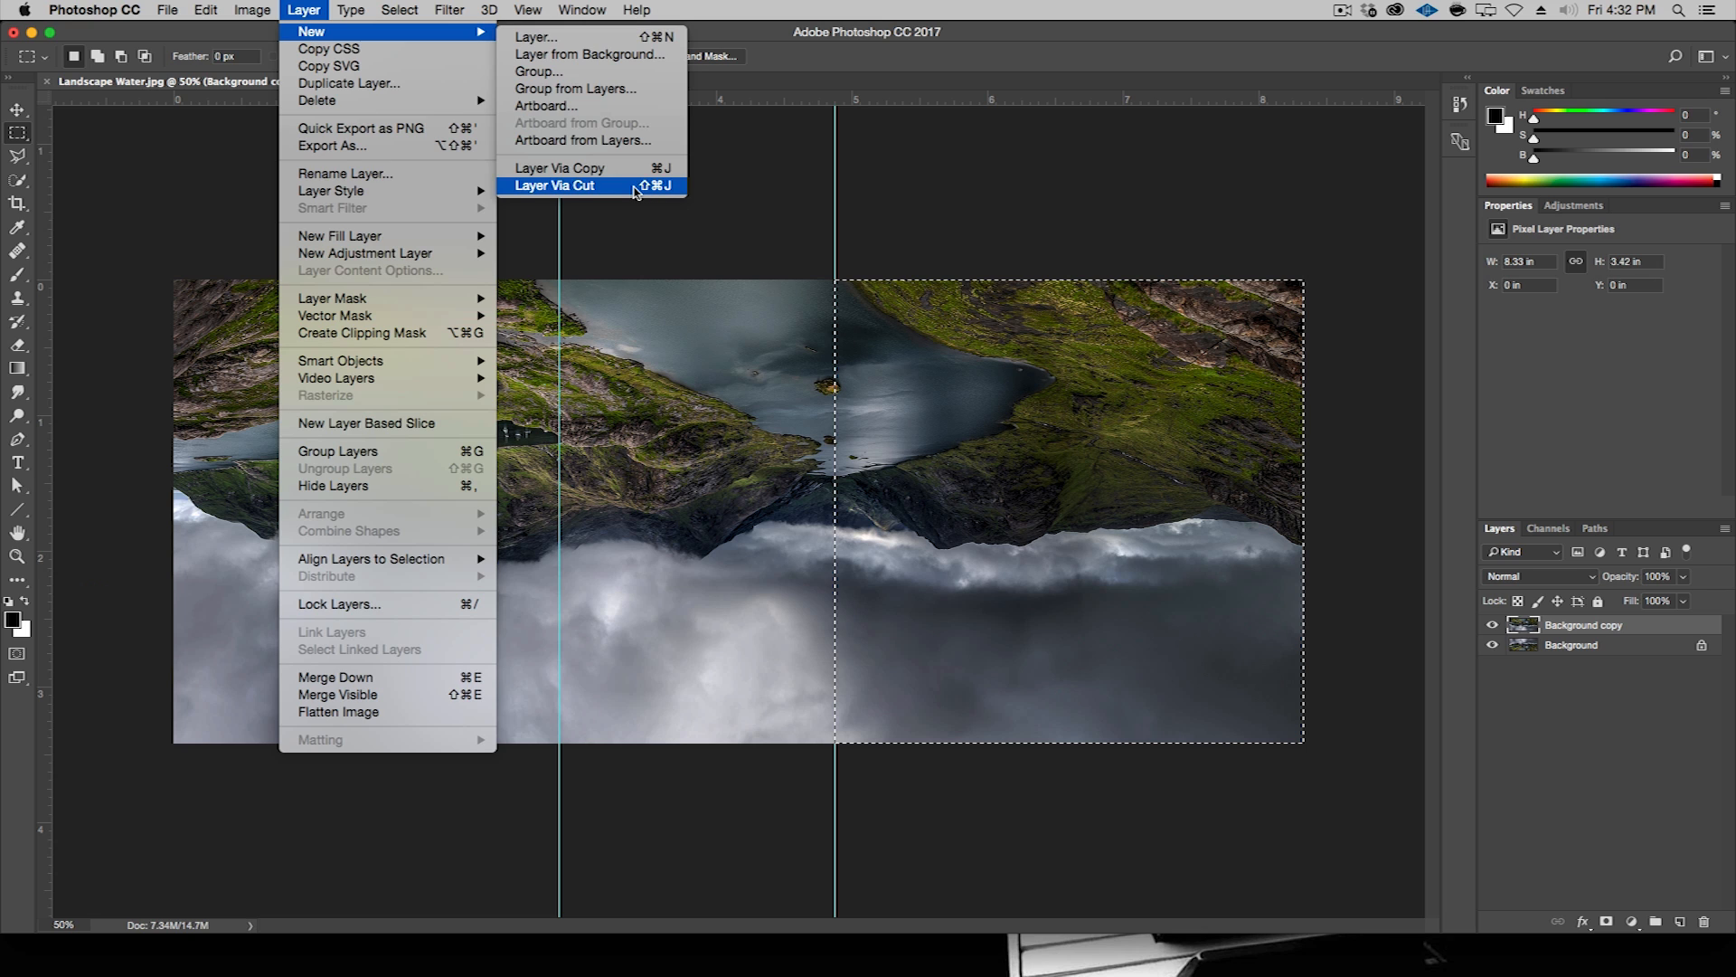
click(557, 184)
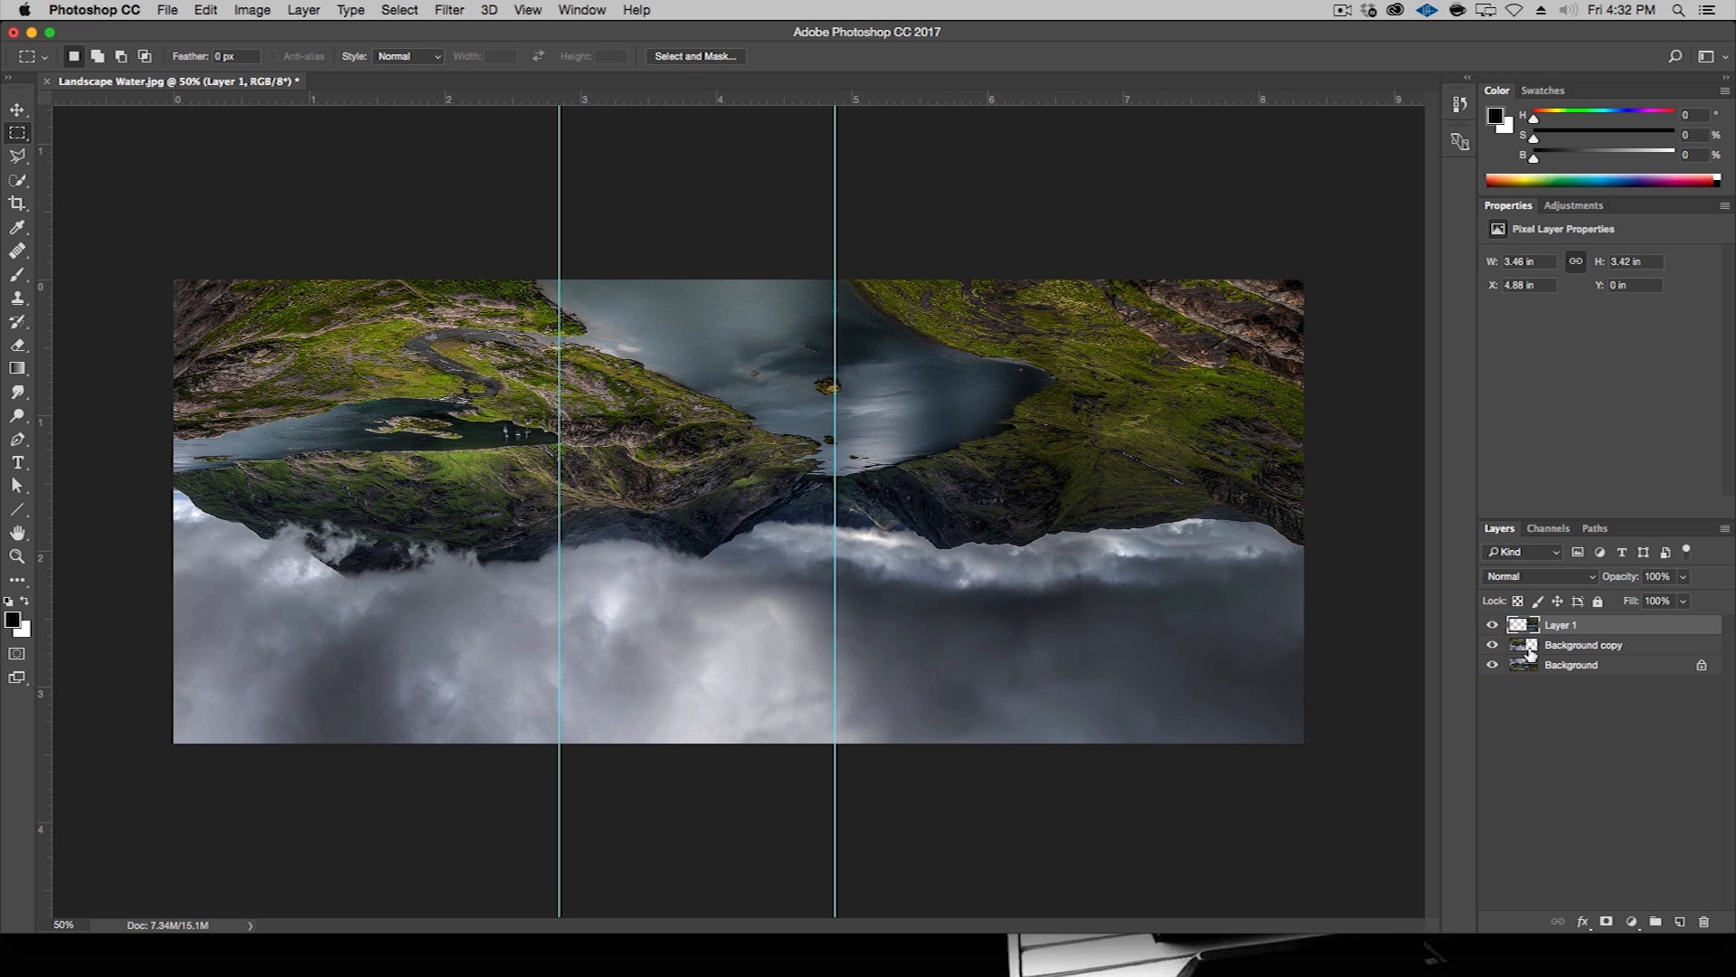
click(1583, 645)
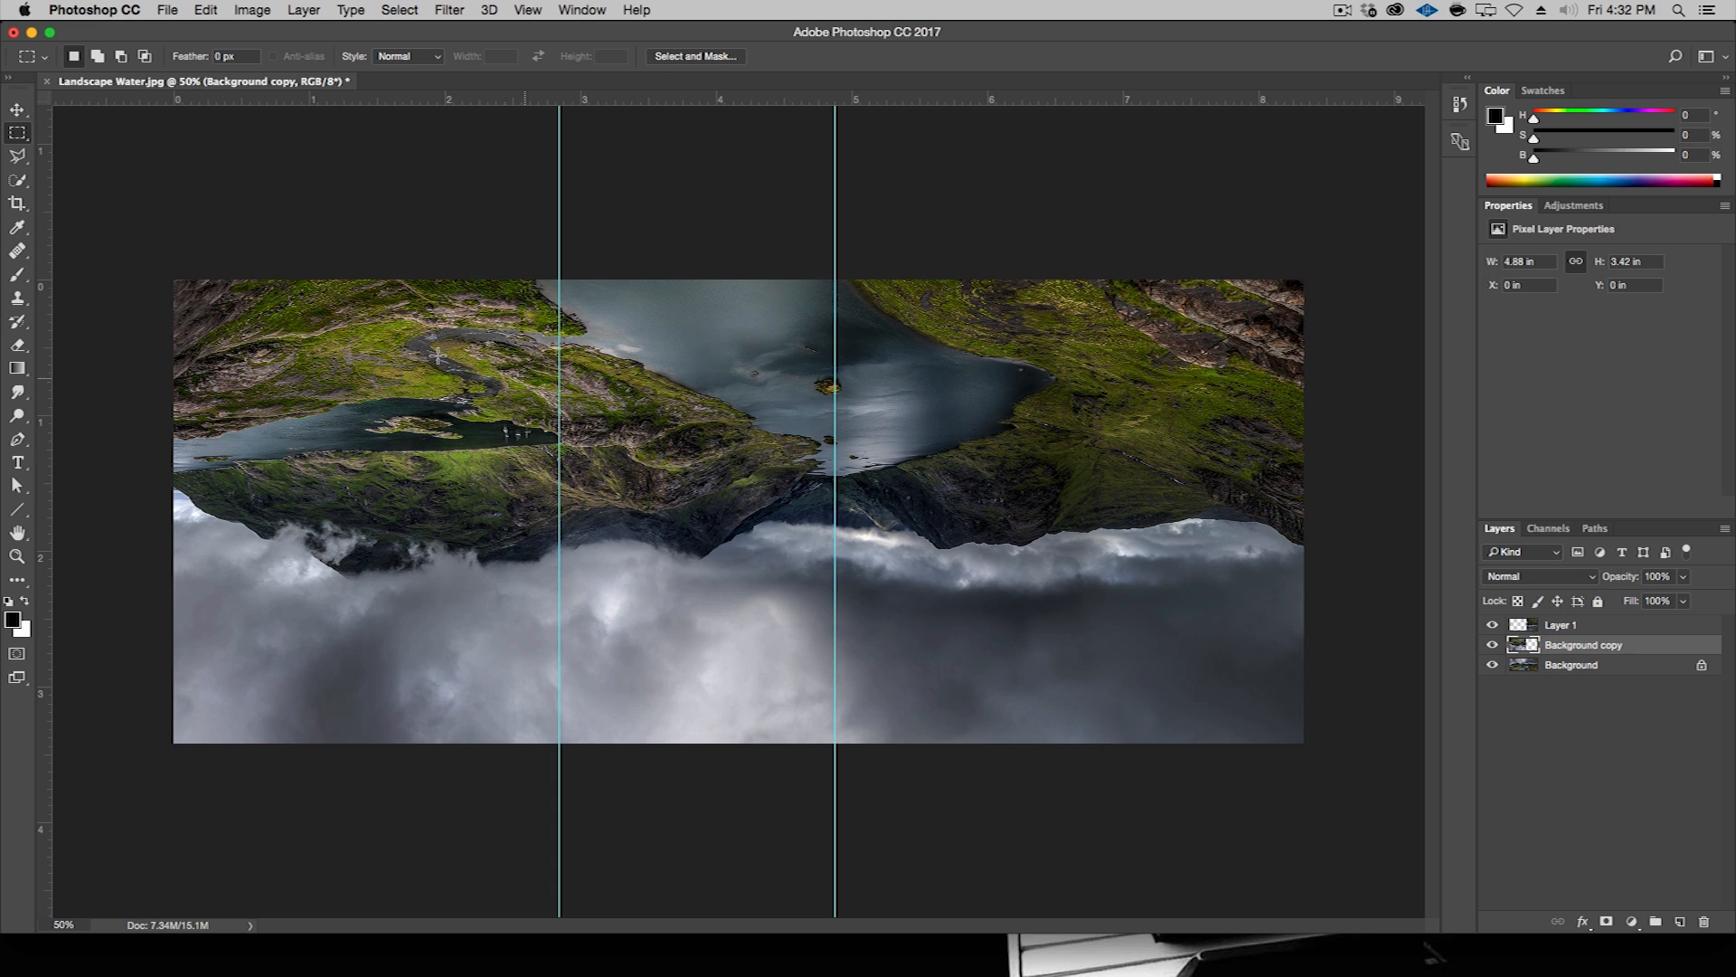
drag(173, 280, 559, 746)
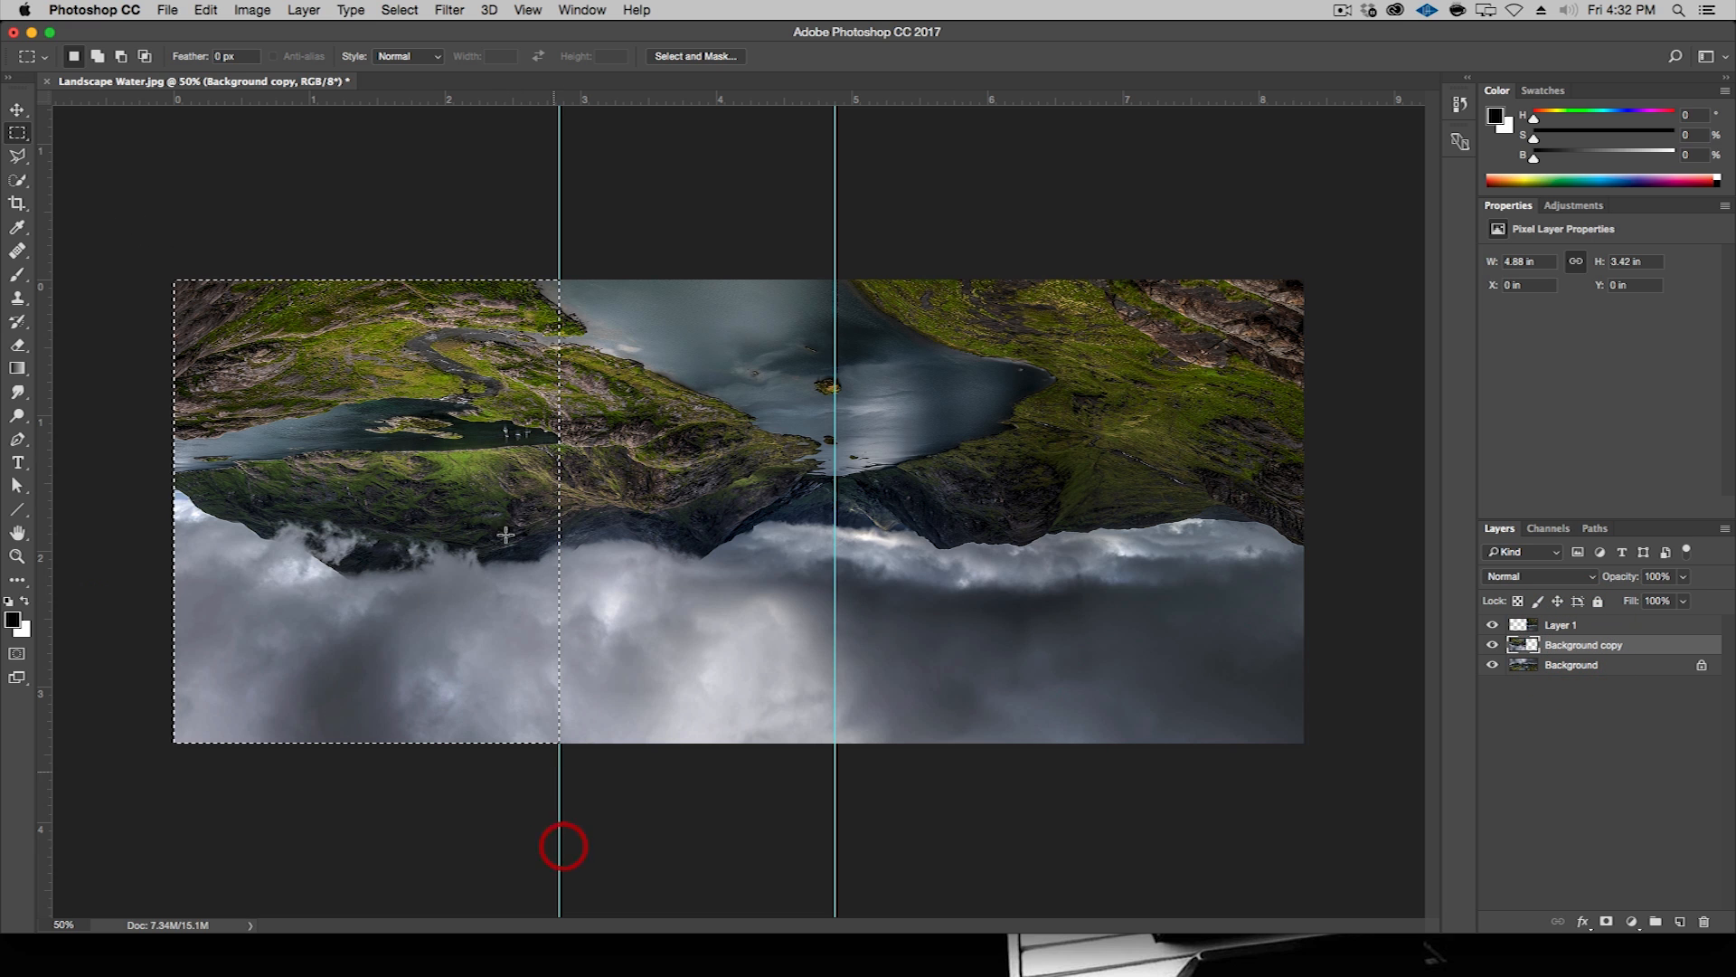
click(304, 10)
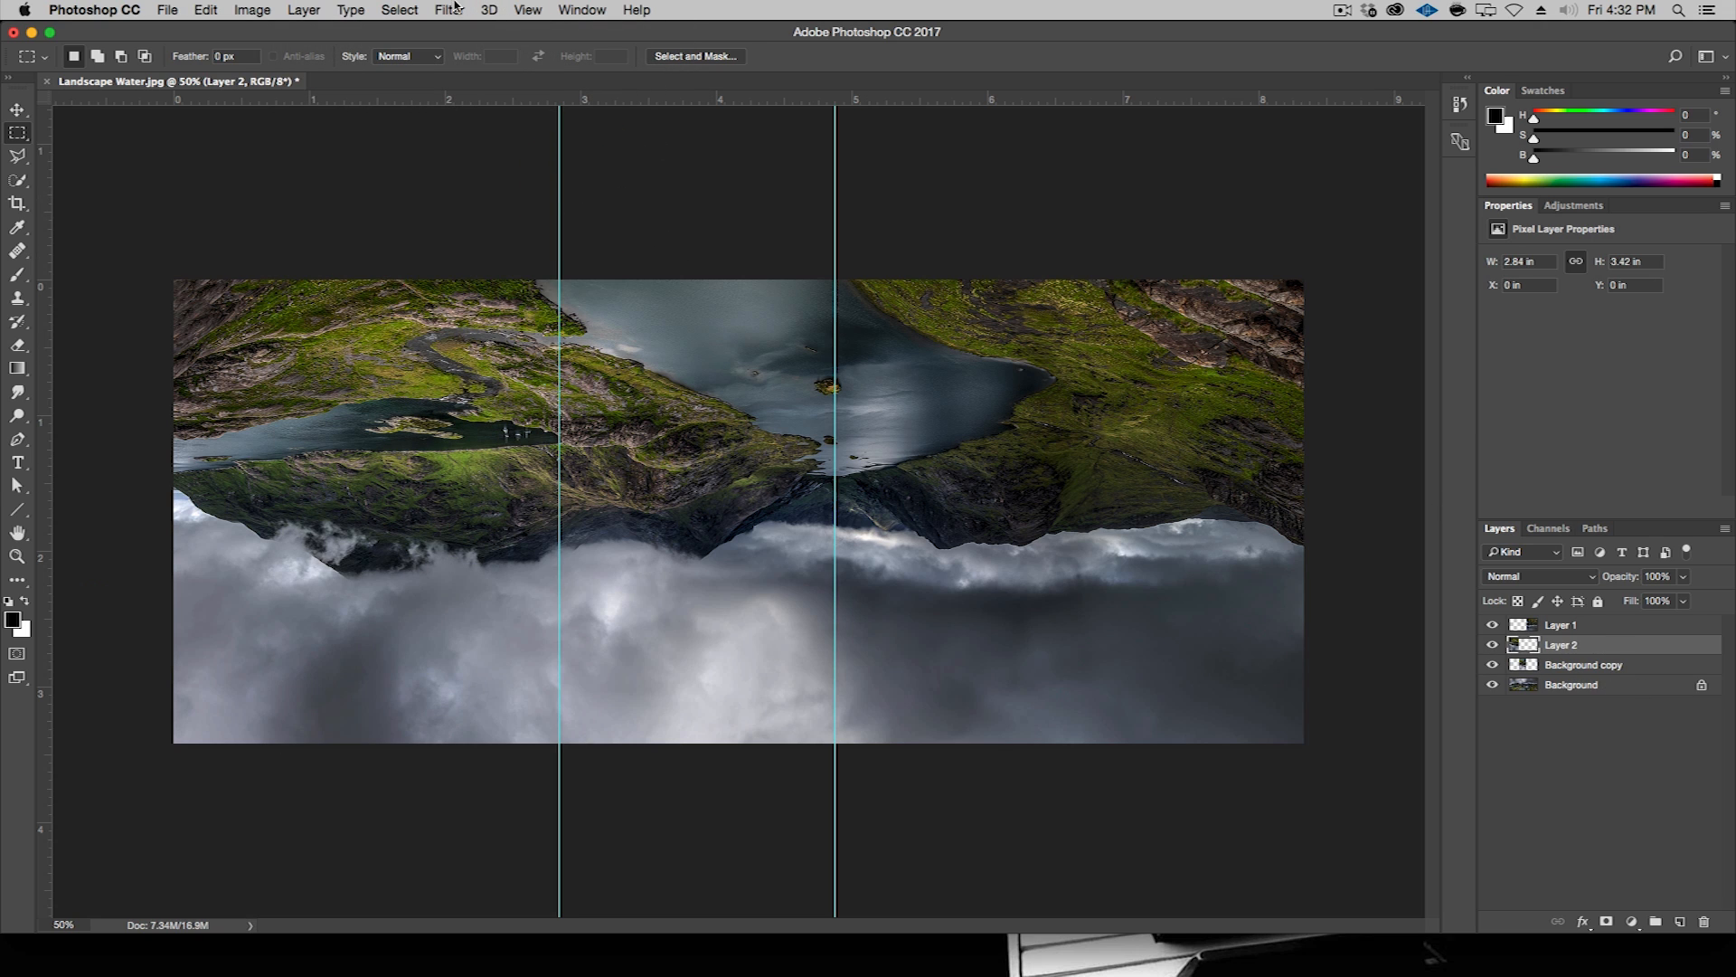
- Hide the guides and select the three cut layers
click(528, 10)
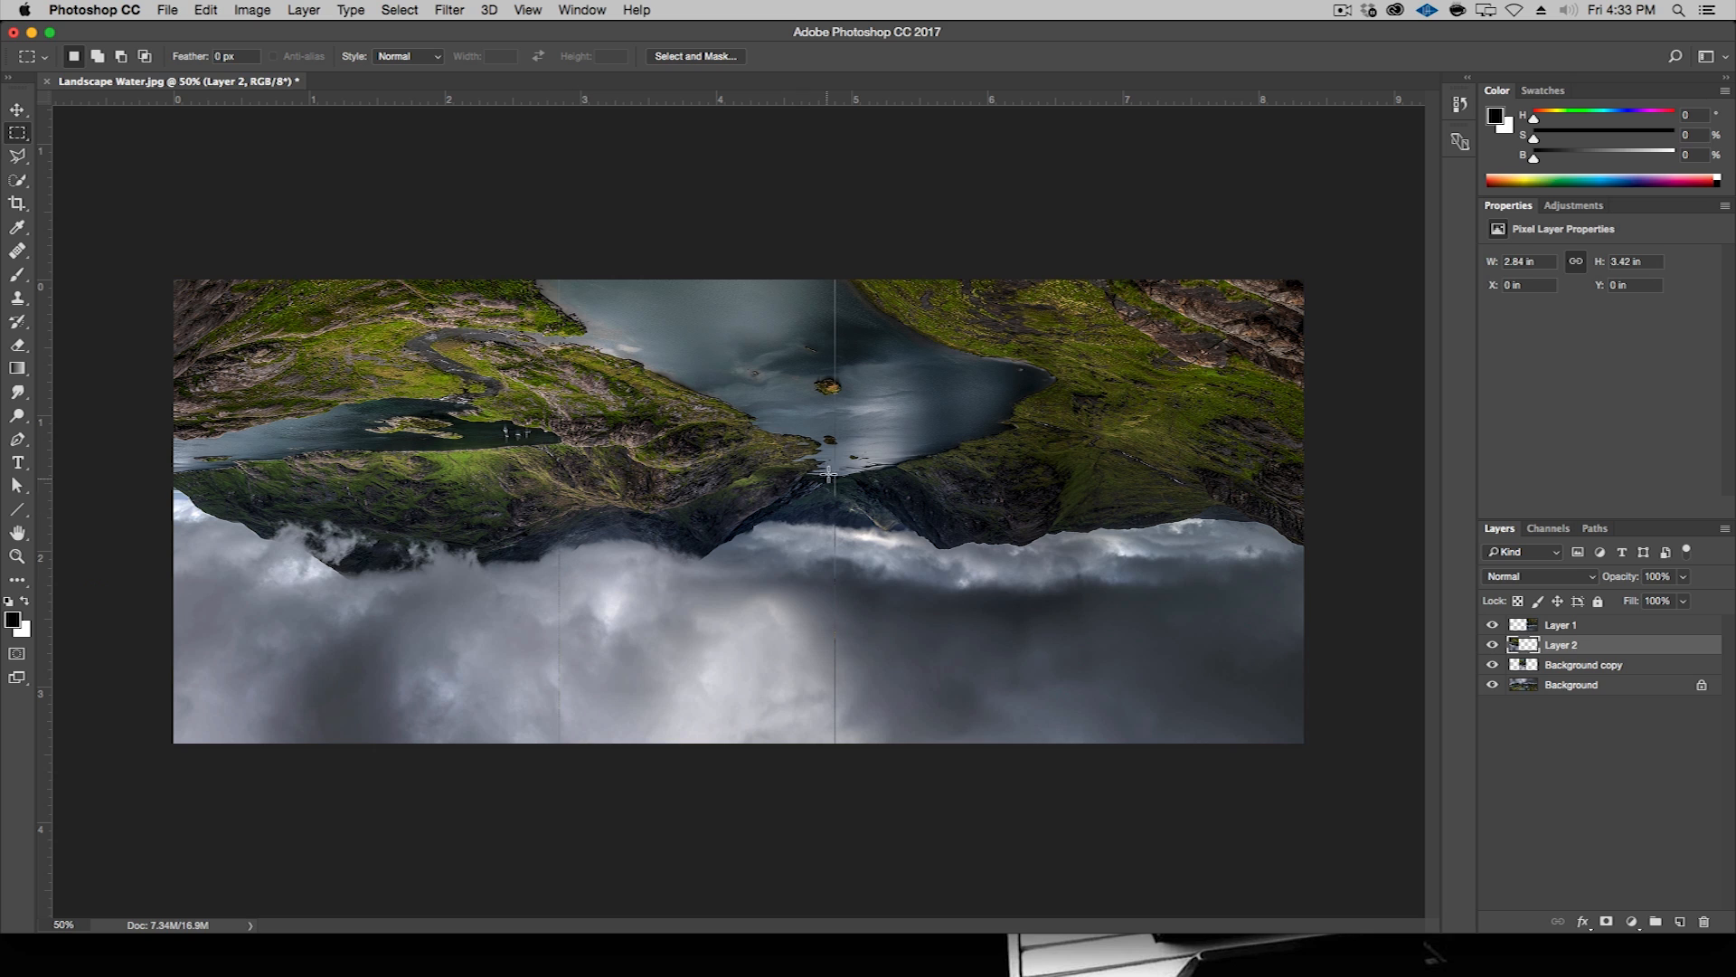
mouse_move(1134, 434)
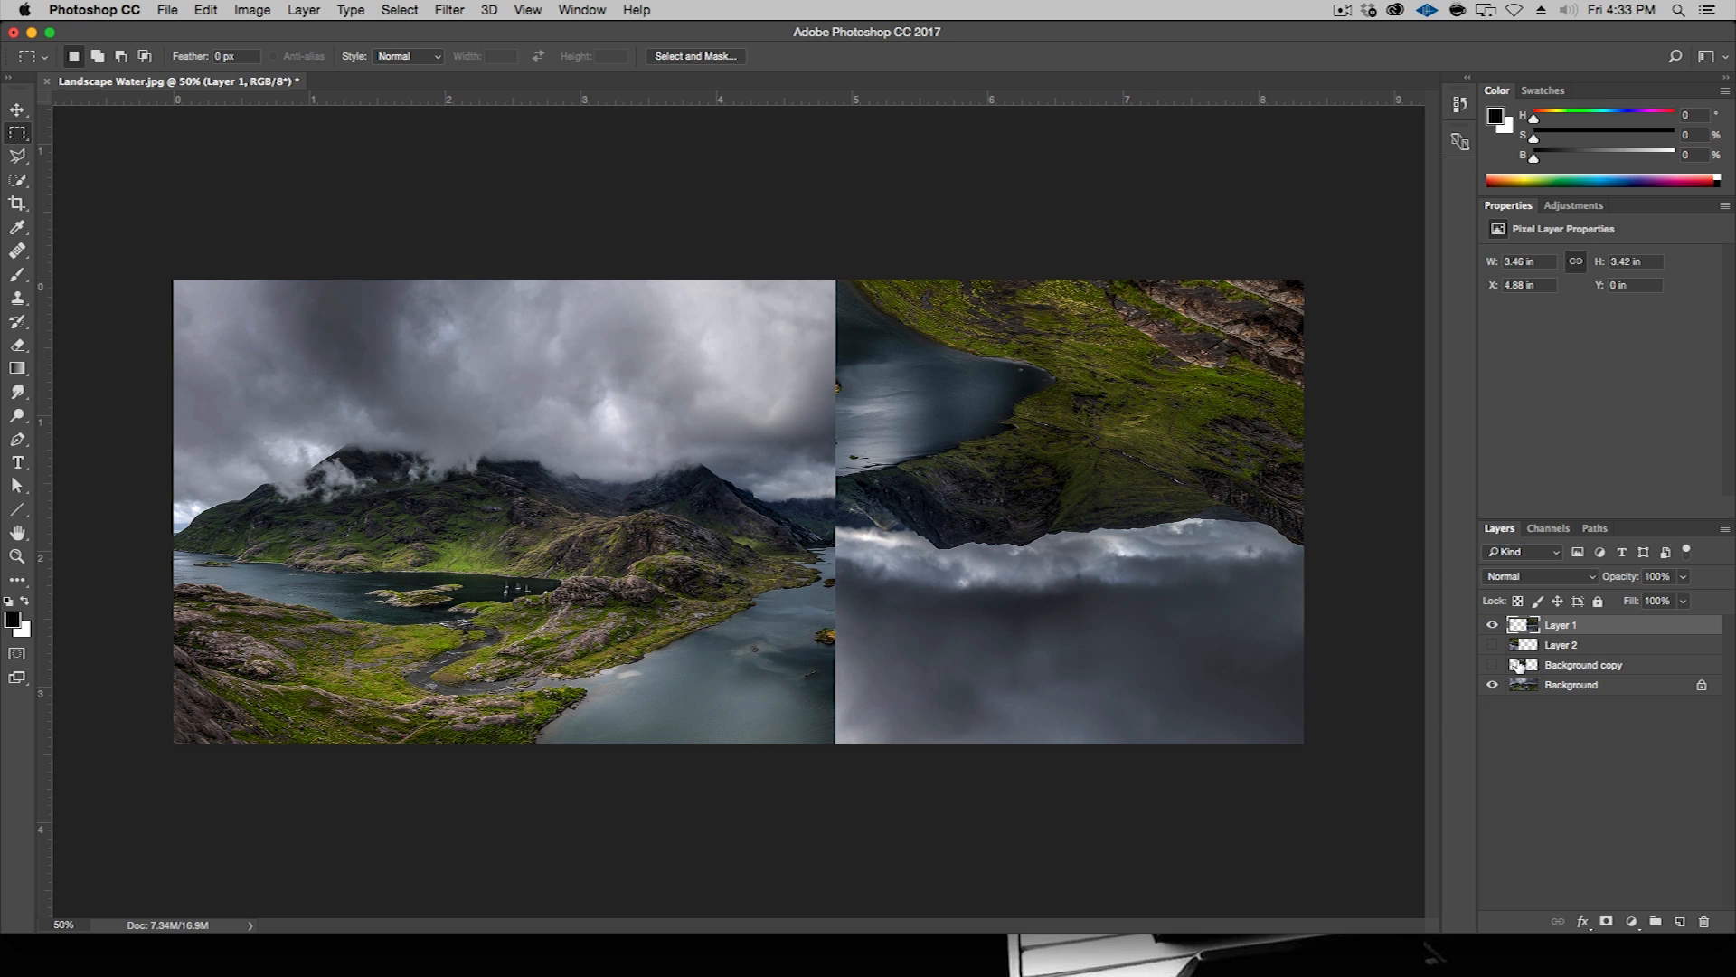
click(1492, 665)
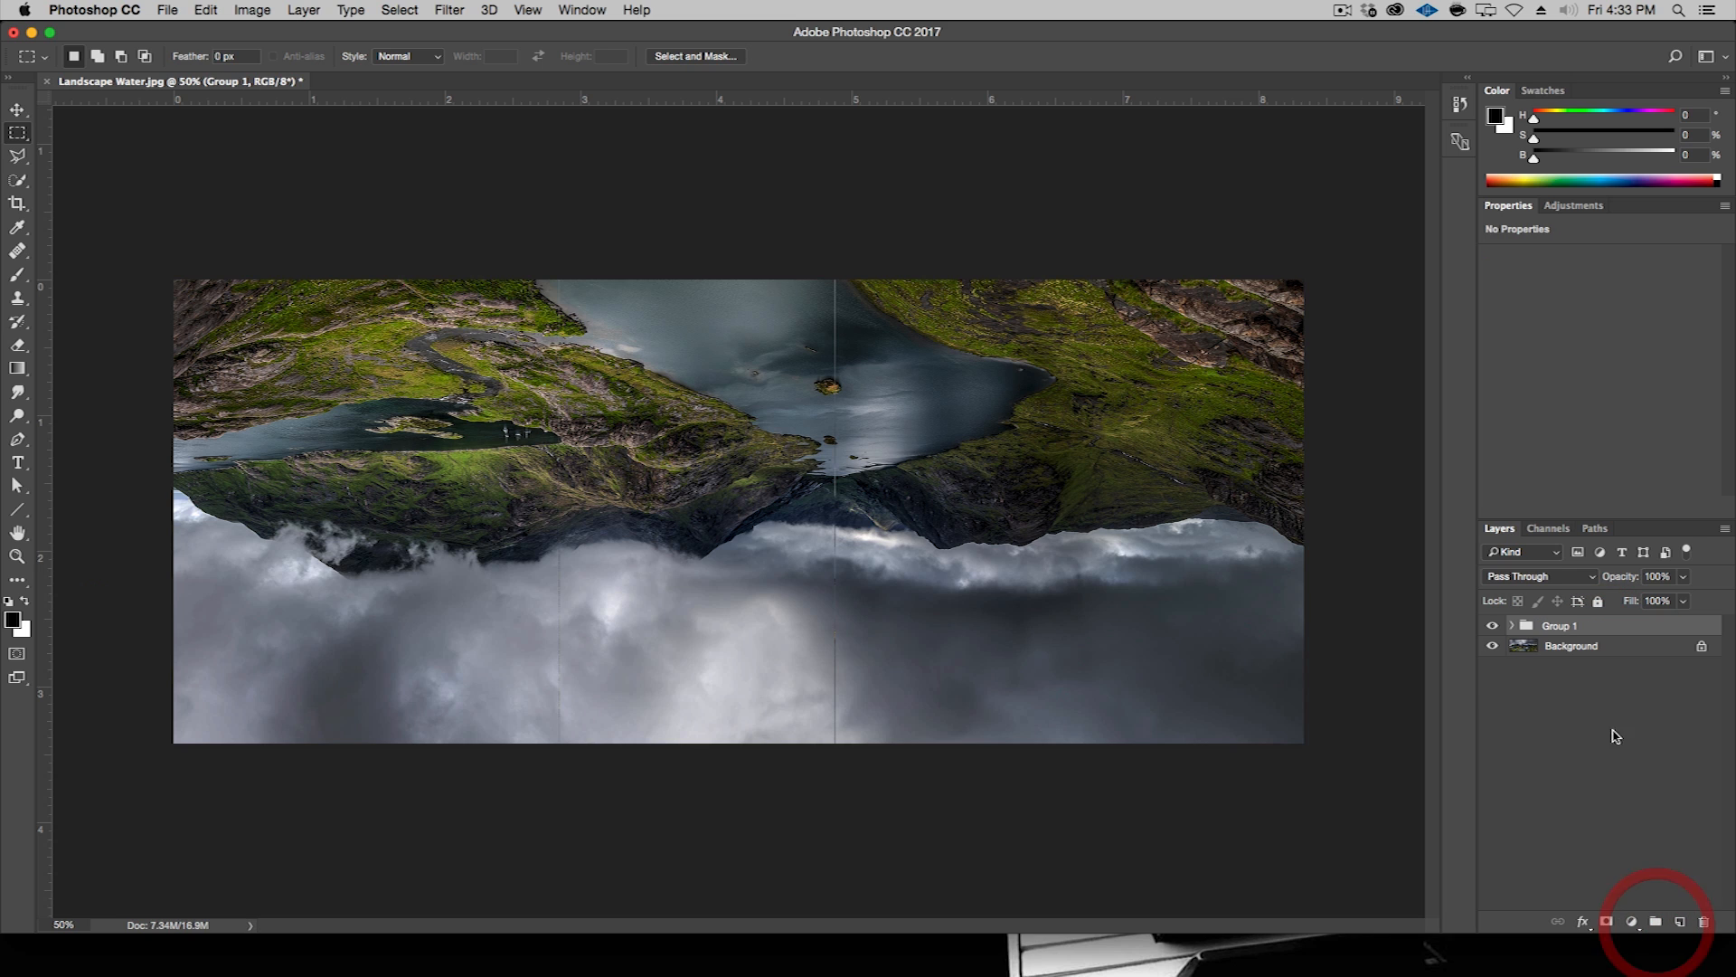
mouse_move(1514, 629)
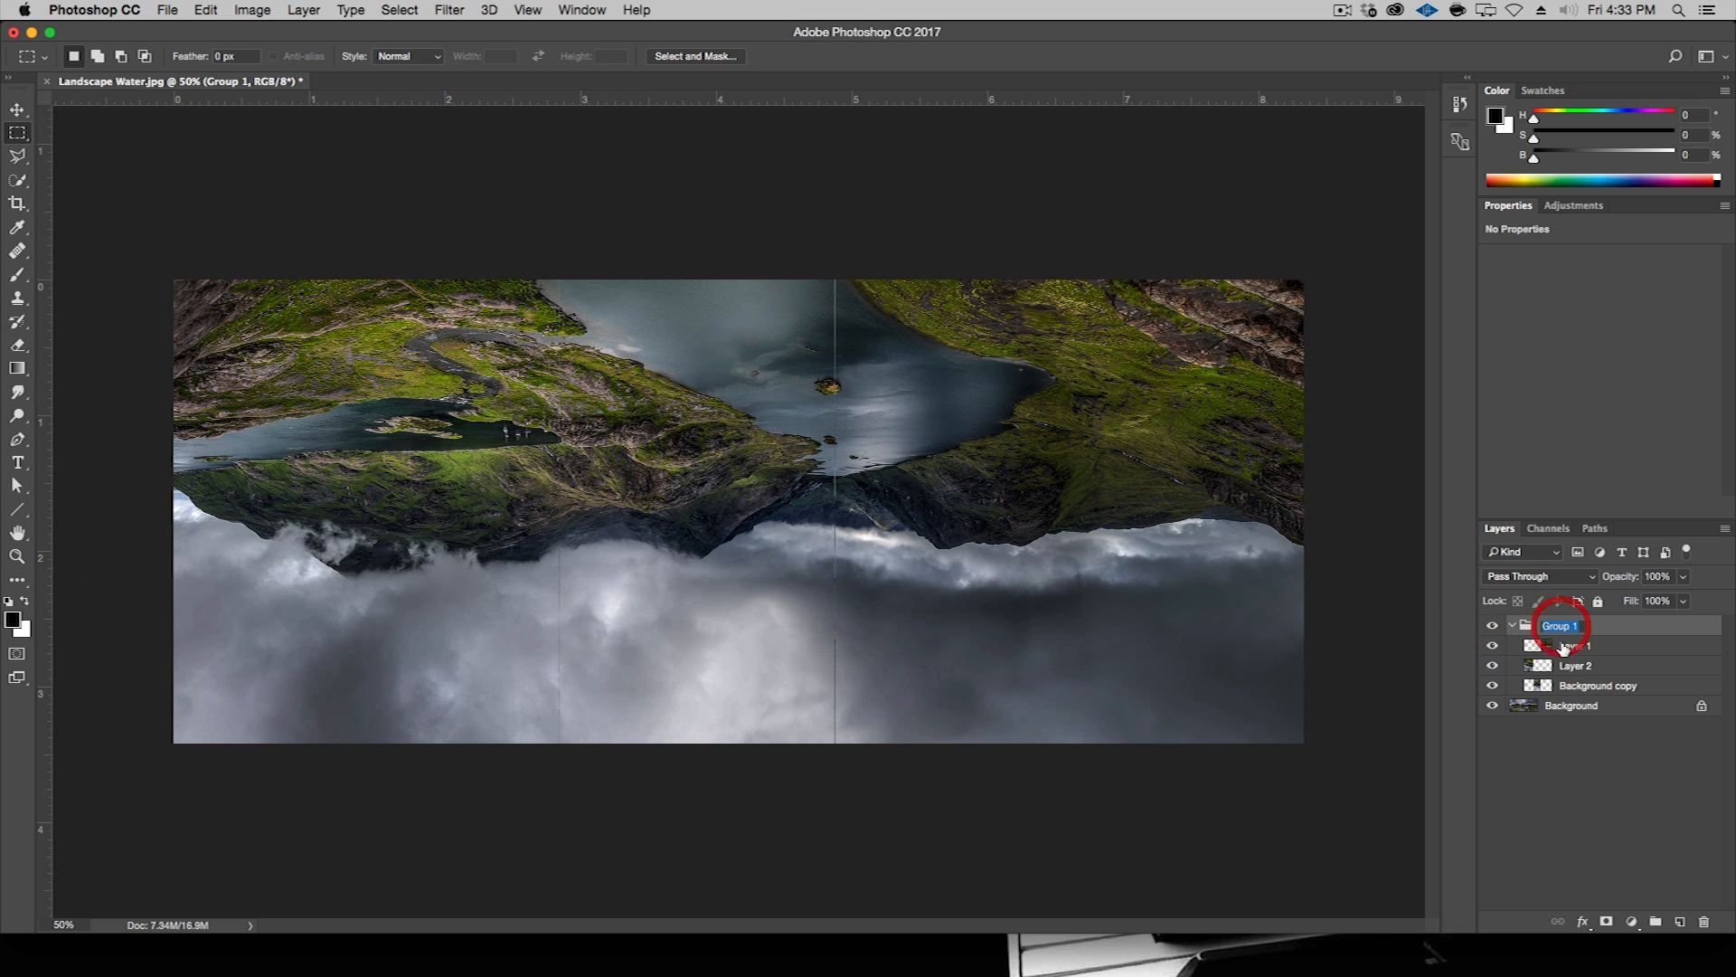
- Enter the name Reflections for the new group
key(shift+r)
text(Reflections)
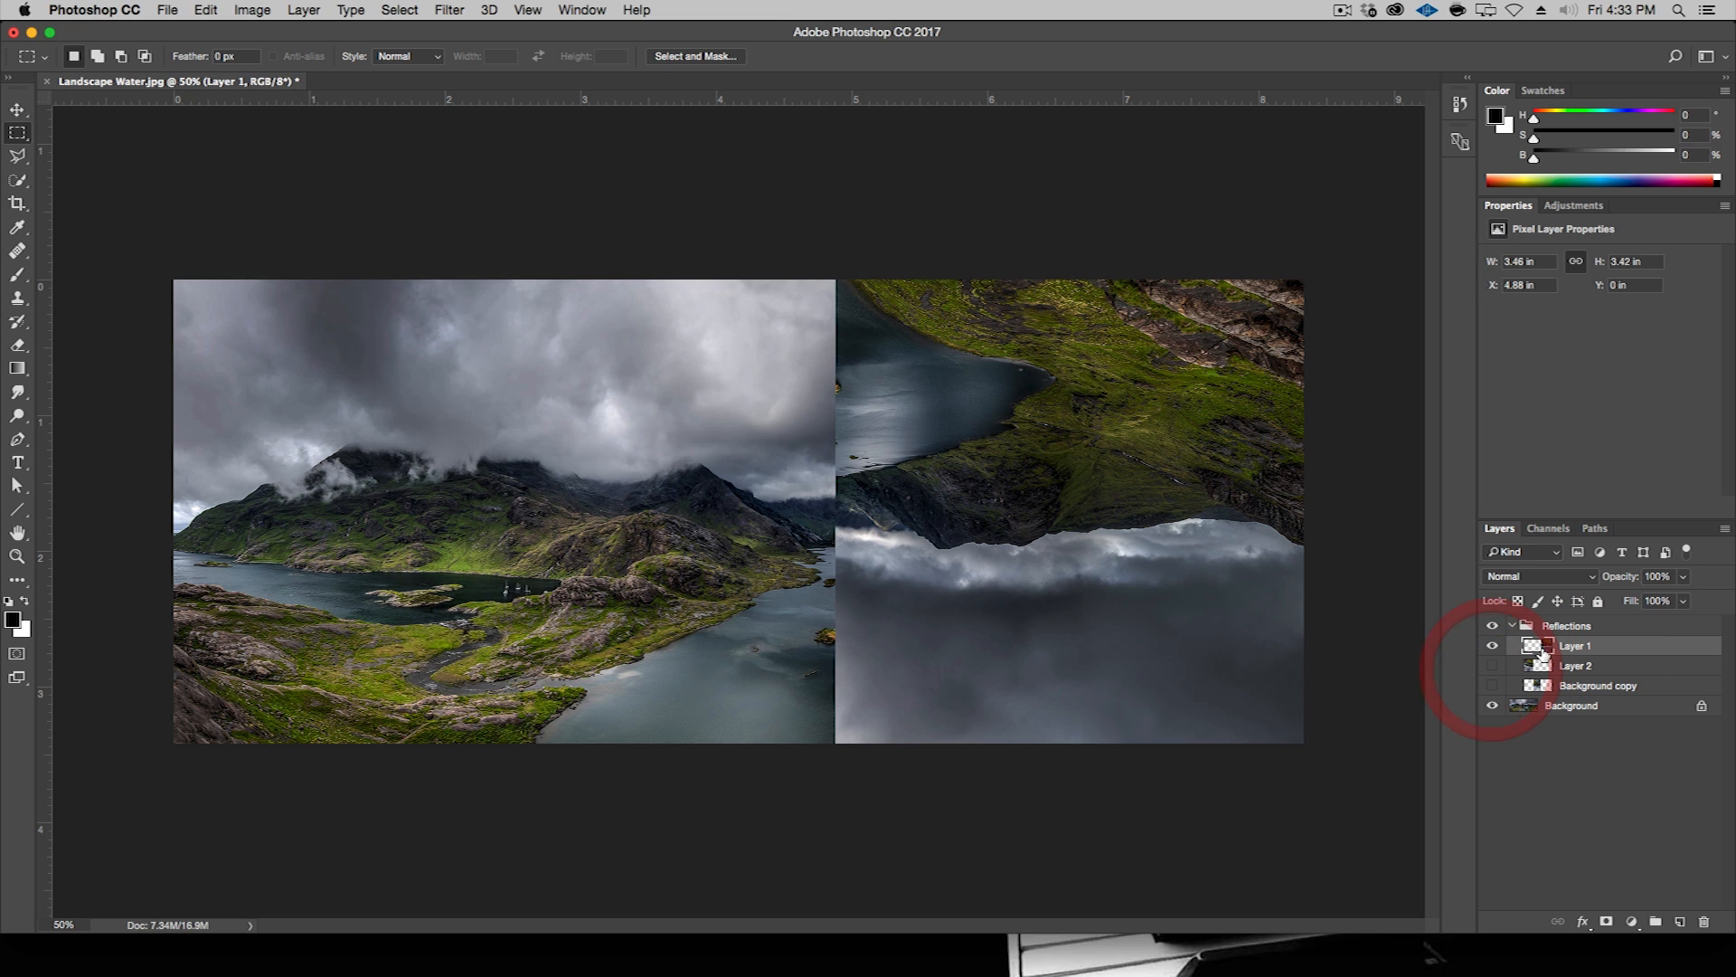
- Set Layer 1 to Soft Light and move it down to align the reflection
click(1539, 577)
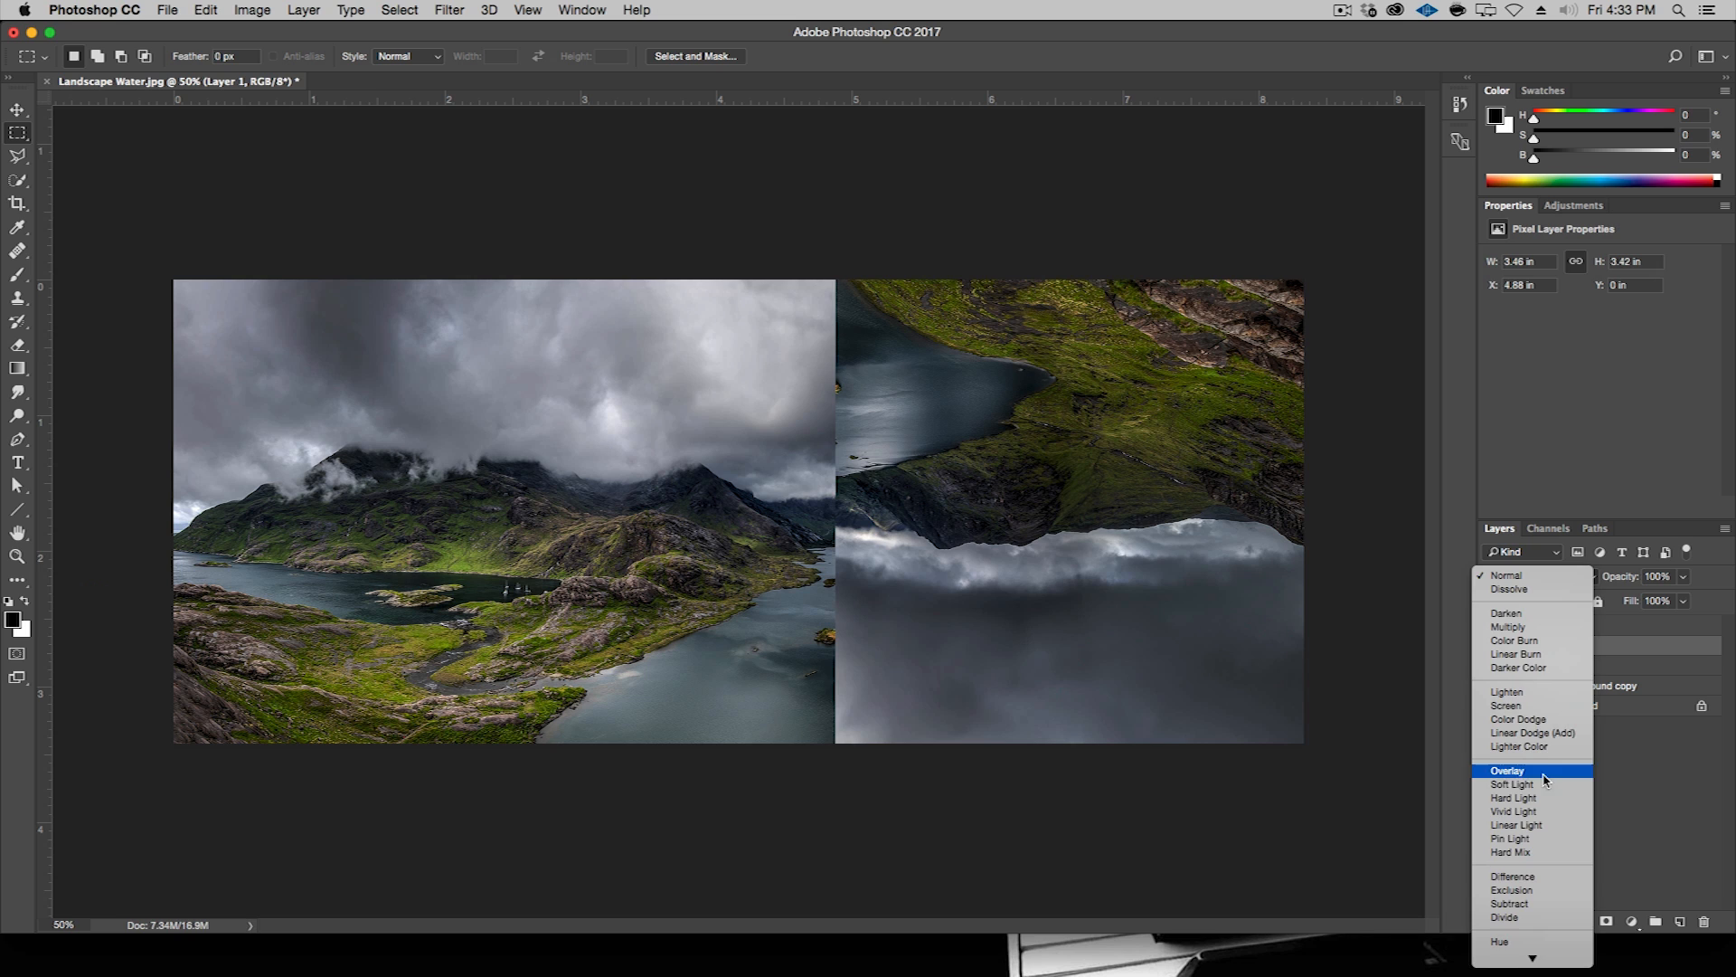
click(1513, 784)
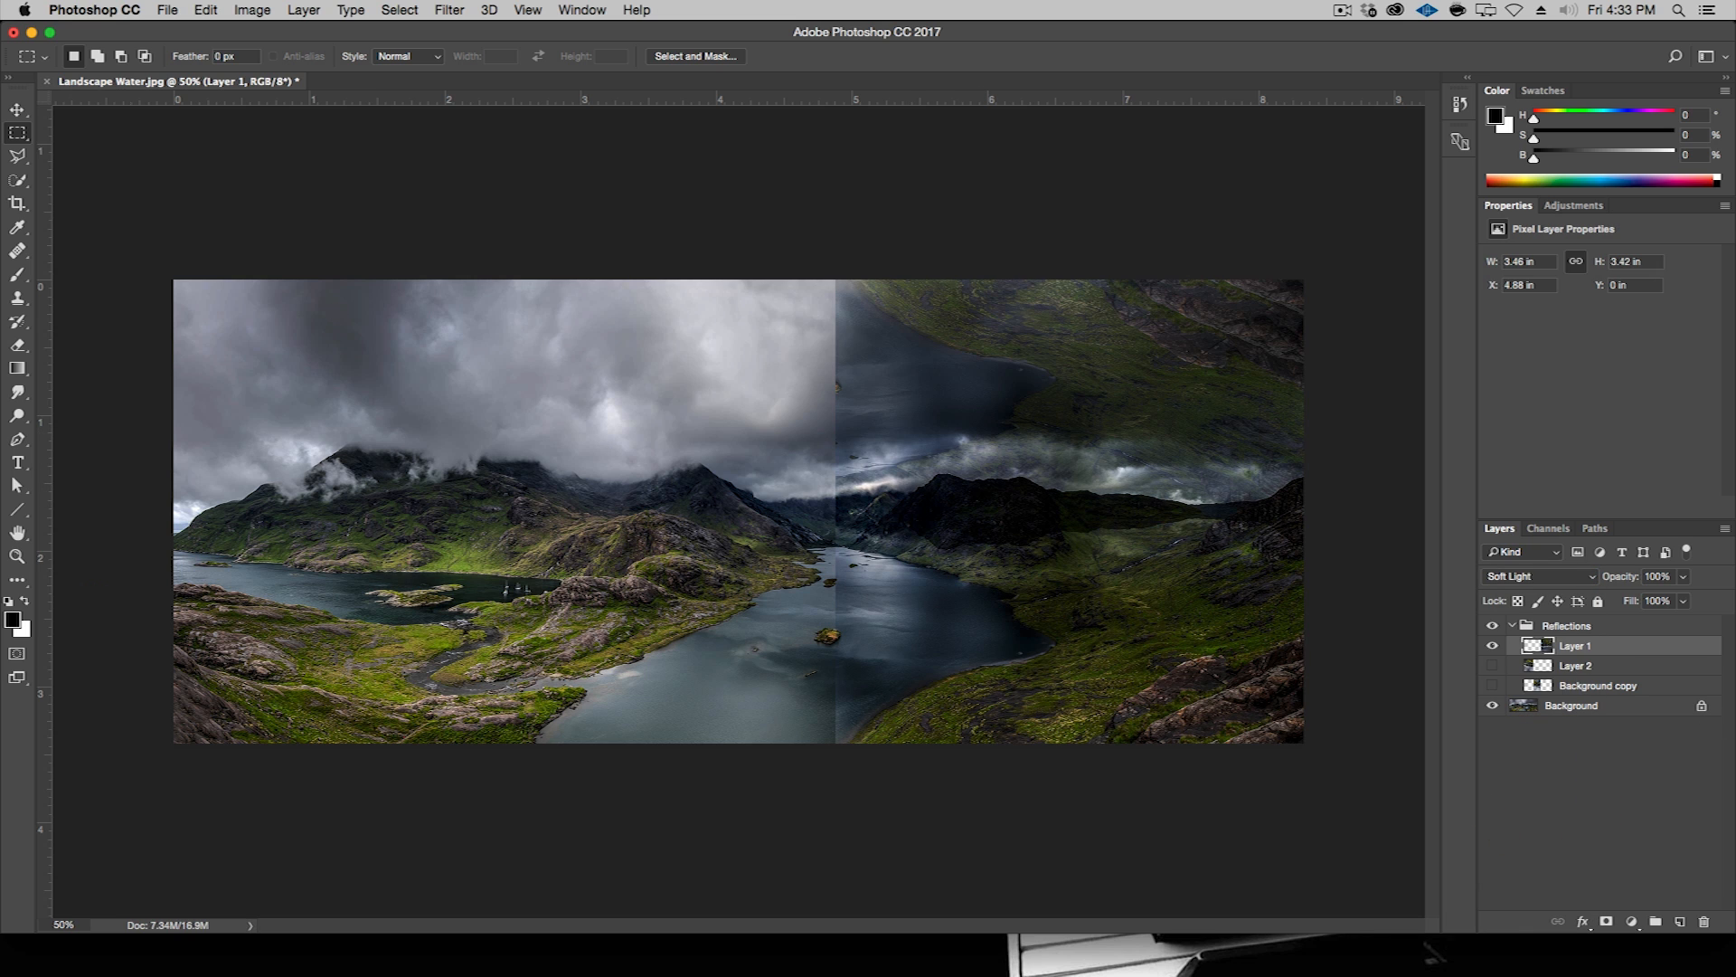
click(18, 109)
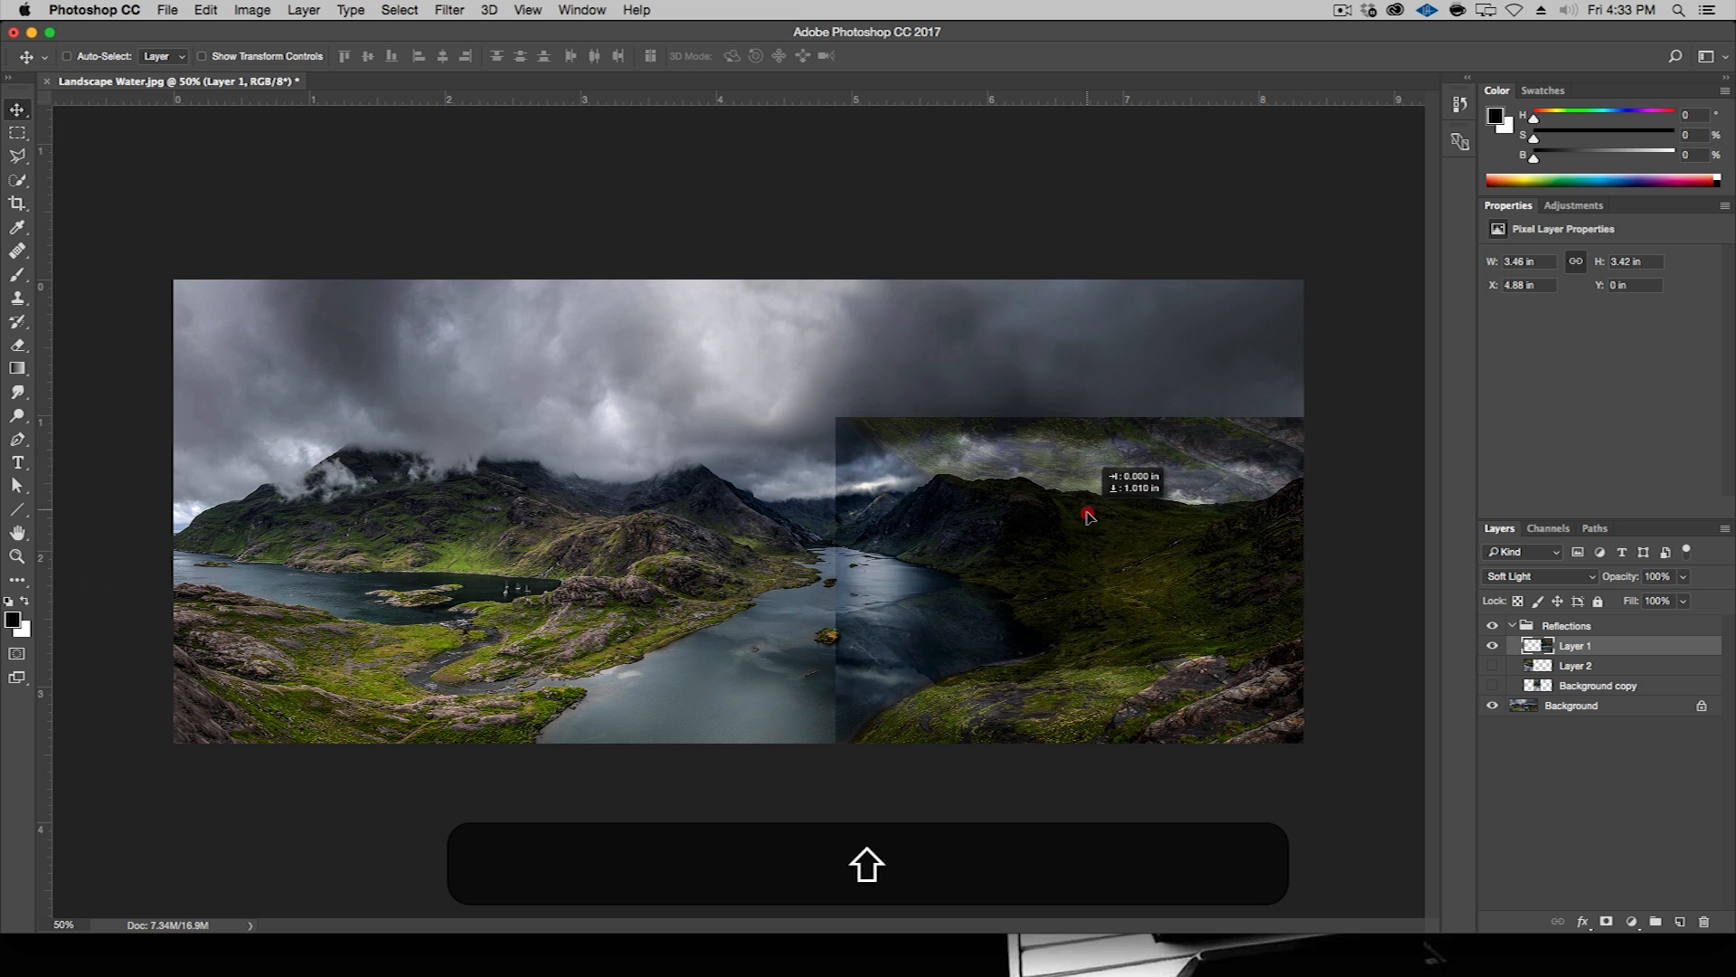
drag(1091, 515, 880, 617)
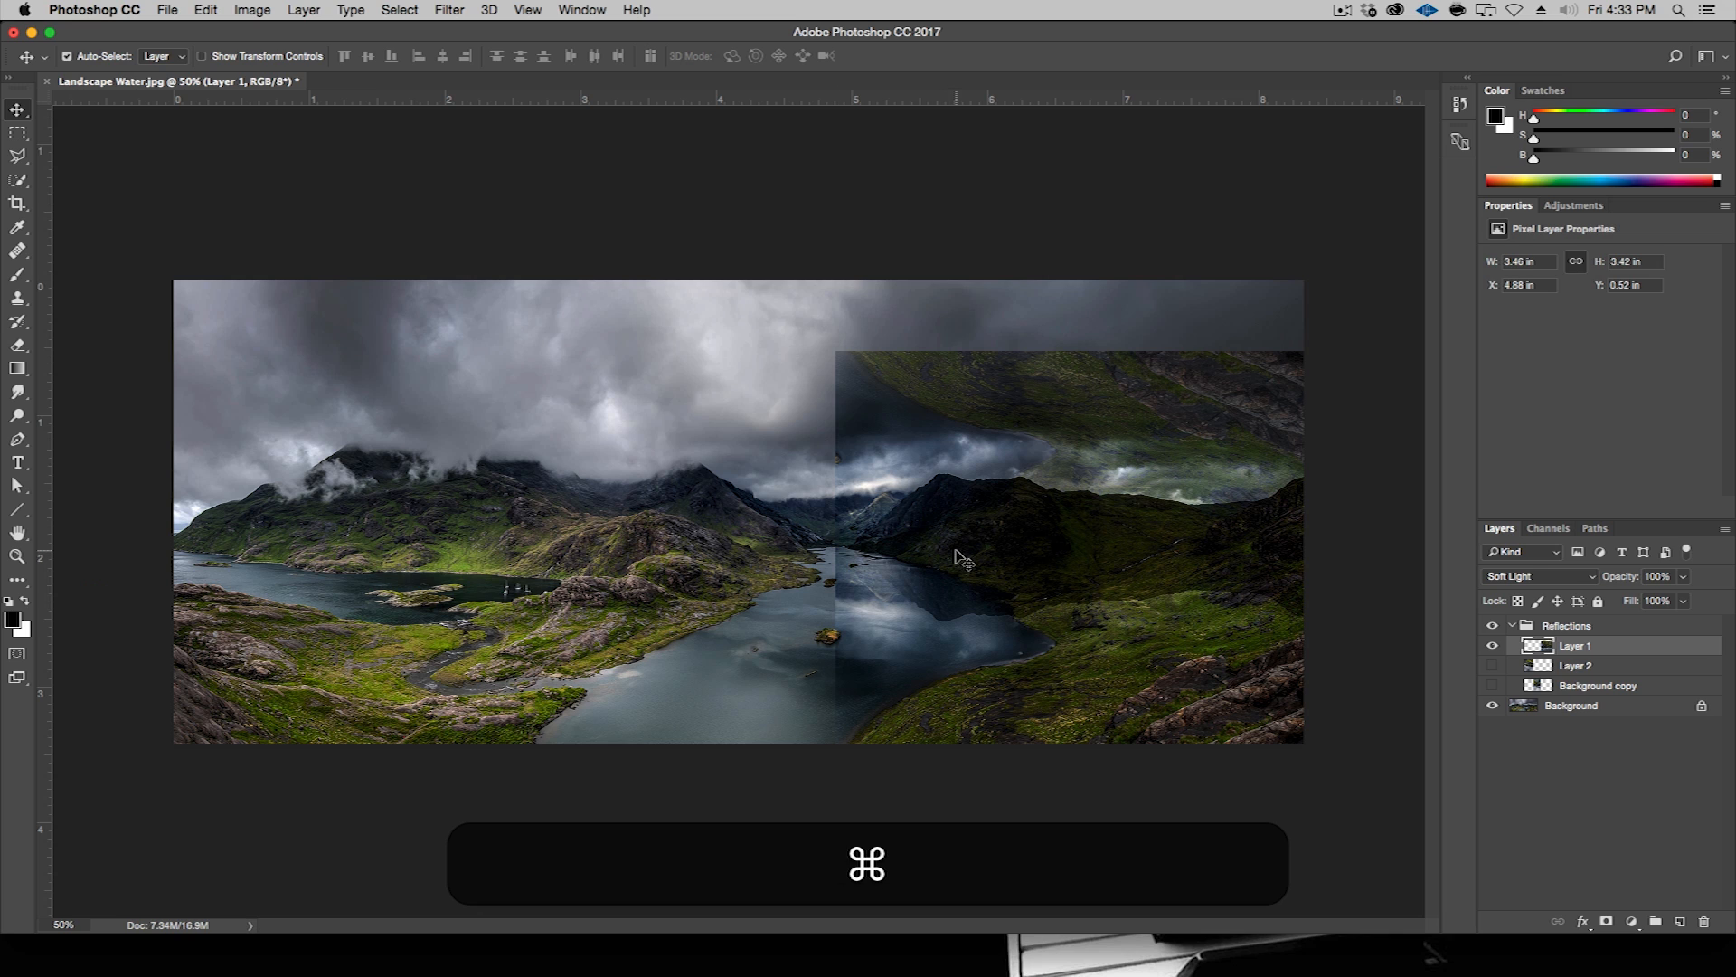
- Skew Layer 1's right side down to match the hills and shorten it vertically
key(cmd+t)
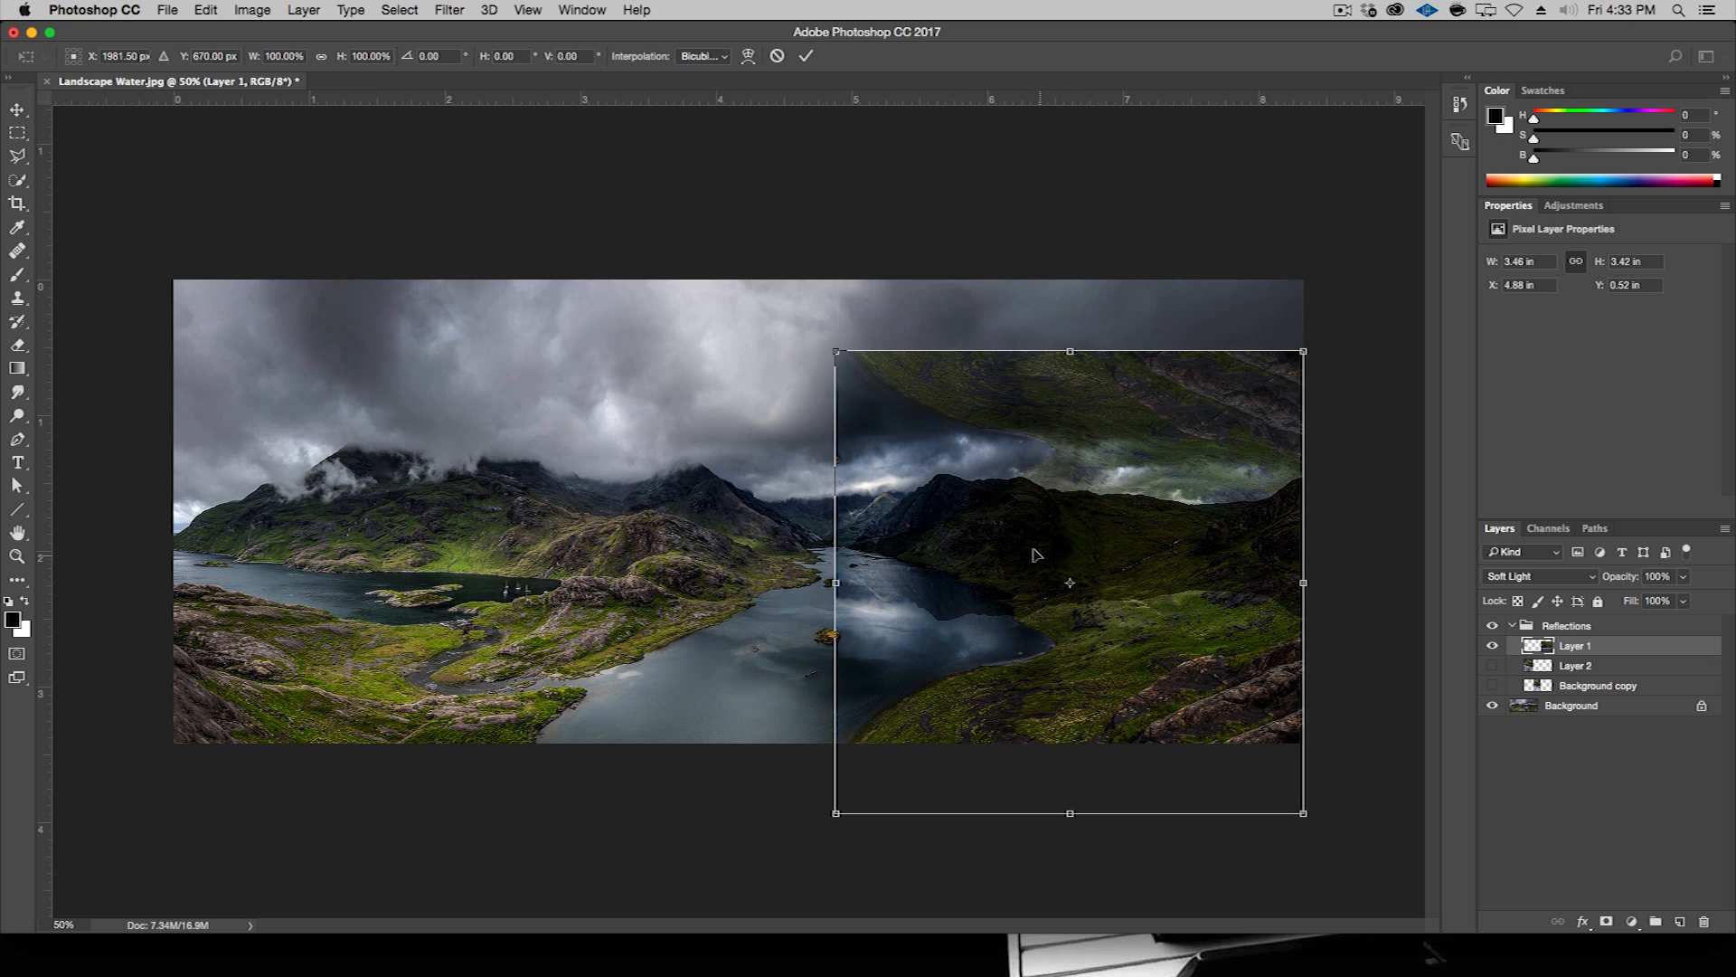
click(203, 10)
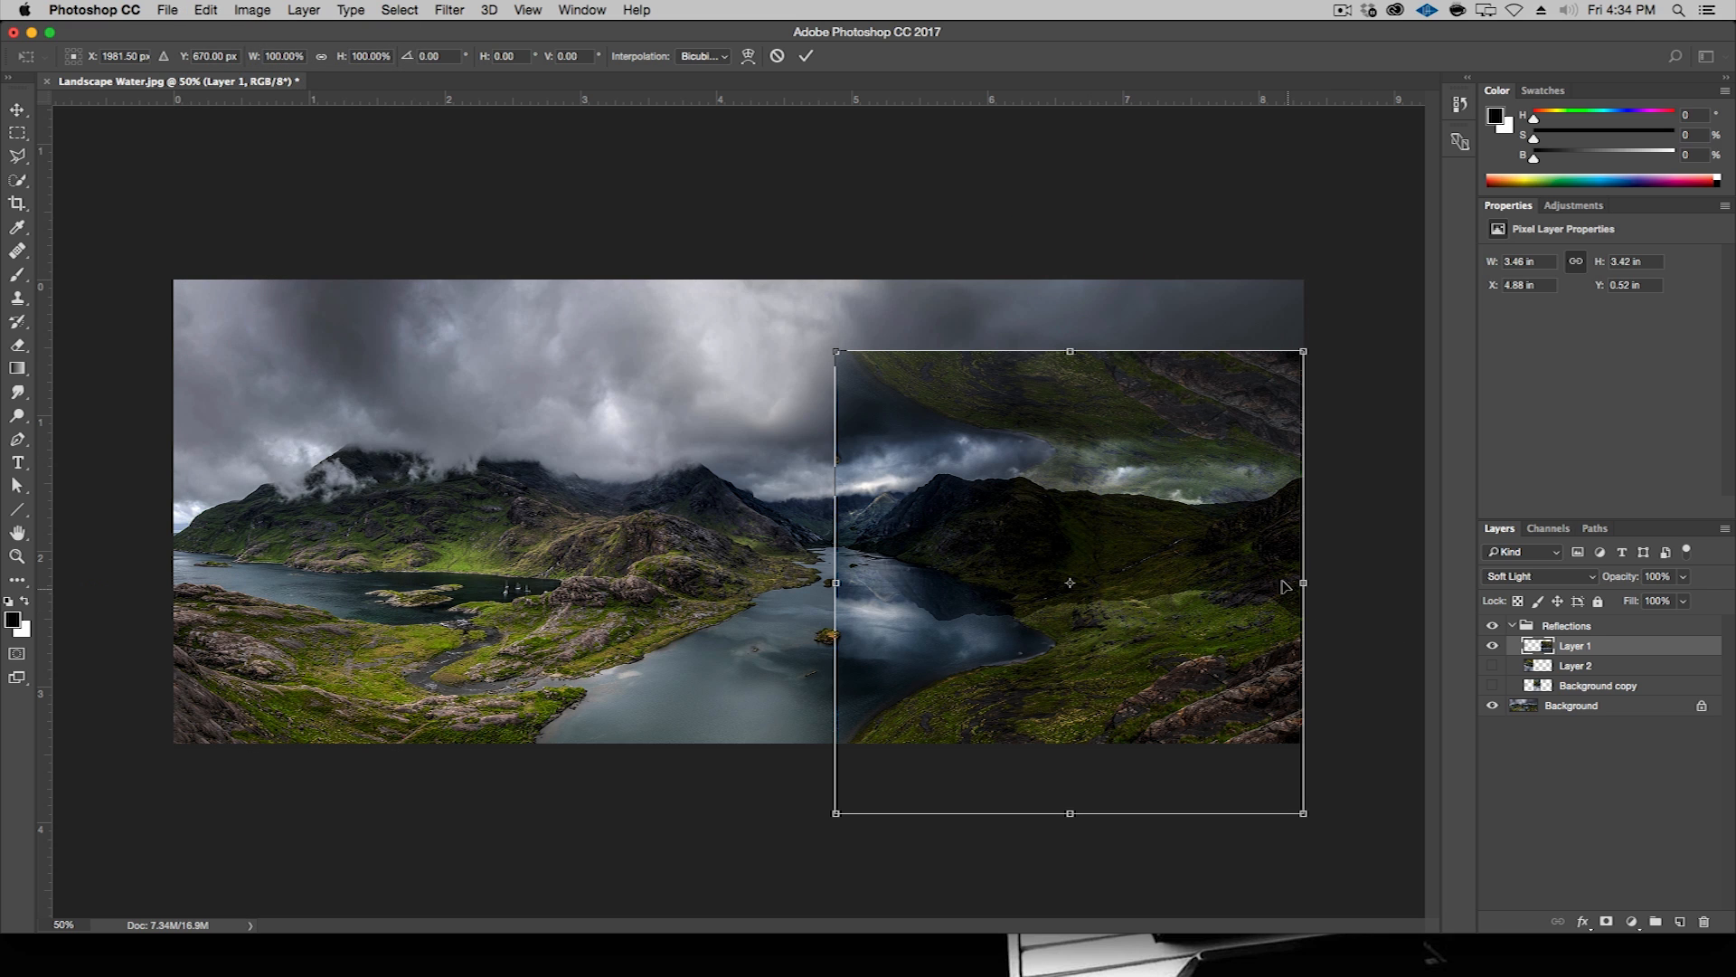
key(shift+cmd)
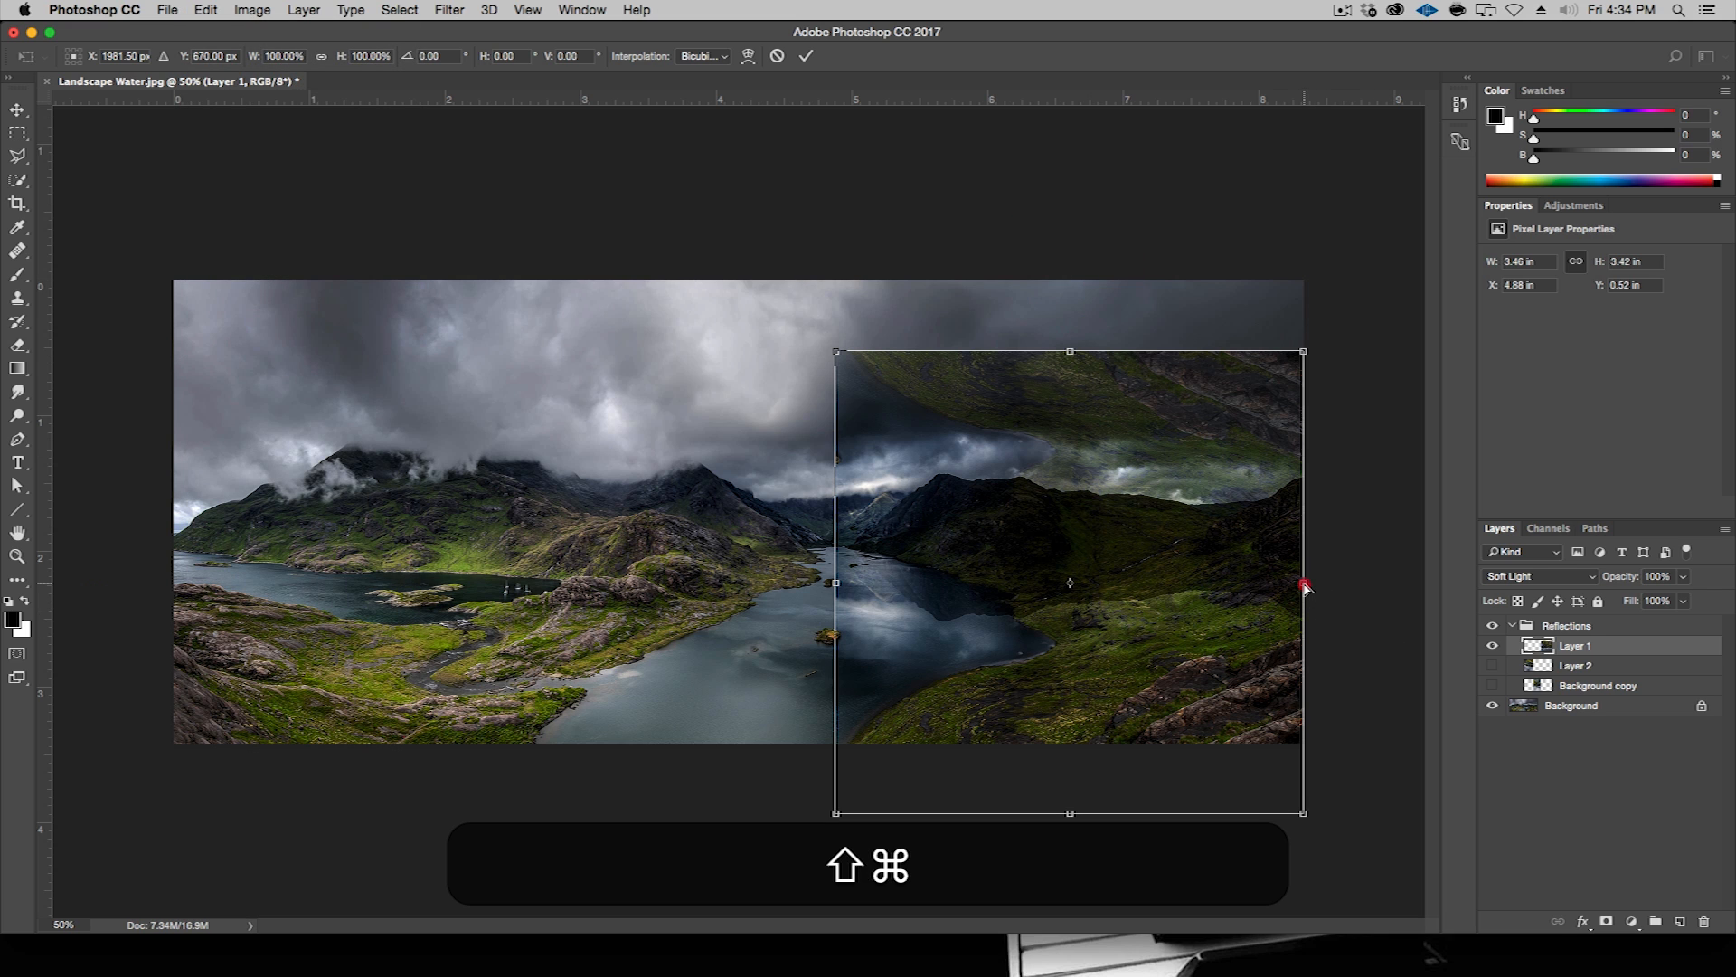
drag(1304, 588, 1293, 725)
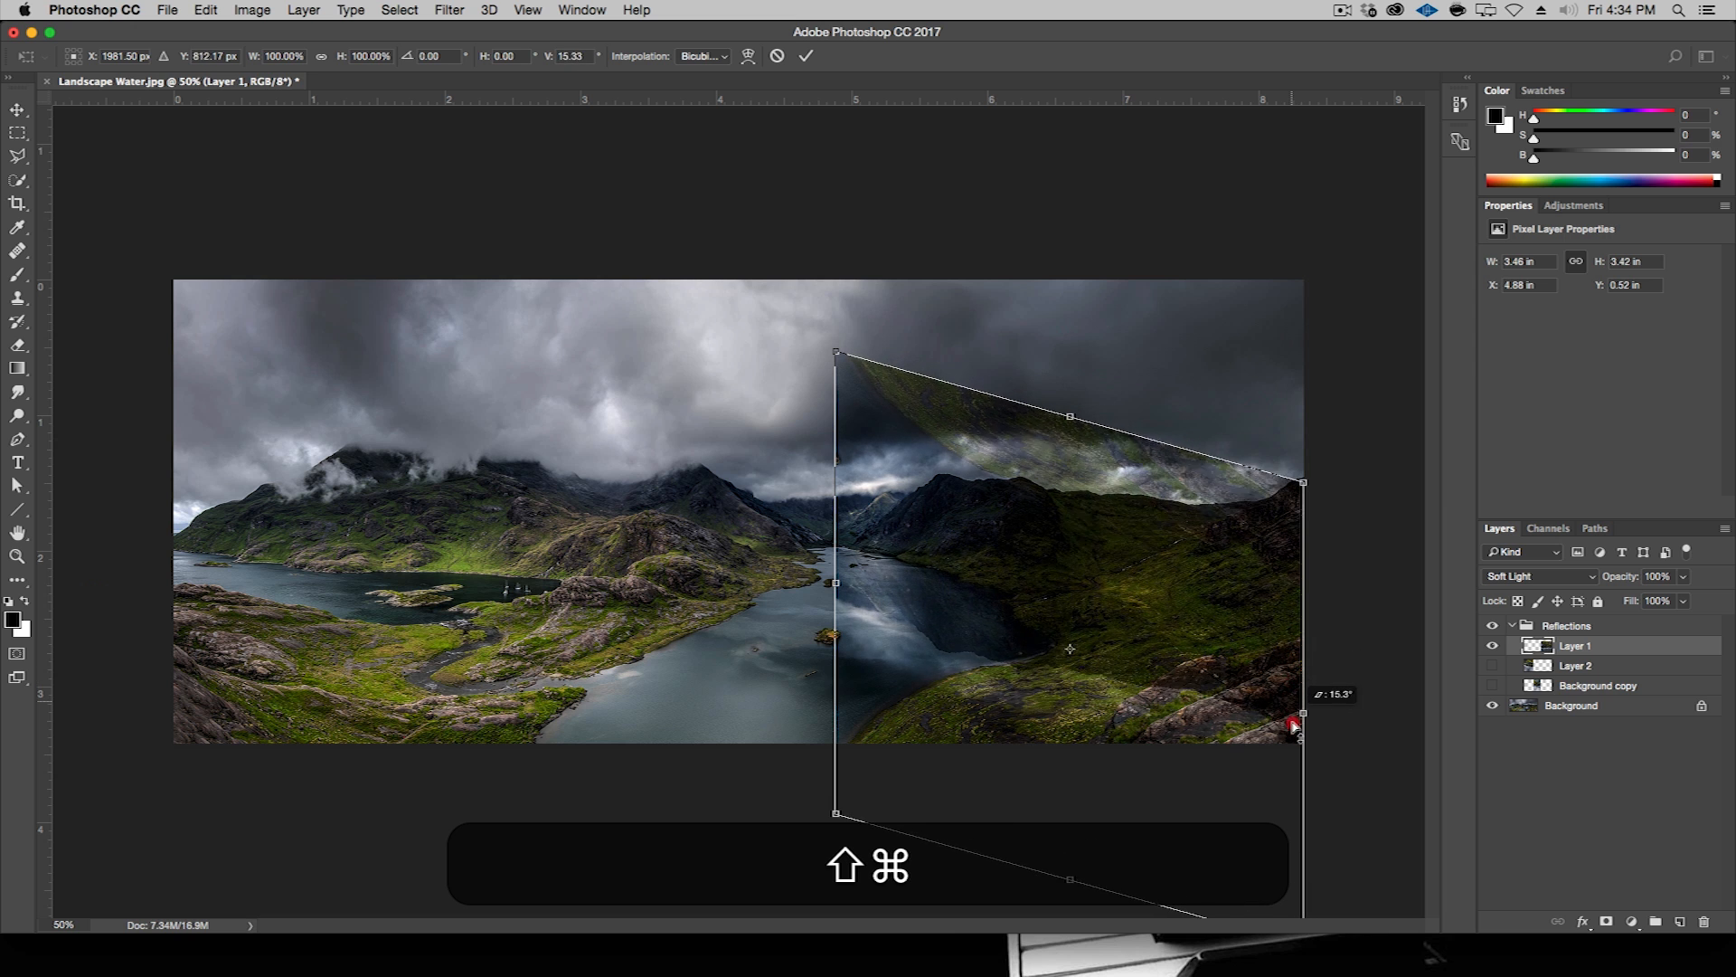
drag(1296, 726, 1302, 825)
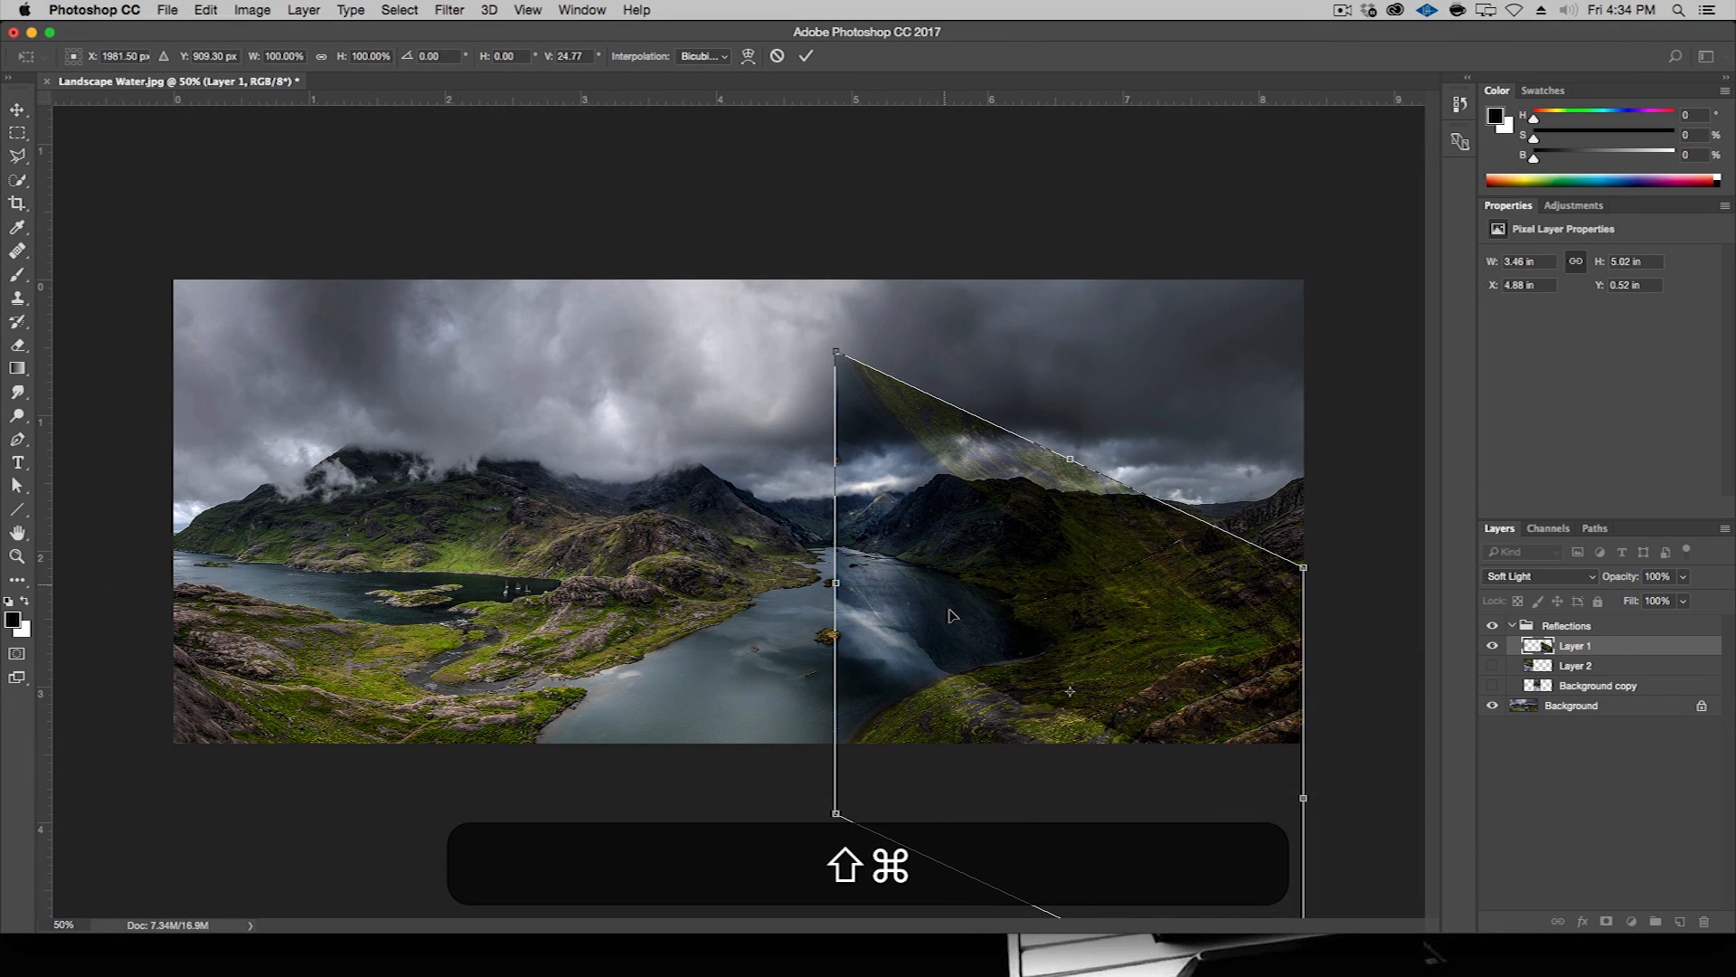
mouse_move(933, 635)
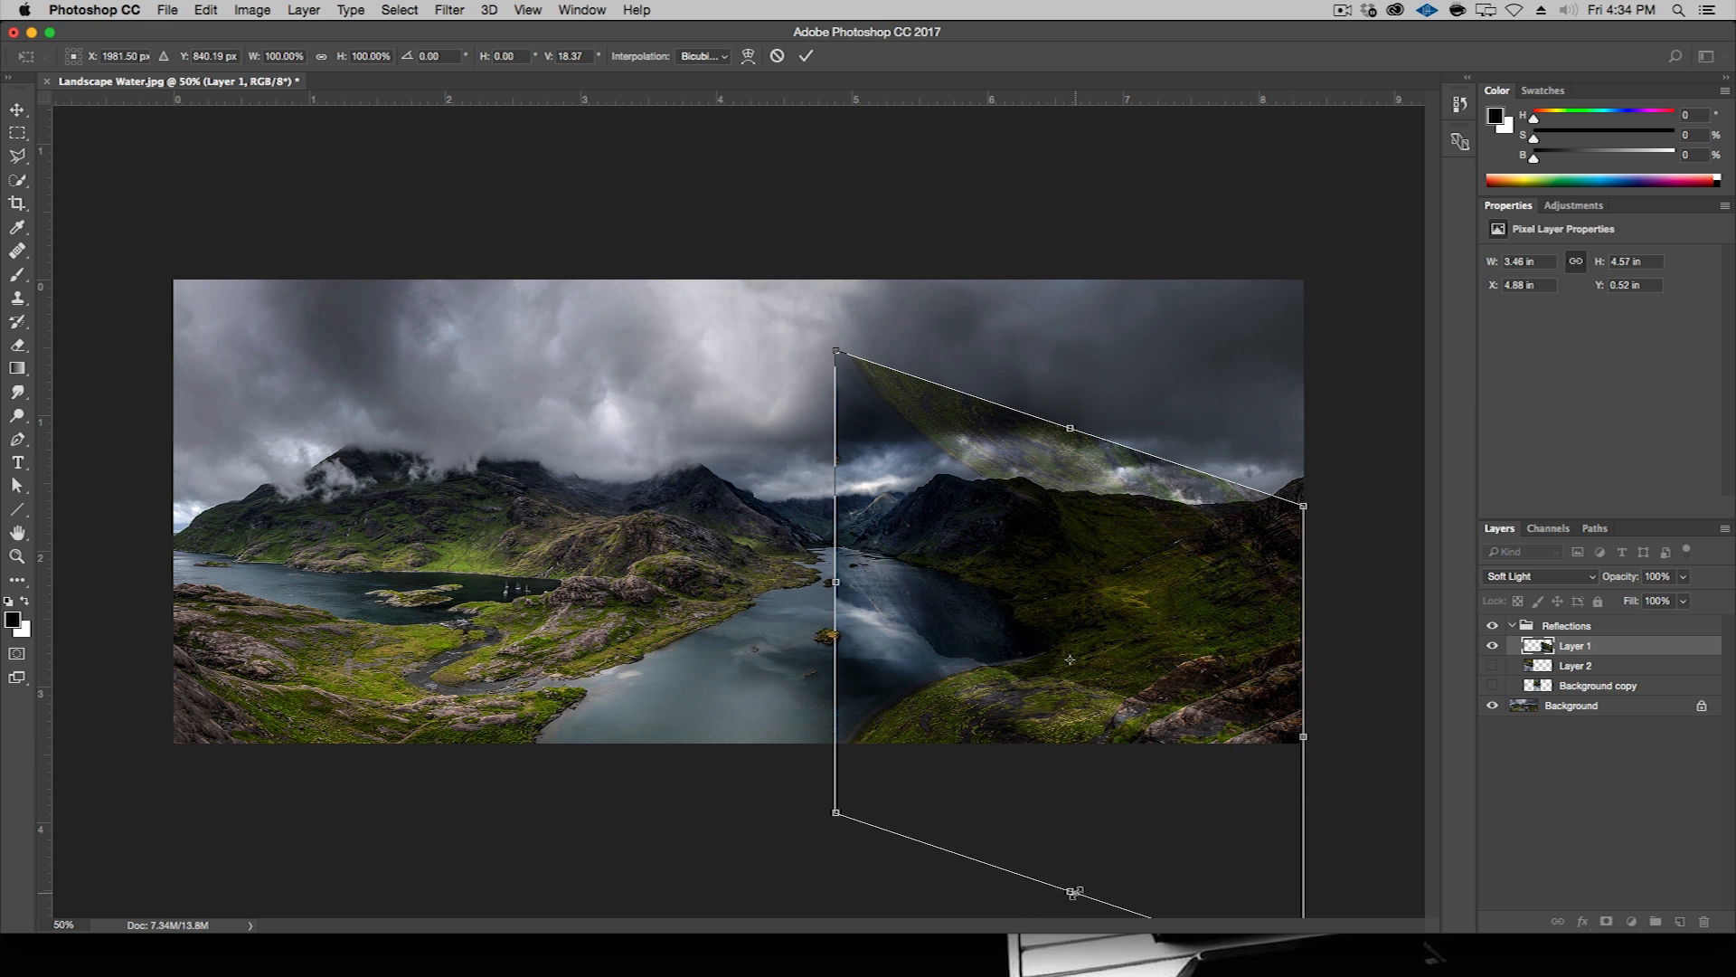
drag(1073, 893, 1076, 839)
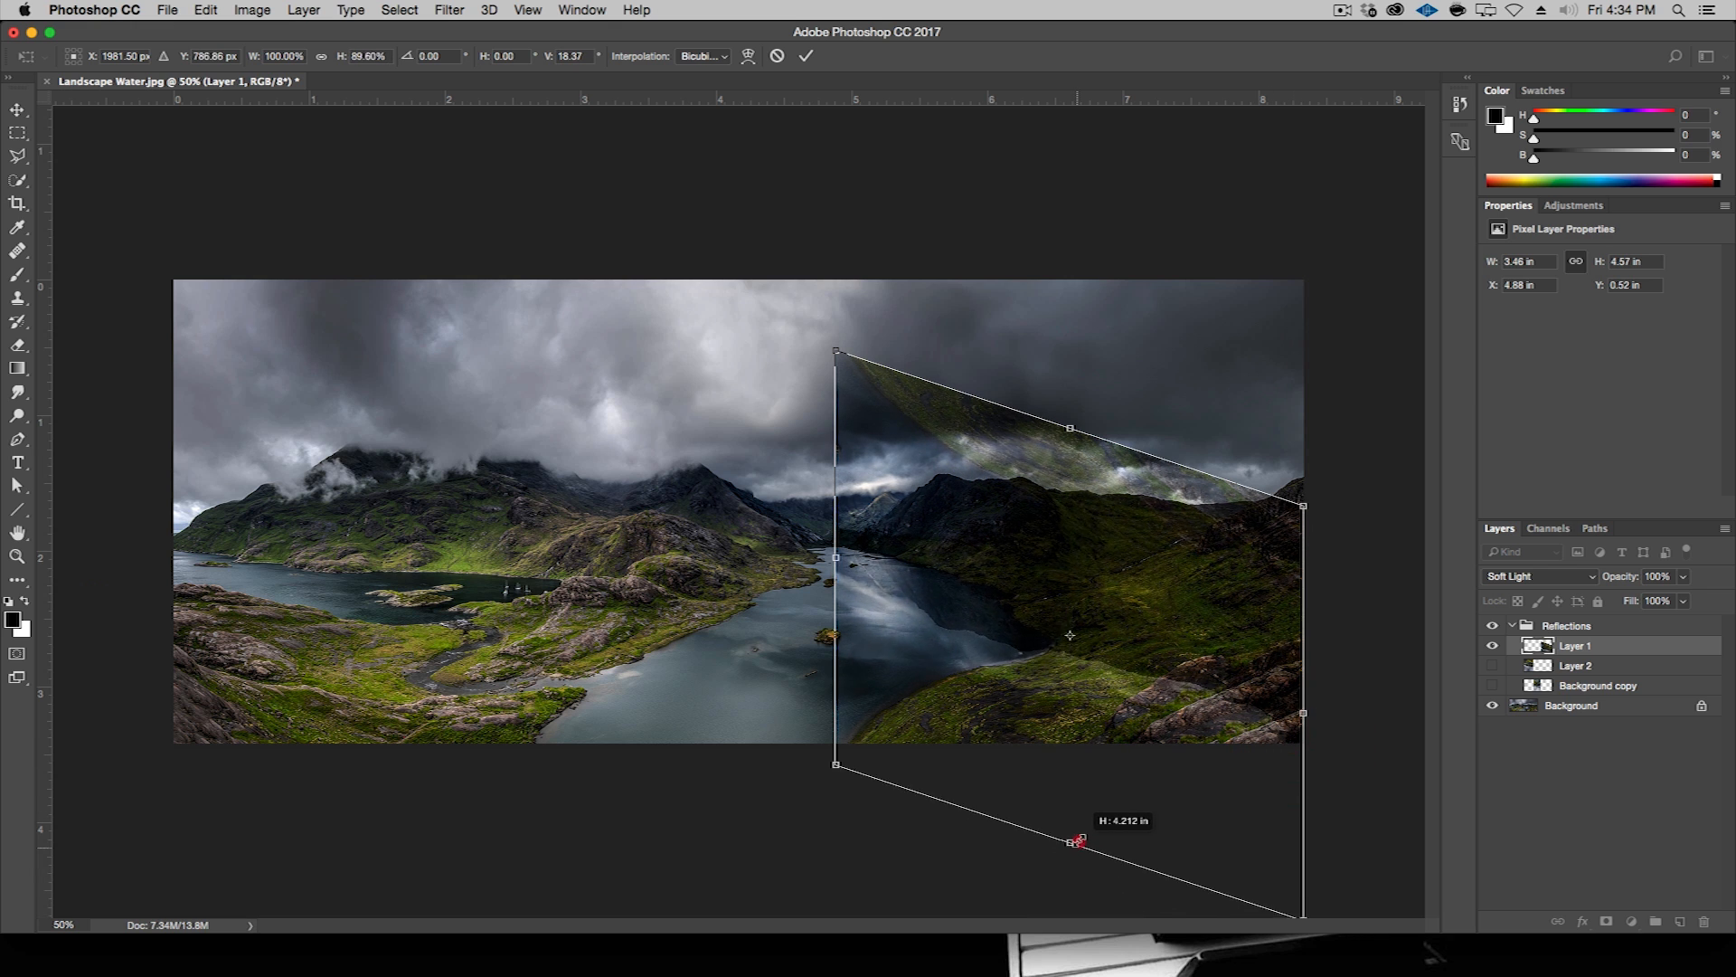
drag(1074, 840, 1135, 670)
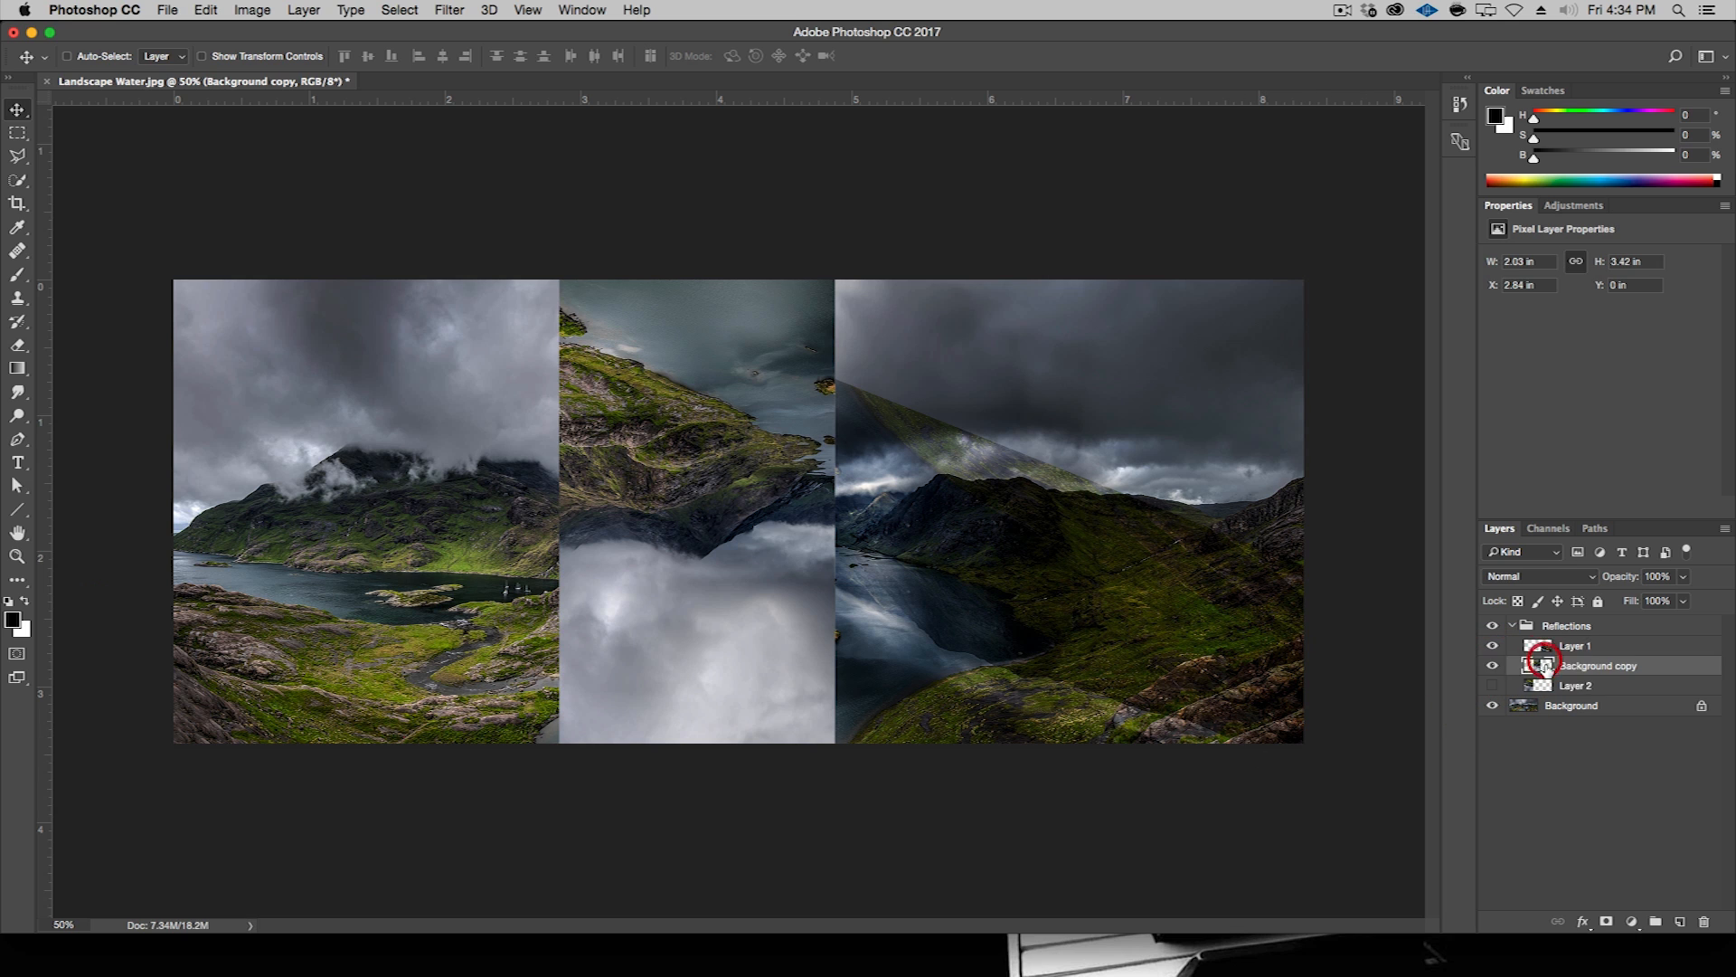
- Set Background copy to Soft Light and reposition the middle strip to align it
click(1540, 576)
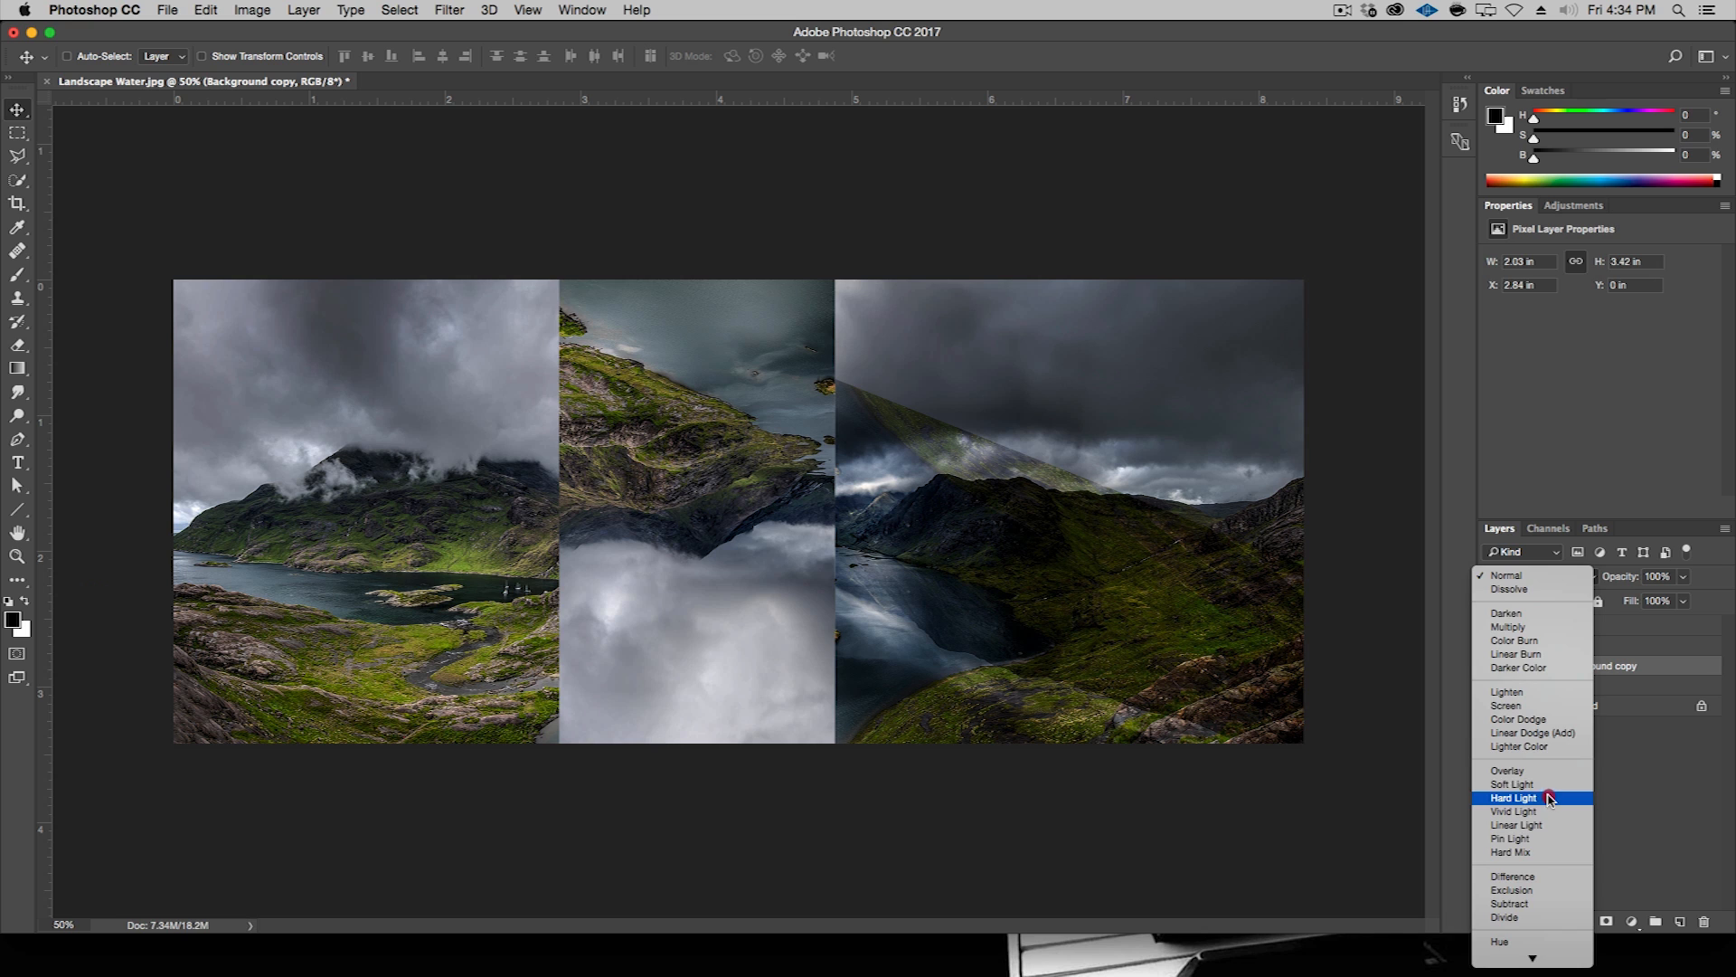
click(1514, 784)
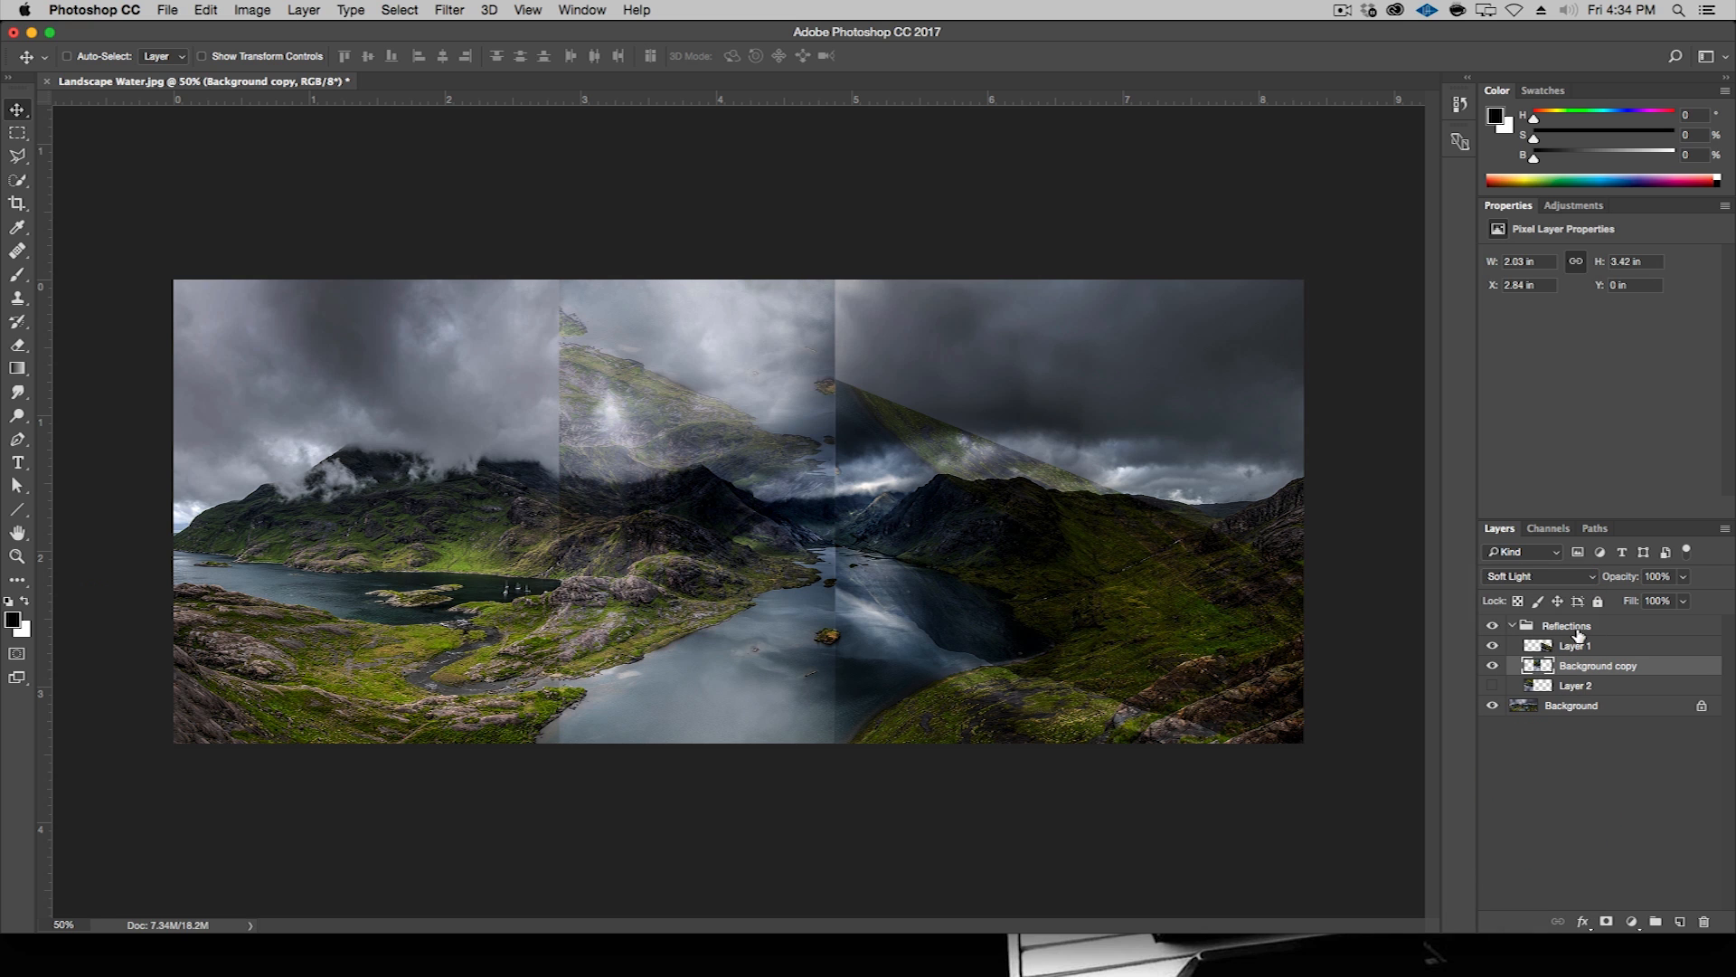
key(cmd+t)
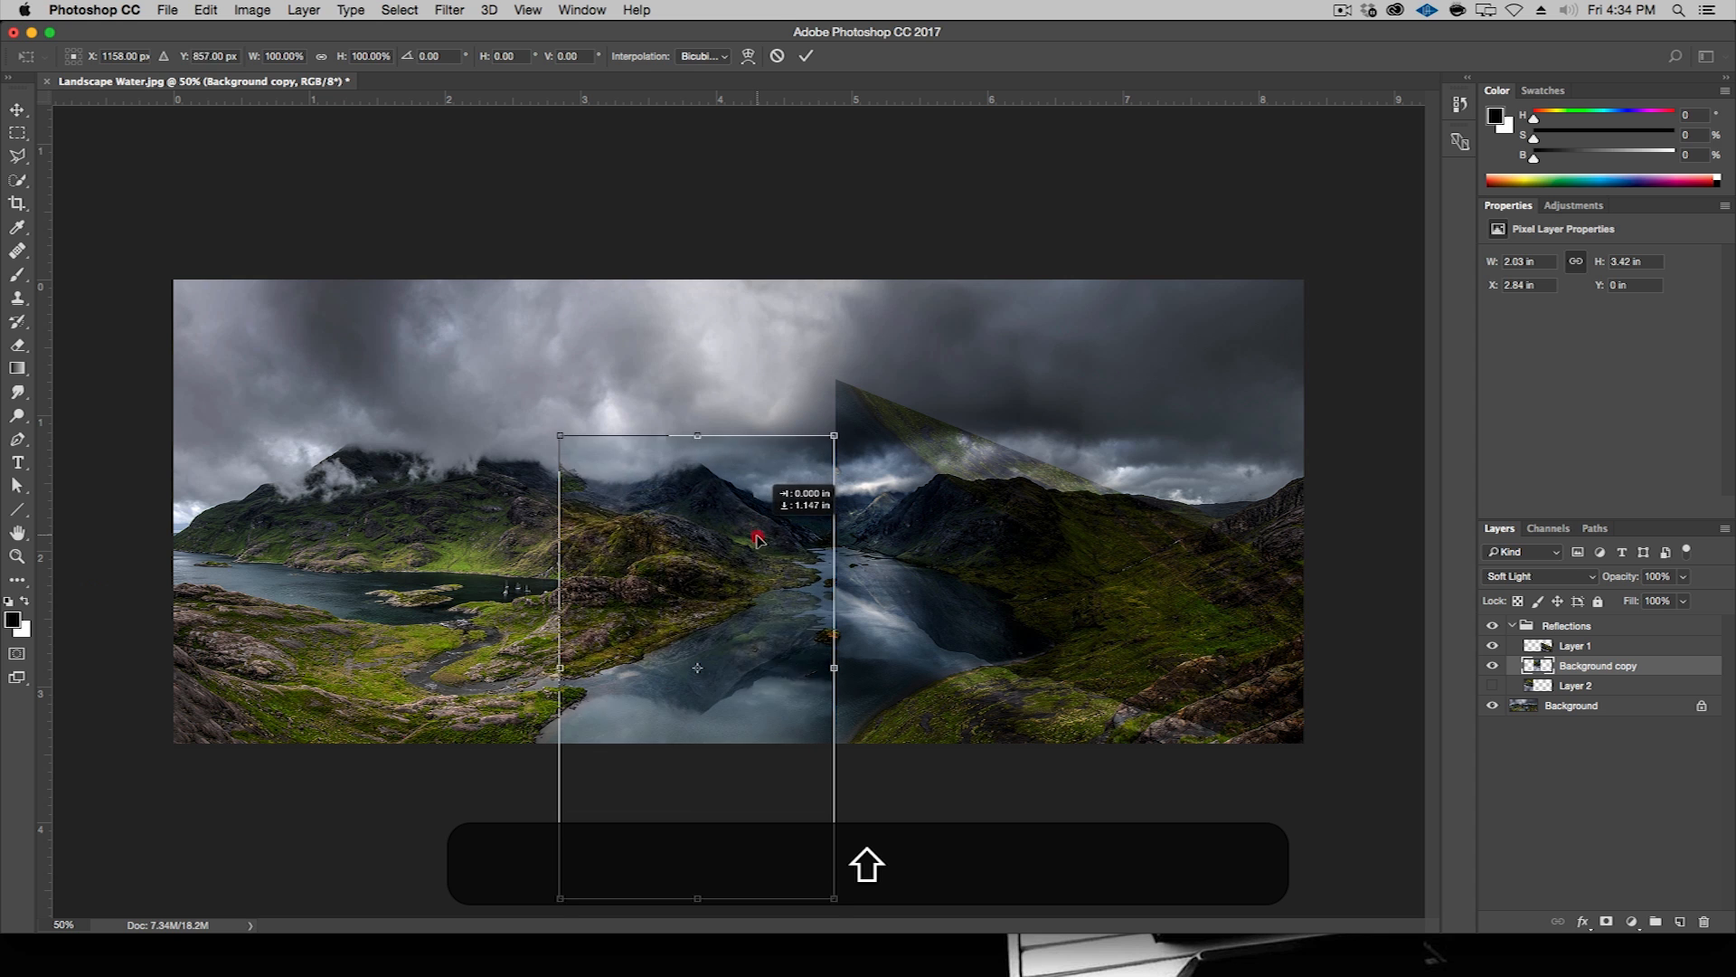
drag(759, 539, 760, 512)
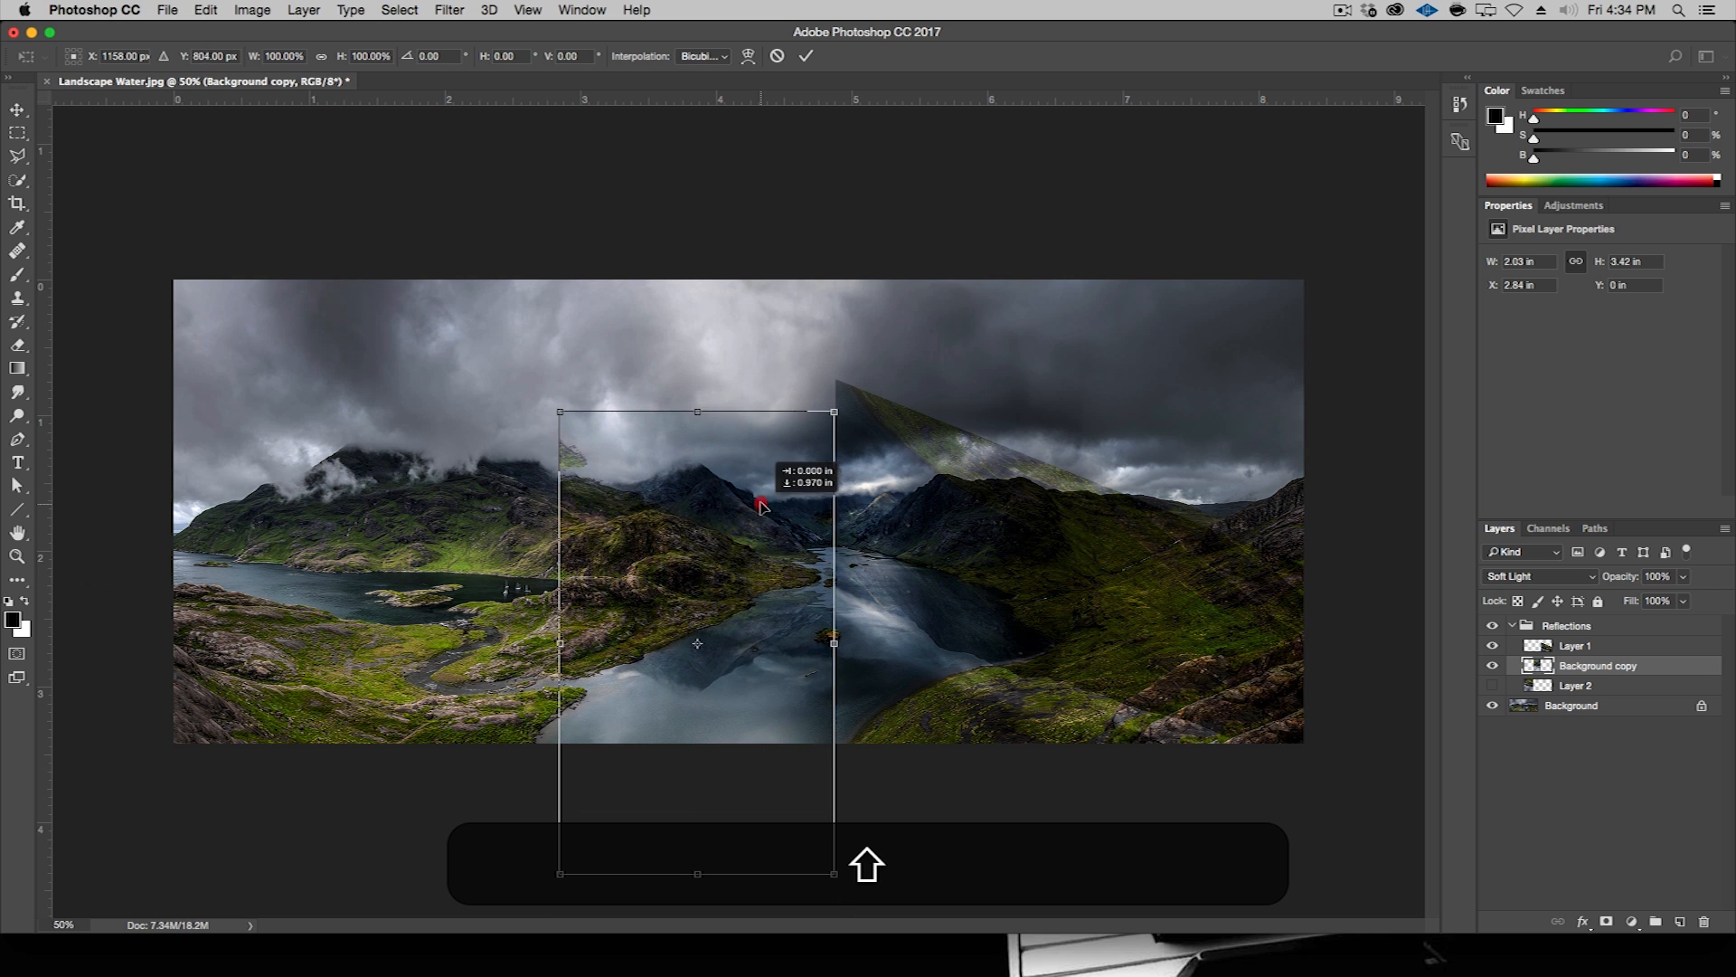
drag(761, 505, 761, 521)
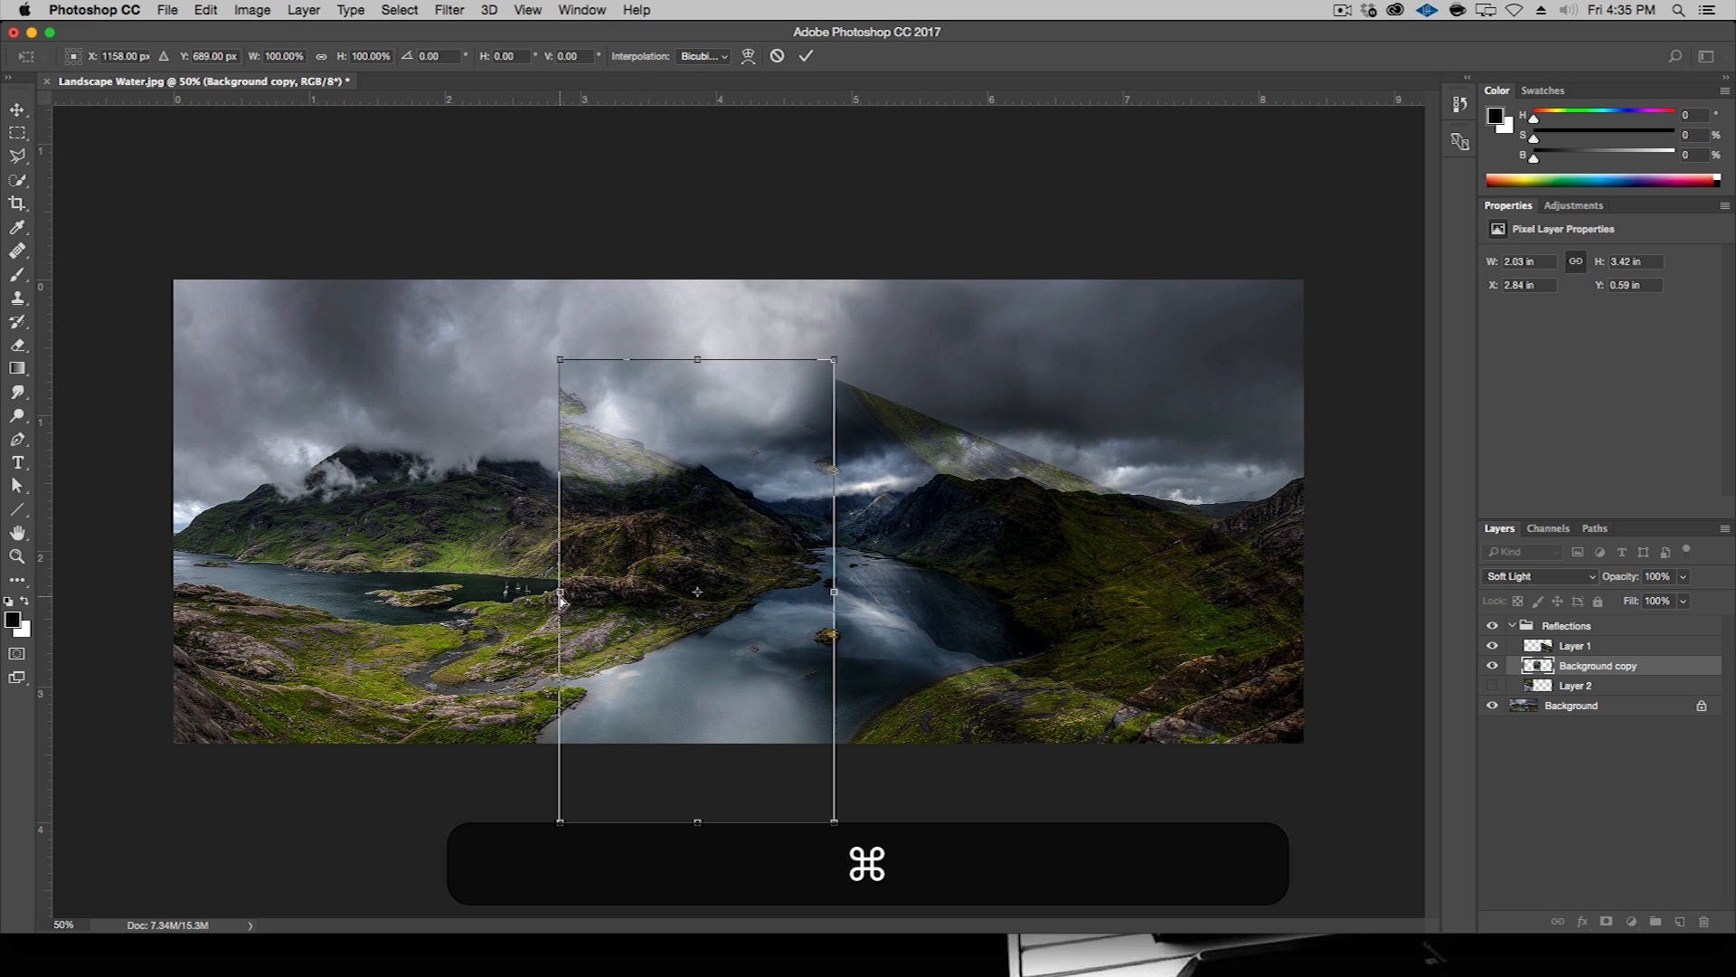
- Skew and stretch Background copy's edges and corners to fit the central lake
drag(559, 591, 559, 643)
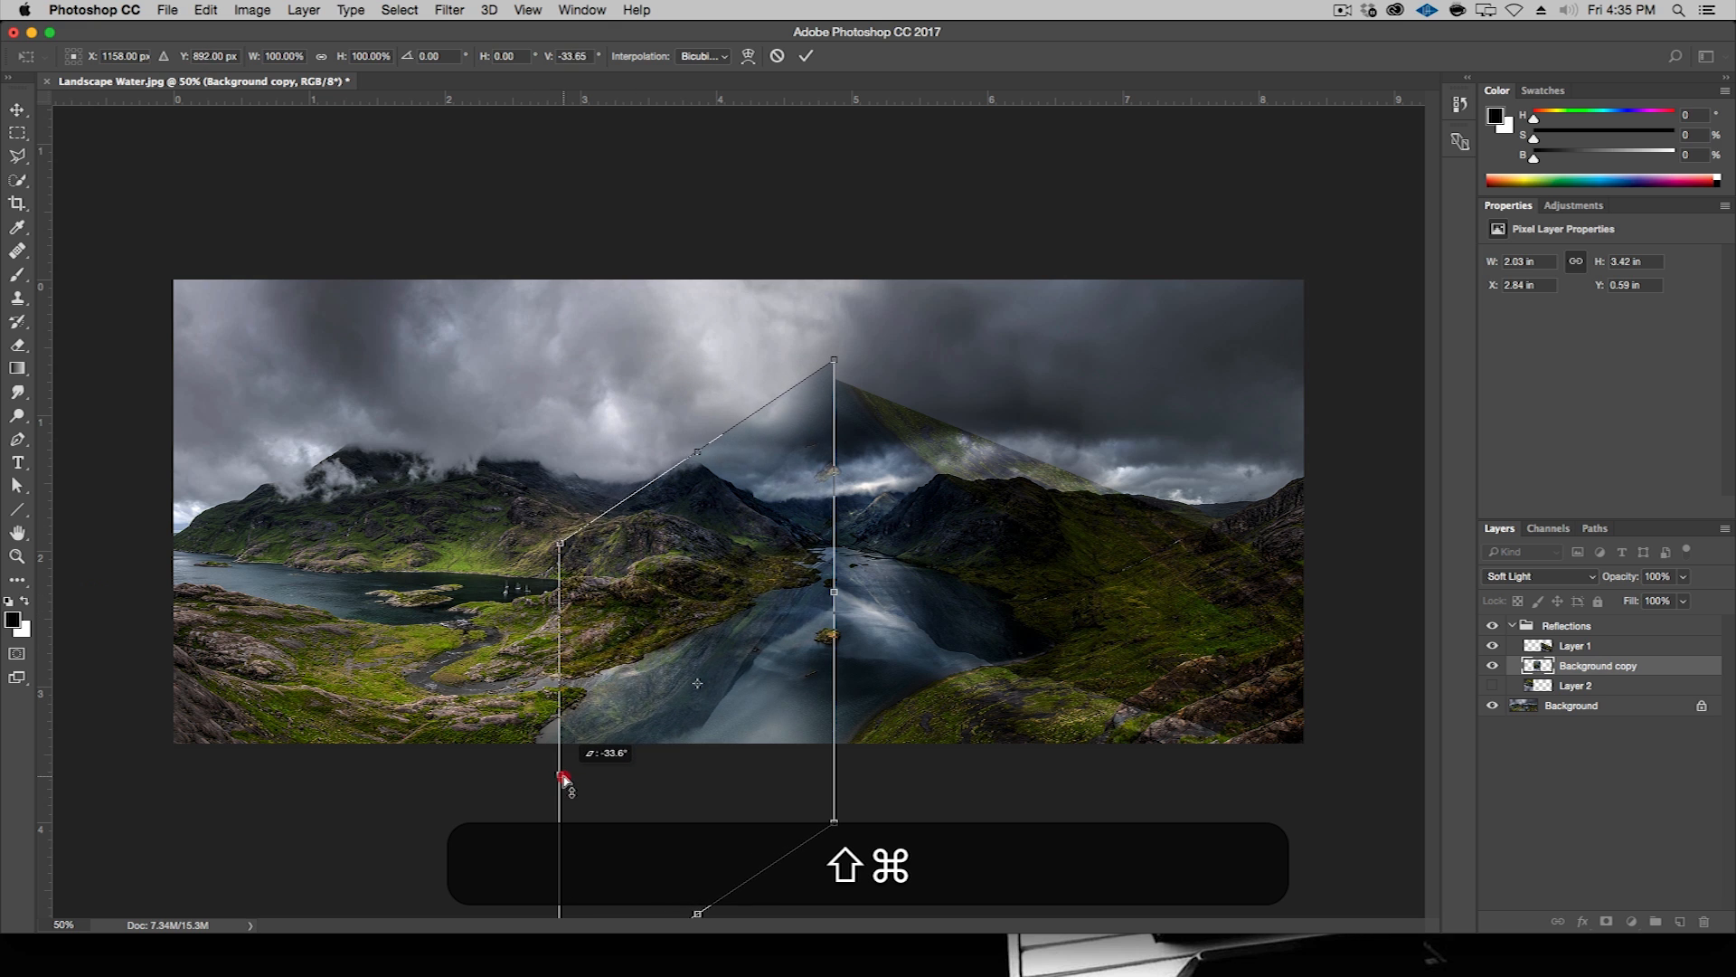
drag(568, 780, 563, 784)
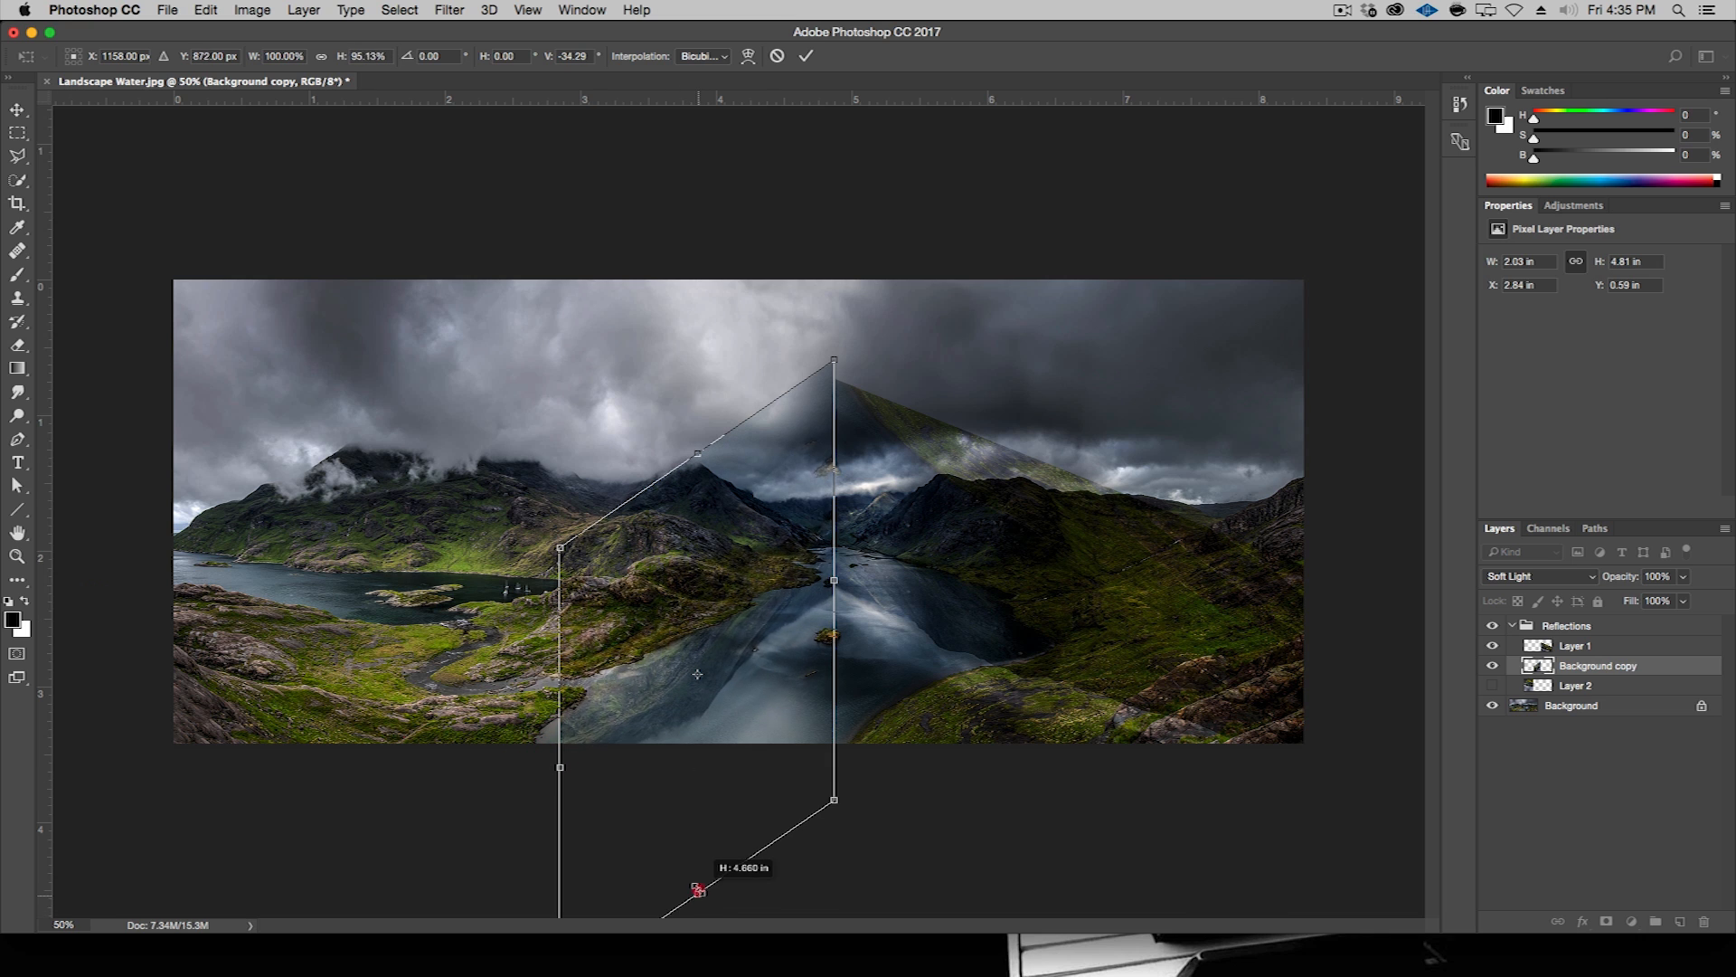
drag(696, 886, 695, 848)
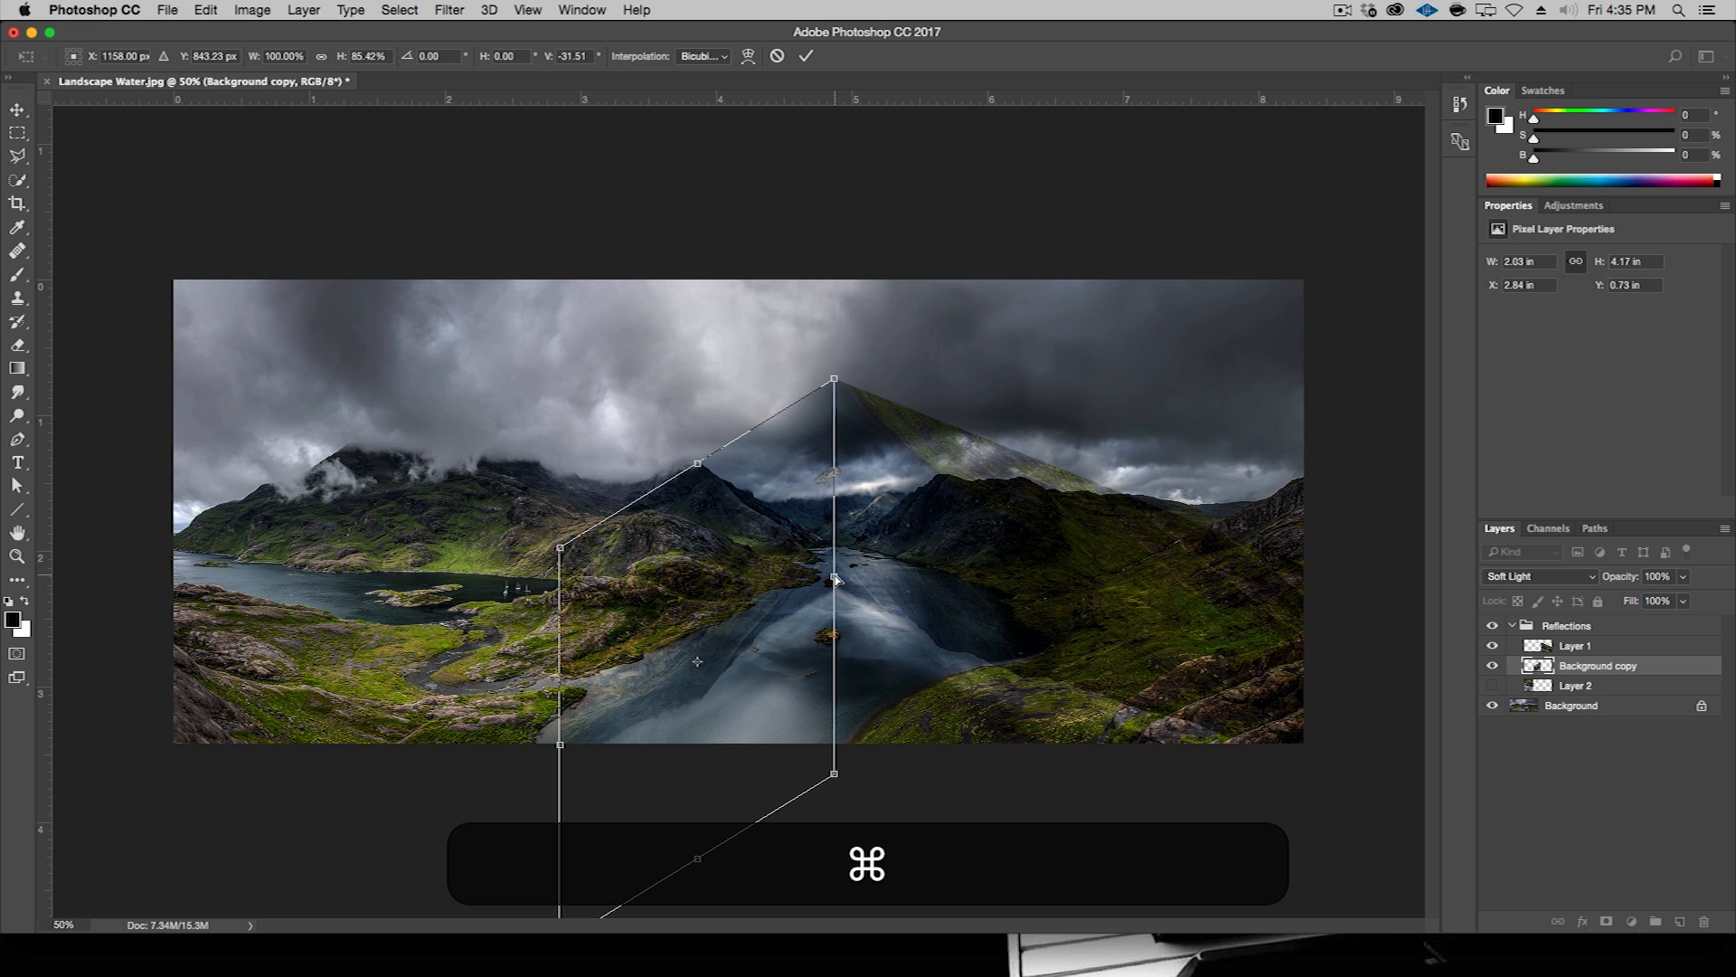
drag(833, 578, 833, 571)
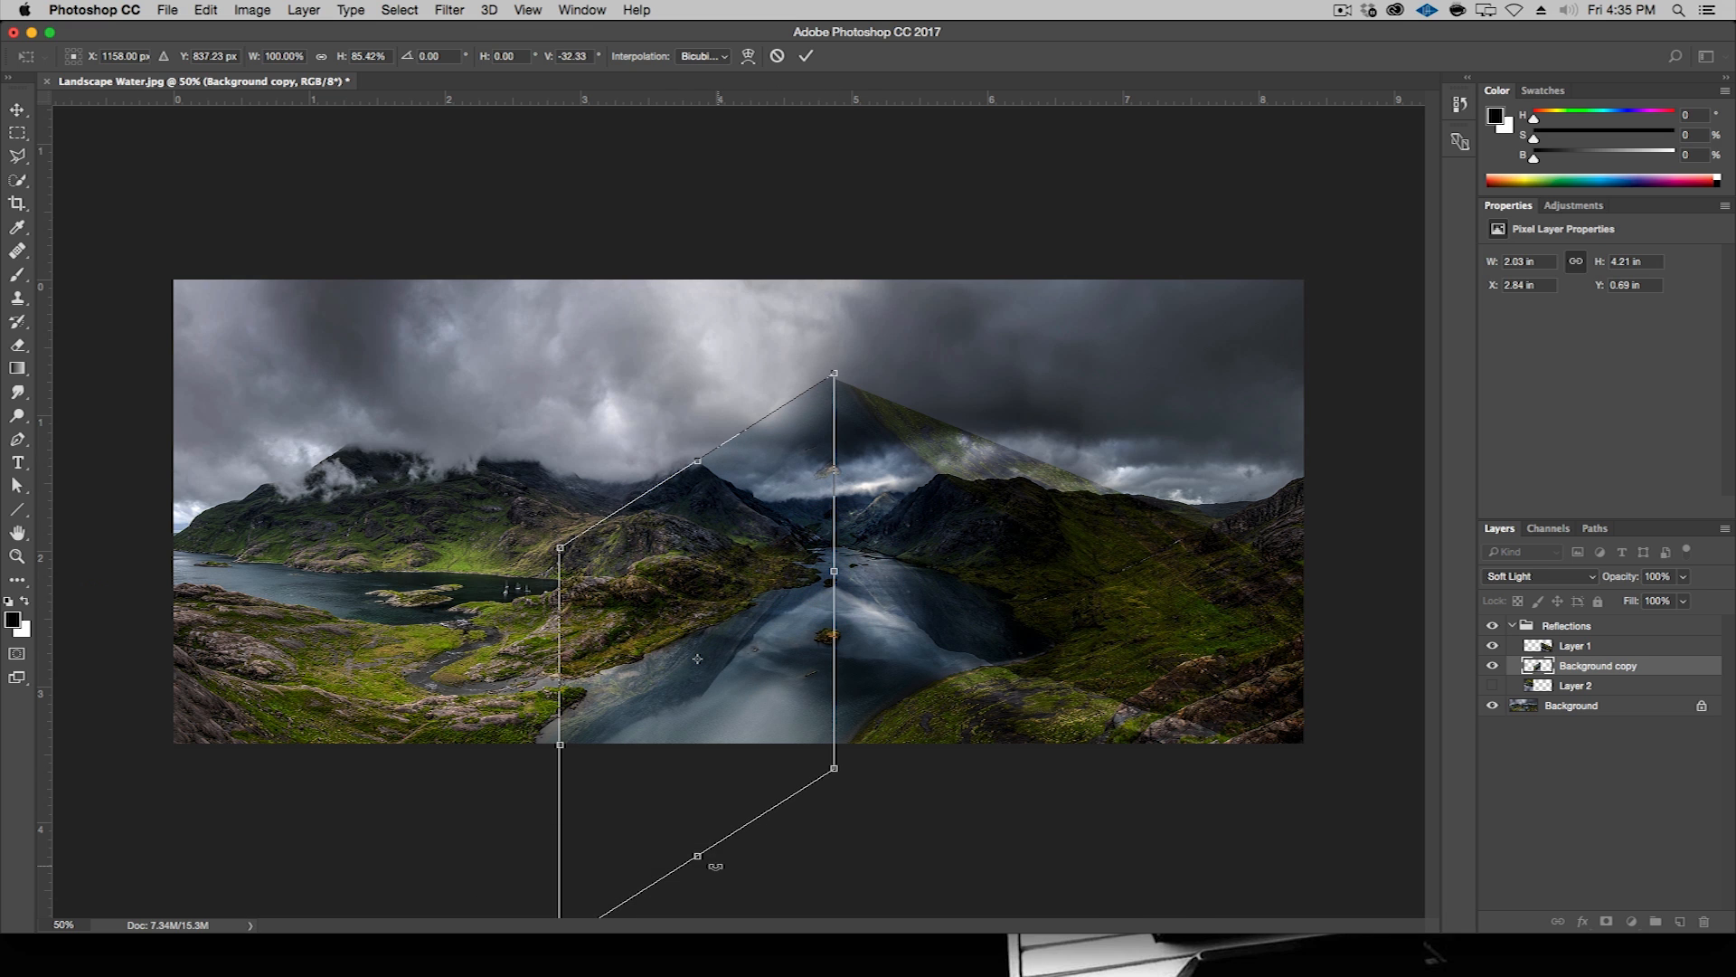
drag(696, 855, 689, 825)
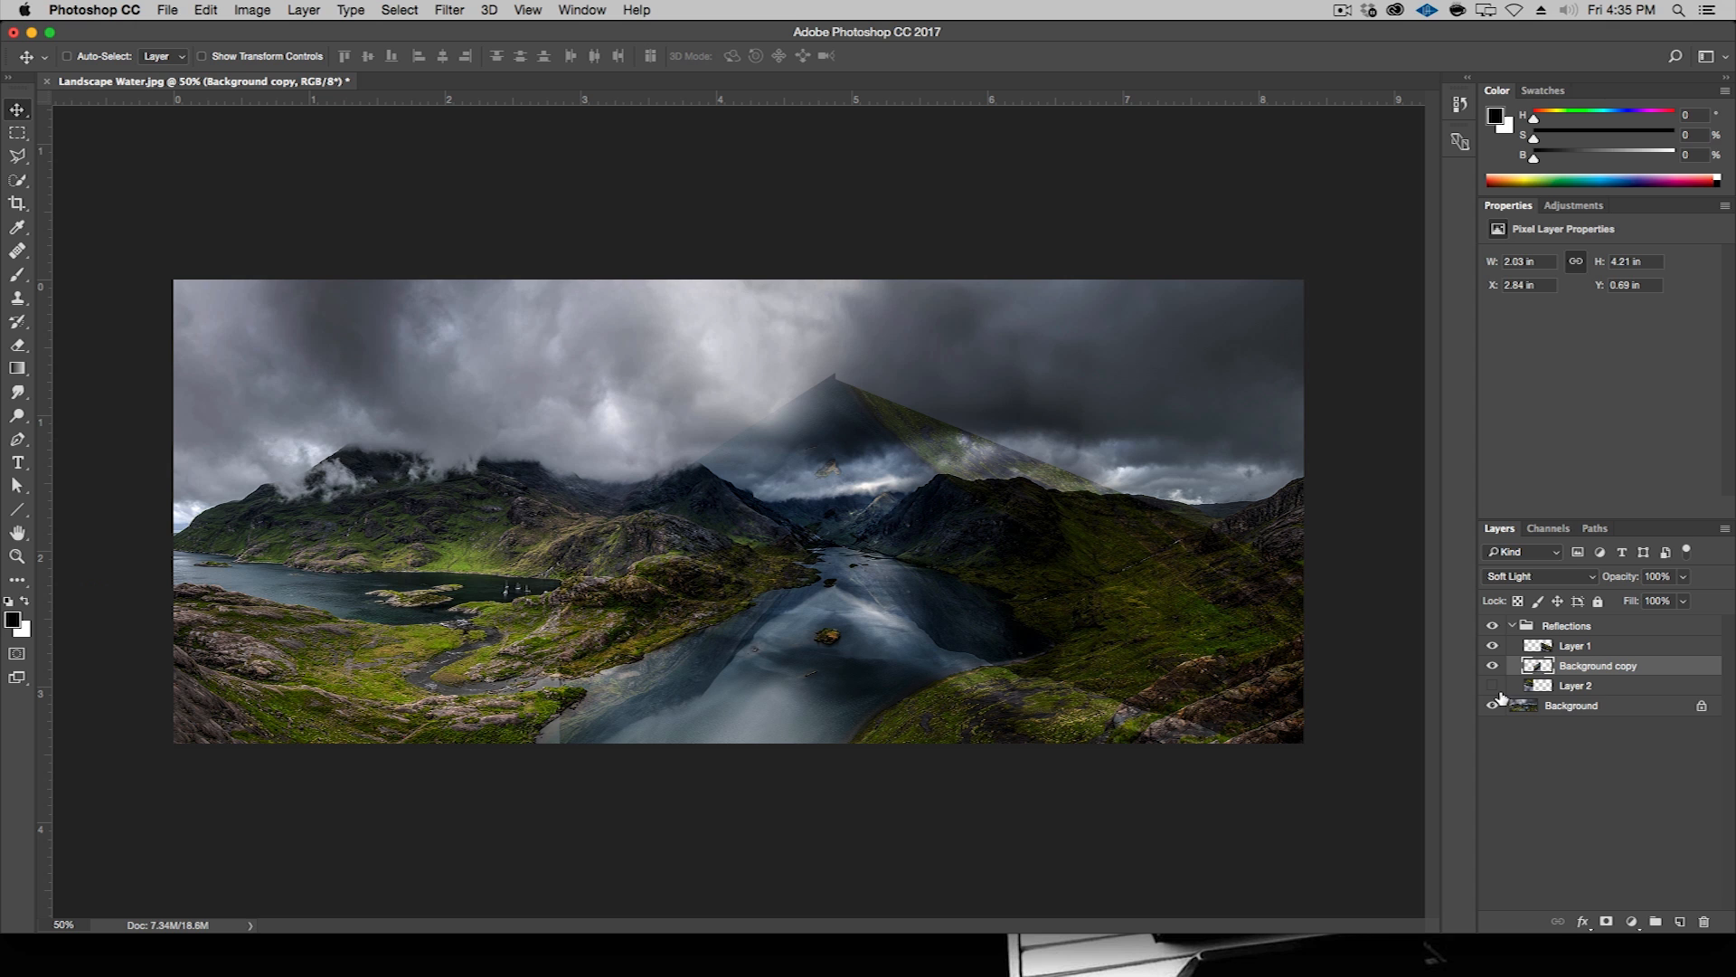
- Set Layer 2 to Soft Light, raise it over the left lake, and tilt it
click(1536, 576)
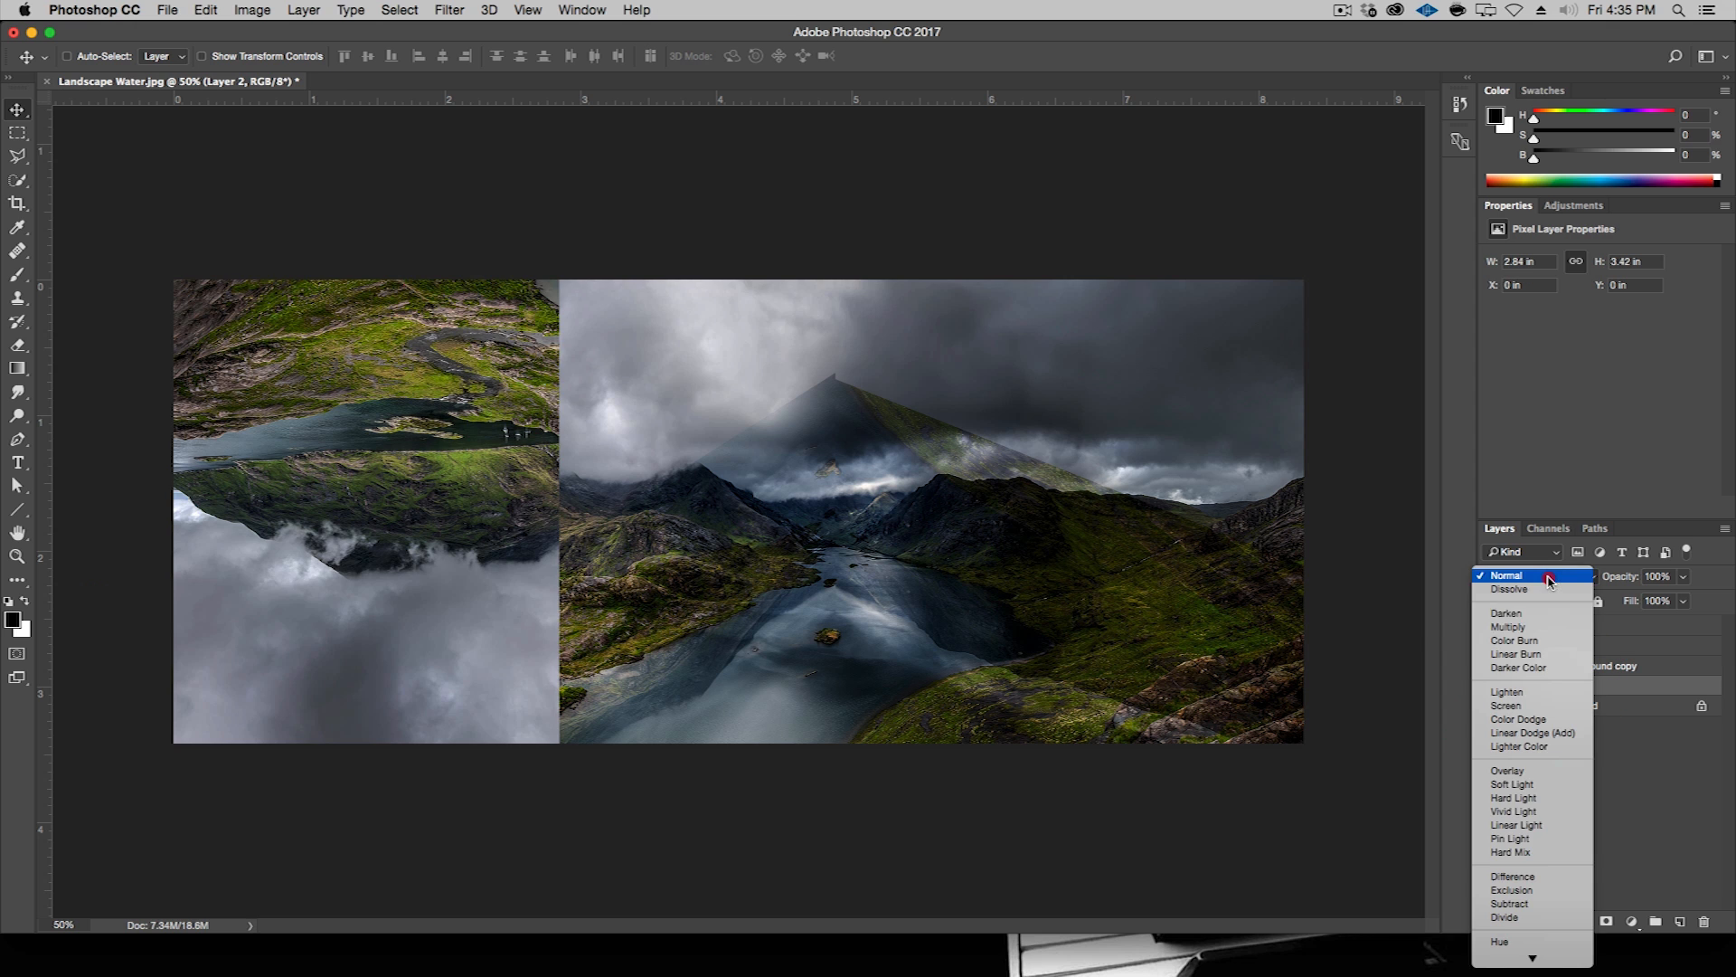
click(1511, 784)
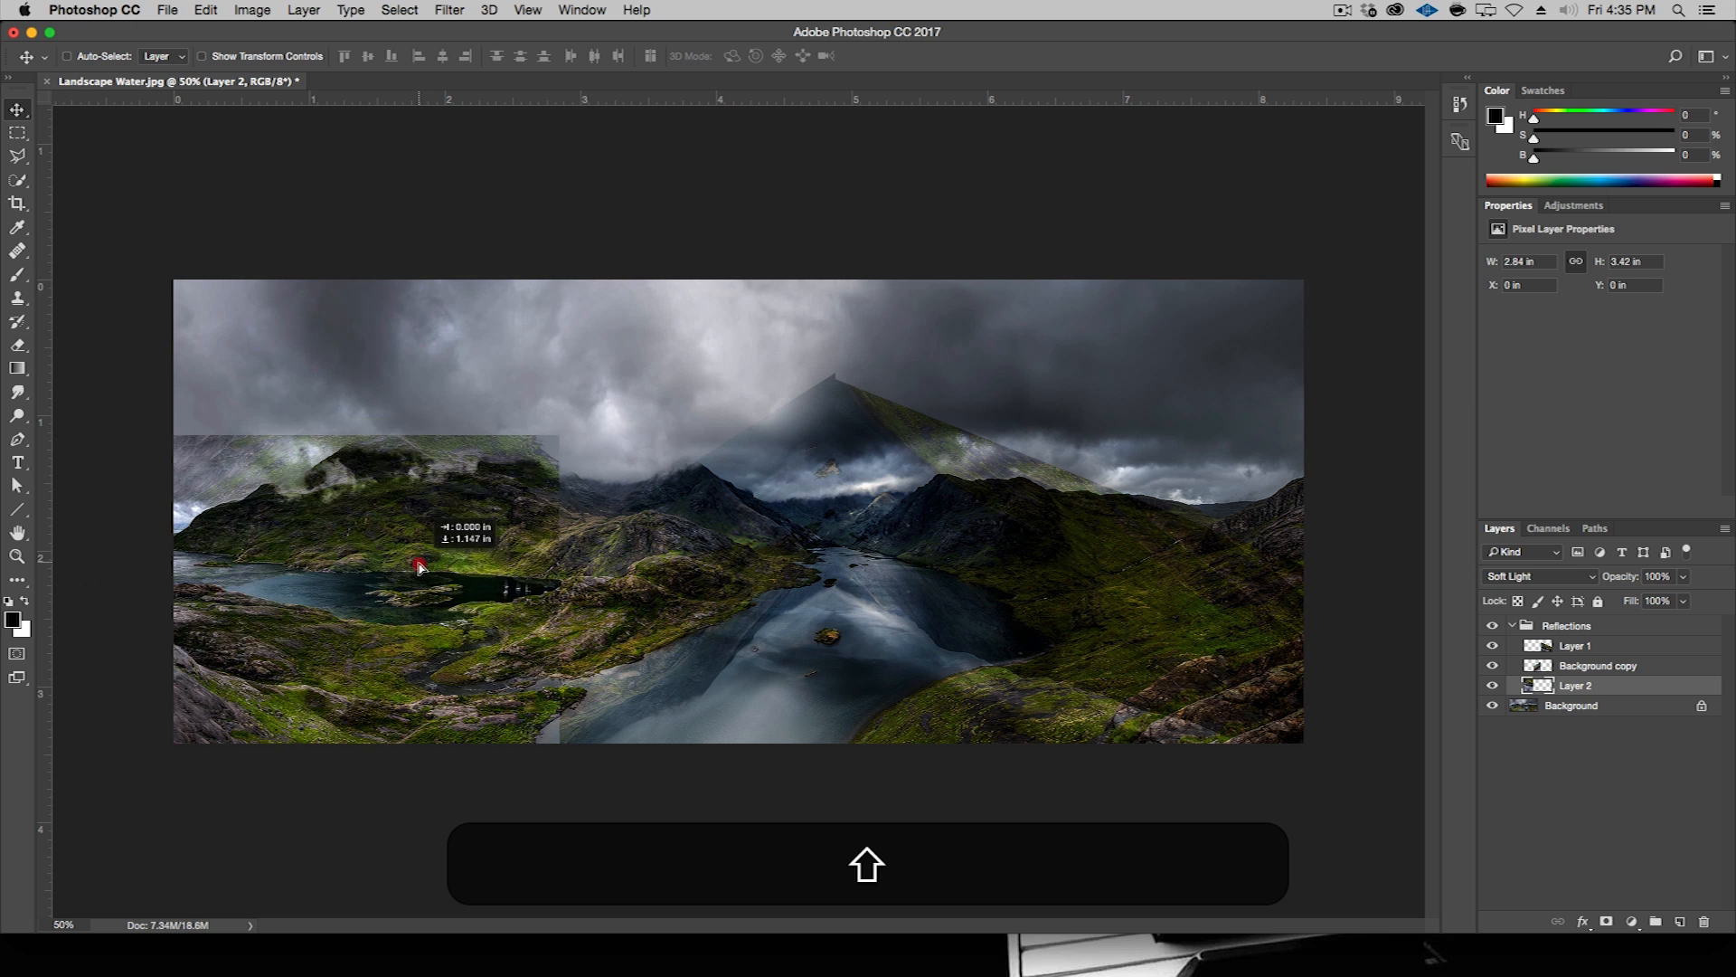
drag(419, 567, 419, 493)
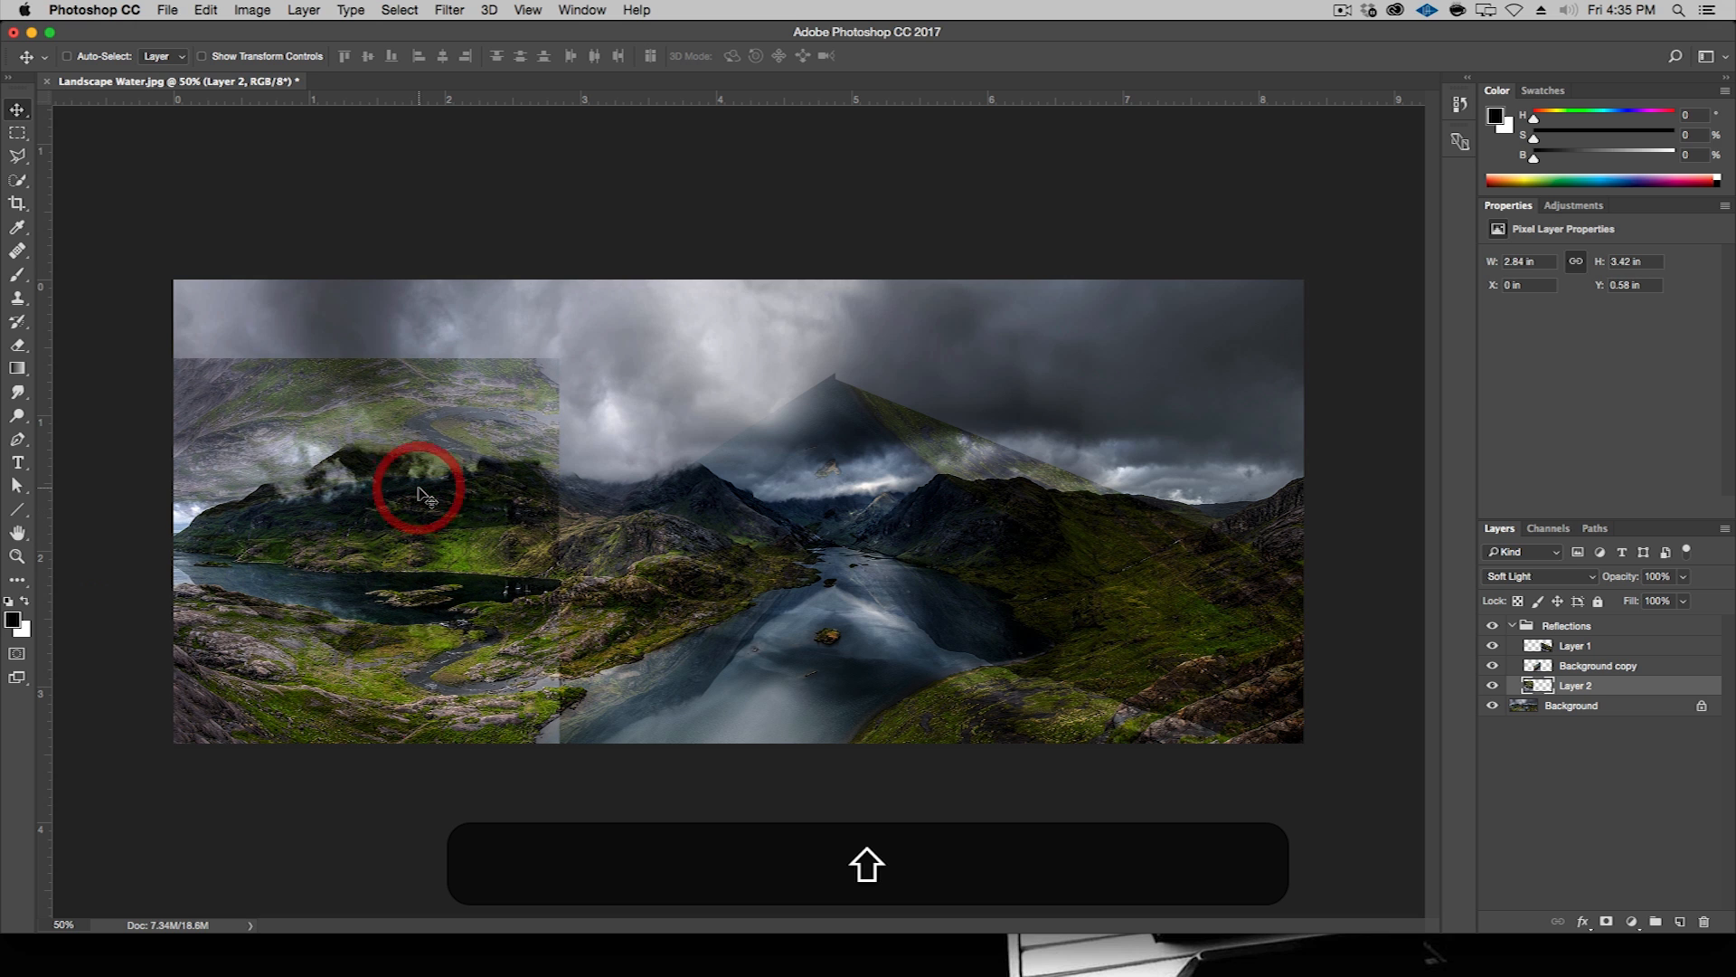
key(cmd+t)
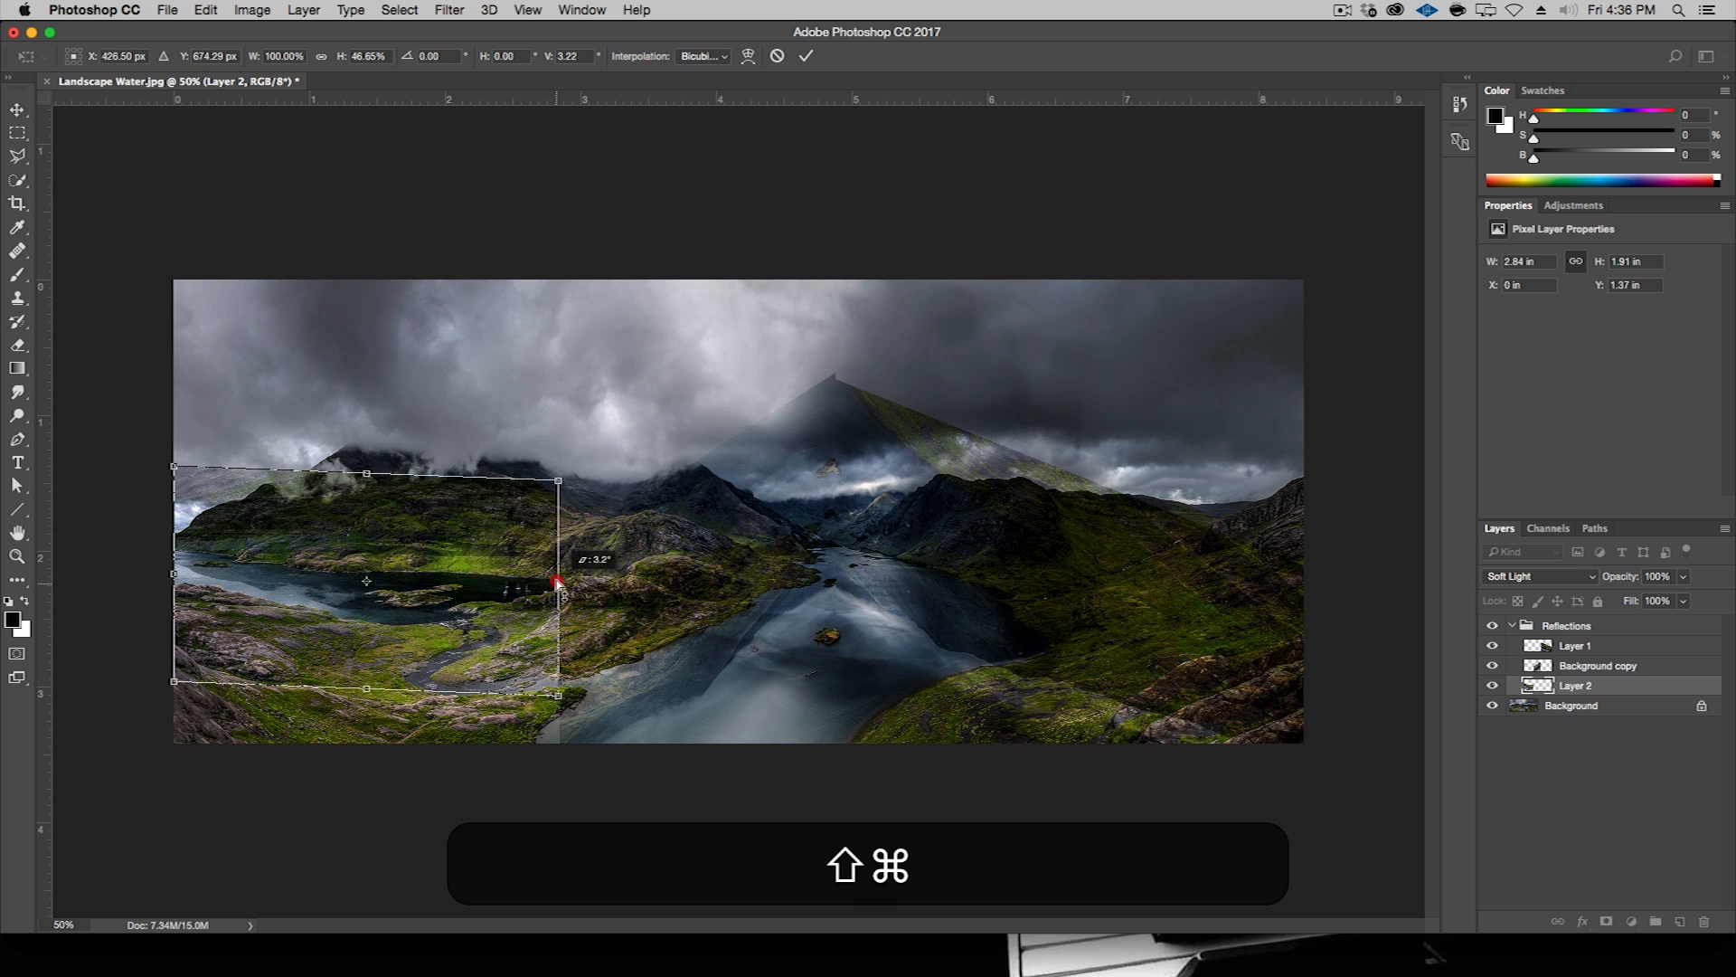
drag(557, 584, 551, 603)
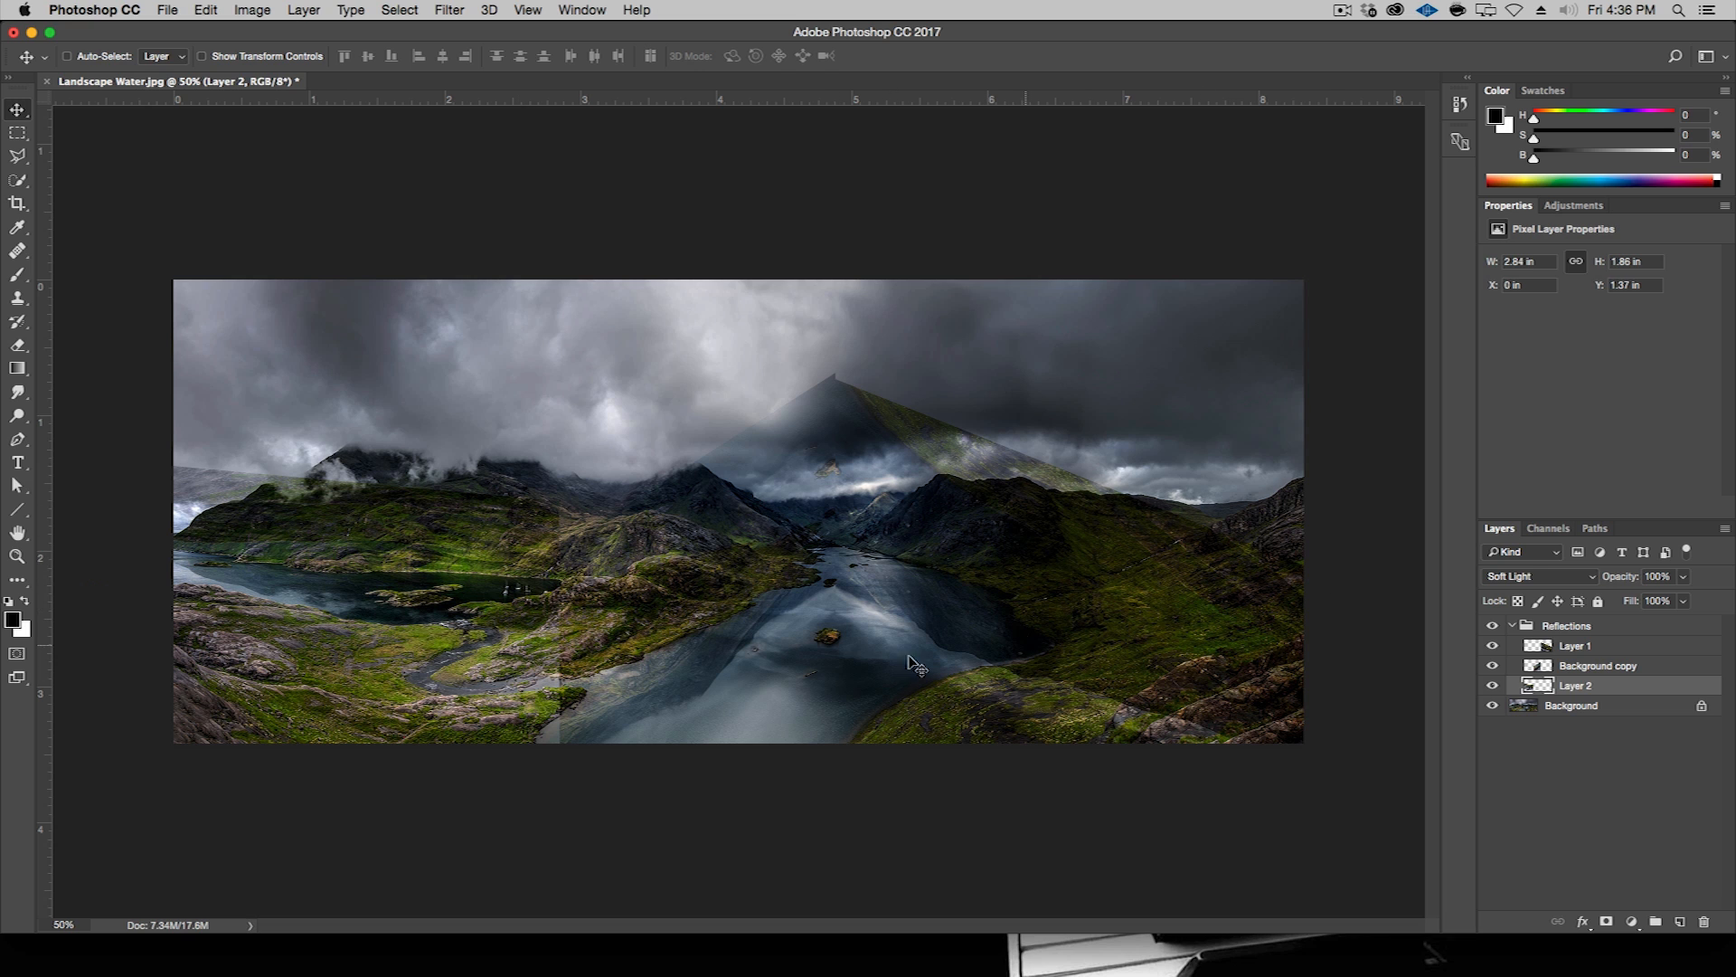
click(1493, 666)
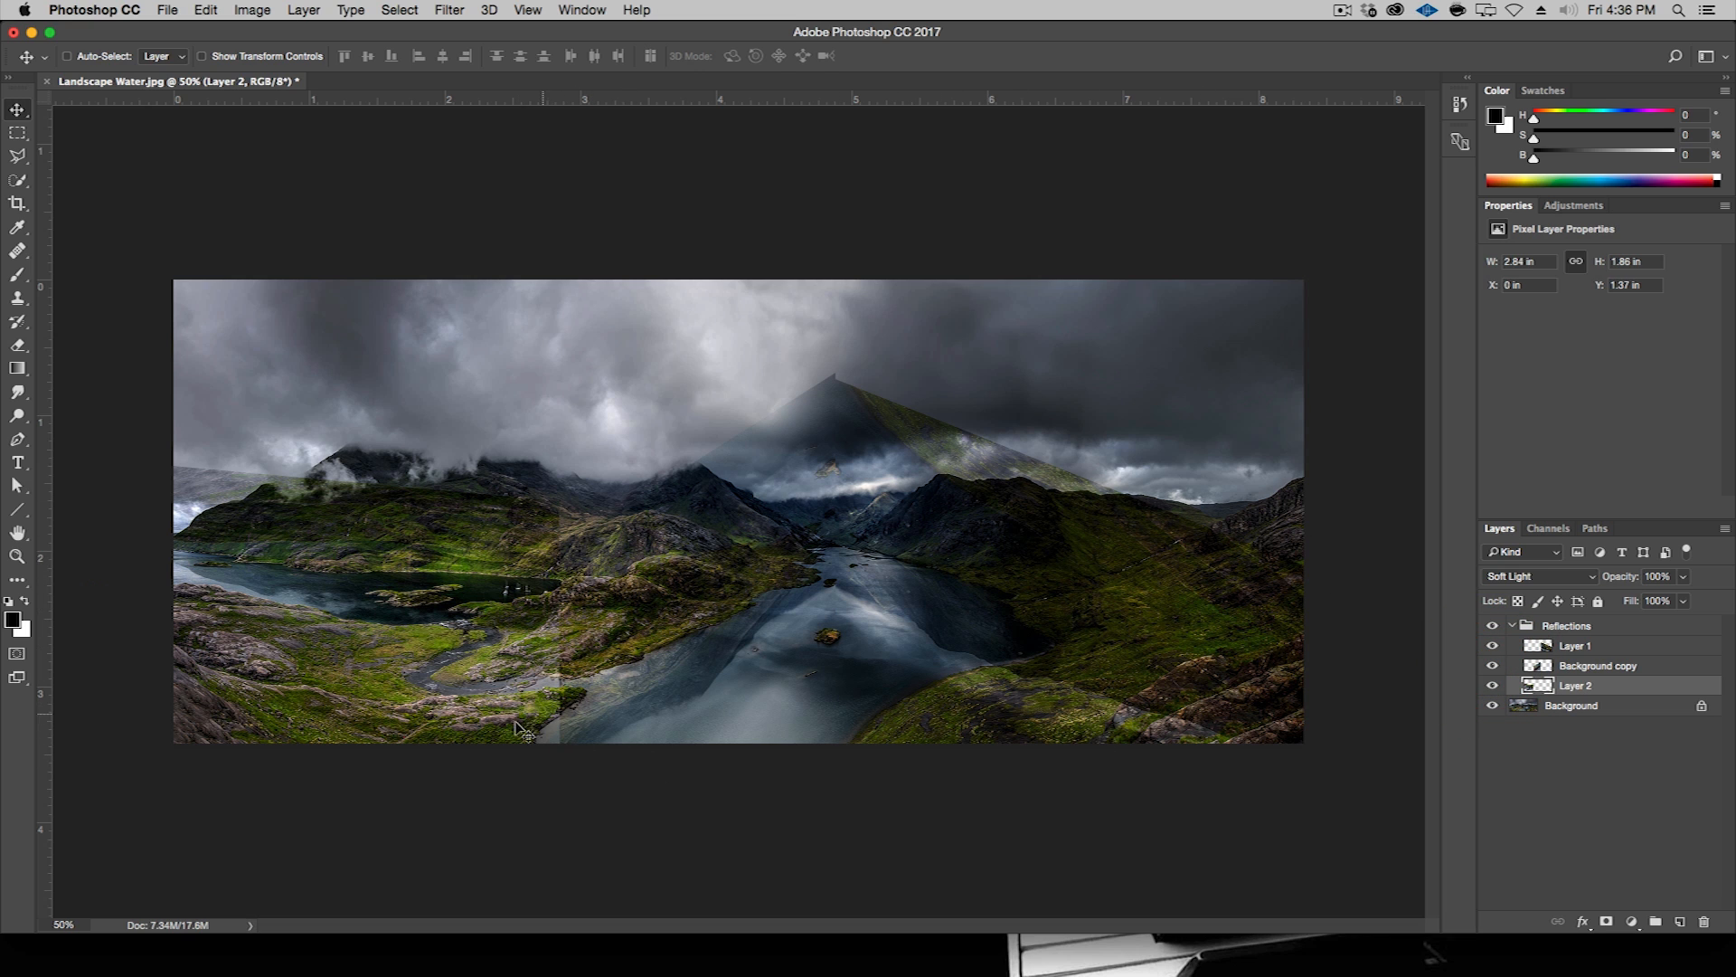
mouse_move(564, 709)
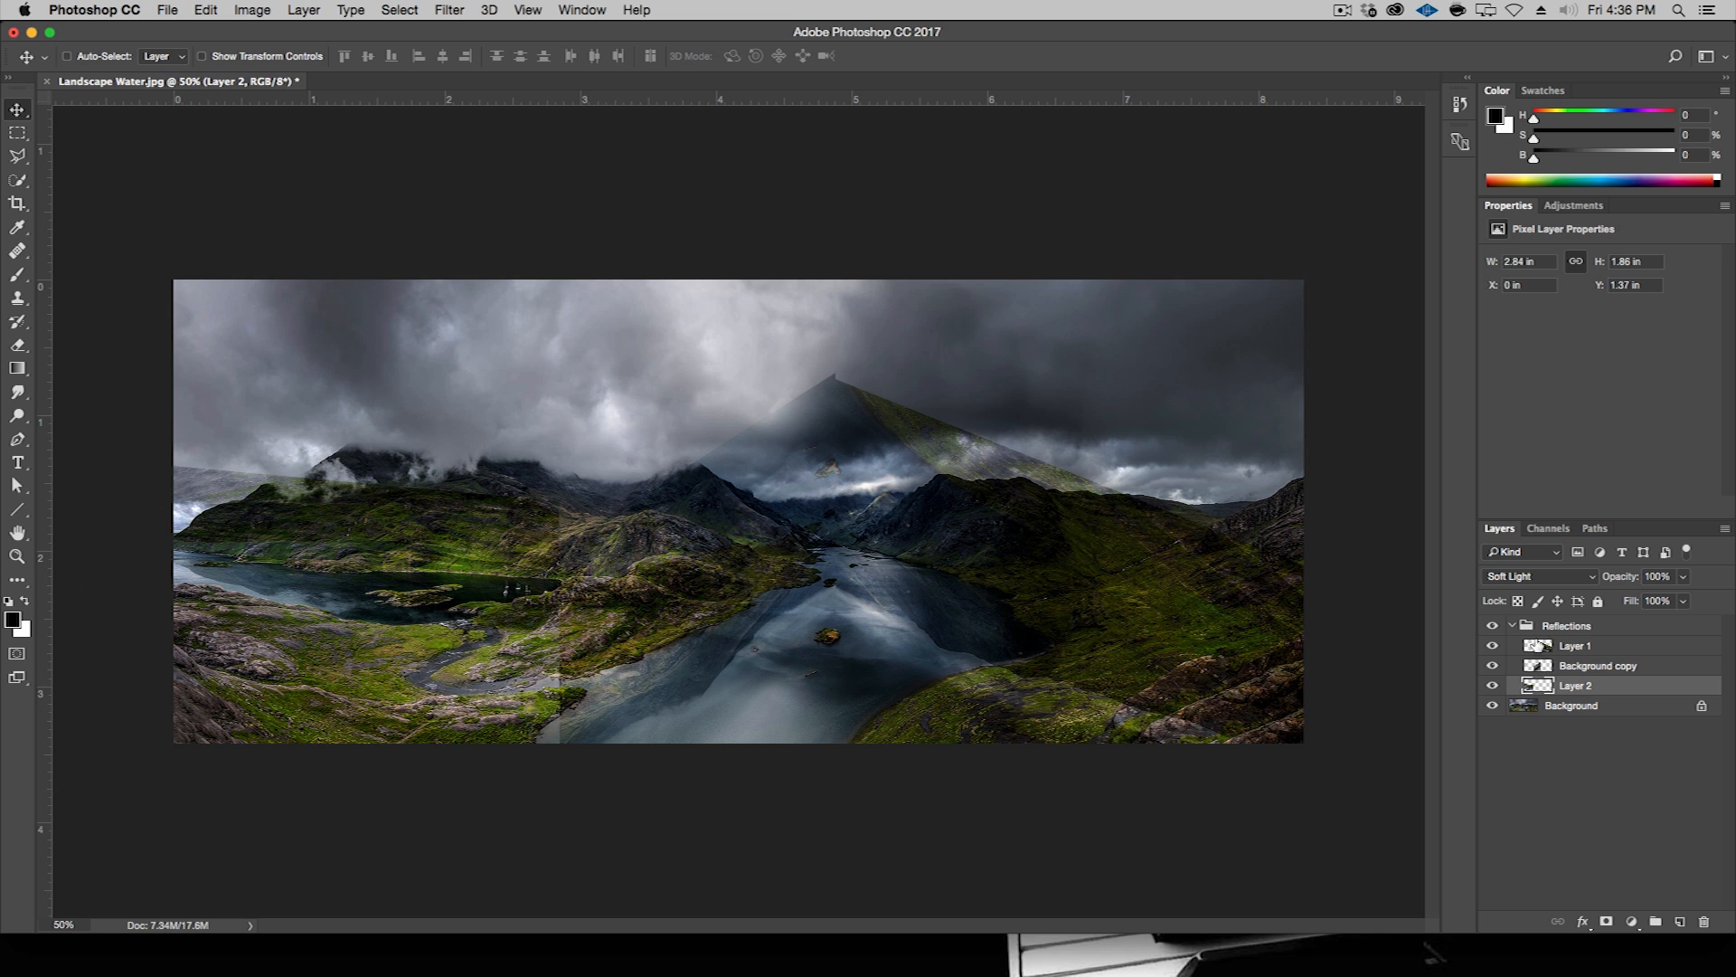
click(1567, 625)
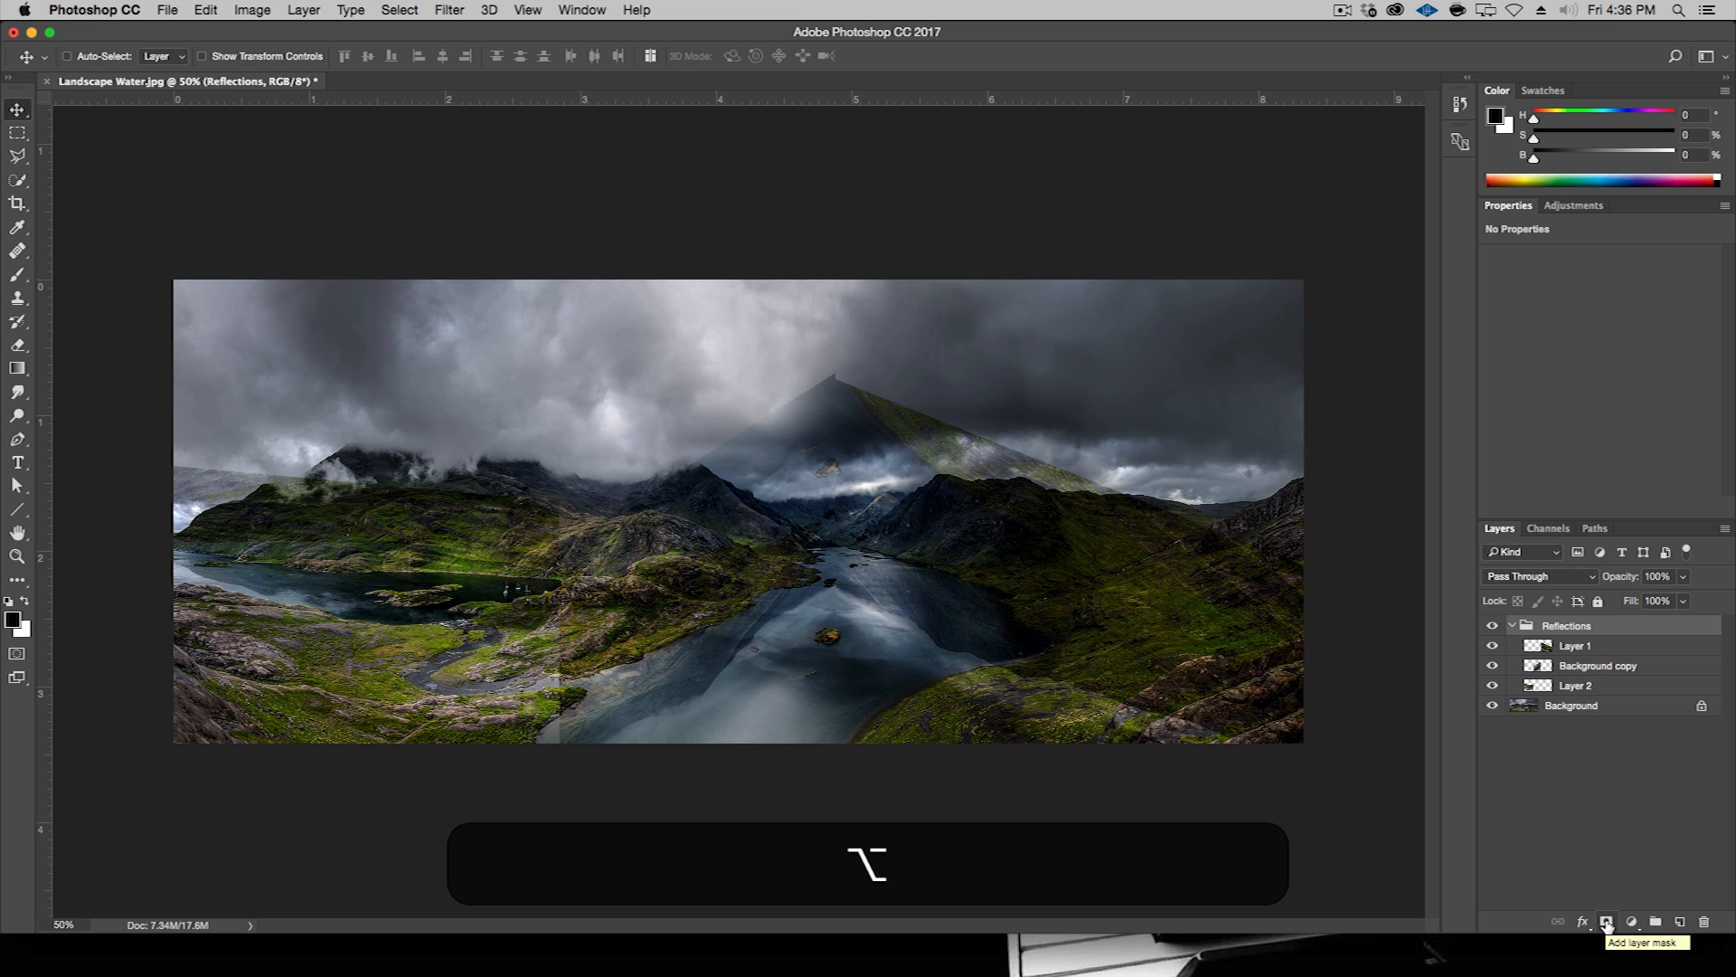
- Add a black mask to Reflections and paint white over the lower lake and channel
click(1607, 920)
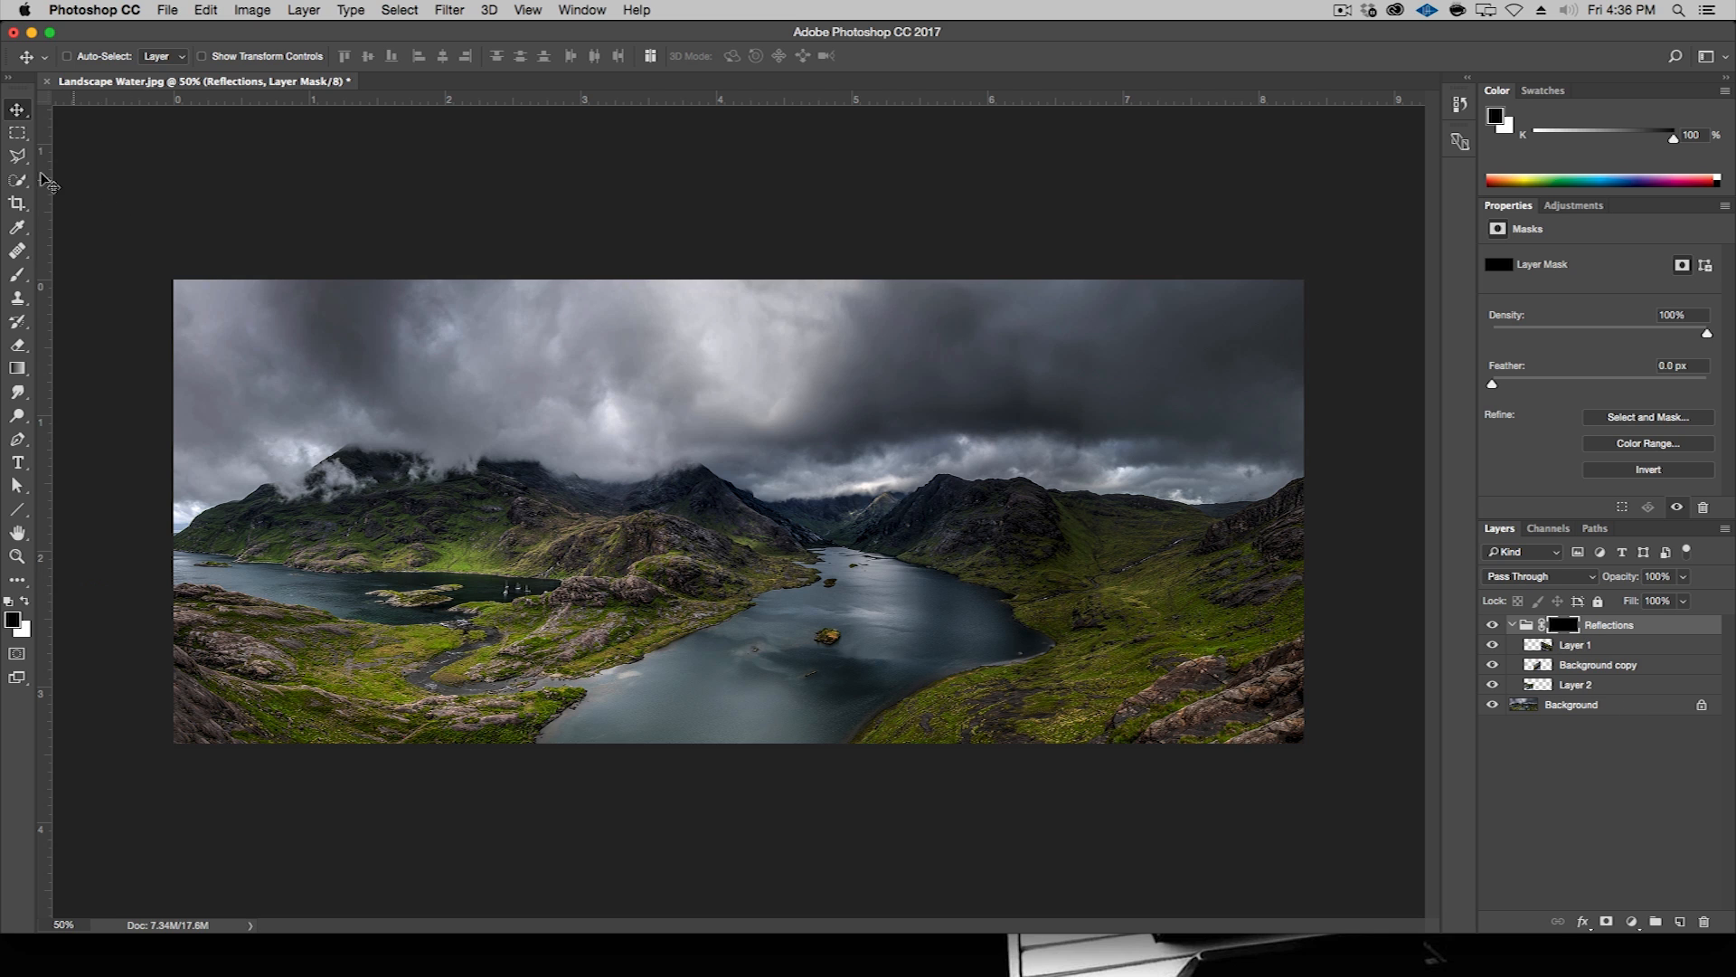
click(18, 154)
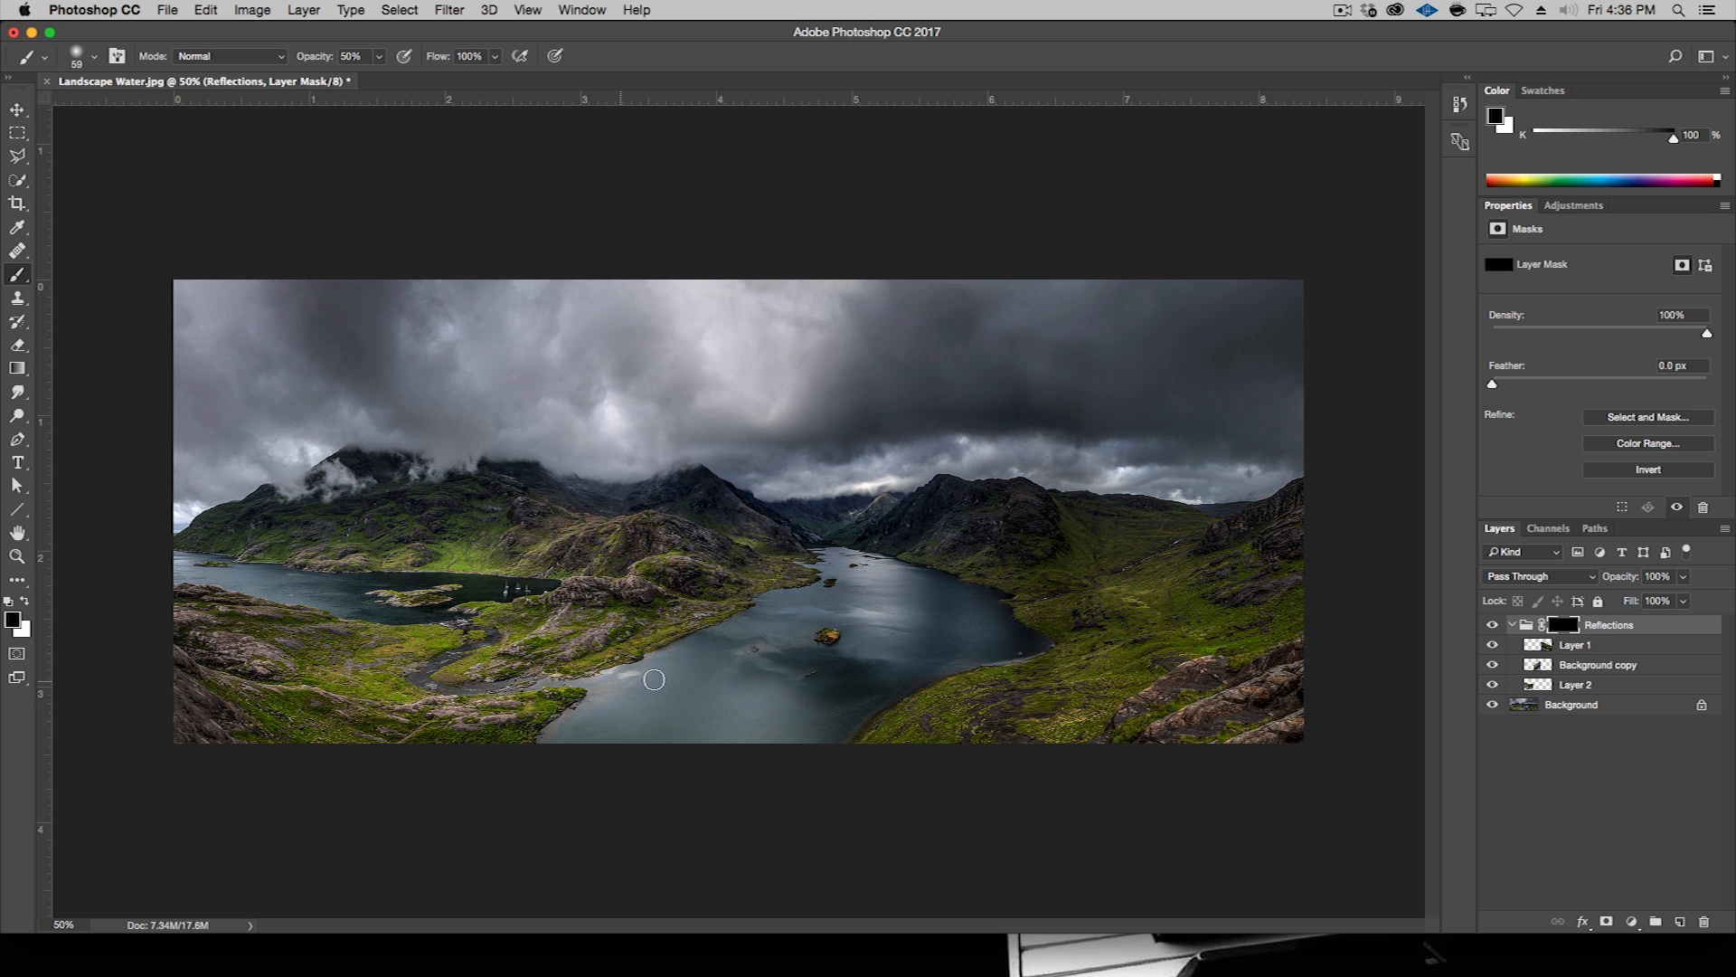
mouse_move(809, 750)
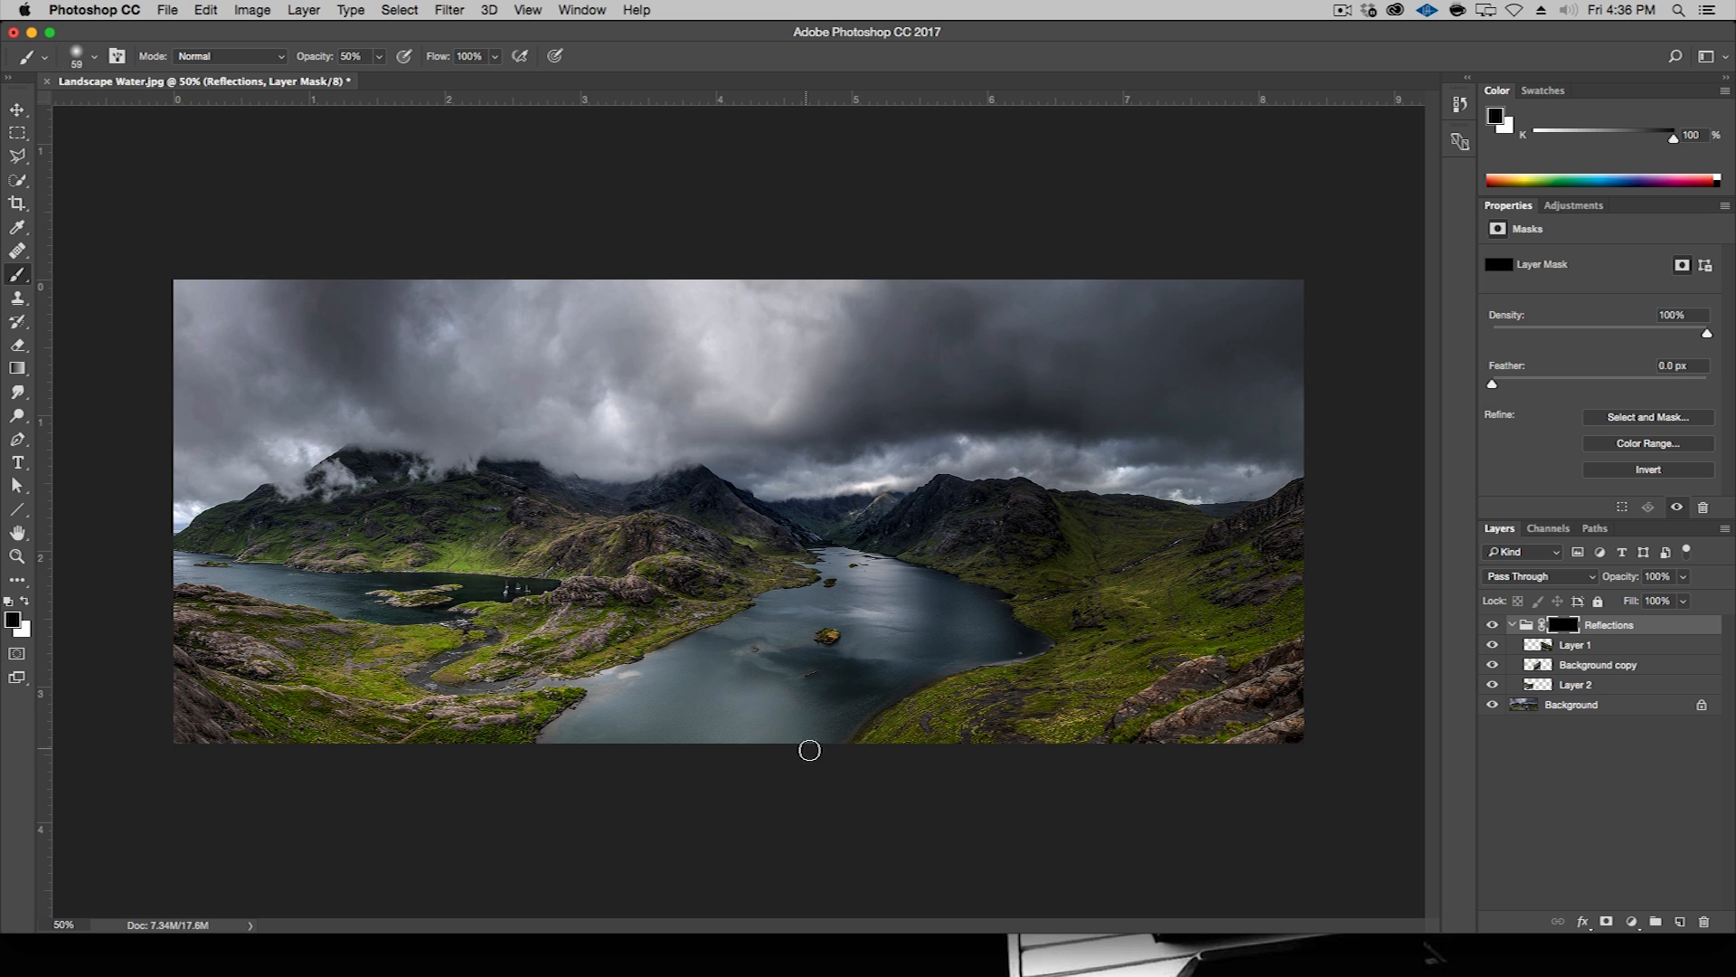
mouse_move(769, 754)
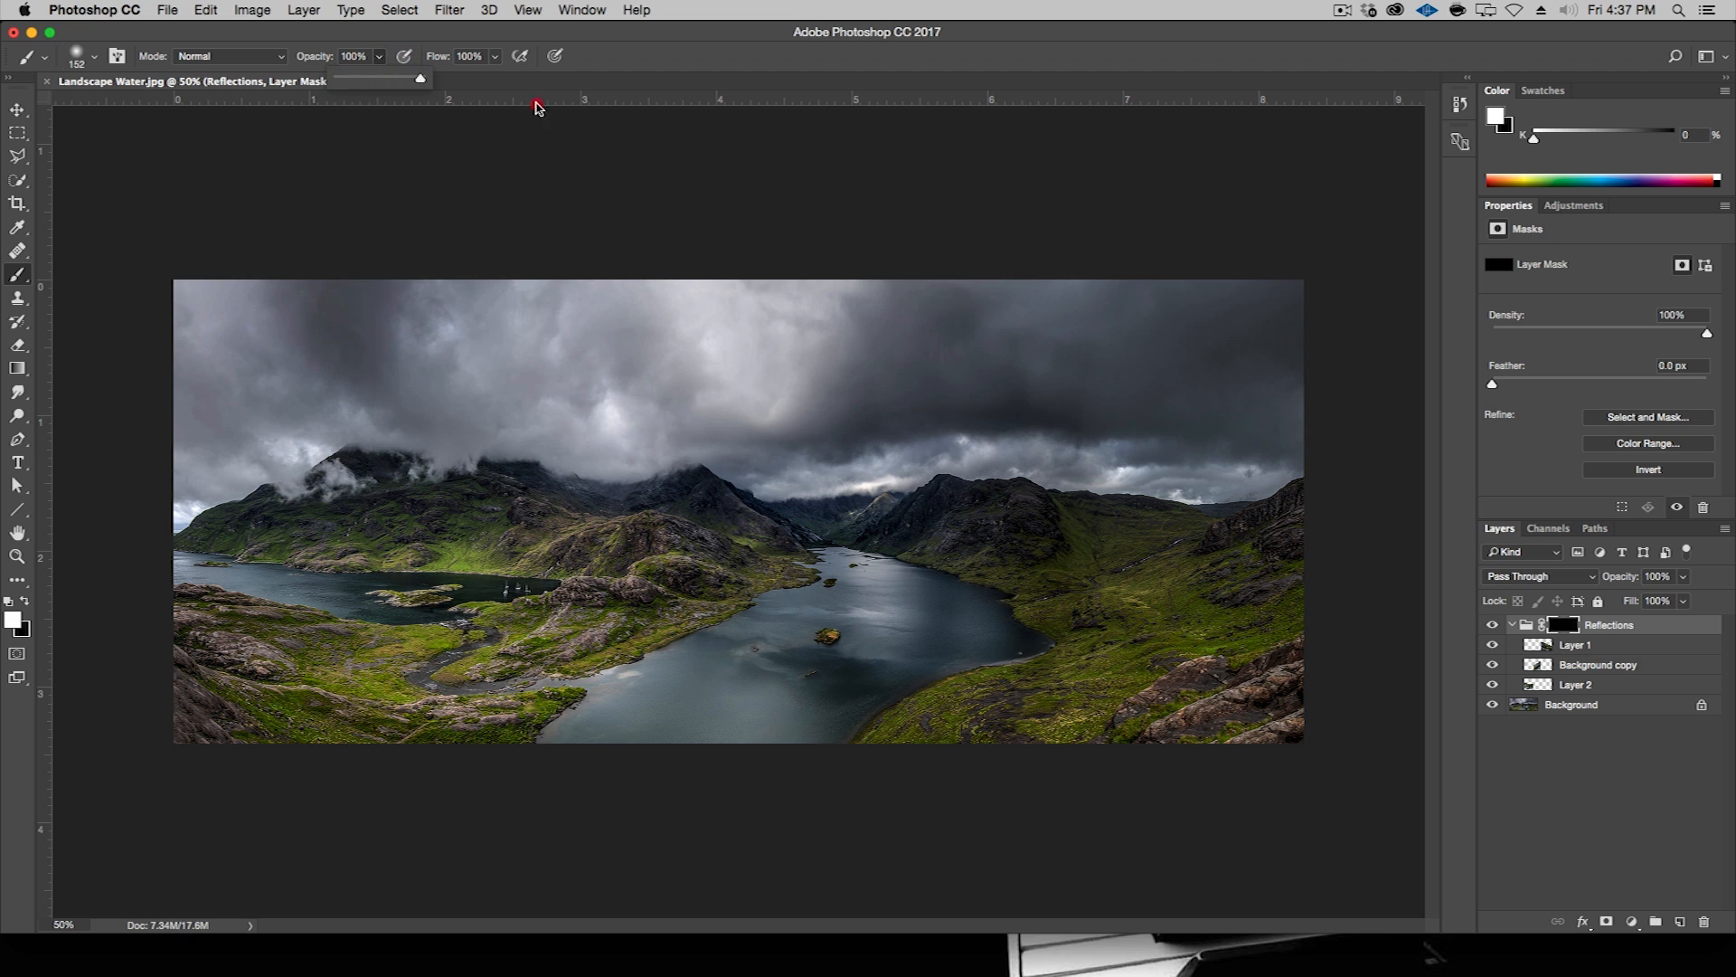
mouse_move(955, 661)
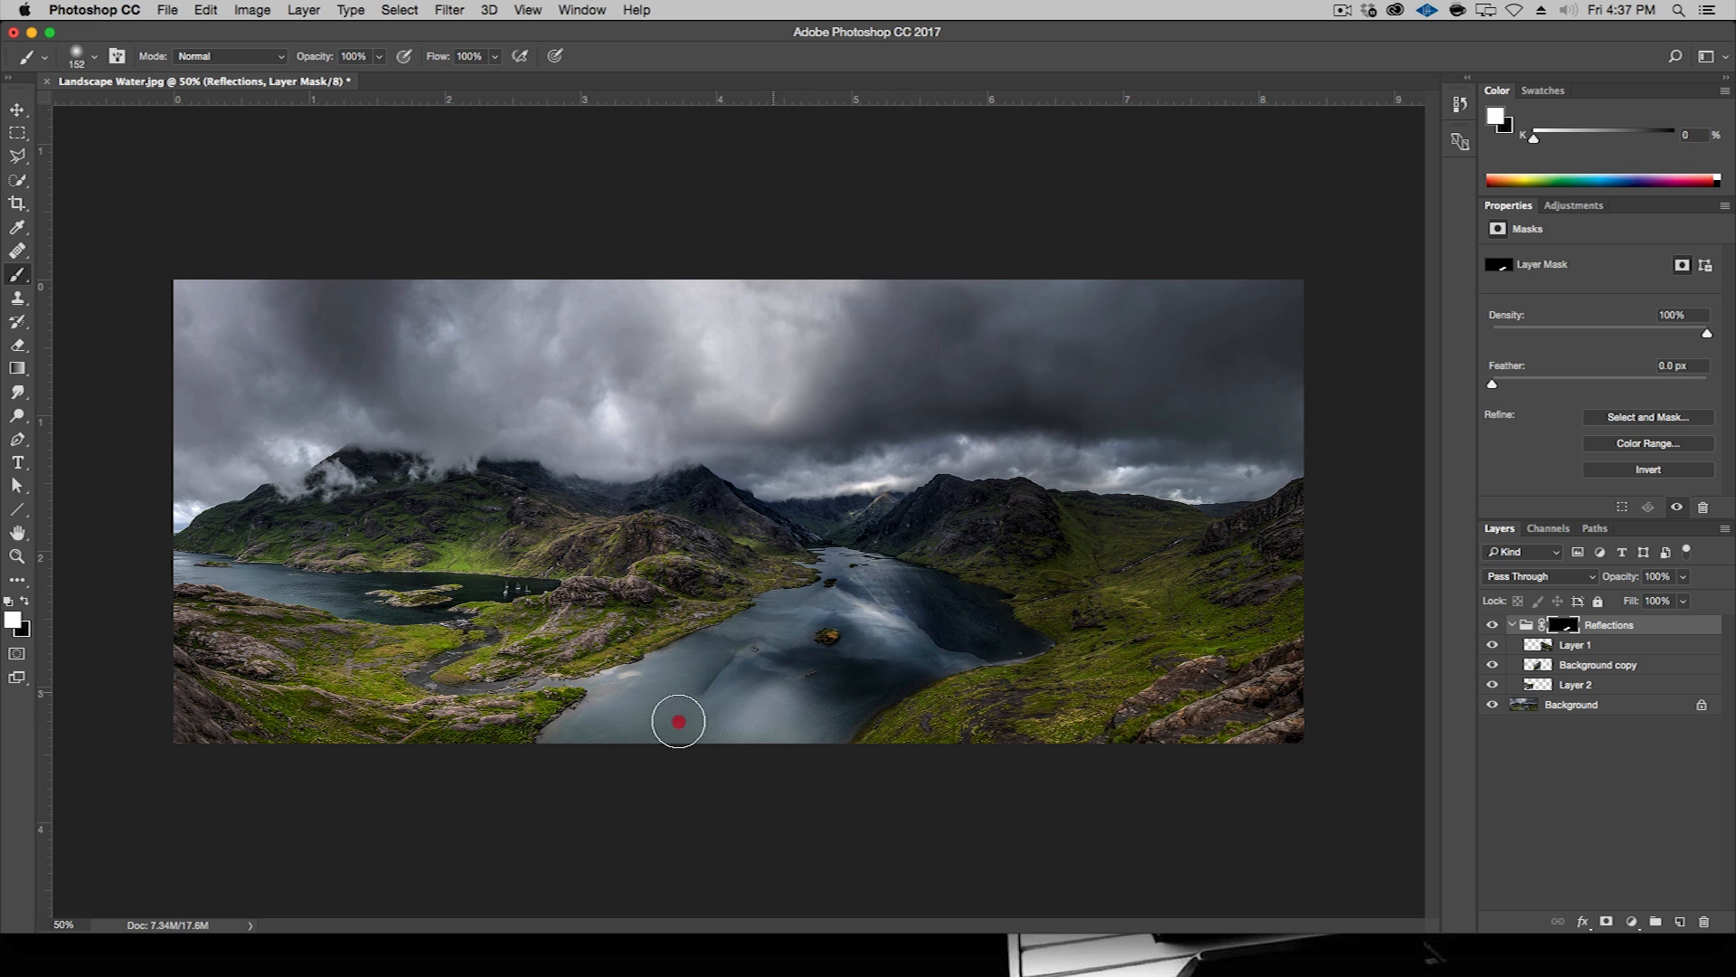
drag(677, 721, 726, 653)
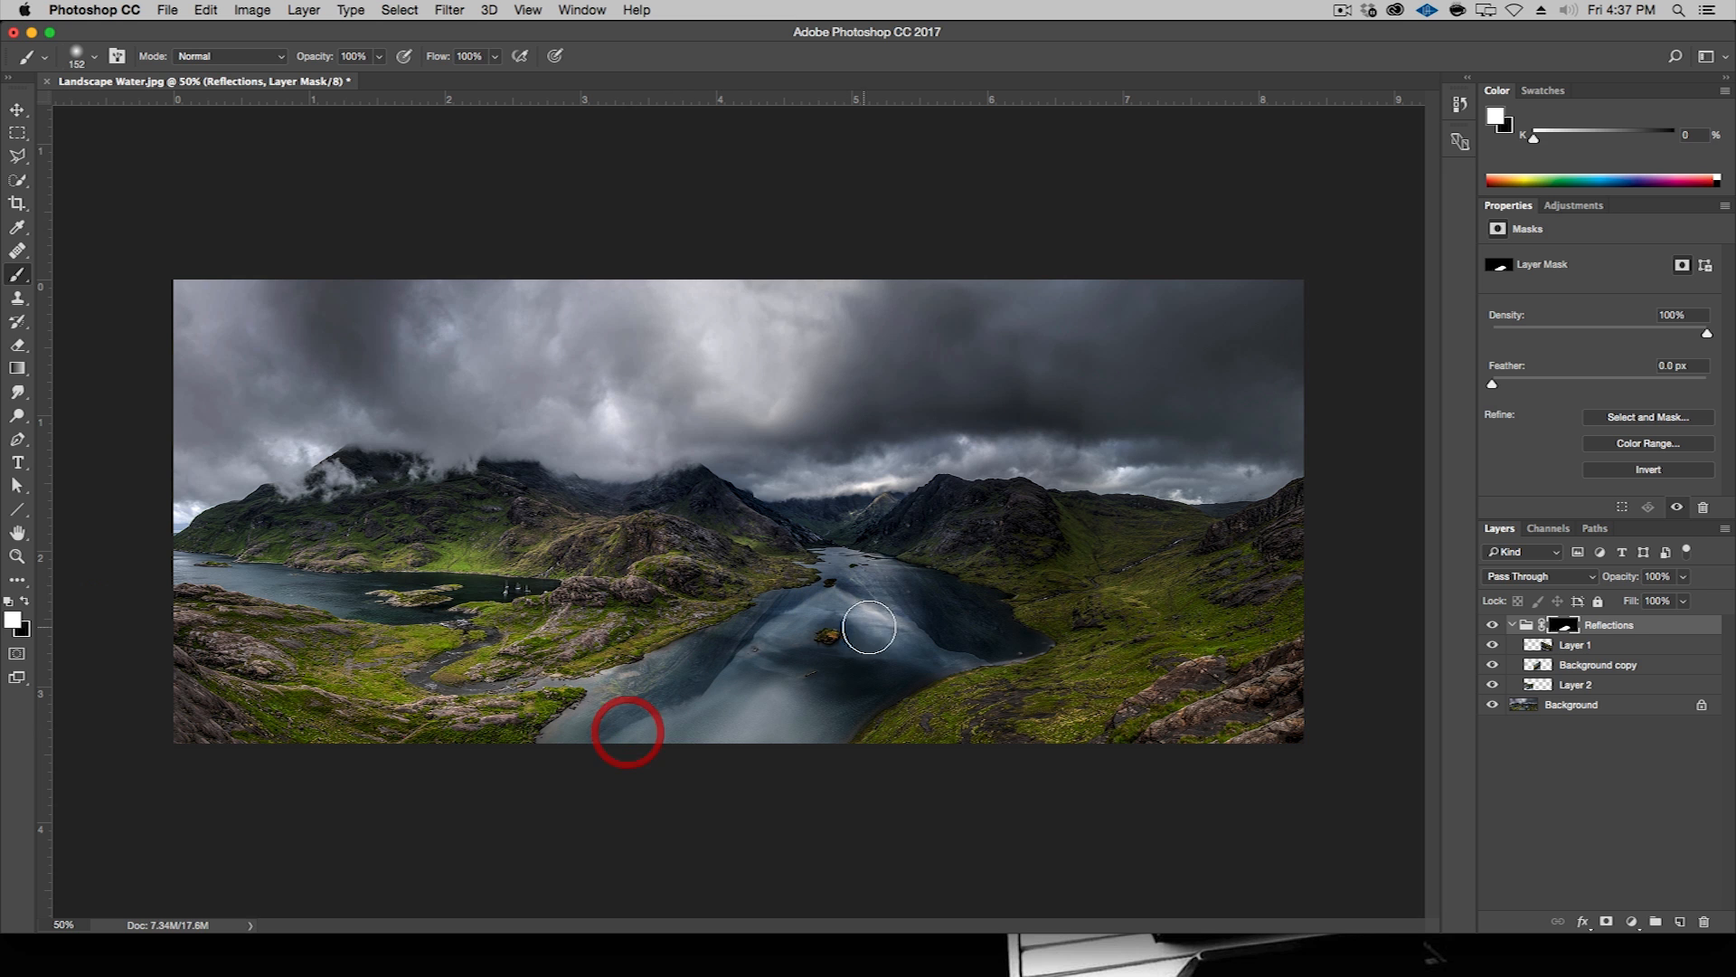
key(cmd+plus)
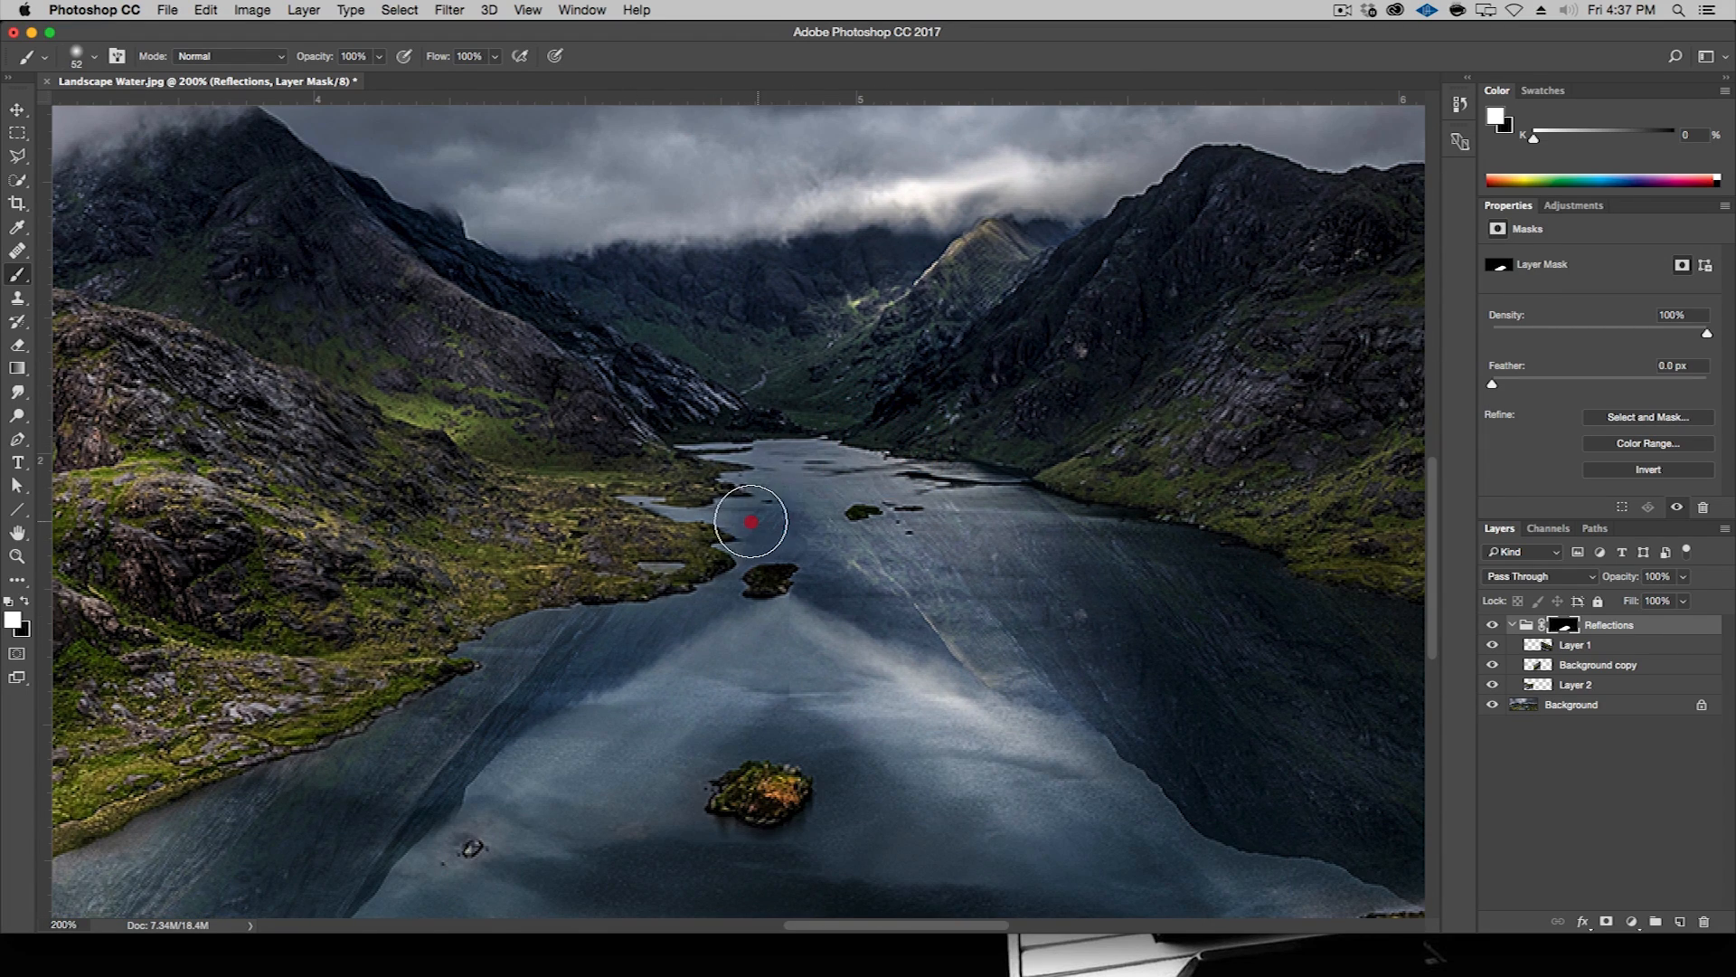
drag(753, 521, 924, 512)
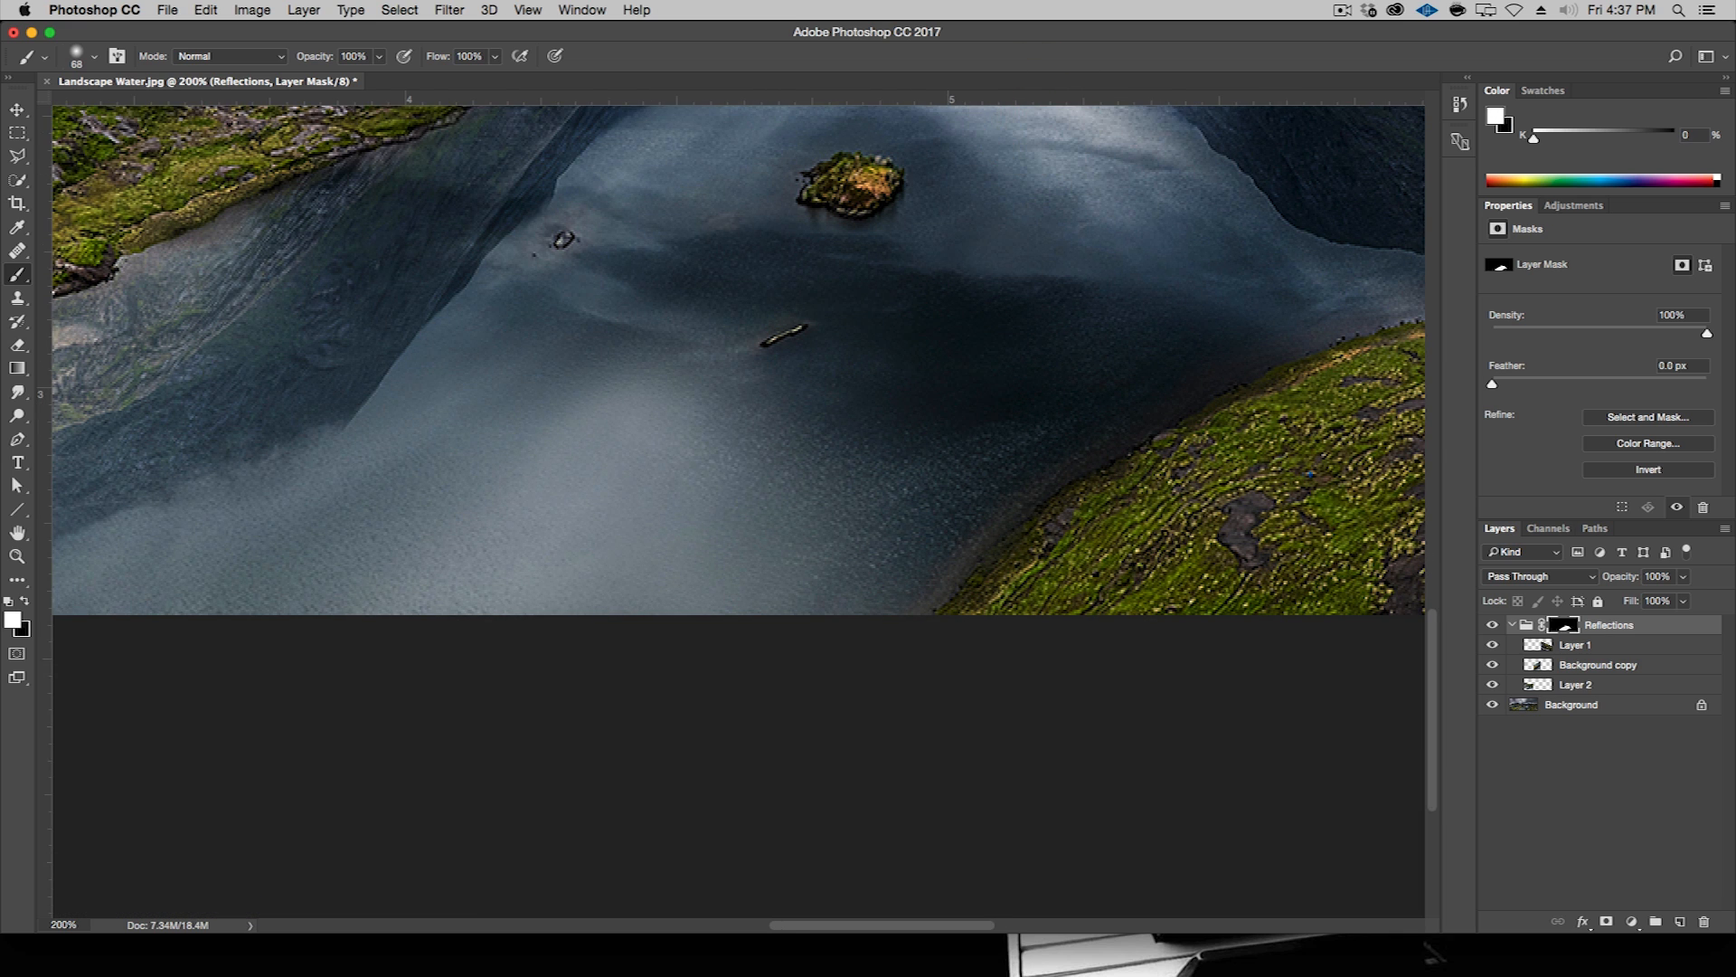
mouse_move(588, 312)
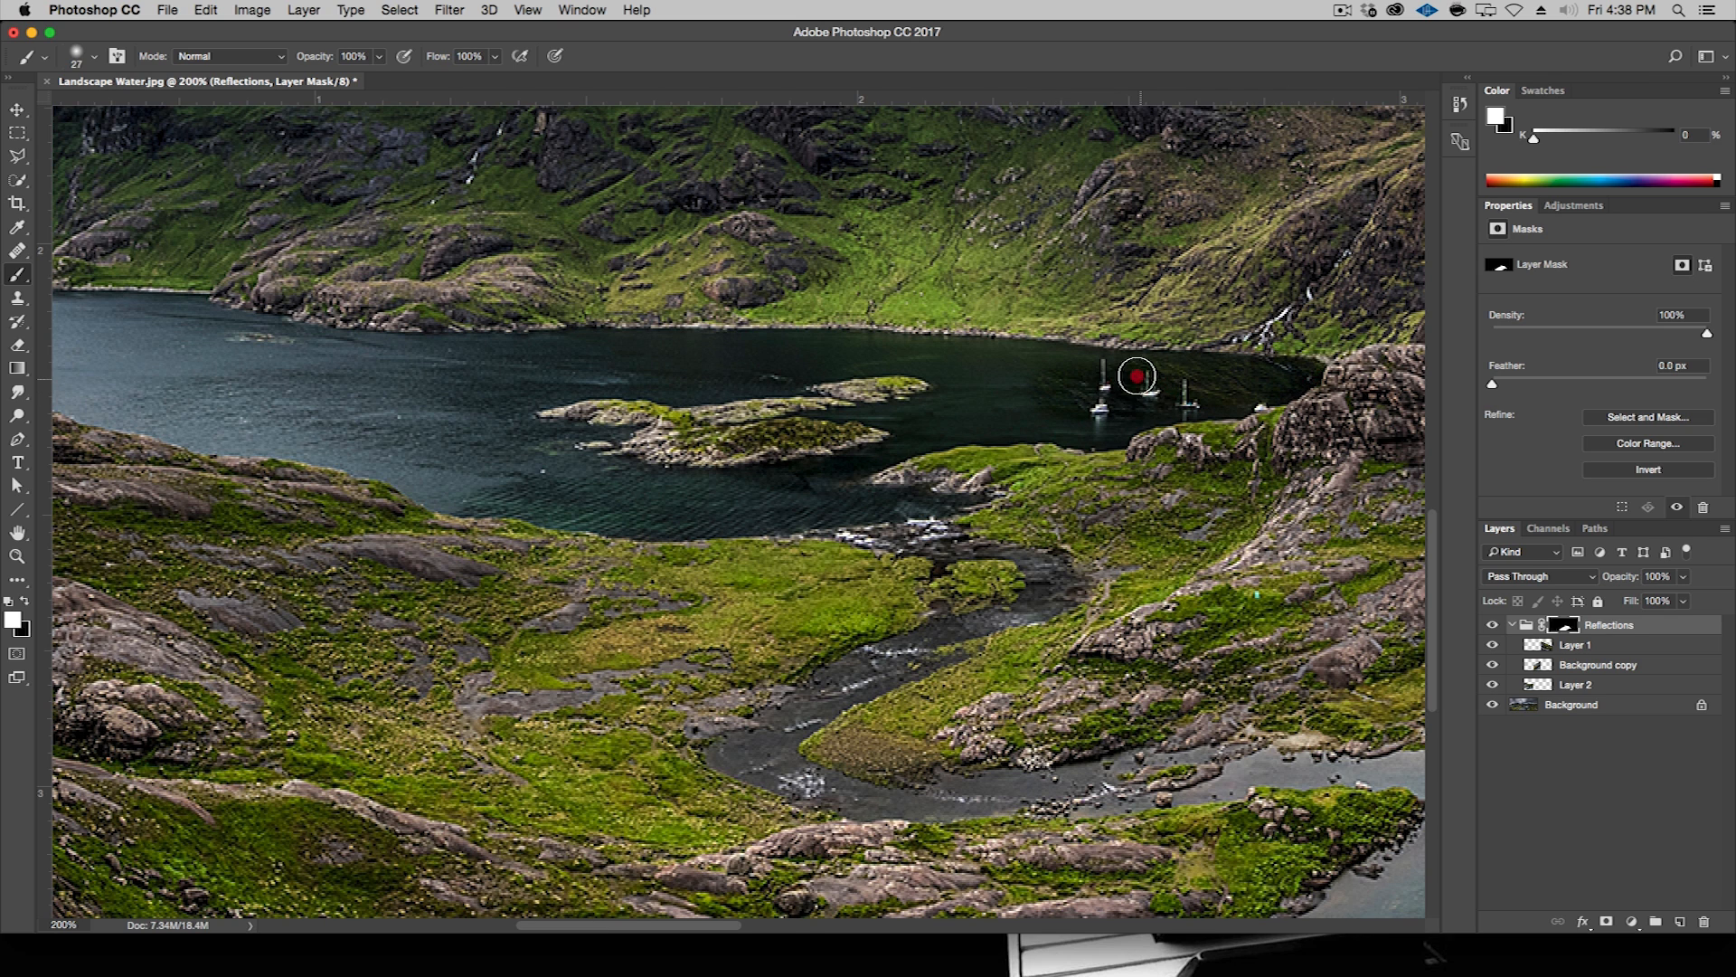
- Paint reflections into the far-left lake, around the small island and along its shoreline
drag(1135, 375, 1193, 391)
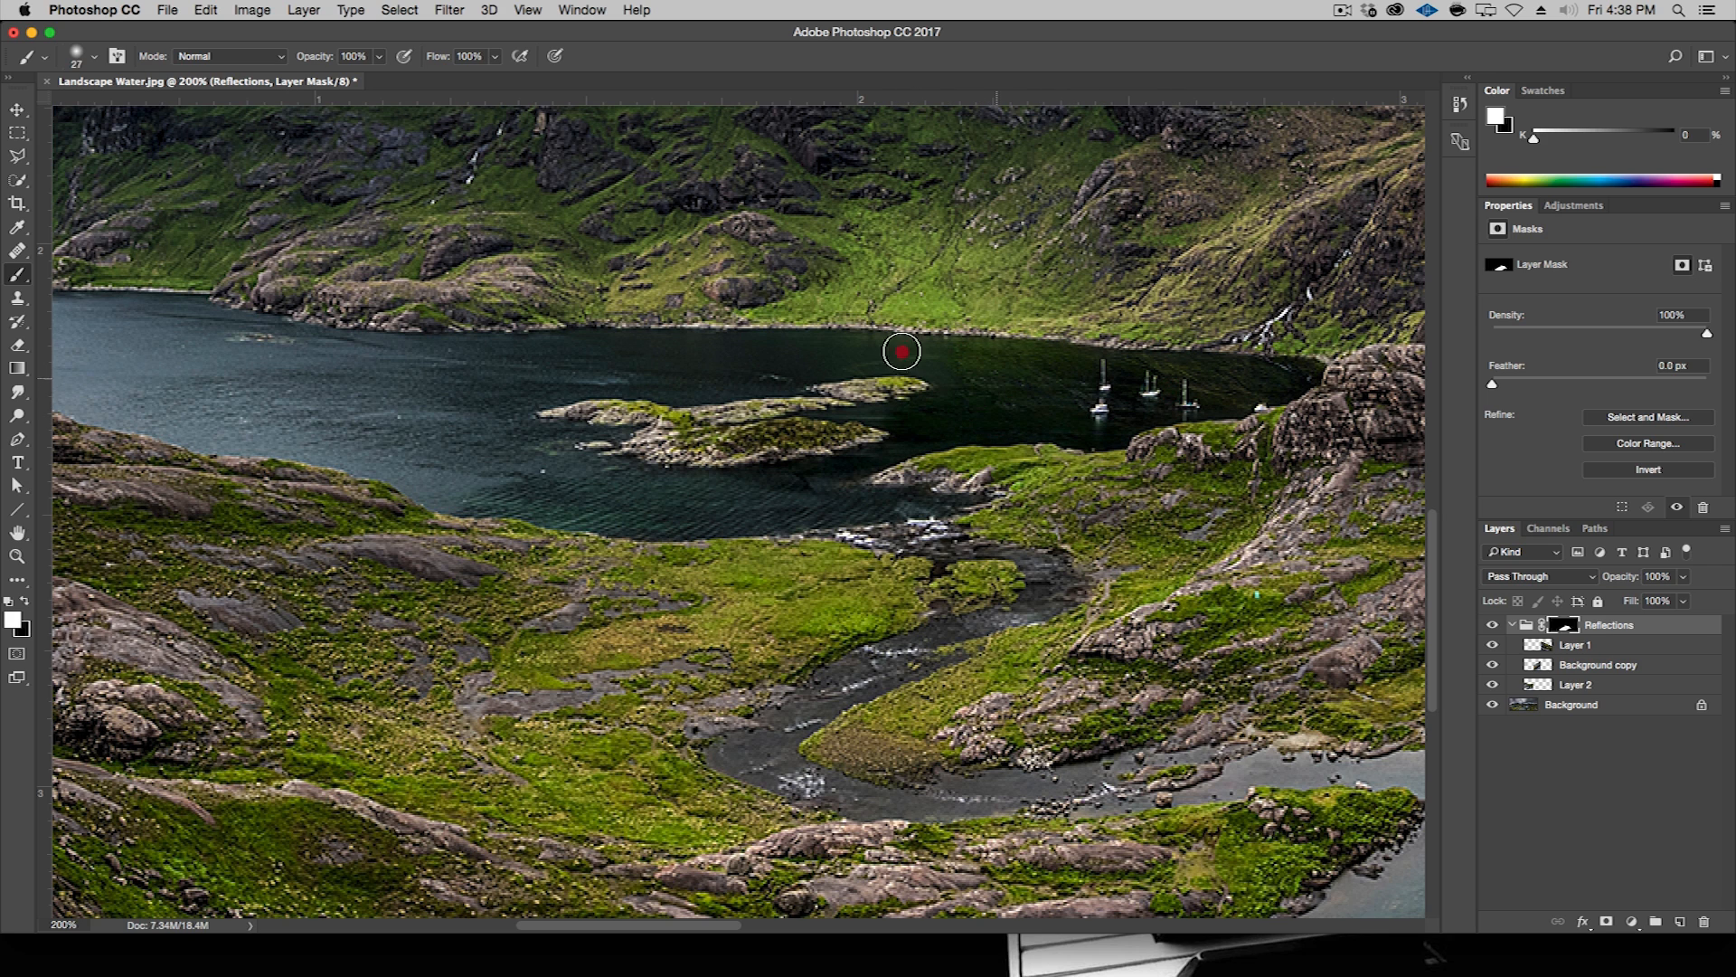
drag(901, 351, 627, 388)
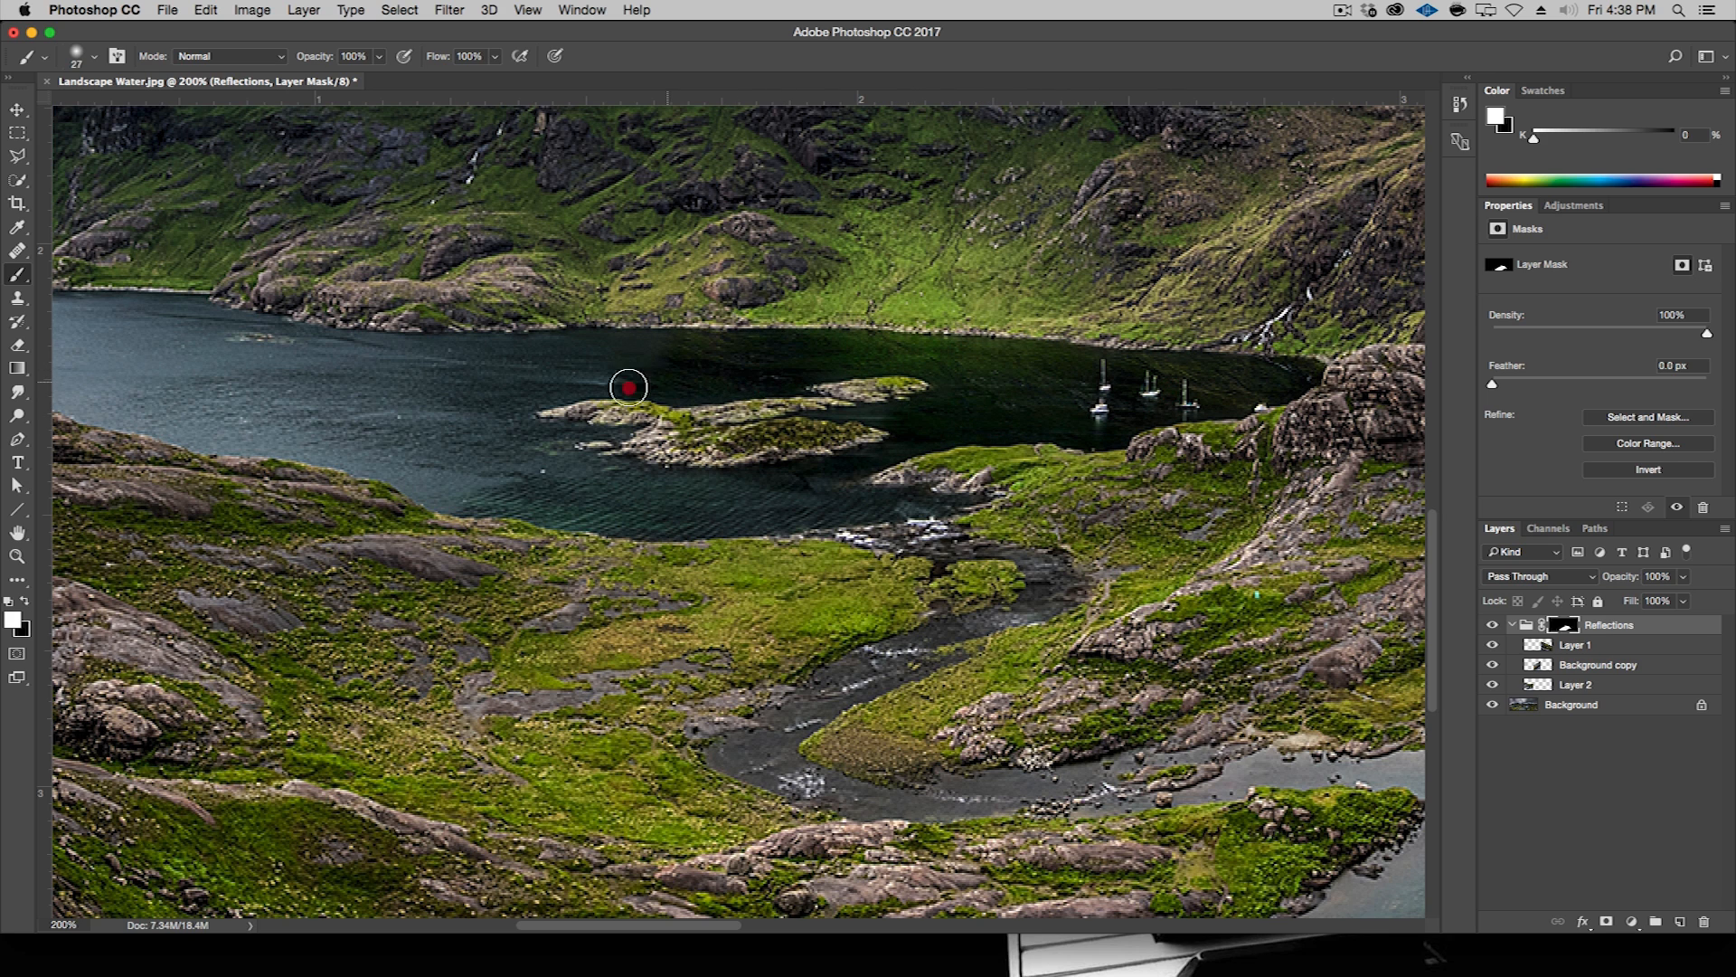
drag(627, 388, 465, 380)
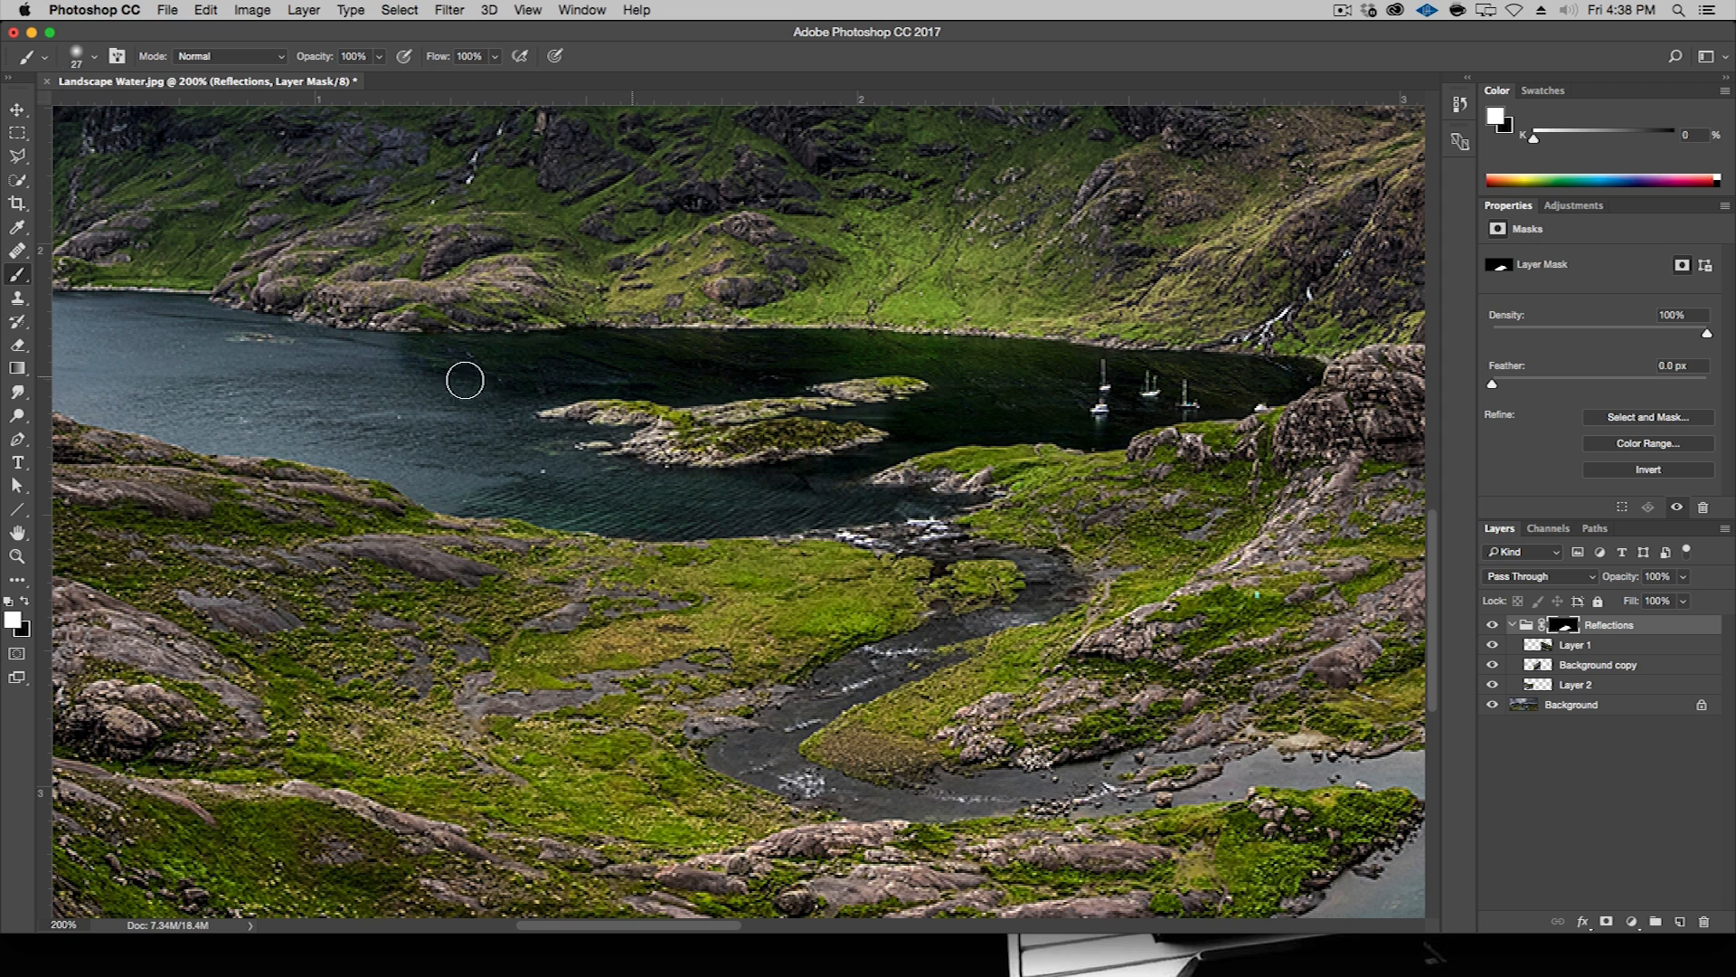
click(219, 340)
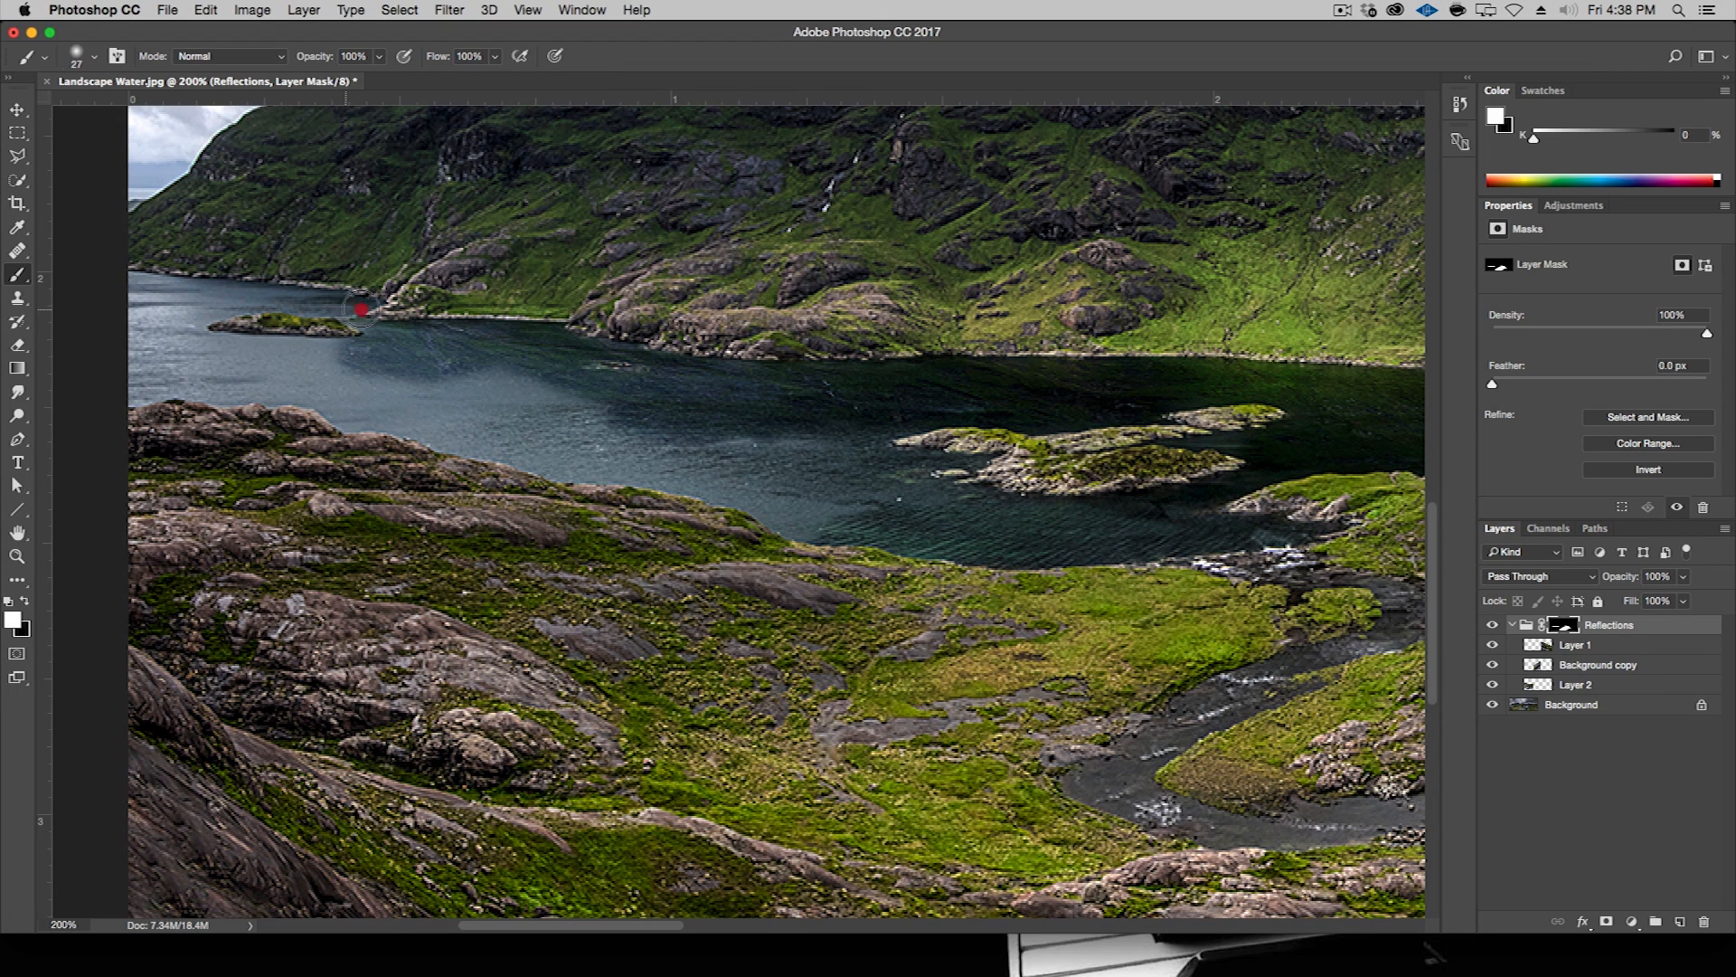
drag(360, 308, 181, 357)
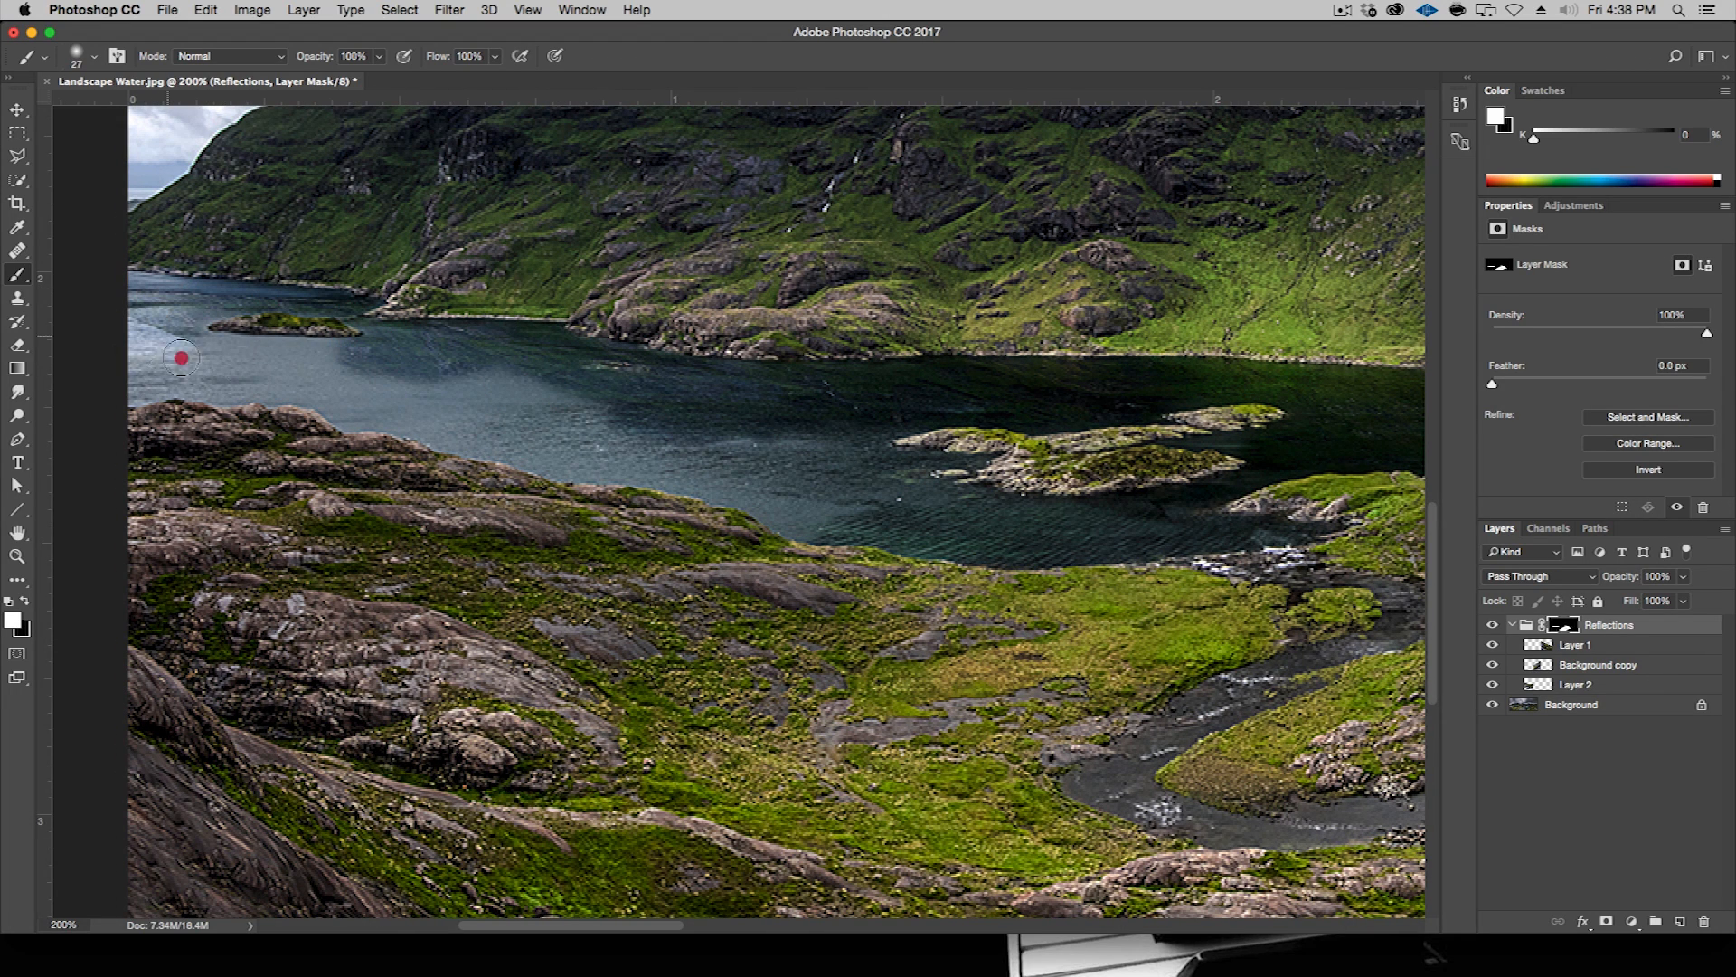
drag(181, 356, 177, 349)
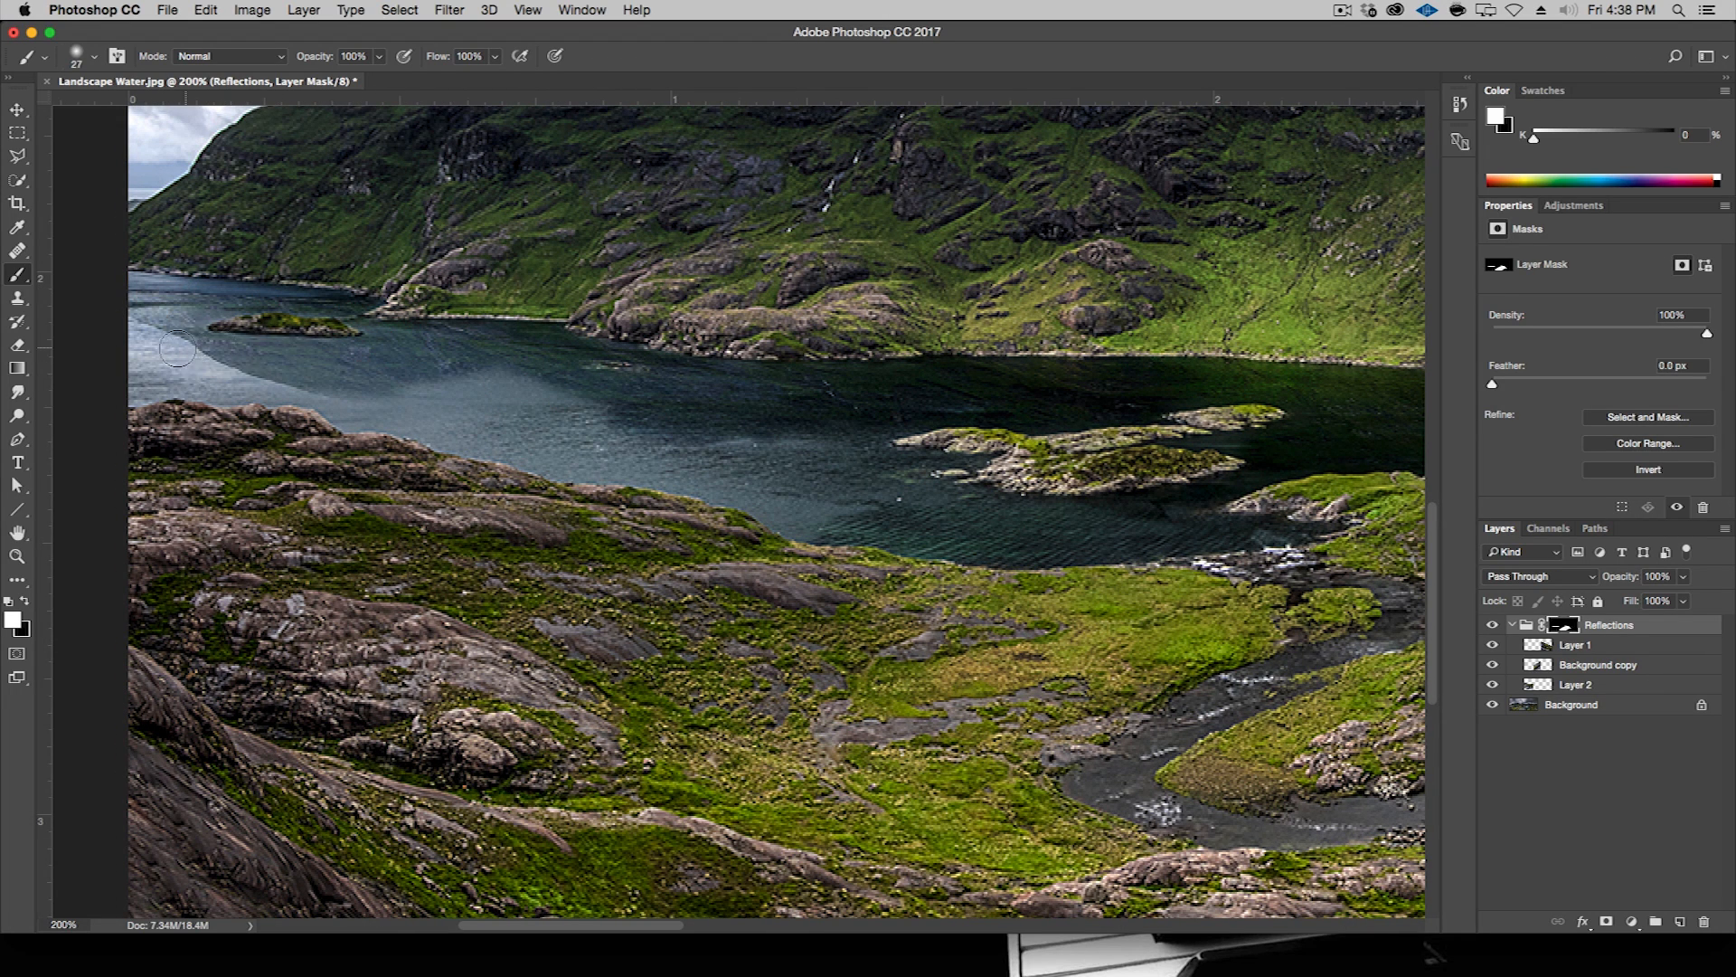
drag(177, 350, 445, 380)
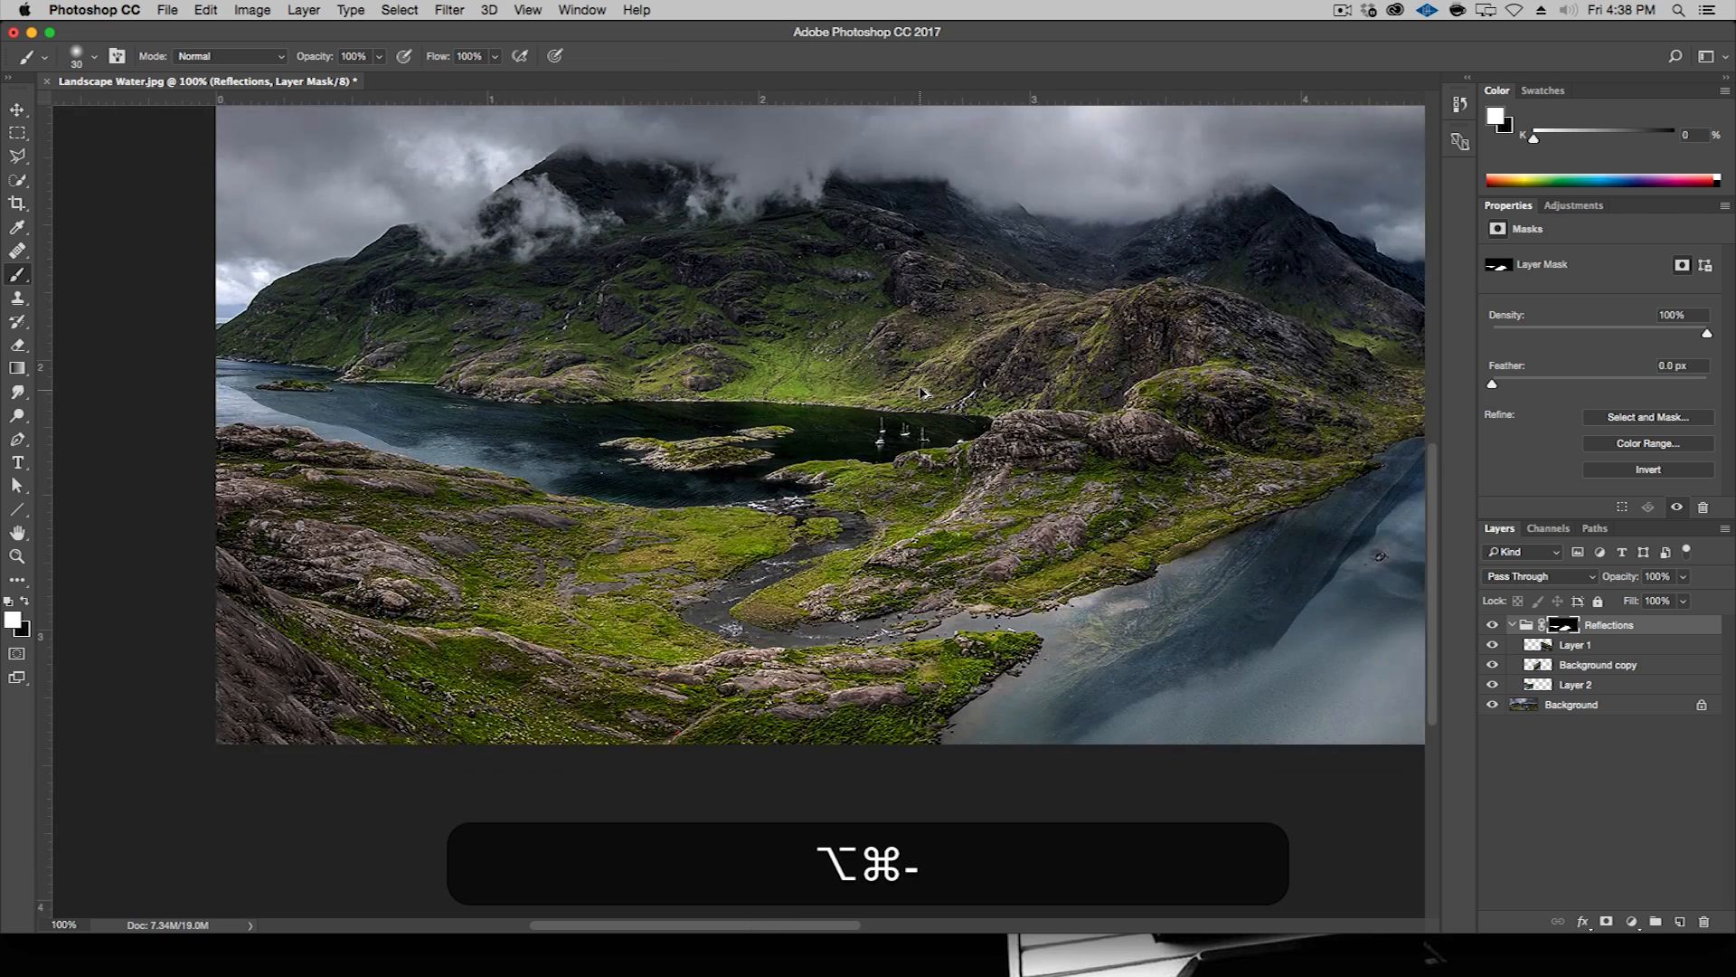
key(cmd+-)
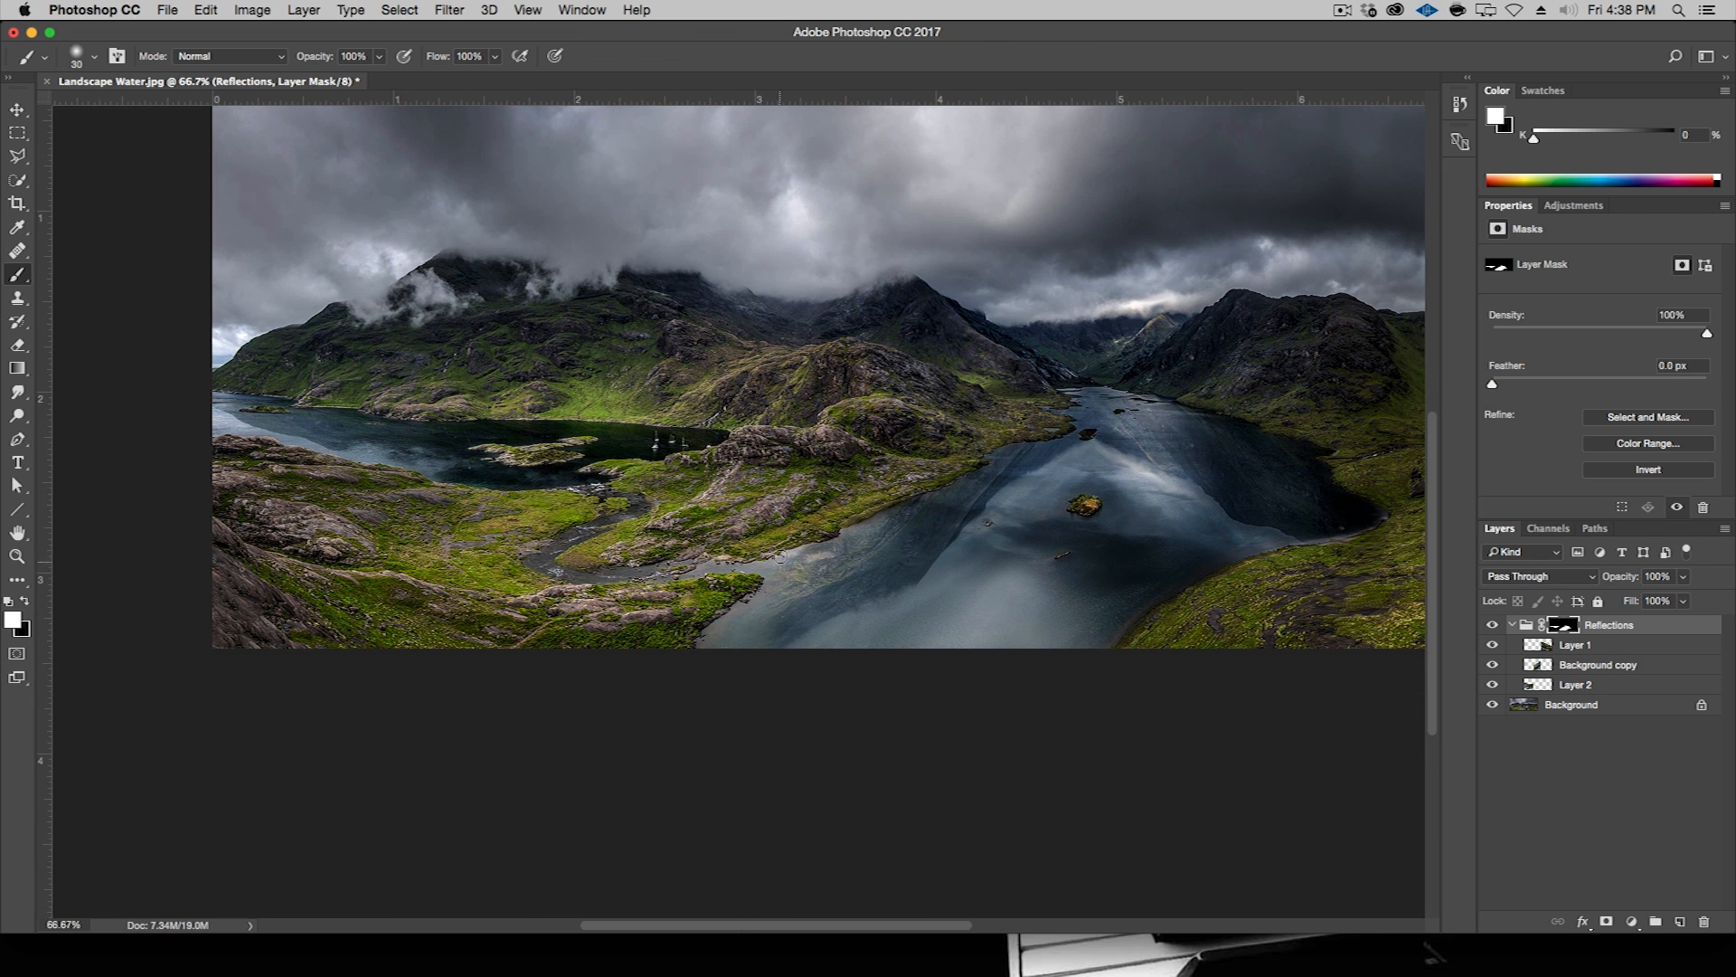
mouse_move(727, 663)
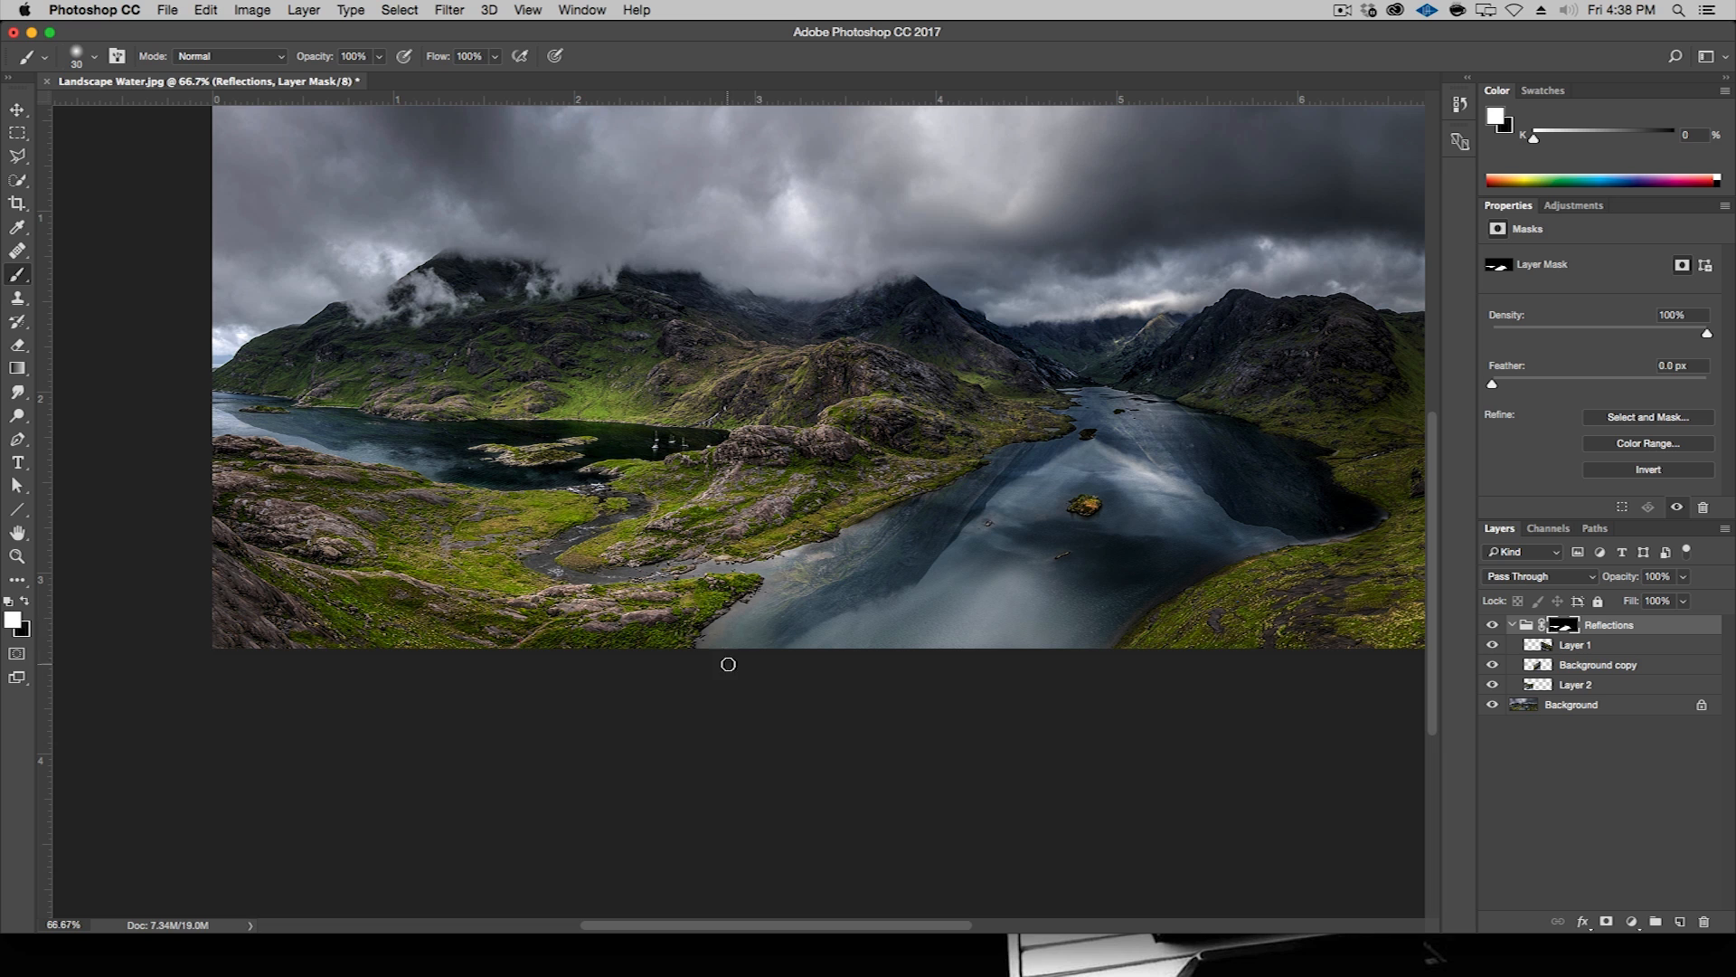
click(1494, 635)
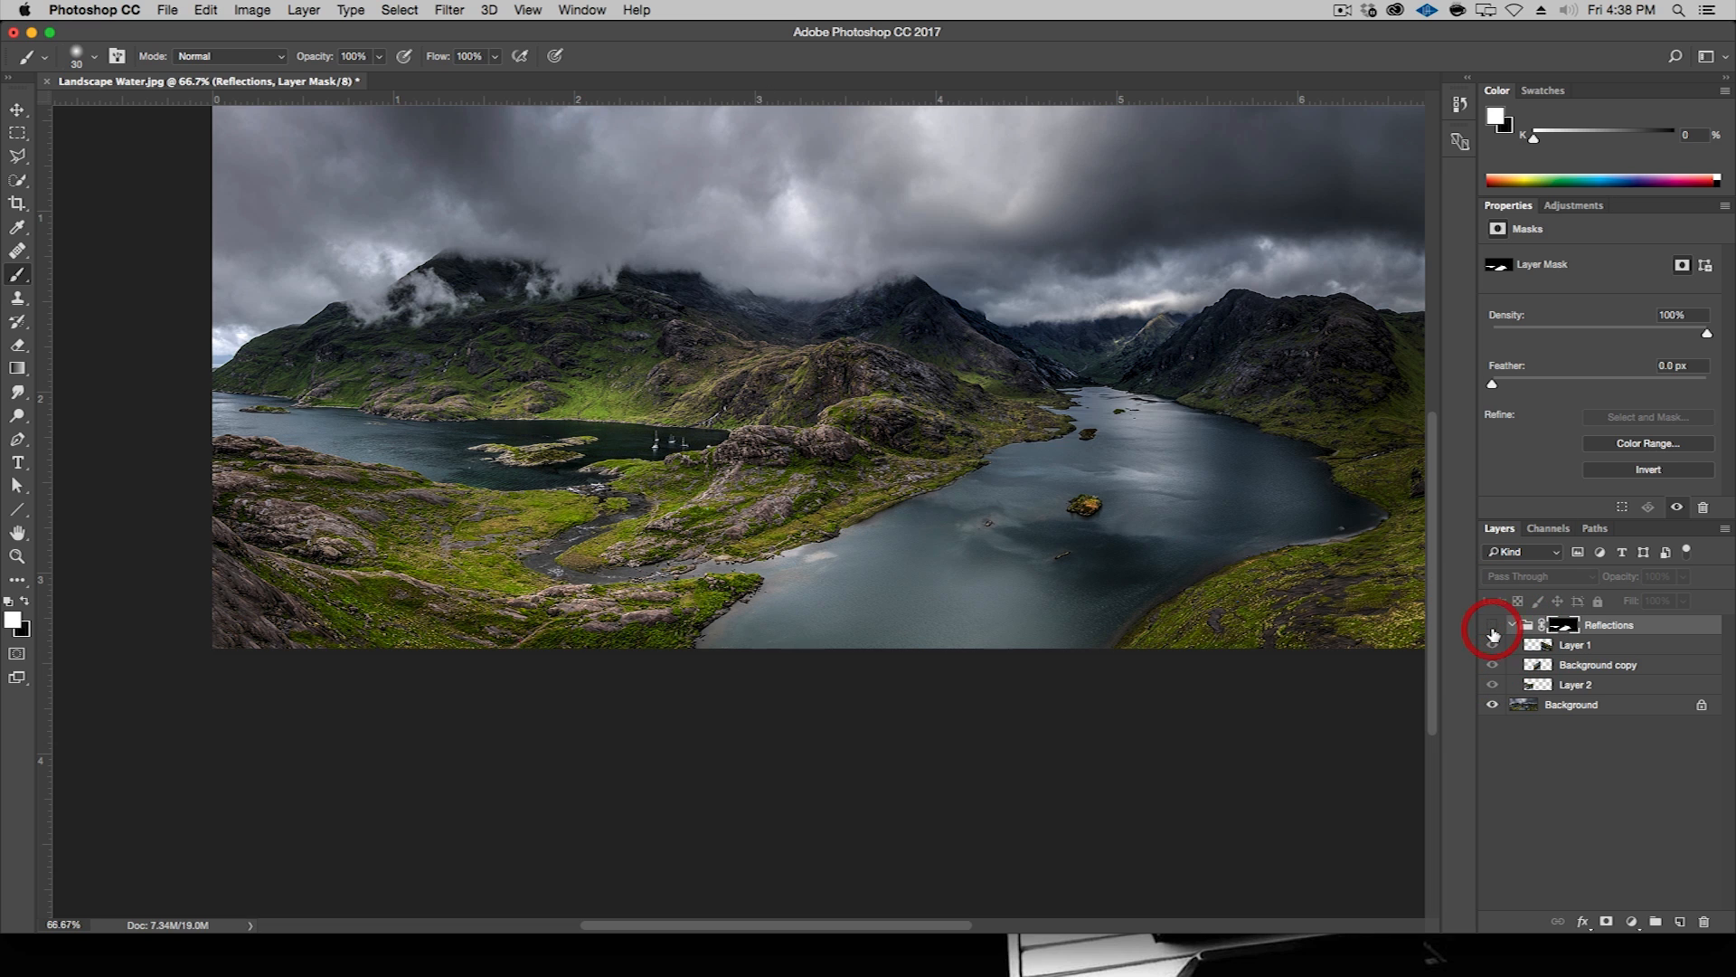
click(1493, 632)
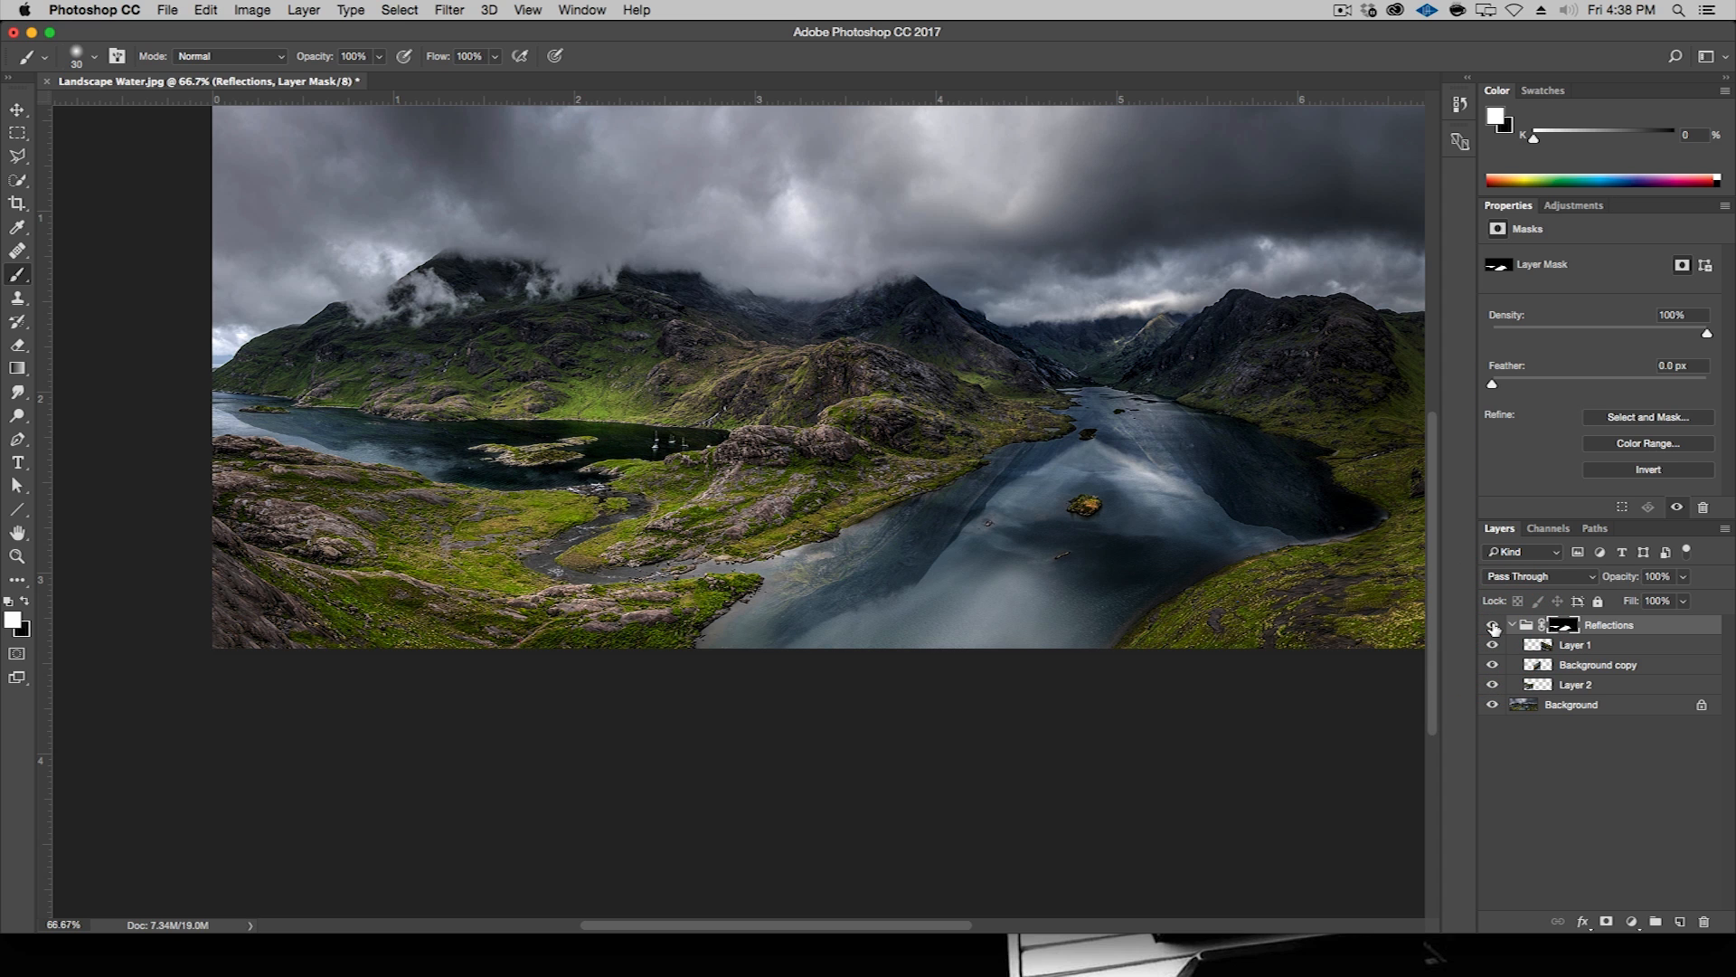
mouse_move(1493, 627)
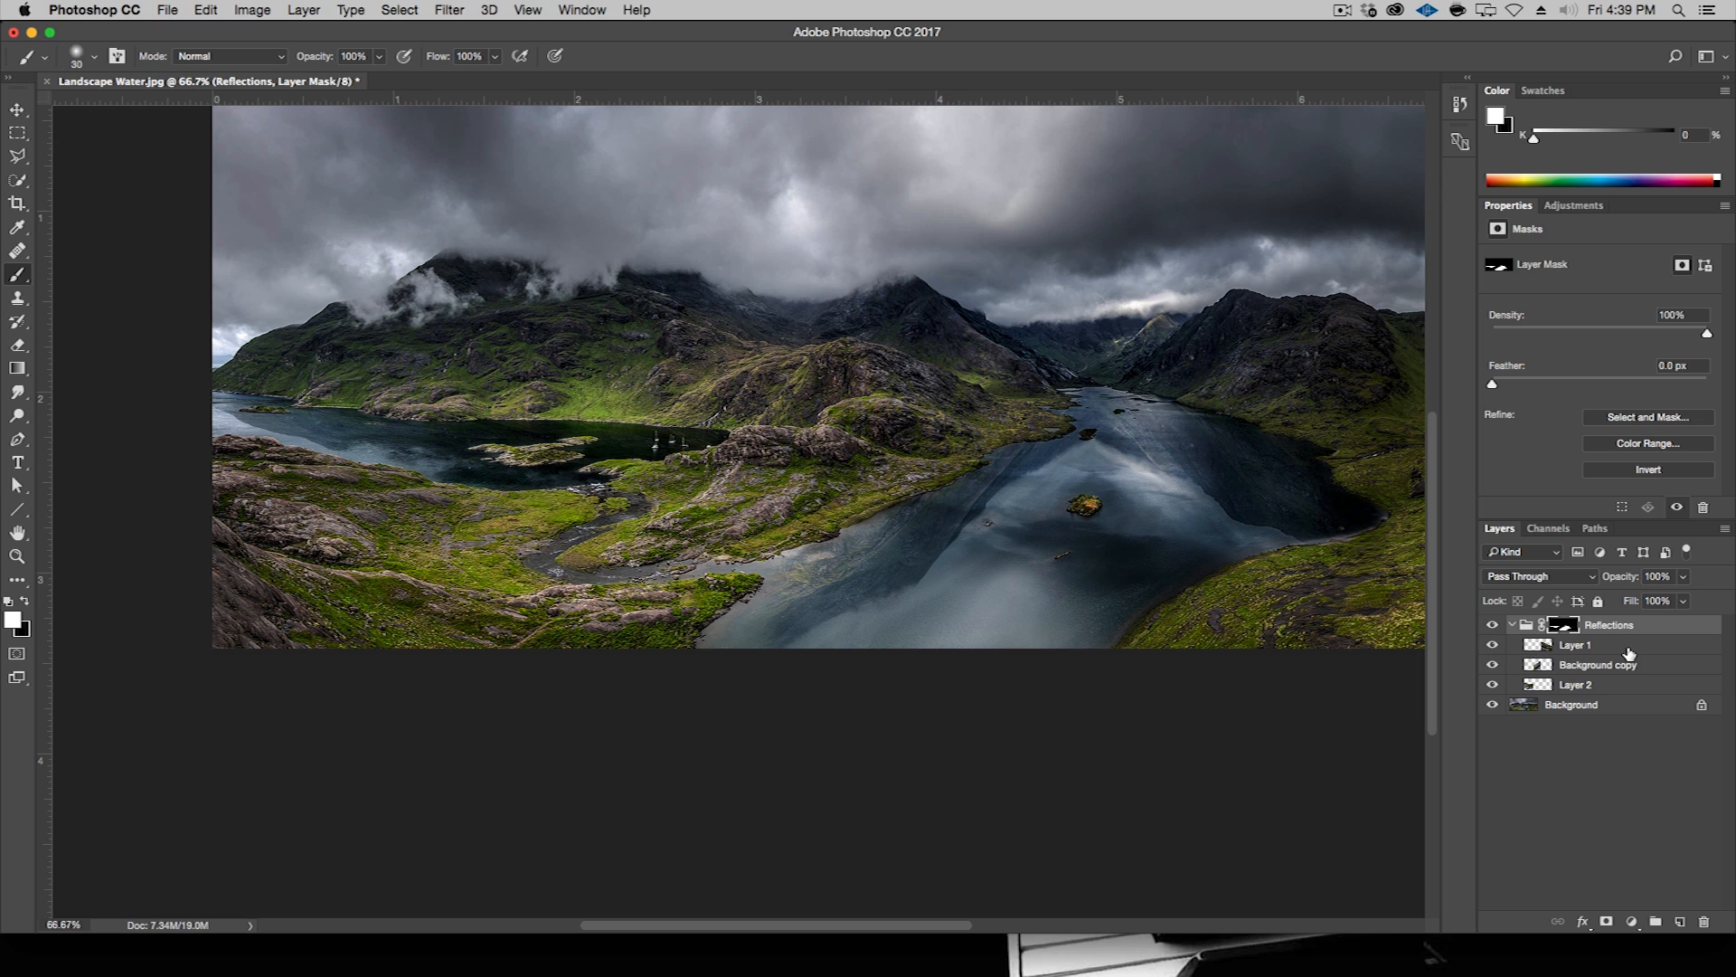
mouse_move(1613, 651)
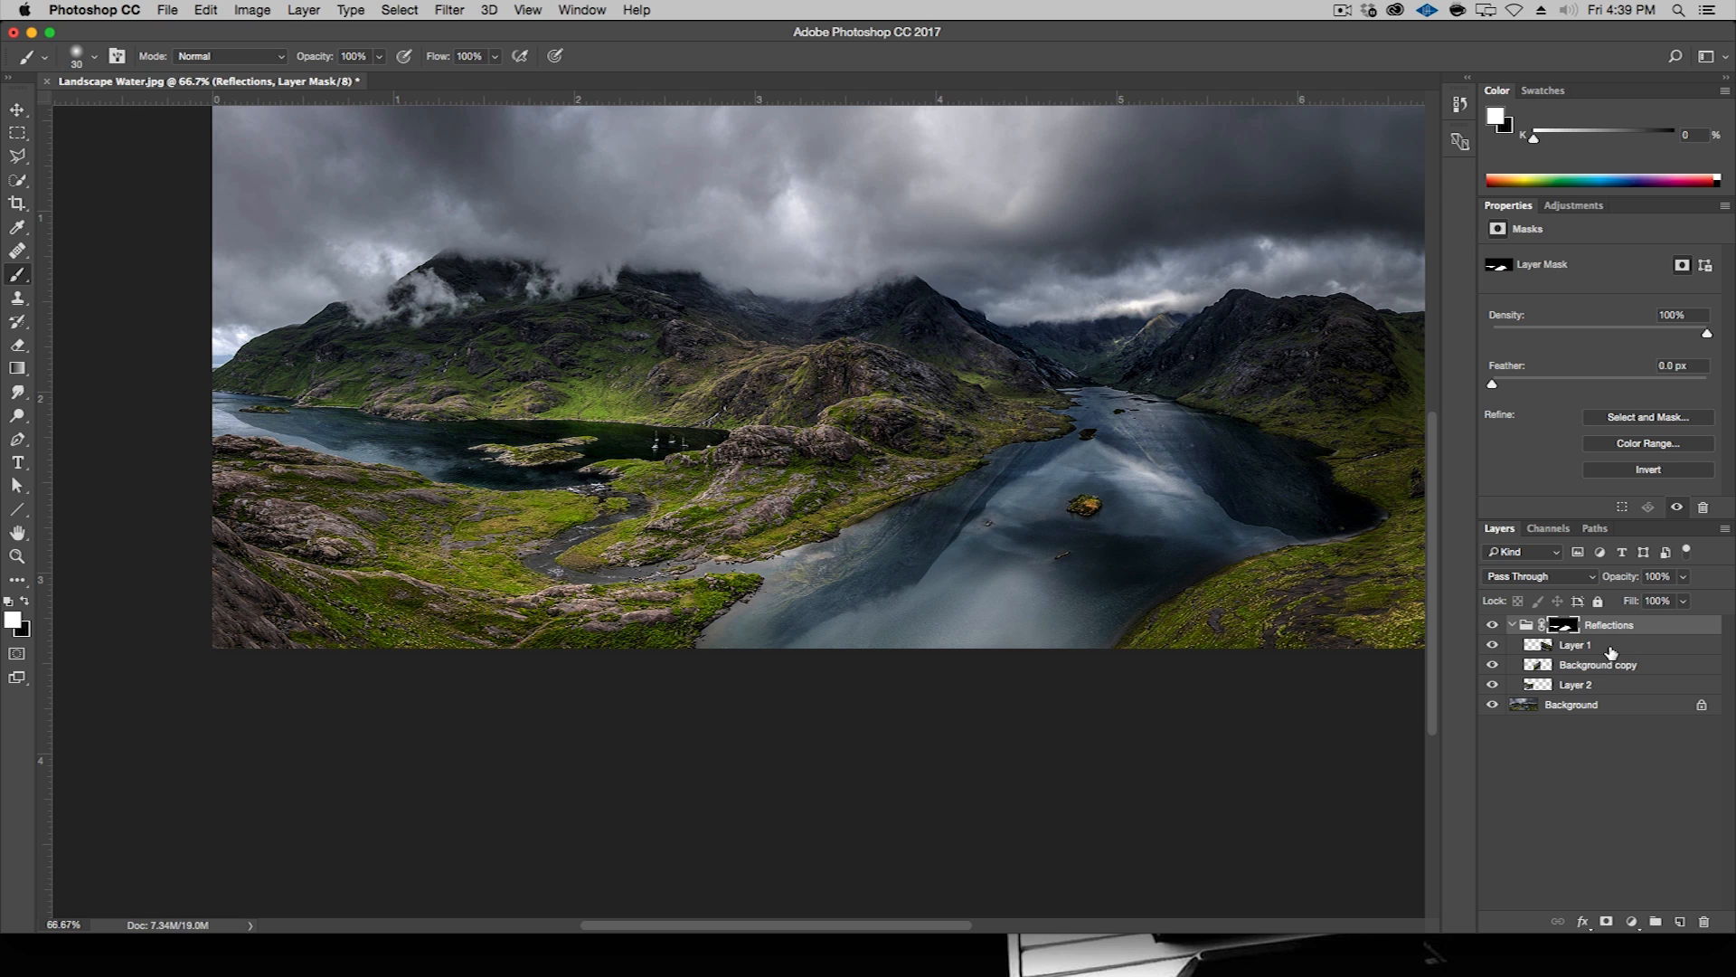
- Add a Curves layer above Layer 1 and pull the shadows down toward an S-curve
click(1574, 645)
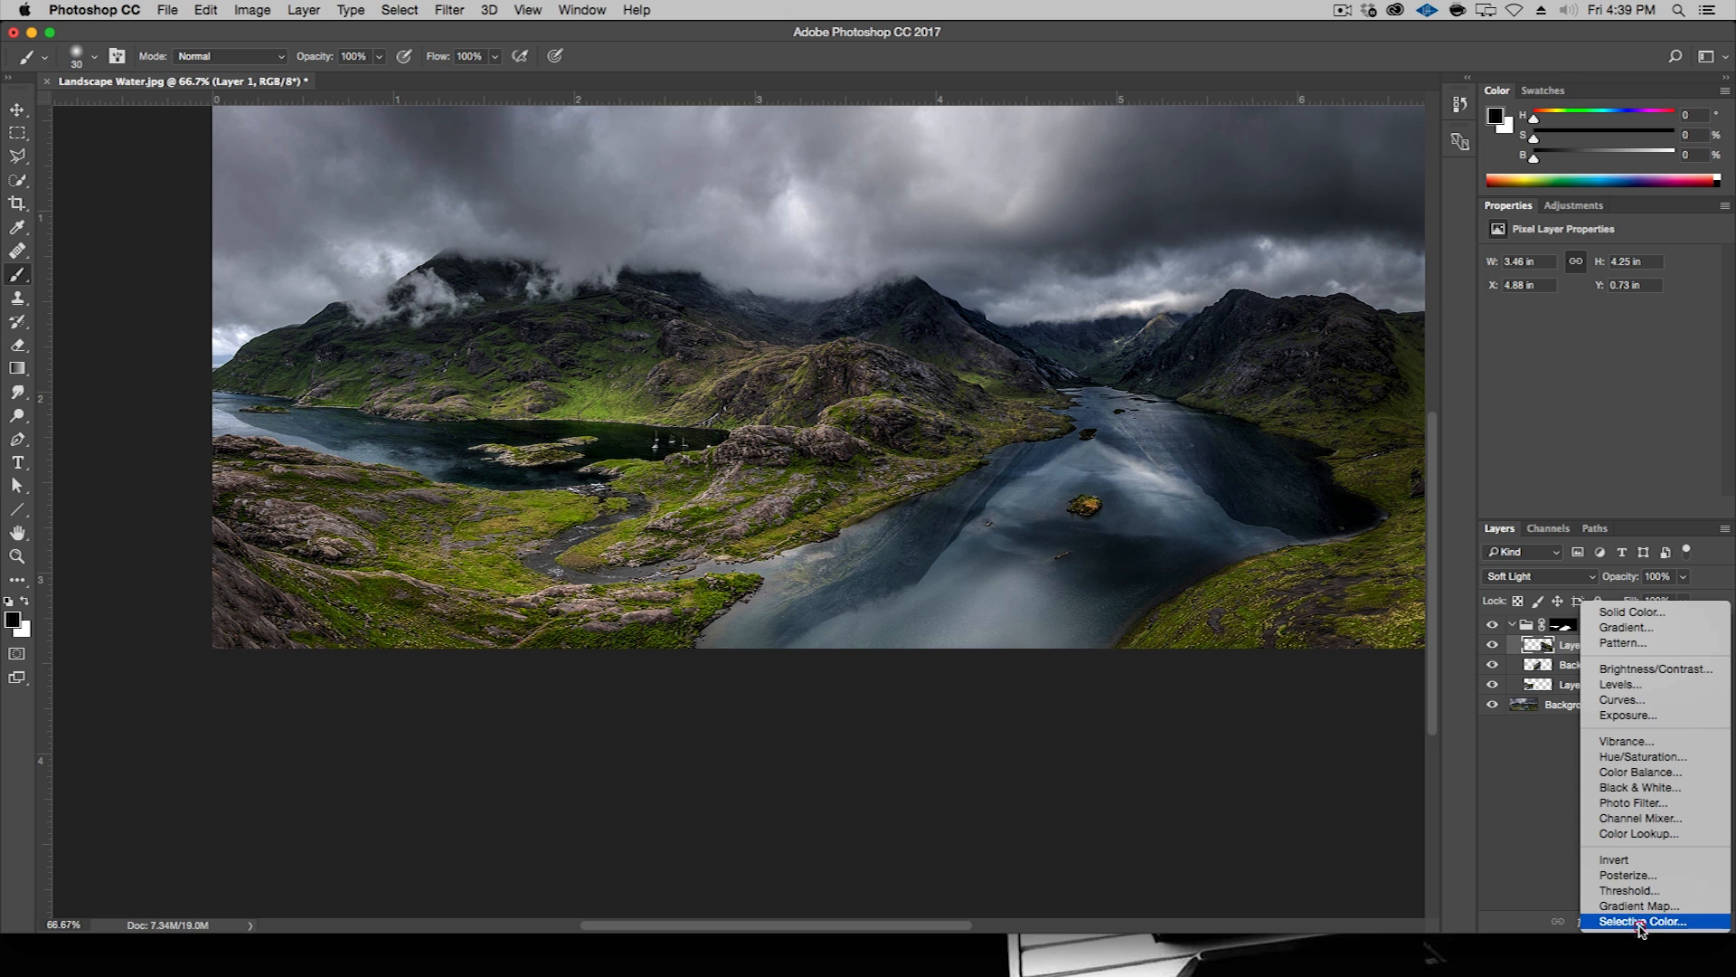
mouse_move(1669, 700)
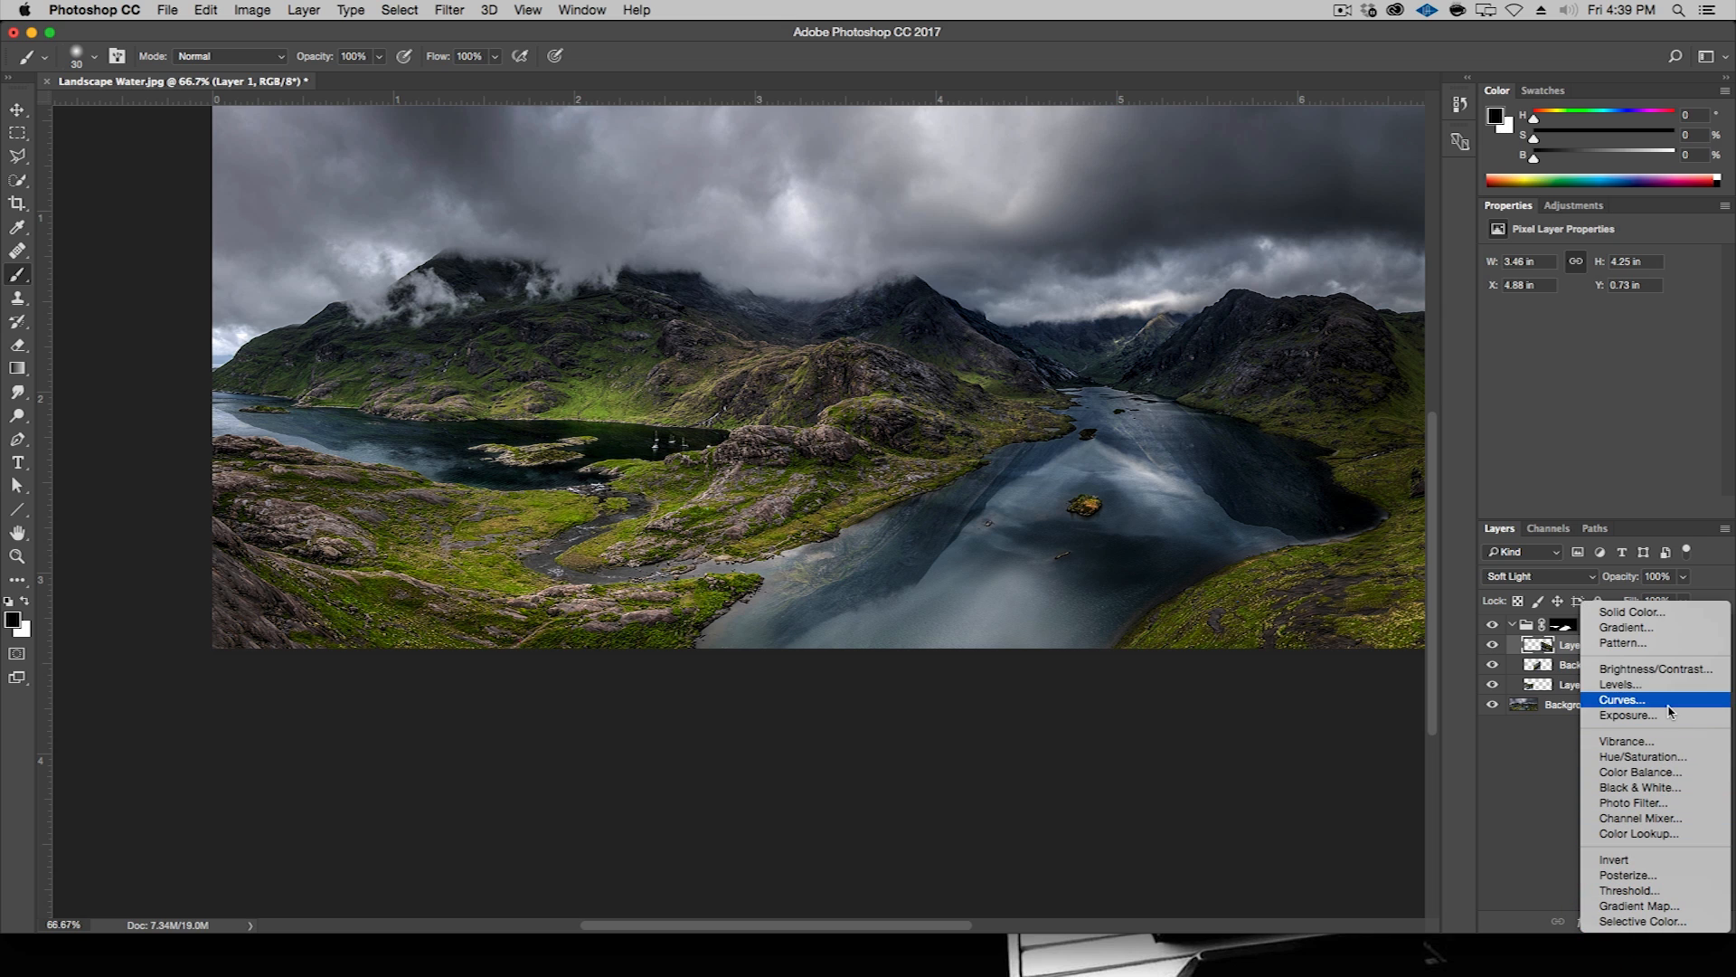
click(1620, 699)
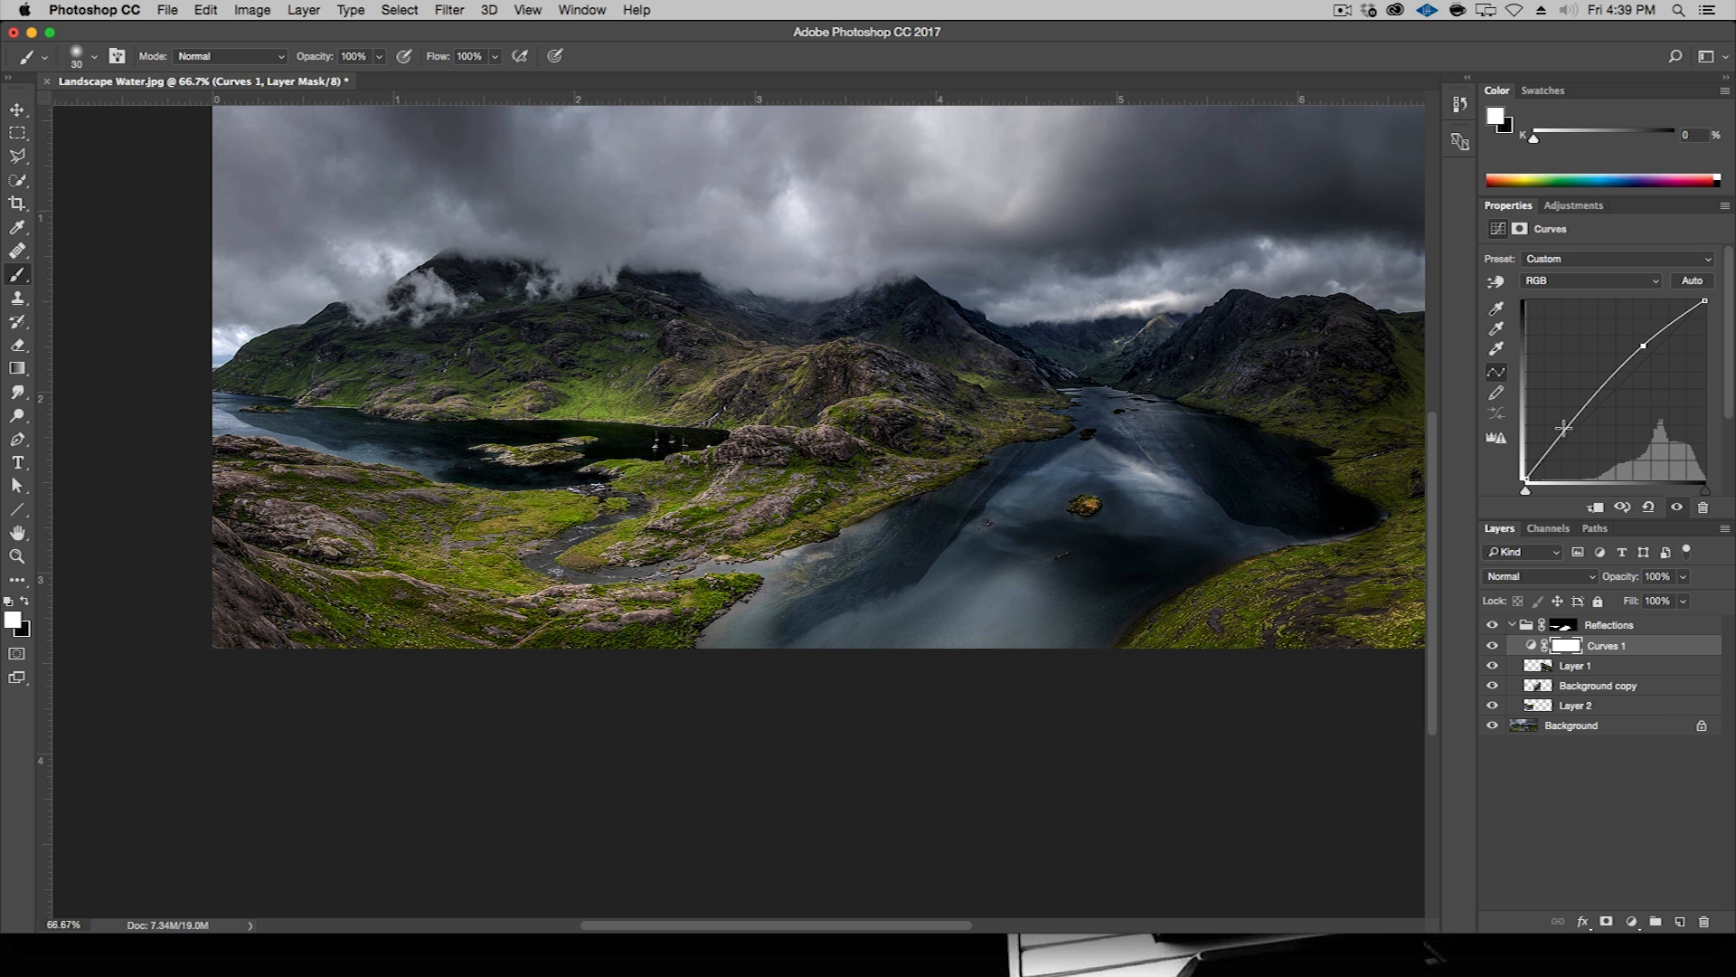
drag(1562, 426, 1570, 443)
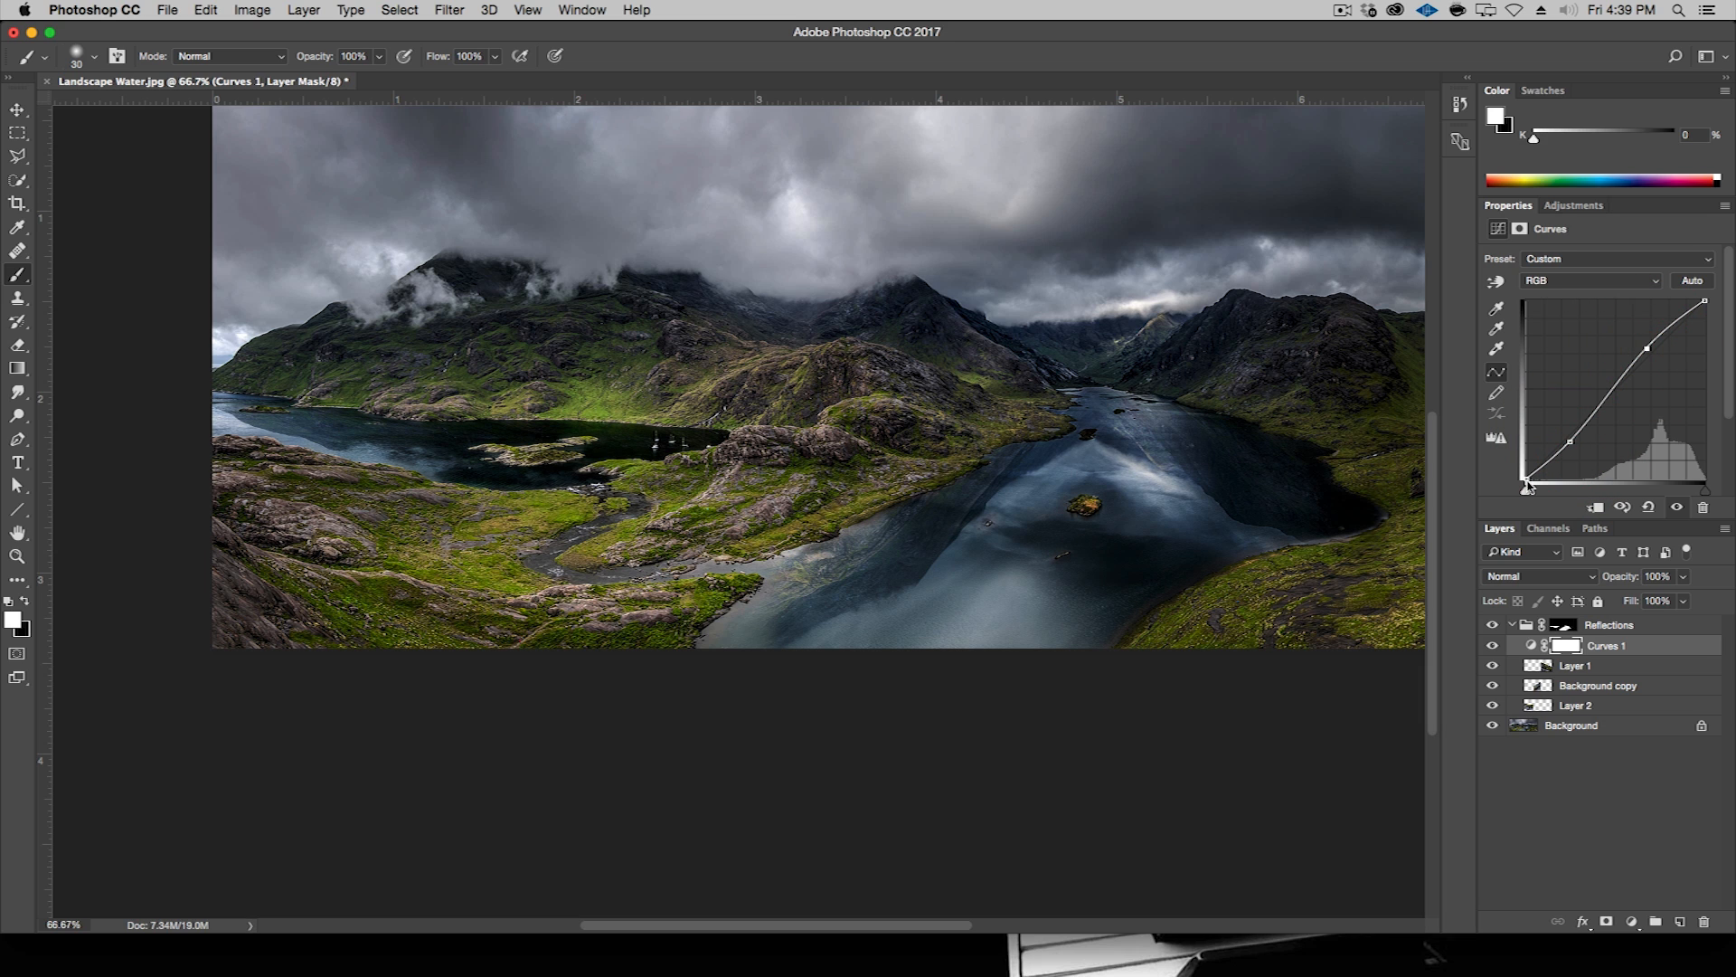
mouse_move(1649, 388)
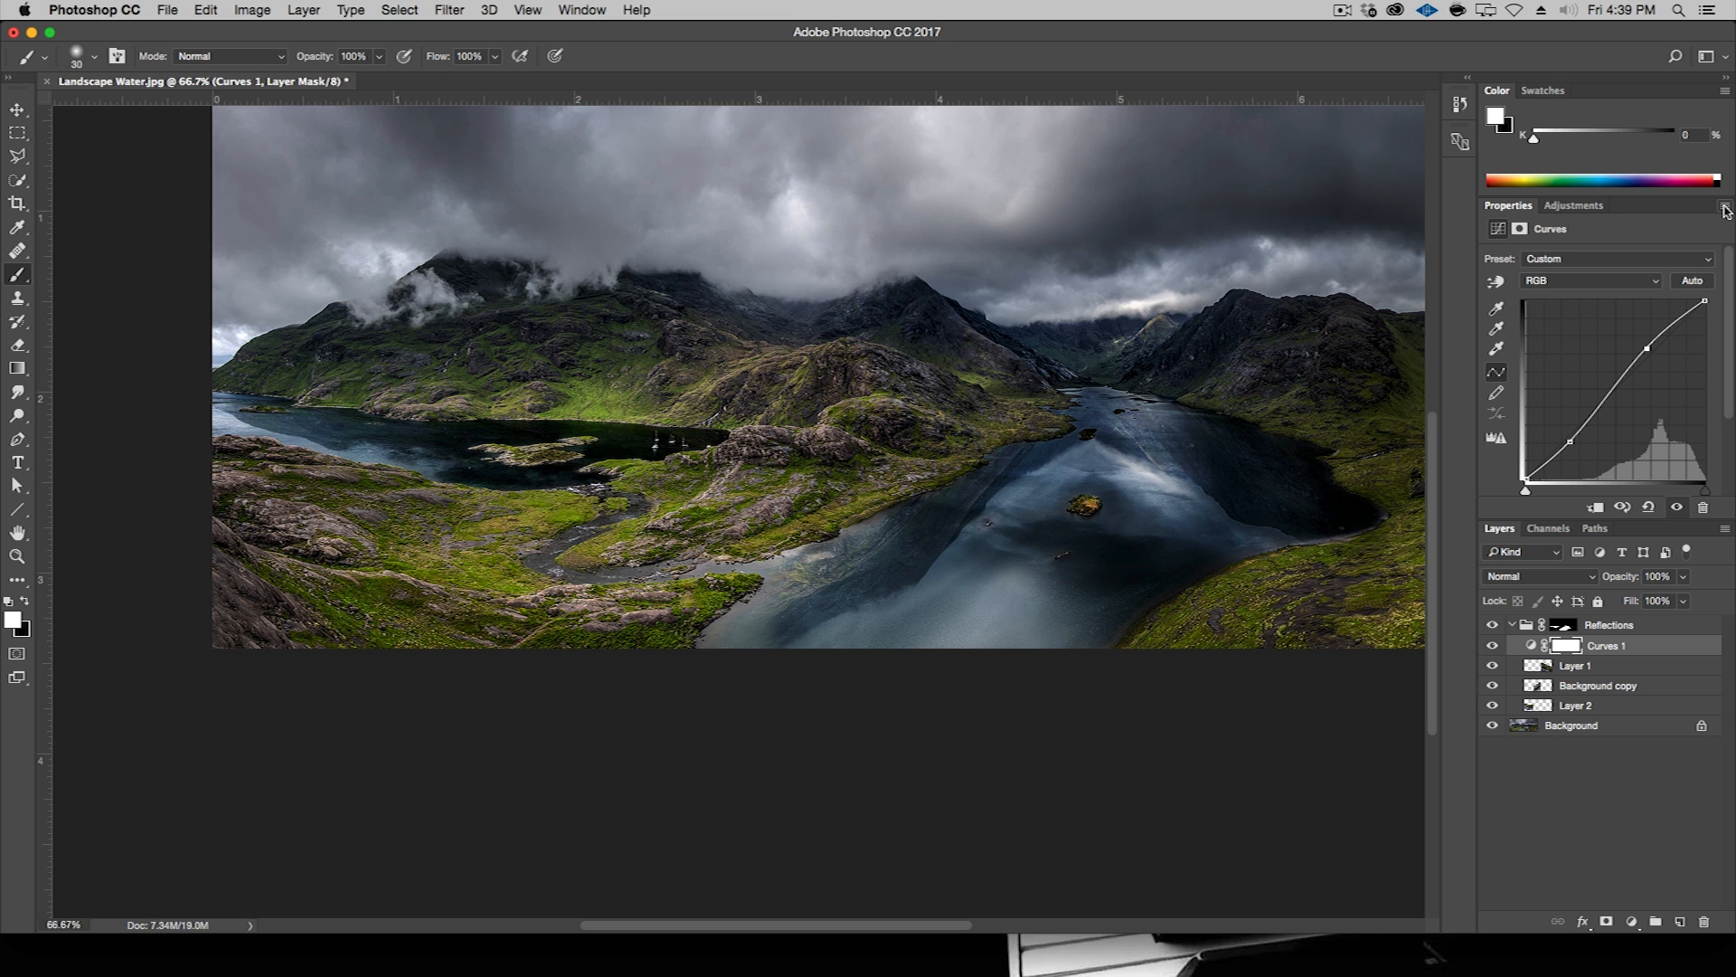
click(1723, 211)
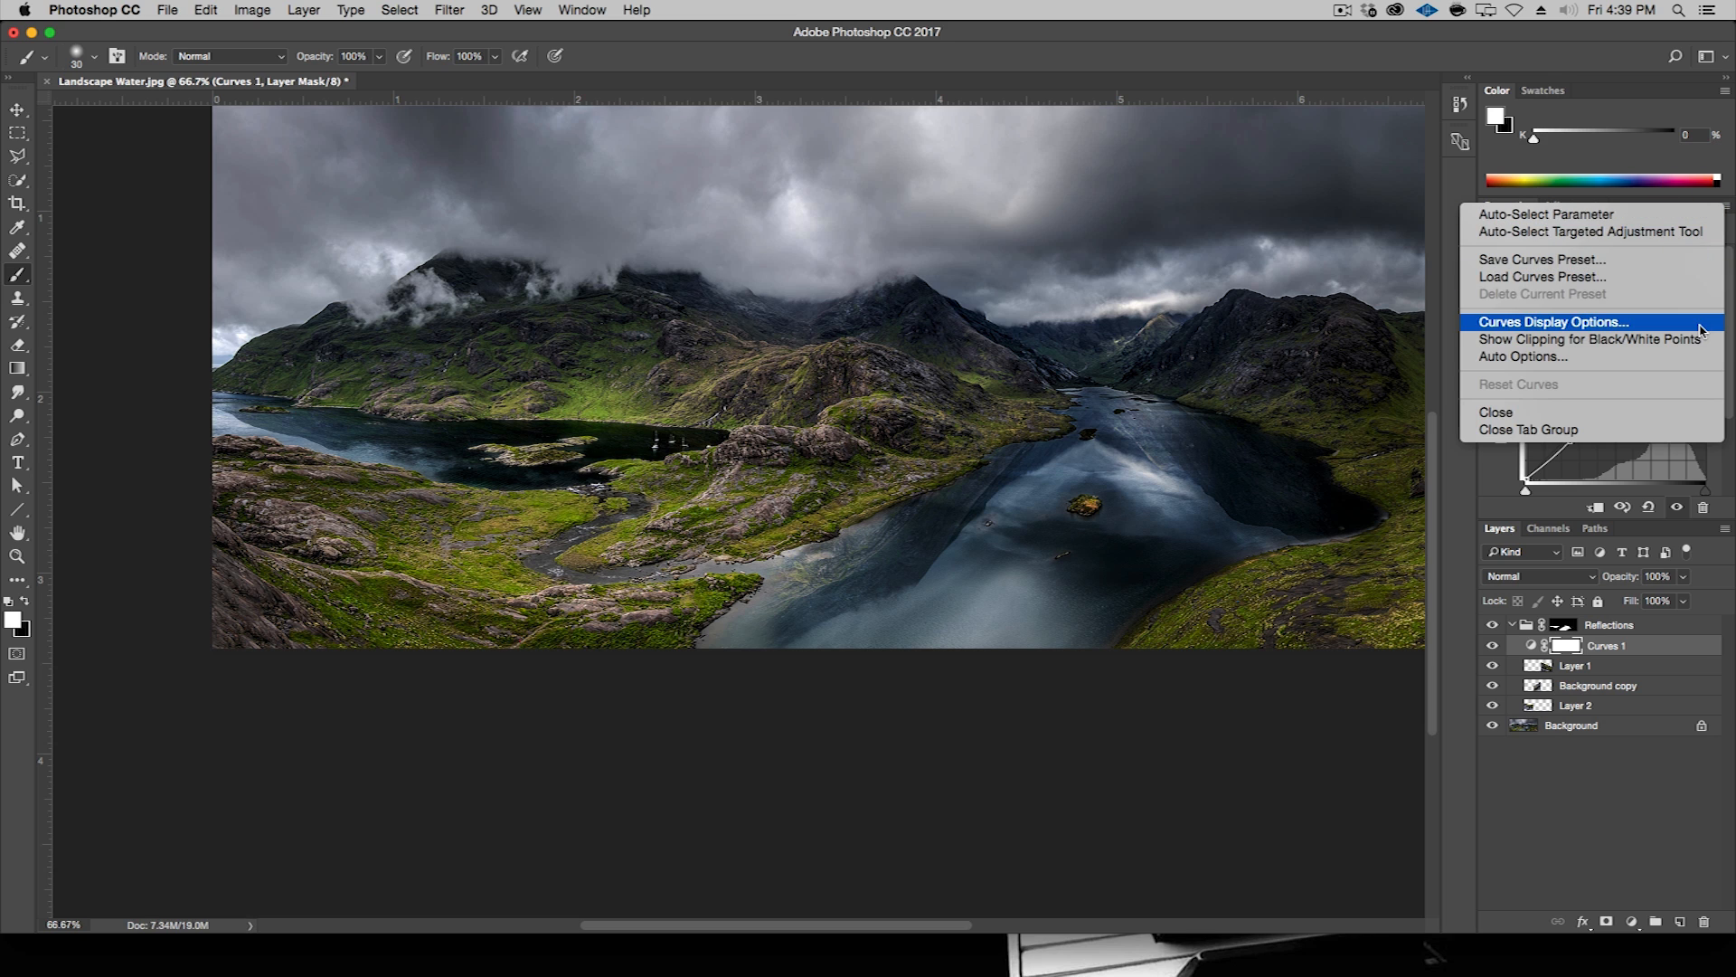
click(1554, 321)
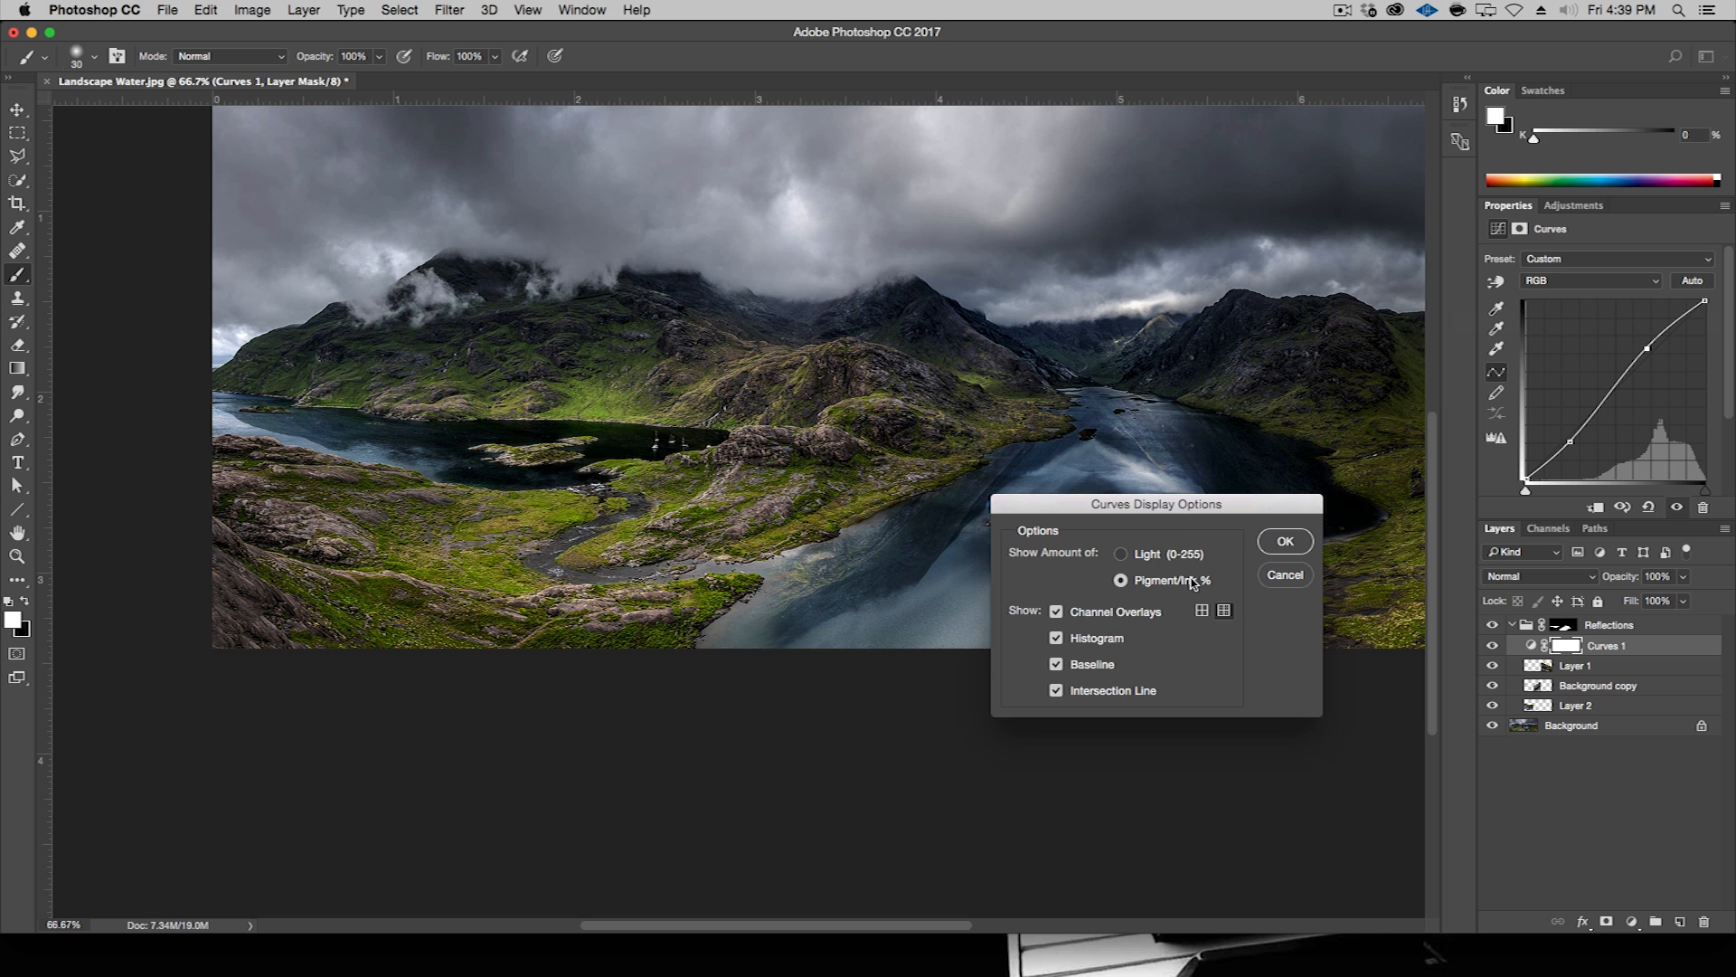
click(1121, 554)
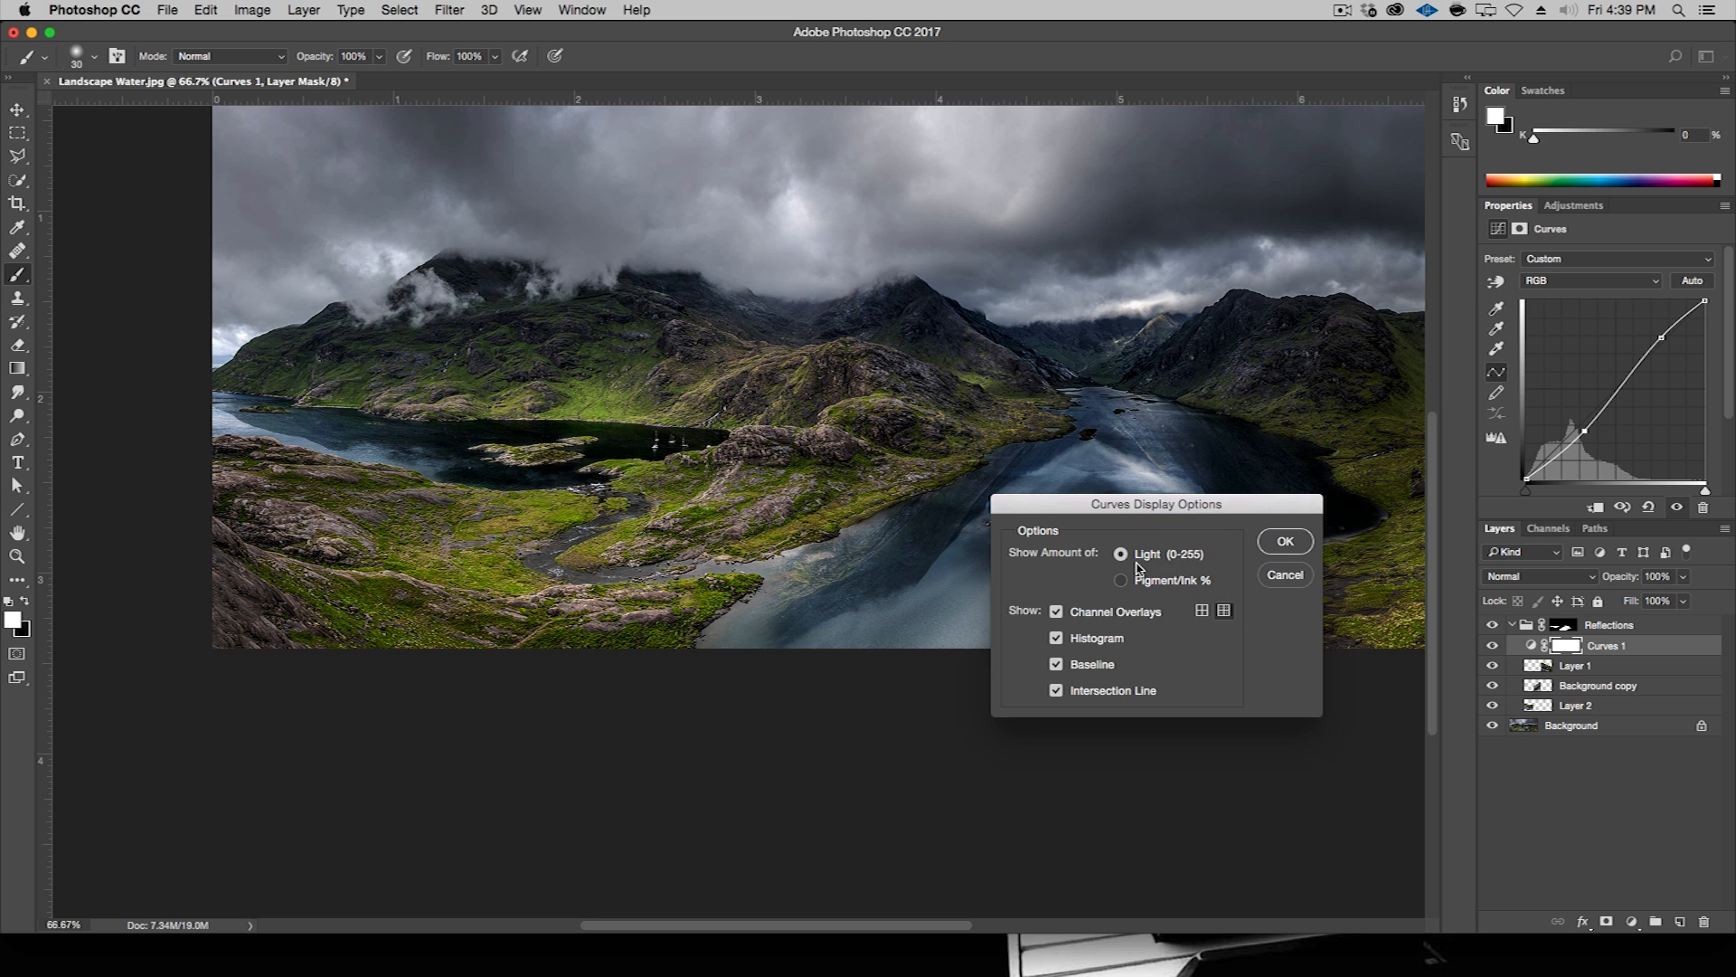
click(1284, 541)
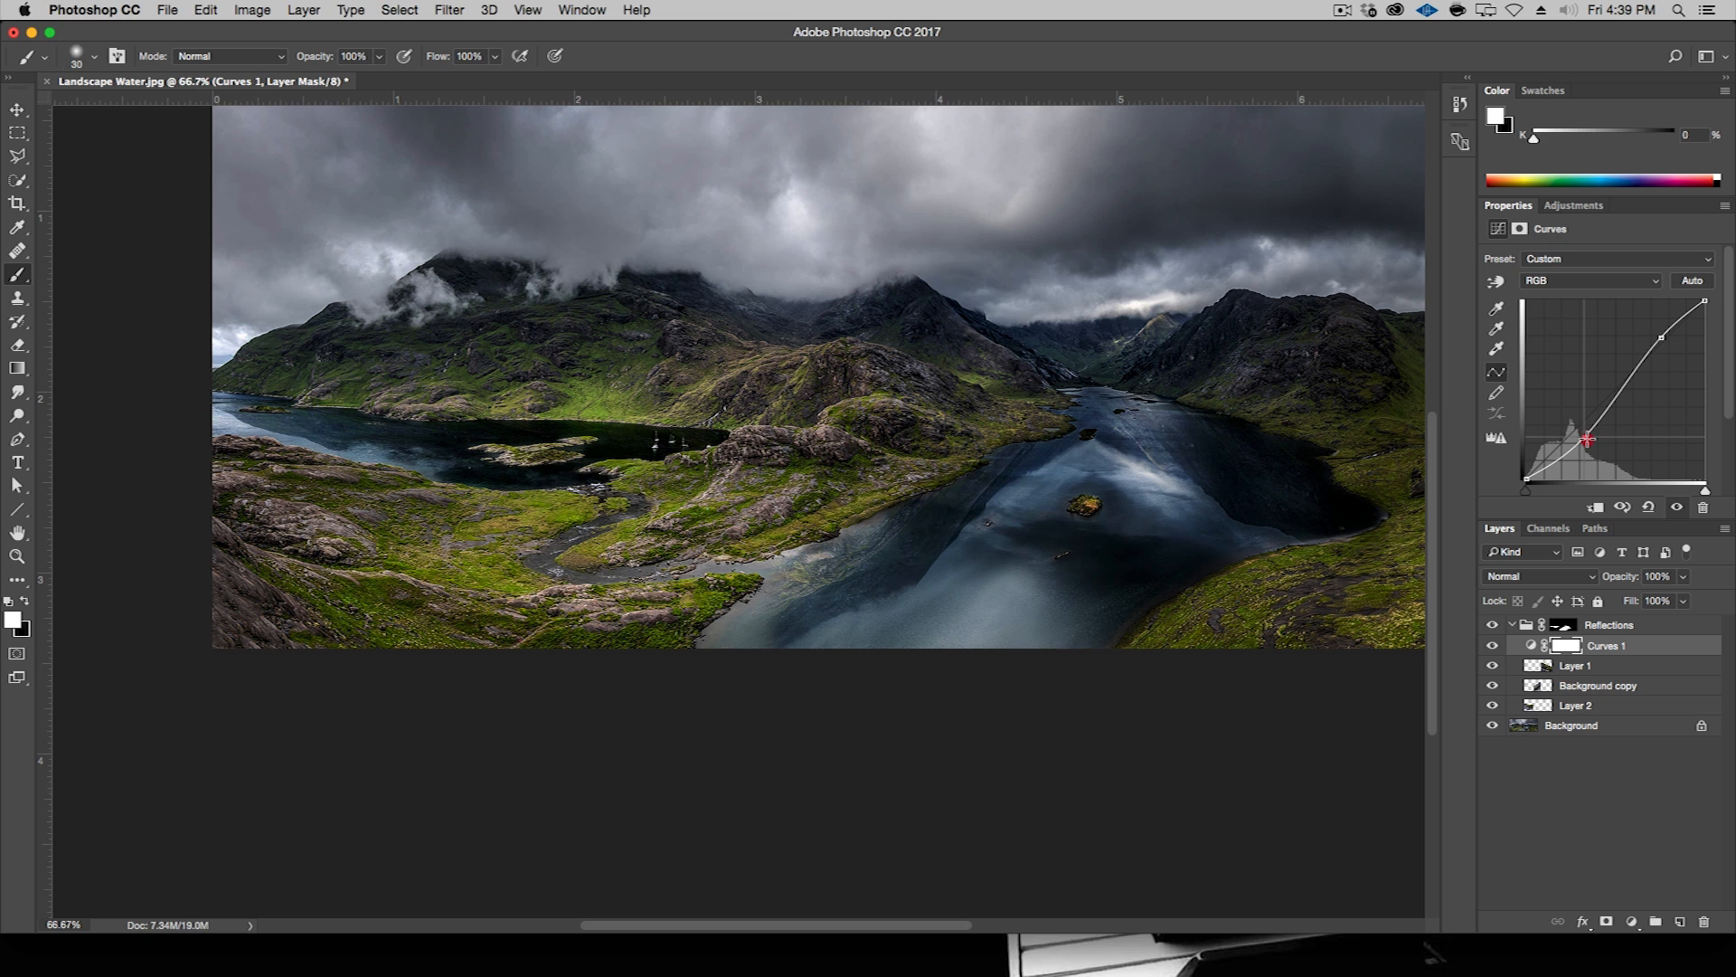
drag(1585, 441, 1659, 337)
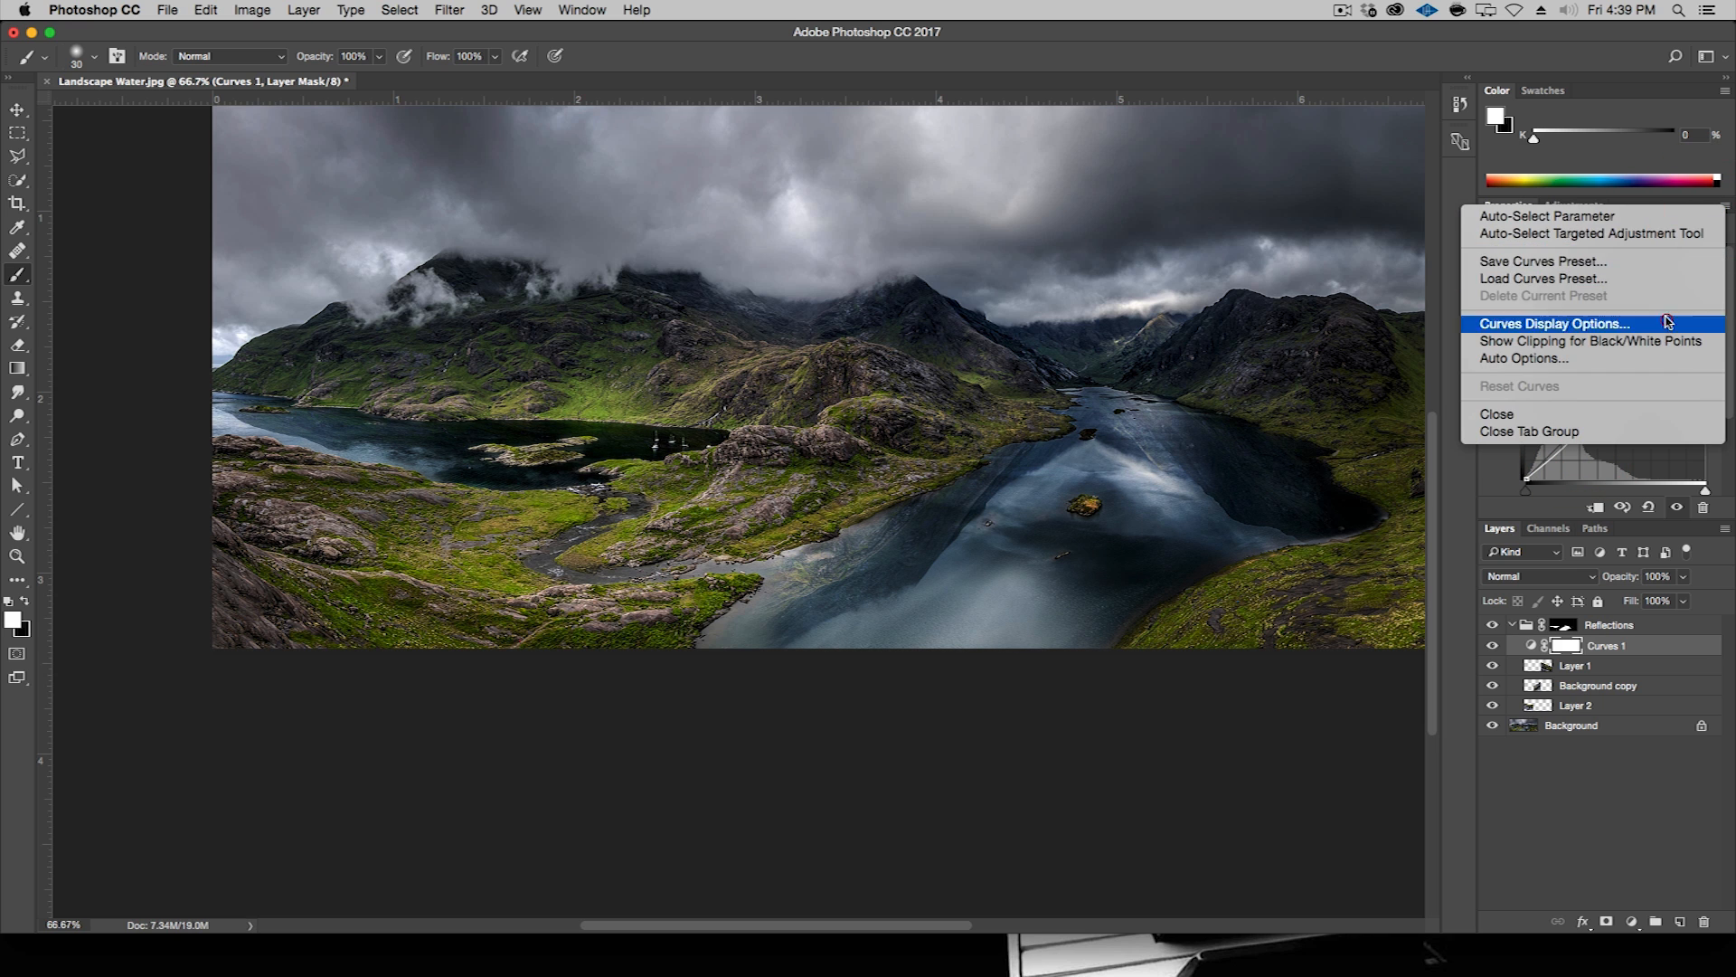
click(1553, 322)
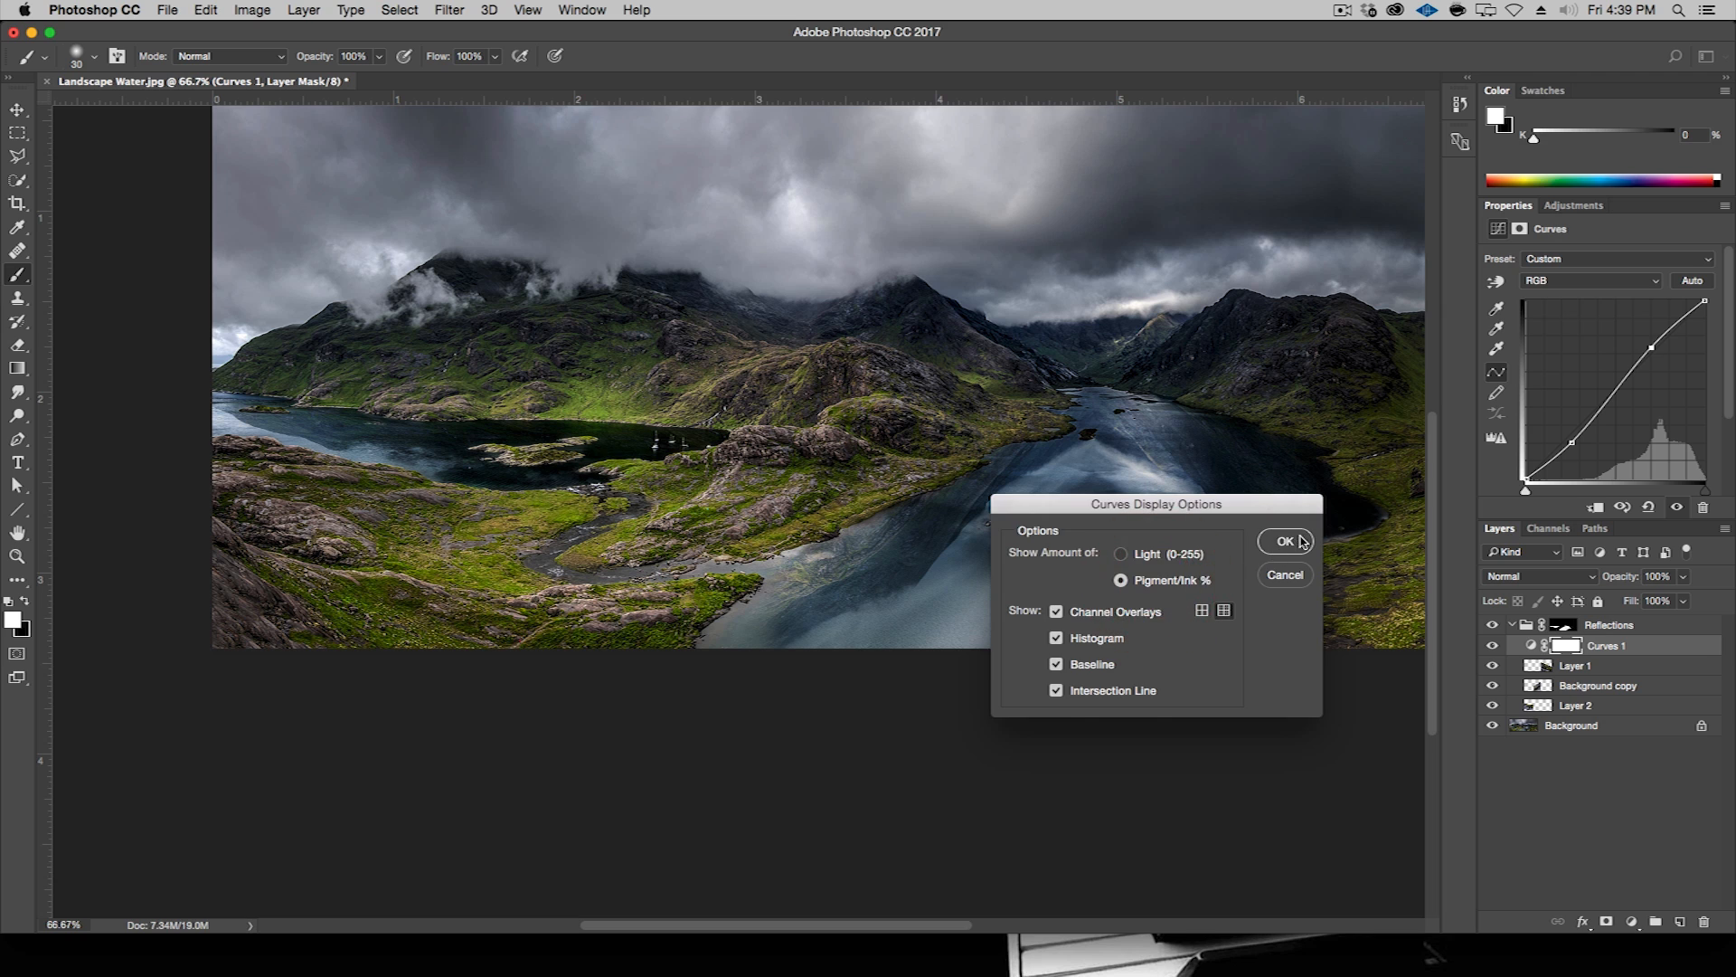
click(1284, 542)
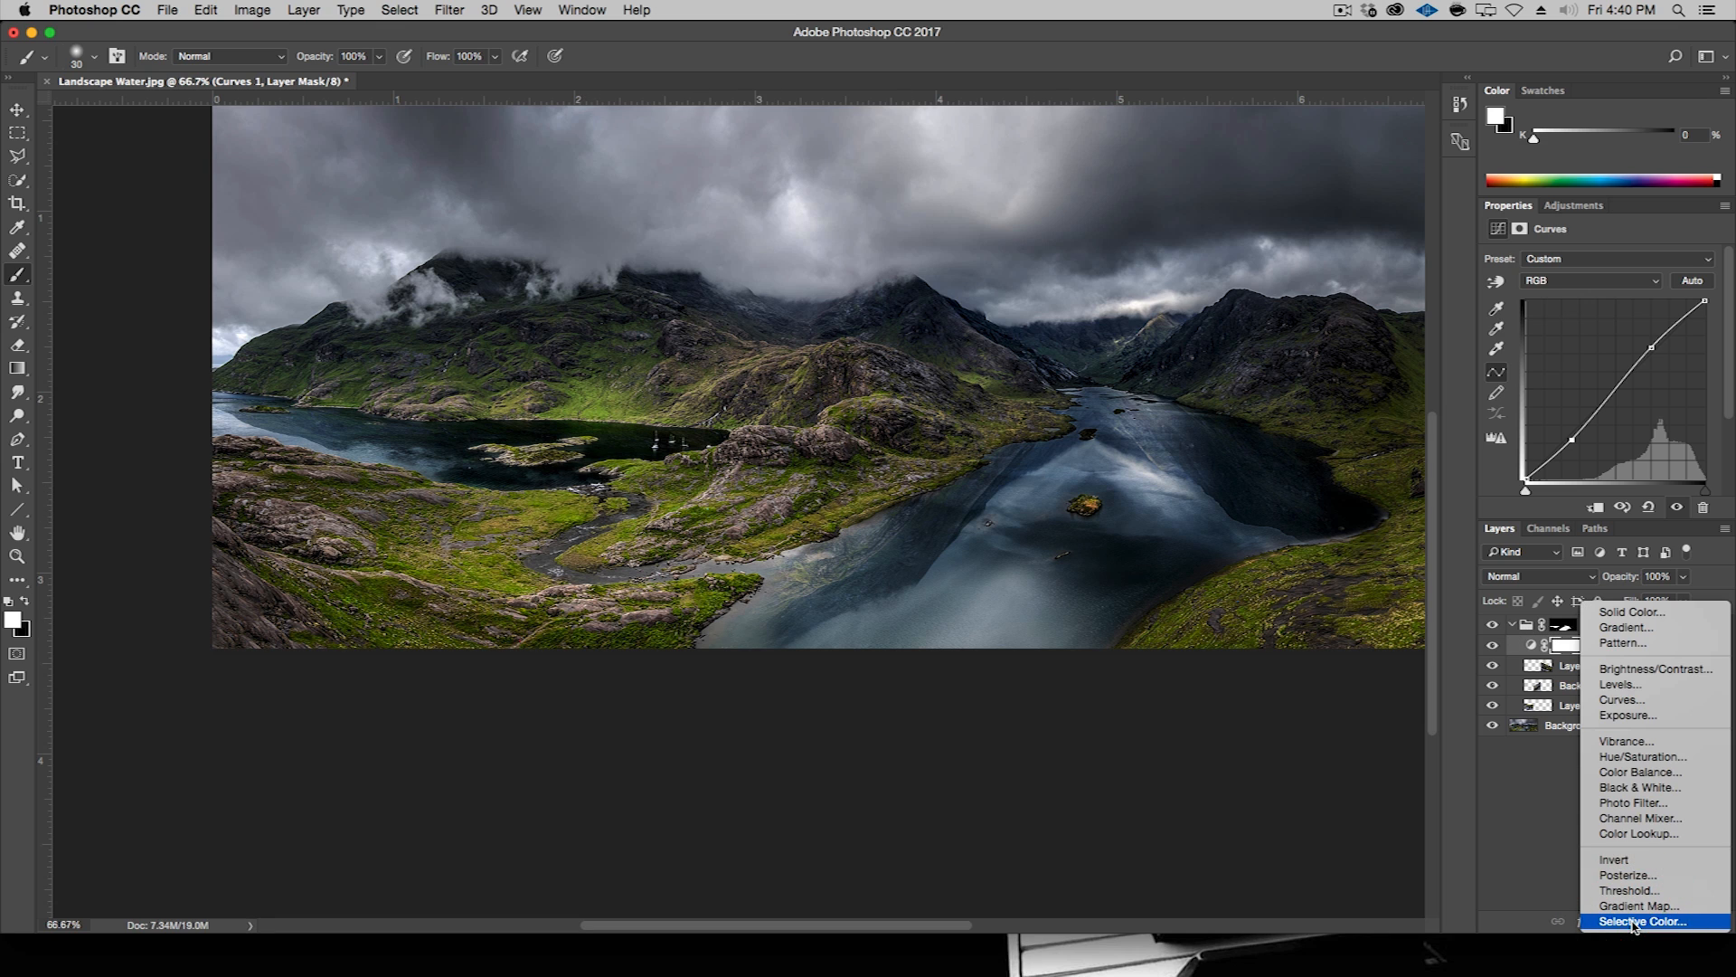
- Add a Vibrance layer at about +31 and save as Landscape Water.psd
click(1626, 741)
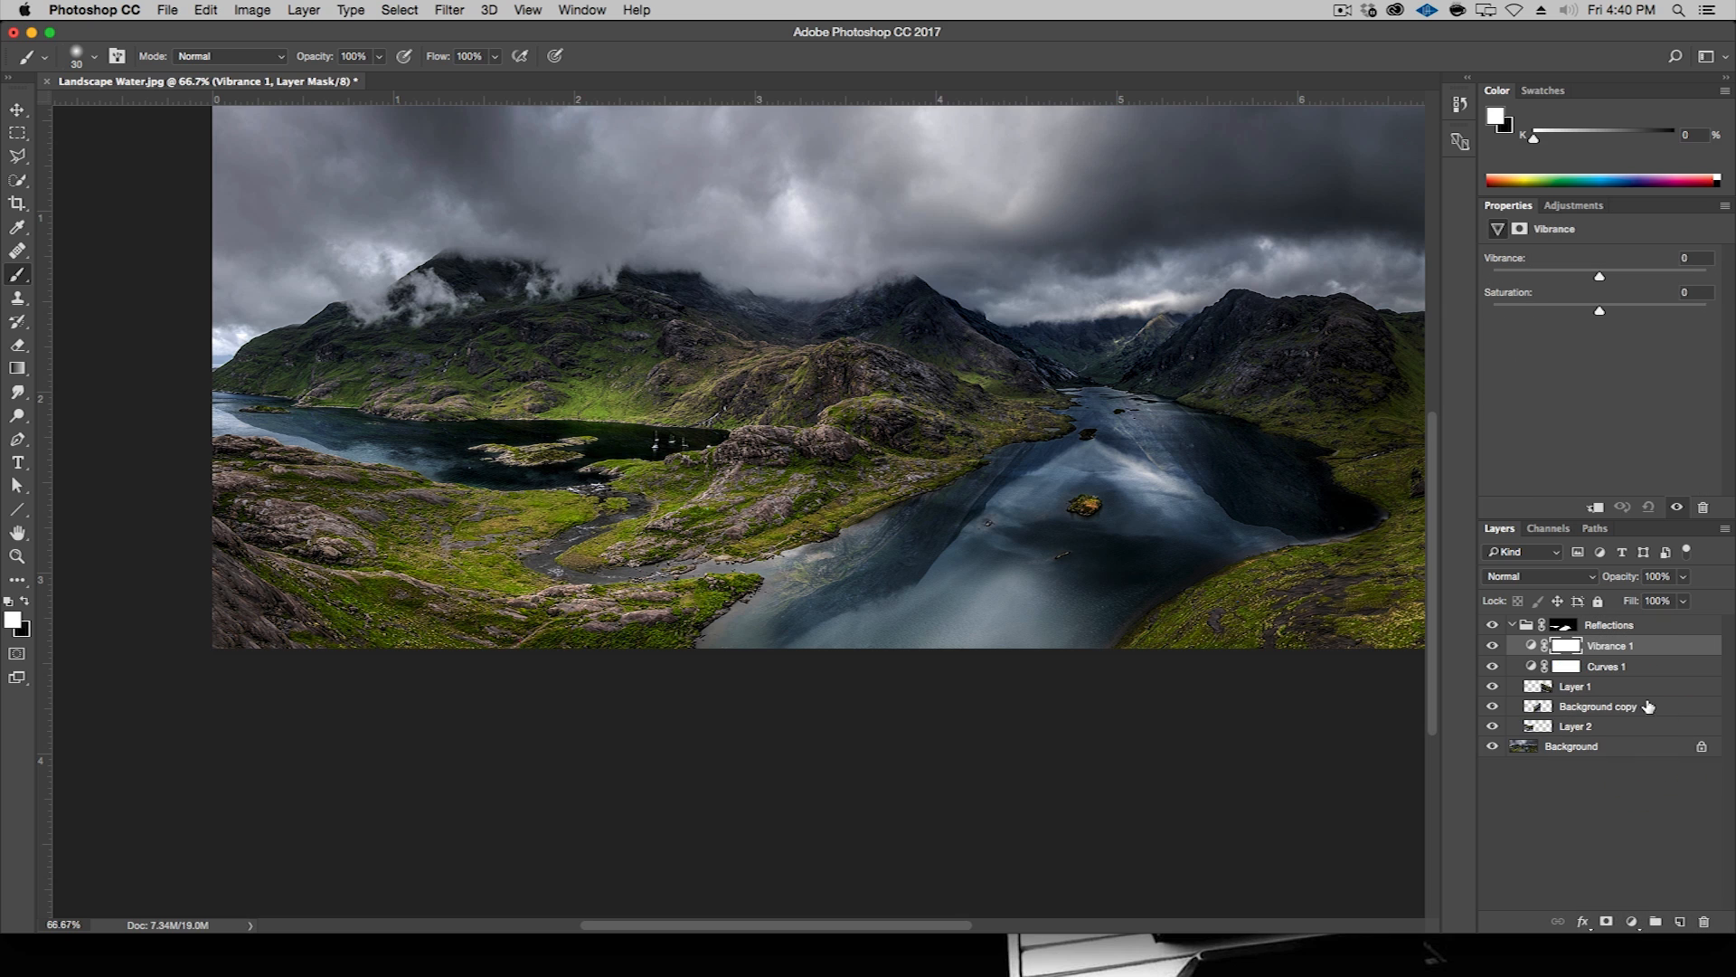
drag(1599, 276, 1633, 276)
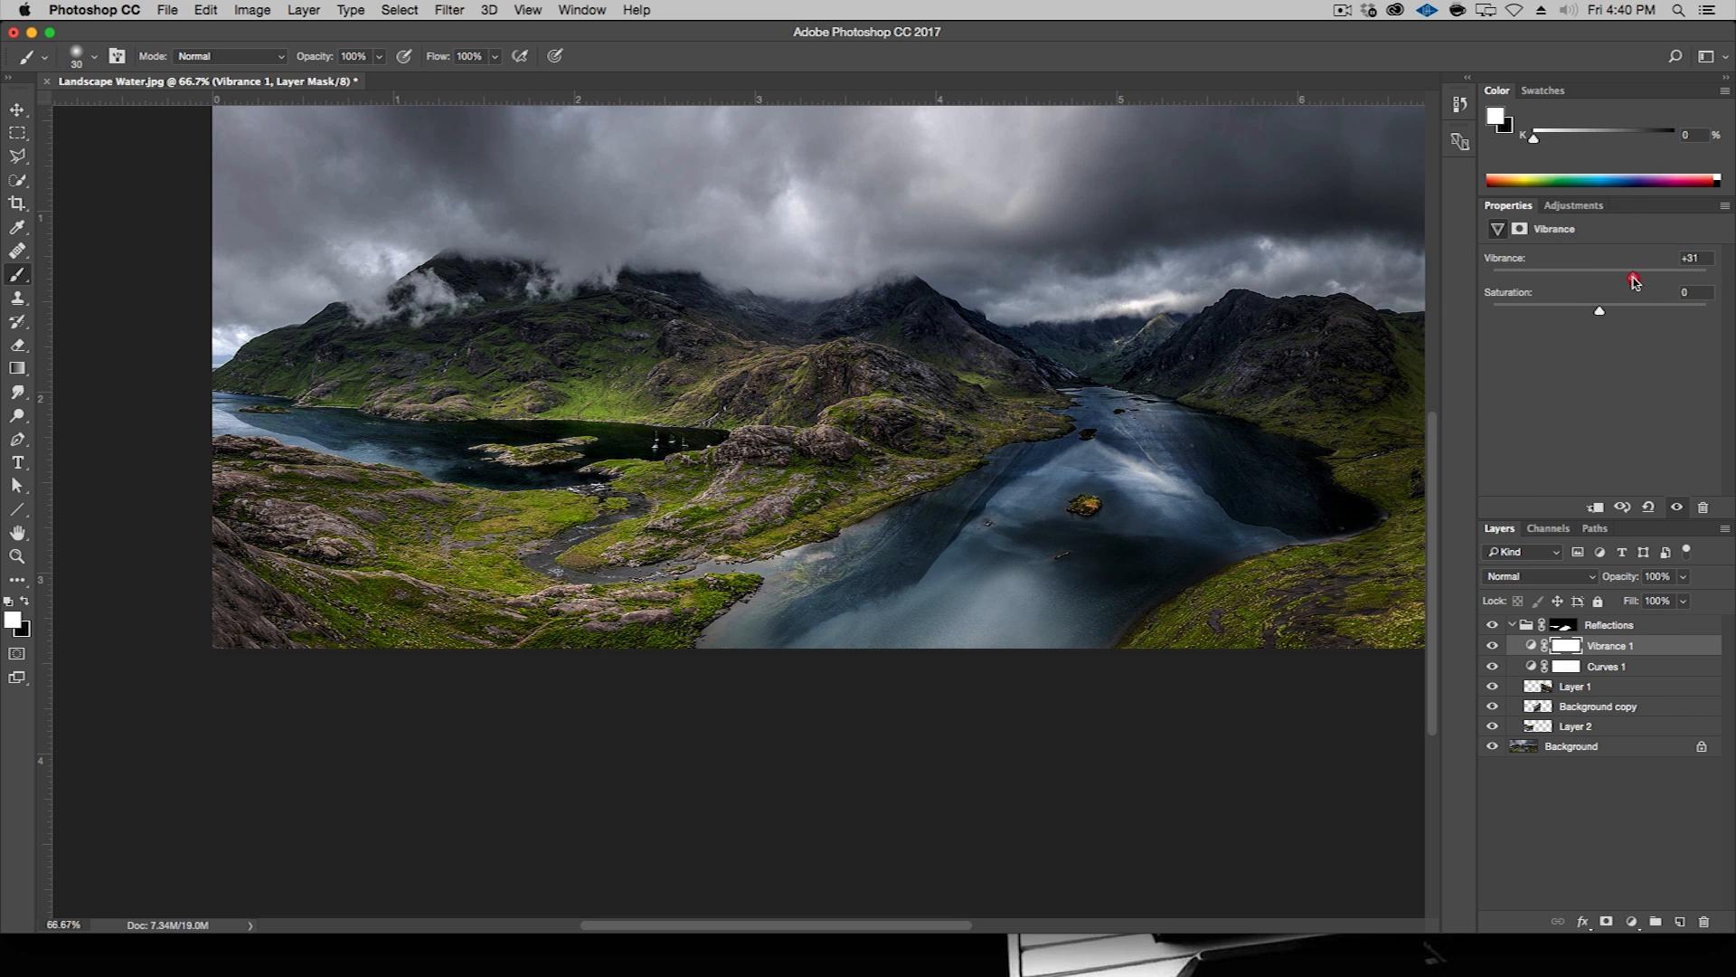
drag(1599, 310, 1617, 310)
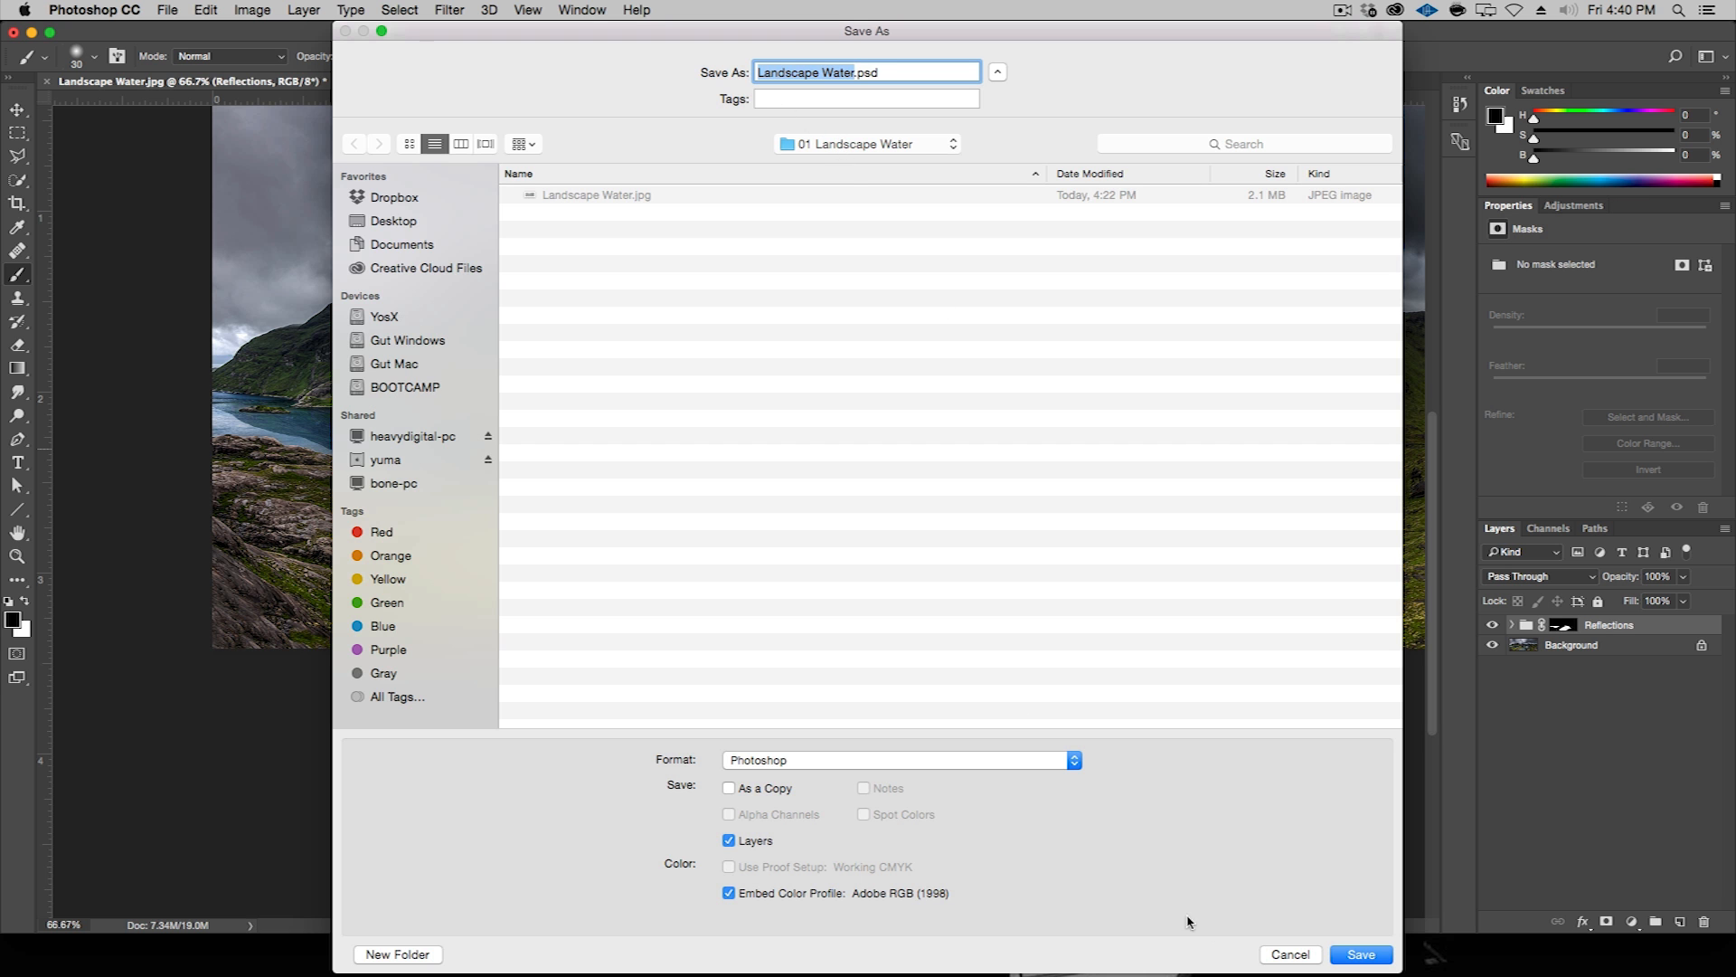
click(1360, 953)
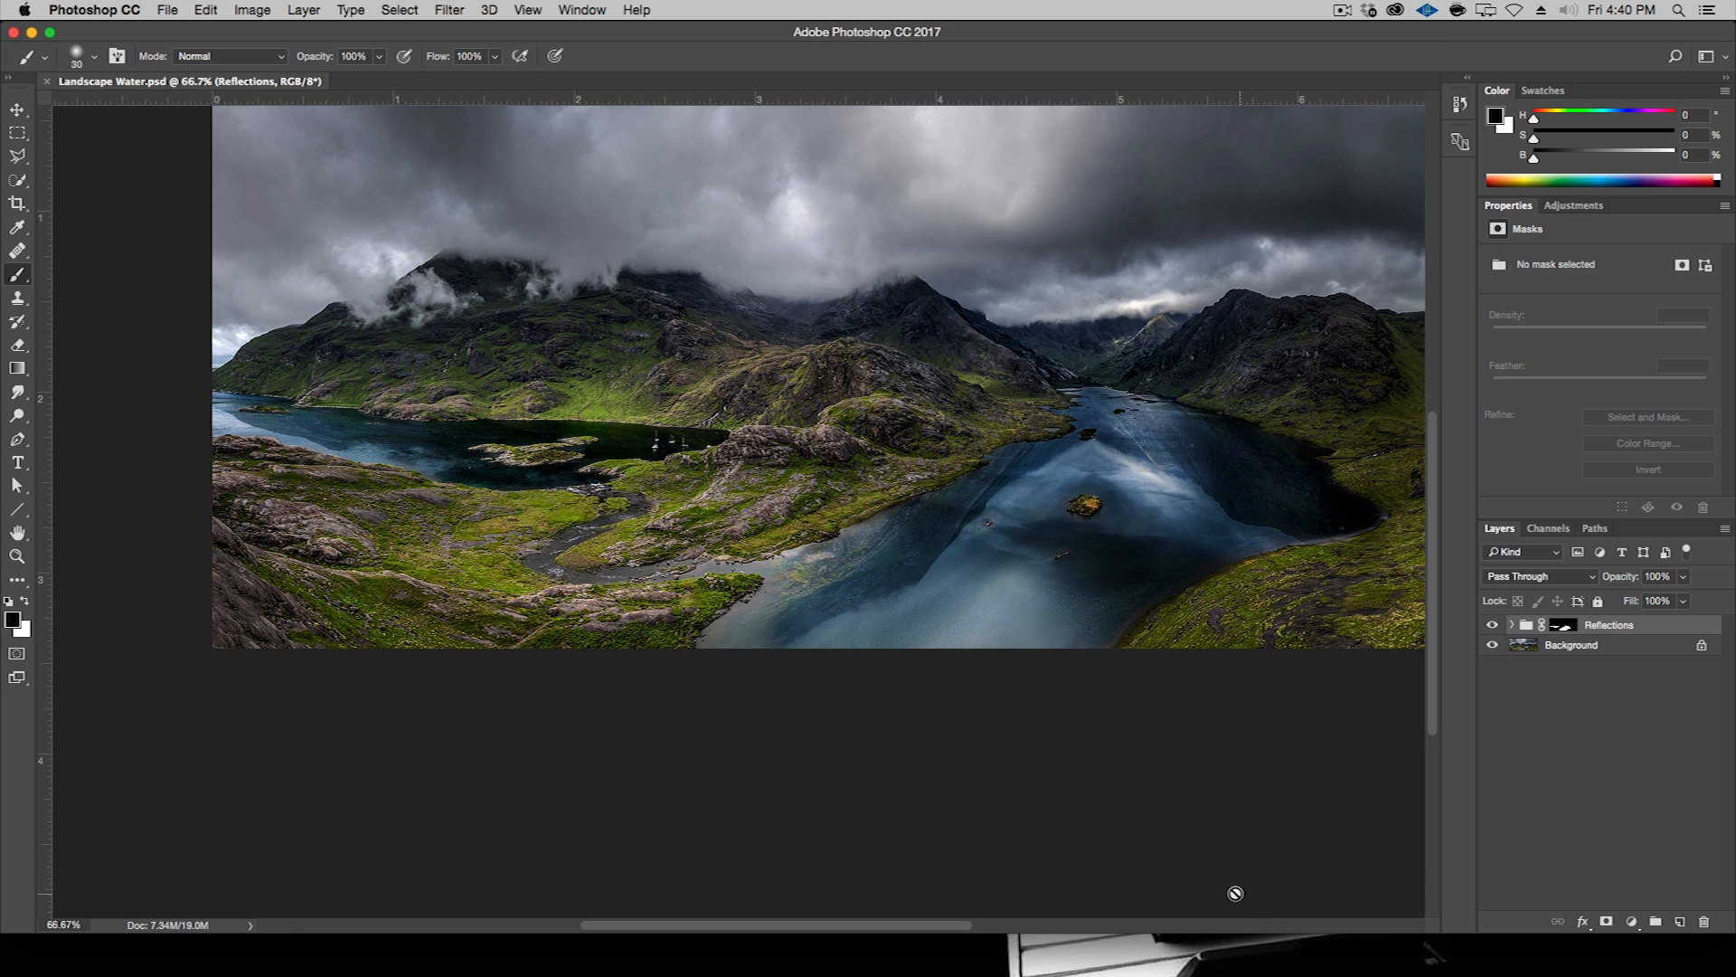
mouse_move(1267, 881)
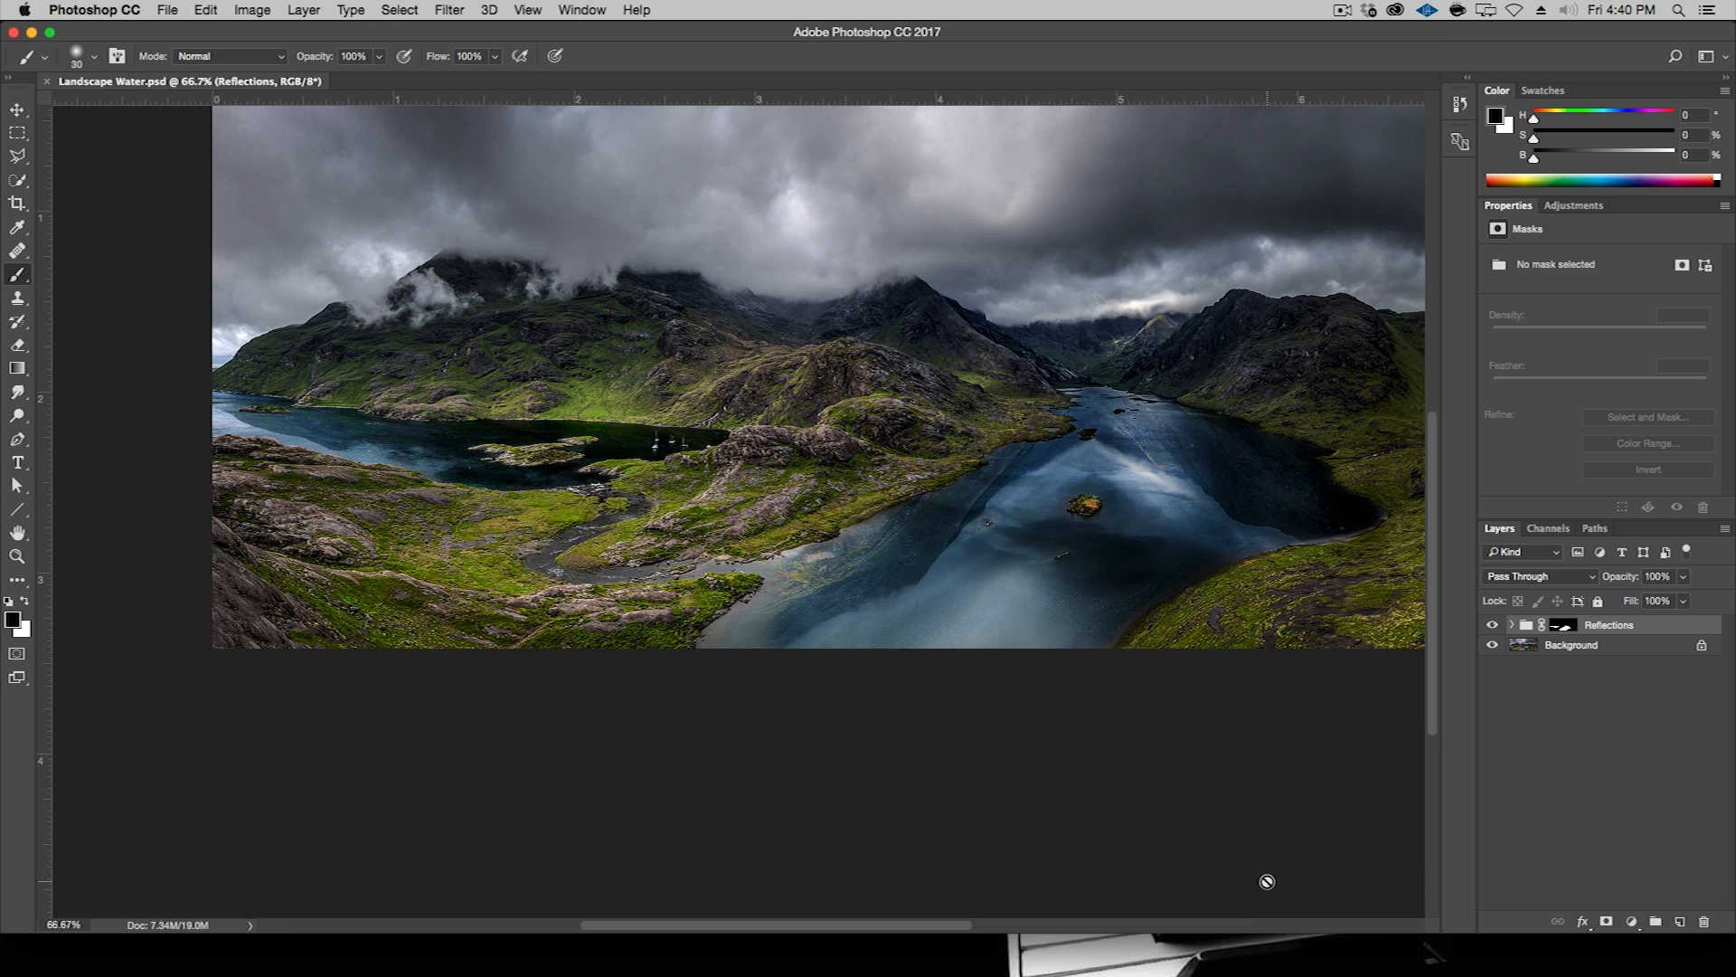